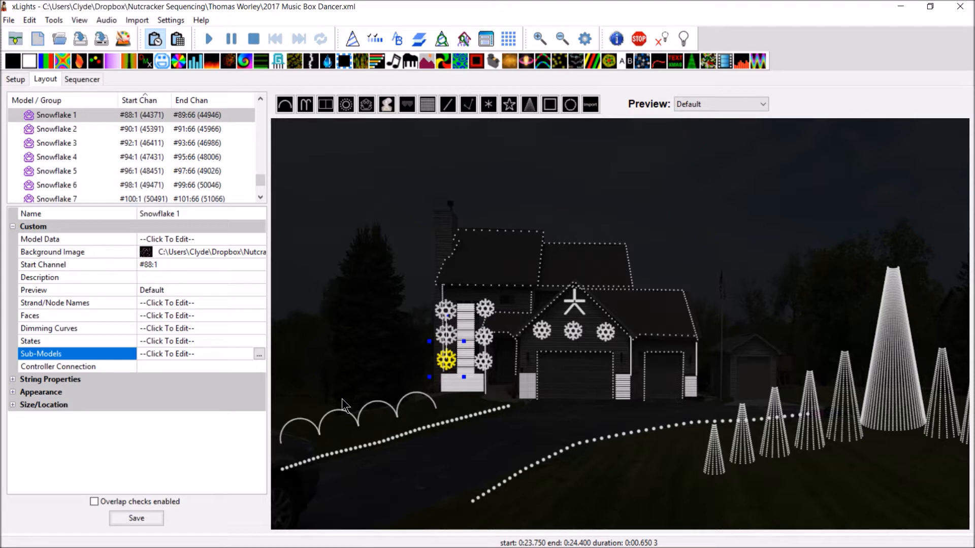
{"action": "mouse_move", "coordinate": [348, 372]}
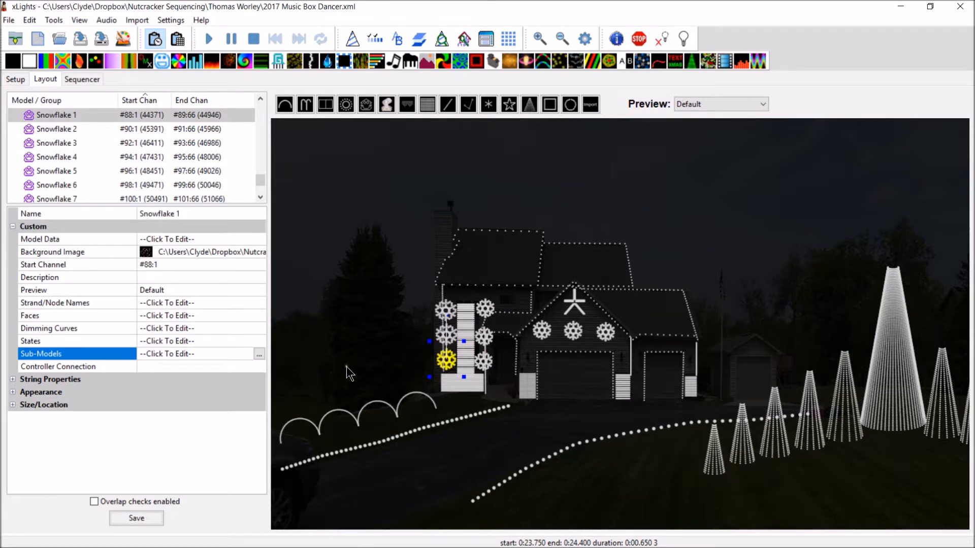
{"action": "mouse_move", "coordinate": [109, 357]}
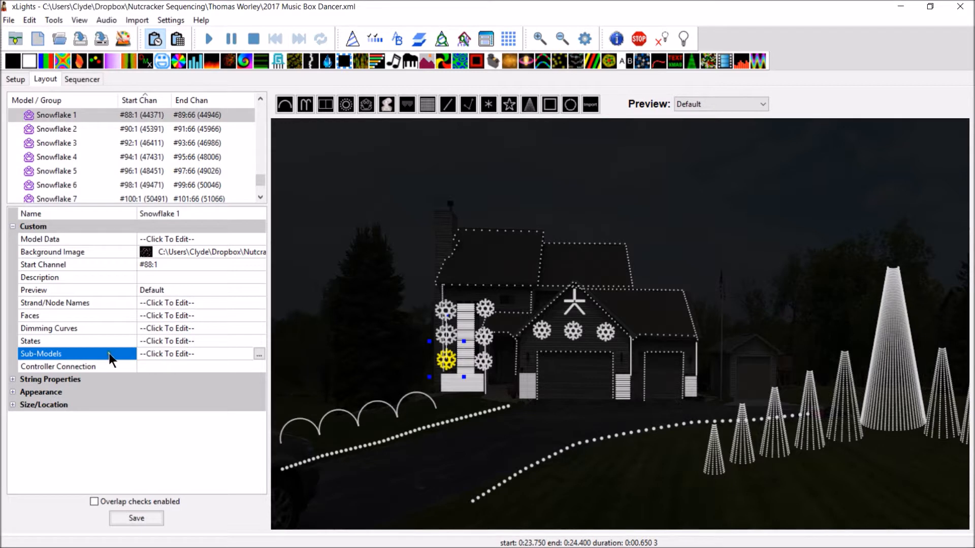
{"action": "mouse_move", "coordinate": [199, 367]}
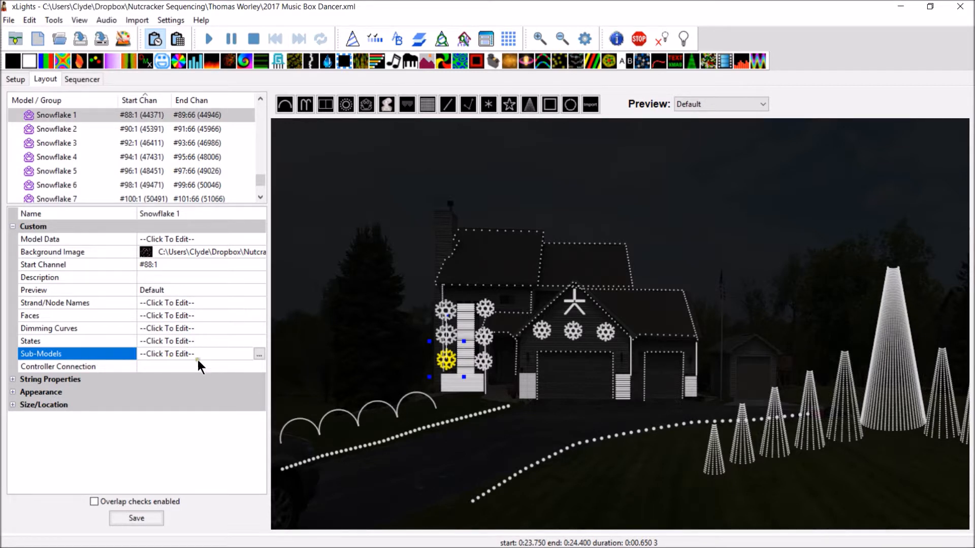
{"action": "mouse_move", "coordinate": [379, 375]}
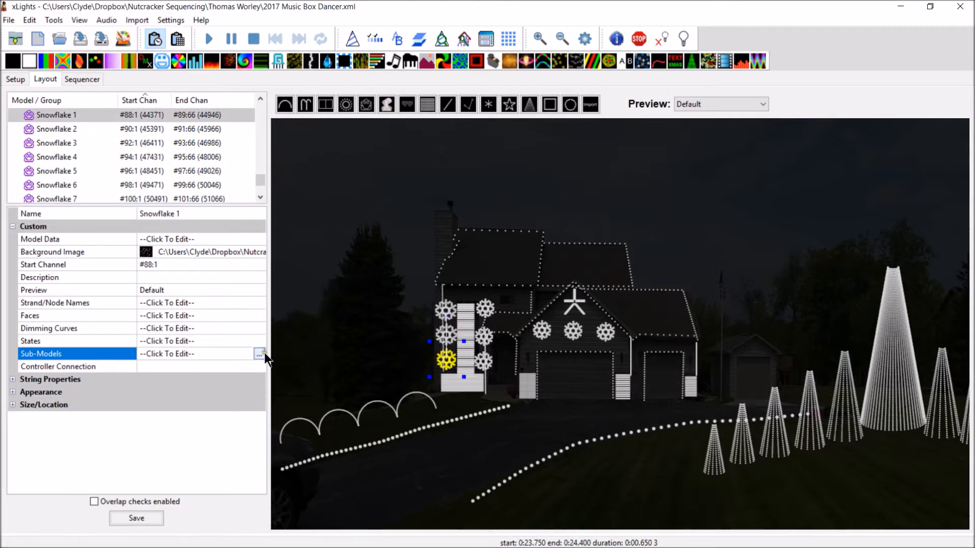
{"action": "mouse_move", "coordinate": [469, 348]}
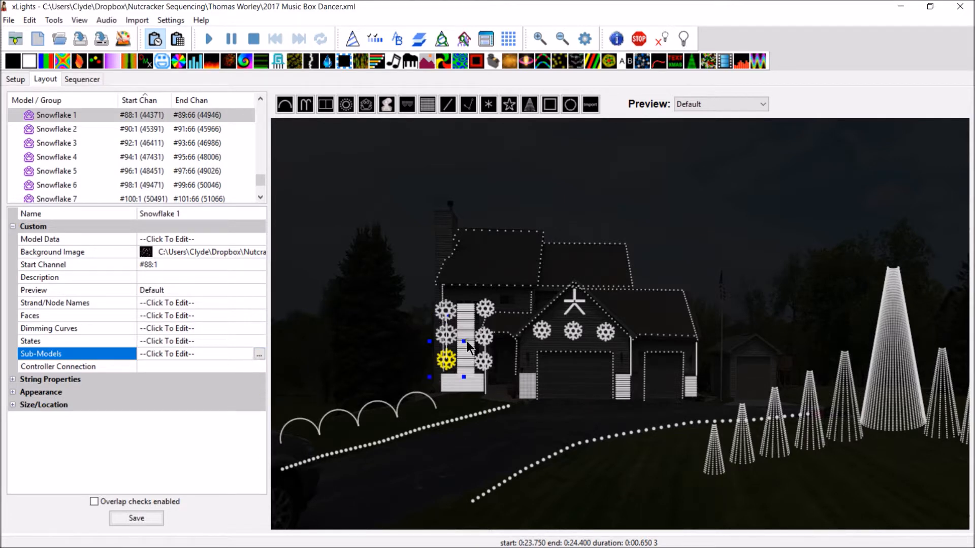
{"action": "mouse_move", "coordinate": [366, 193]}
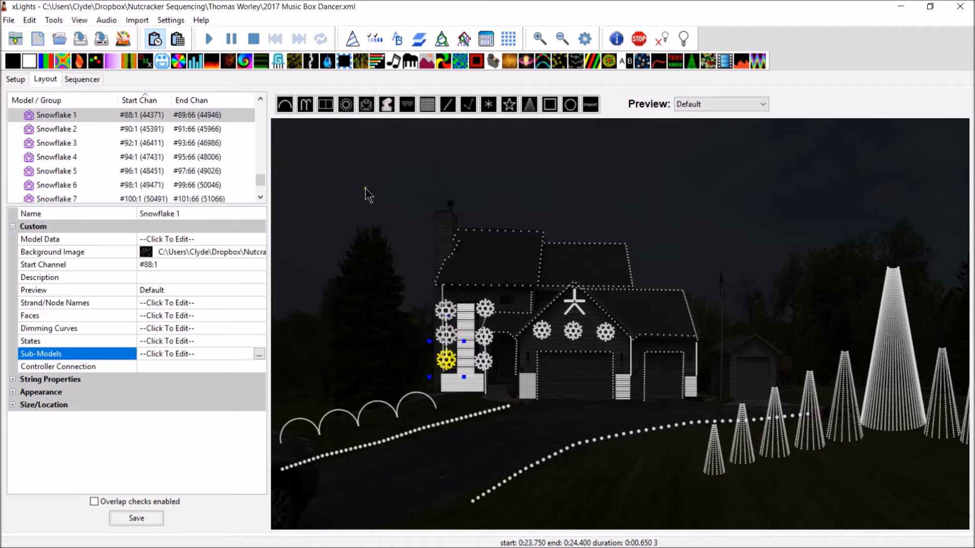
{"action": "mouse_move", "coordinate": [267, 367]}
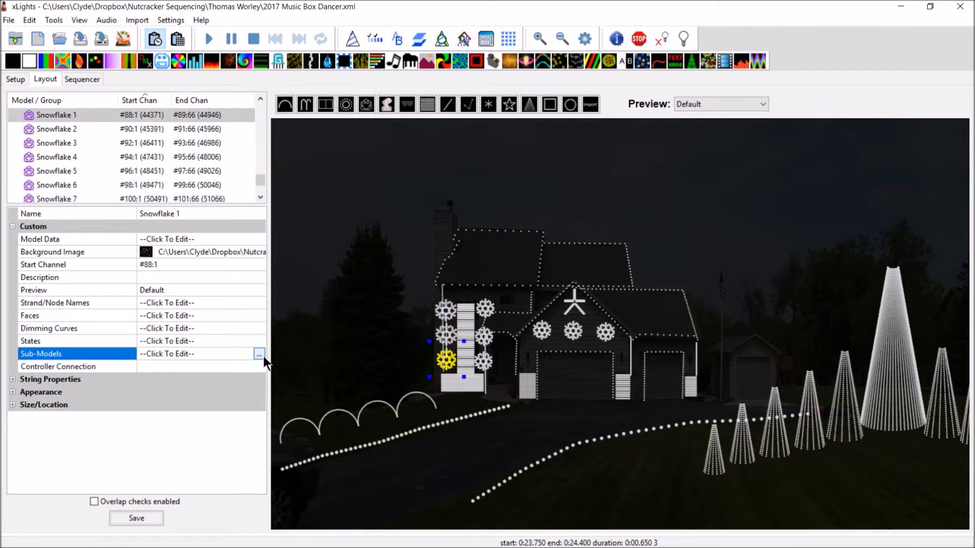
{"action": "mouse_move", "coordinate": [347, 192]}
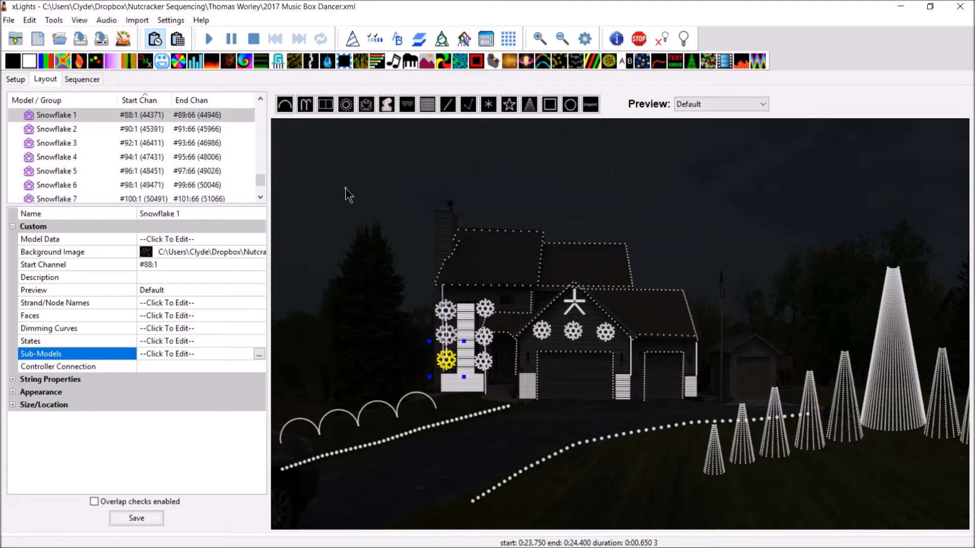
{"action": "mouse_move", "coordinate": [334, 79]}
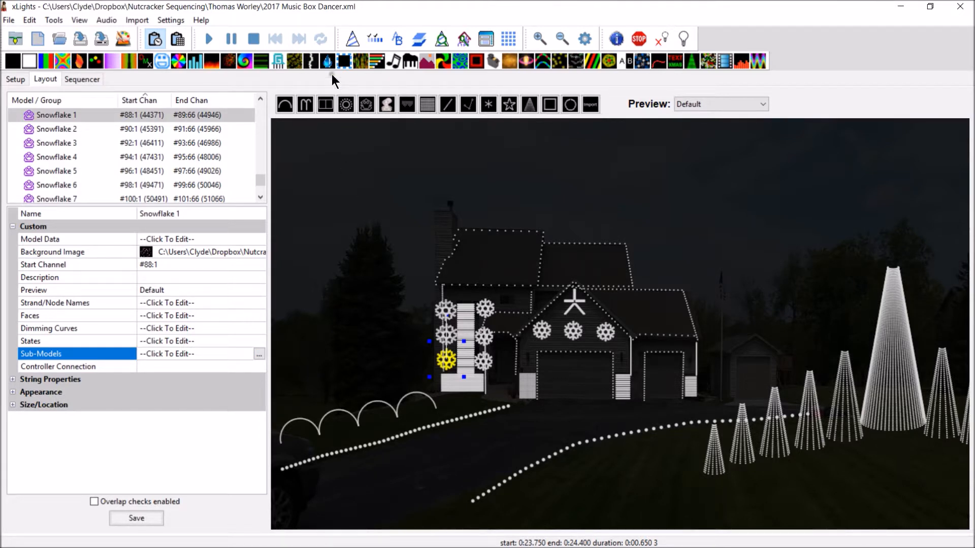
{"action": "mouse_move", "coordinate": [196, 20]}
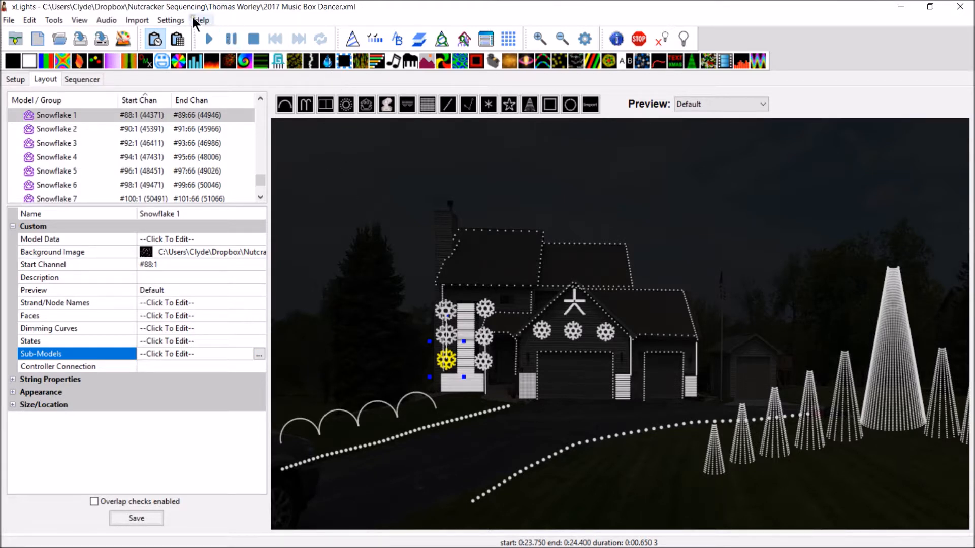
Step: Open the Help menu with Snowflake 1 selected in the layout
{"action": "left_click", "coordinate": [200, 20]}
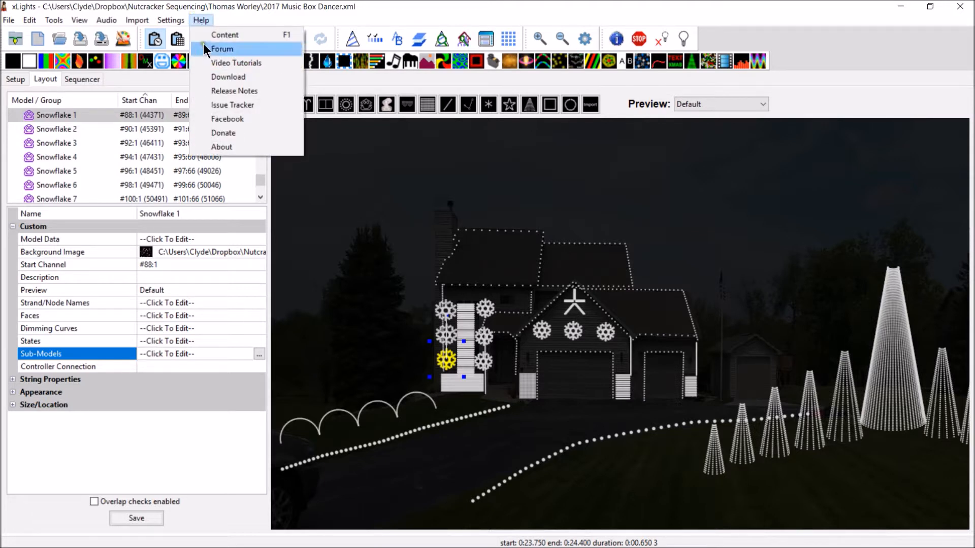
{"action": "mouse_move", "coordinate": [226, 136]}
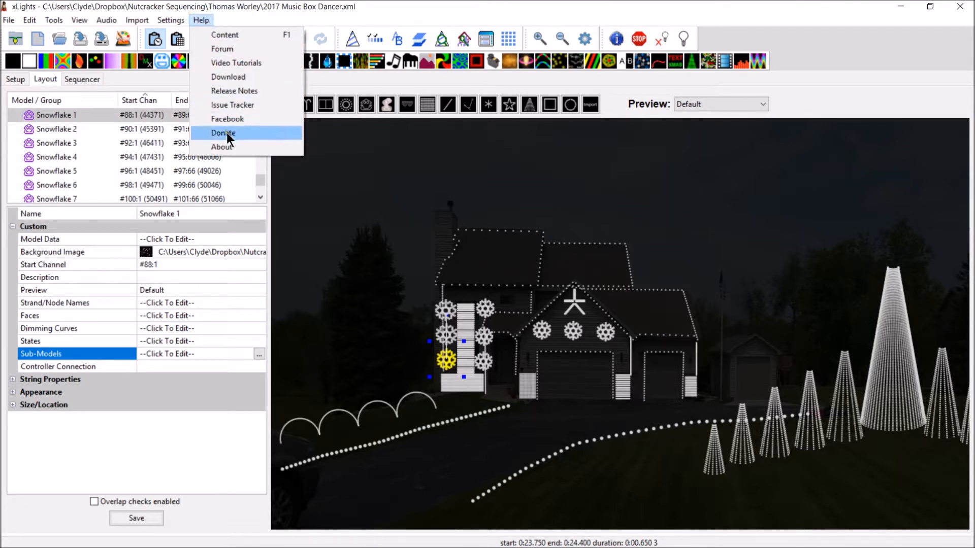
Step: Open the PayPal donate page for xLights Sequencer and return to the layout
{"action": "left_click", "coordinate": [223, 132]}
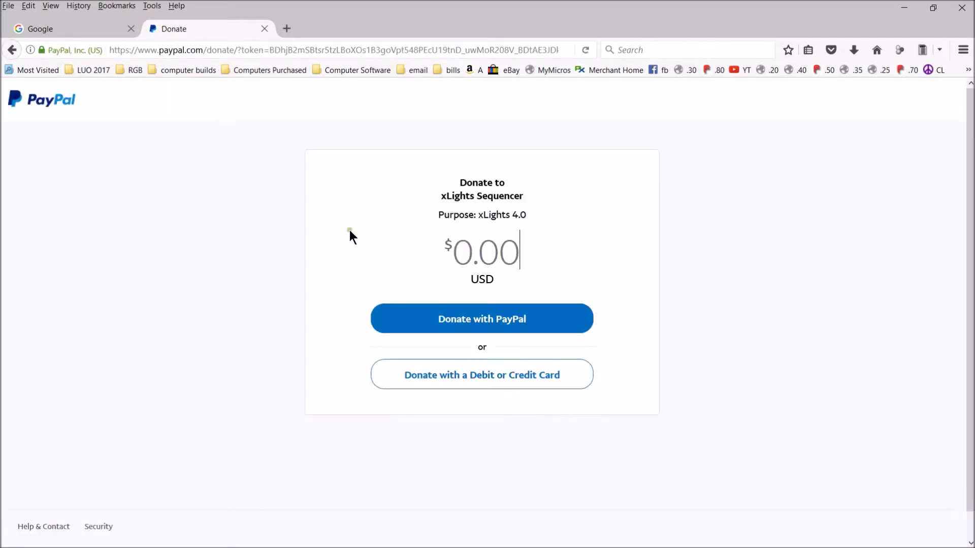
{"action": "mouse_move", "coordinate": [381, 298]}
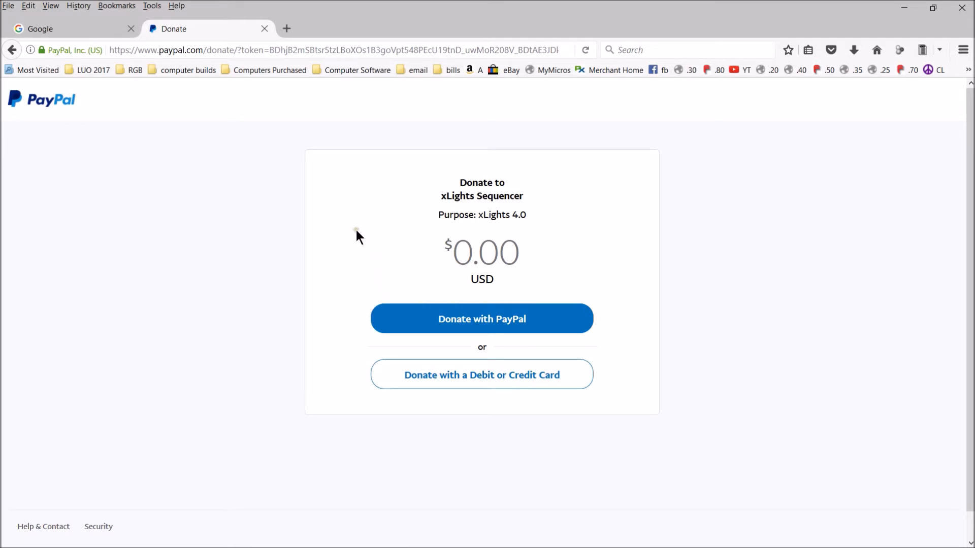
{"action": "mouse_move", "coordinate": [333, 195]}
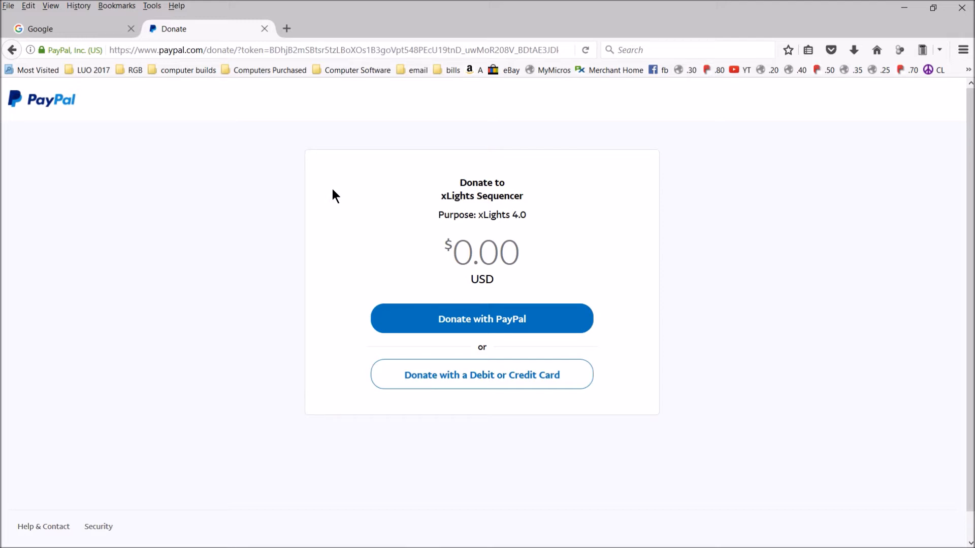
{"action": "left_click", "coordinate": [485, 252]}
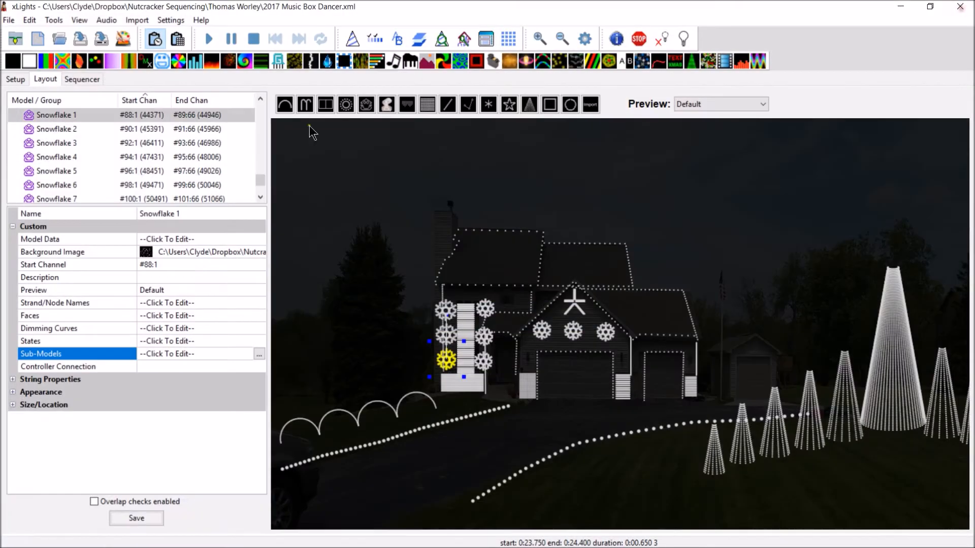
{"action": "mouse_move", "coordinate": [452, 348]}
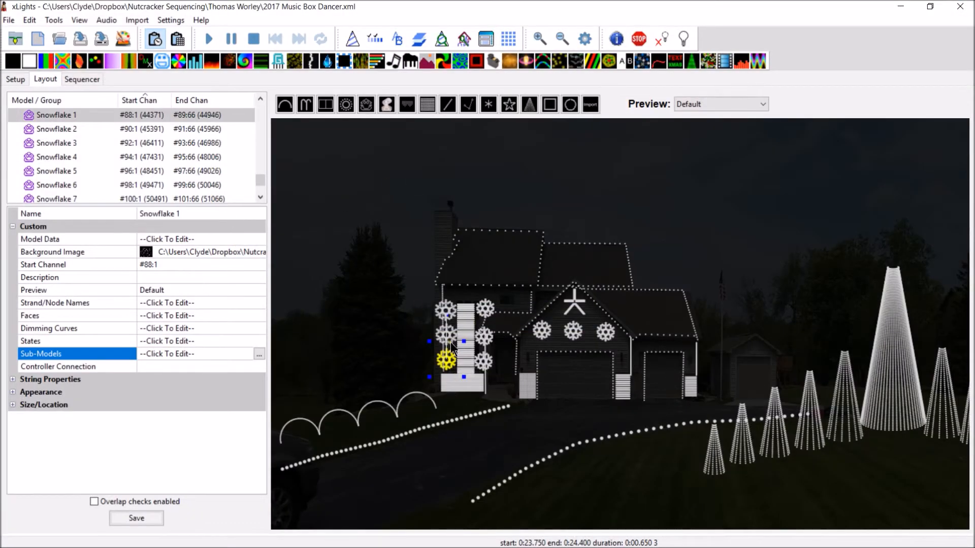
{"action": "mouse_move", "coordinate": [242, 287]}
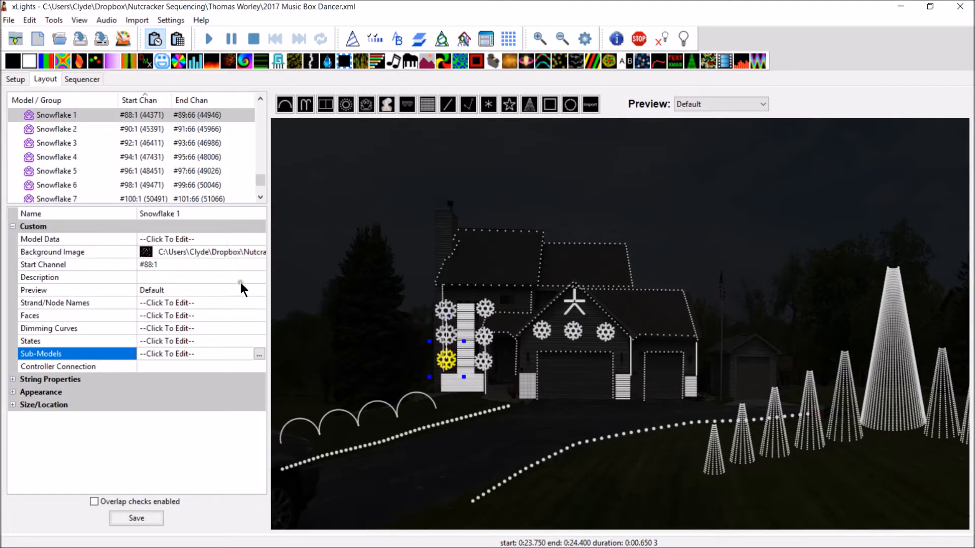
{"action": "mouse_move", "coordinate": [249, 245]}
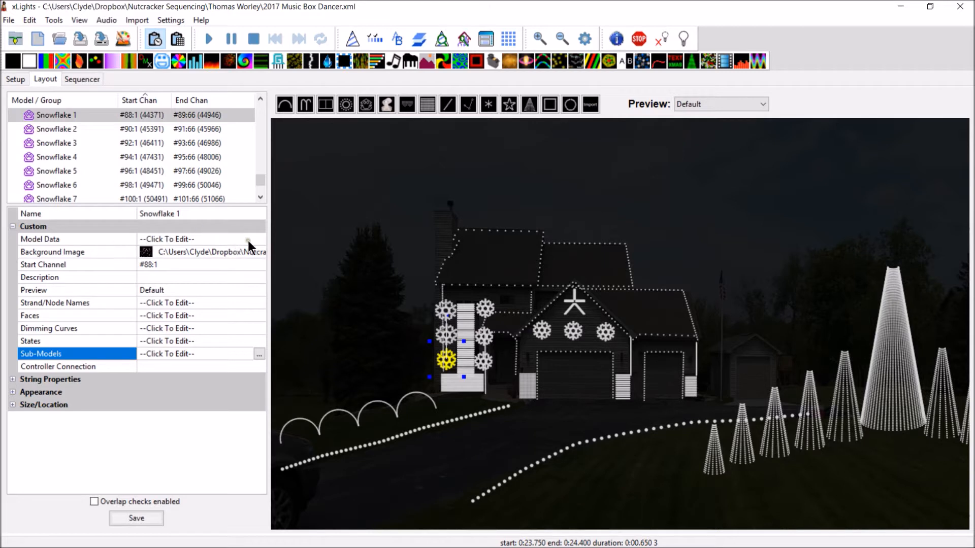
{"action": "left_click", "coordinate": [74, 238]}
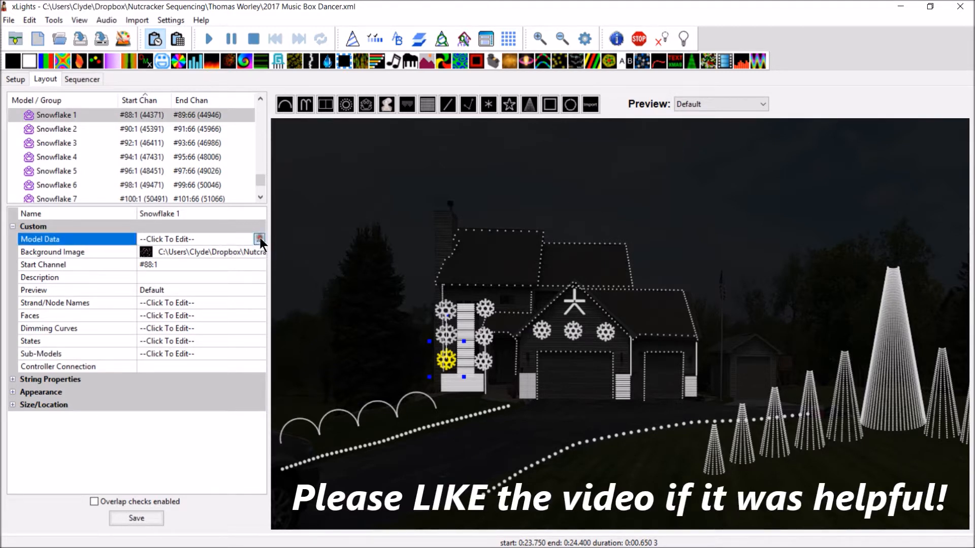
{"action": "left_click", "coordinate": [260, 239]}
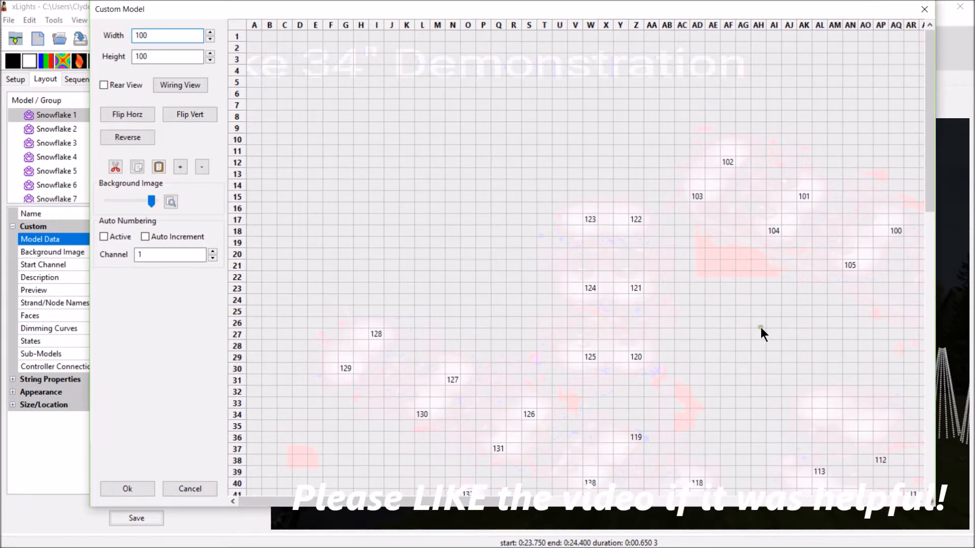
{"action": "mouse_move", "coordinate": [435, 176]}
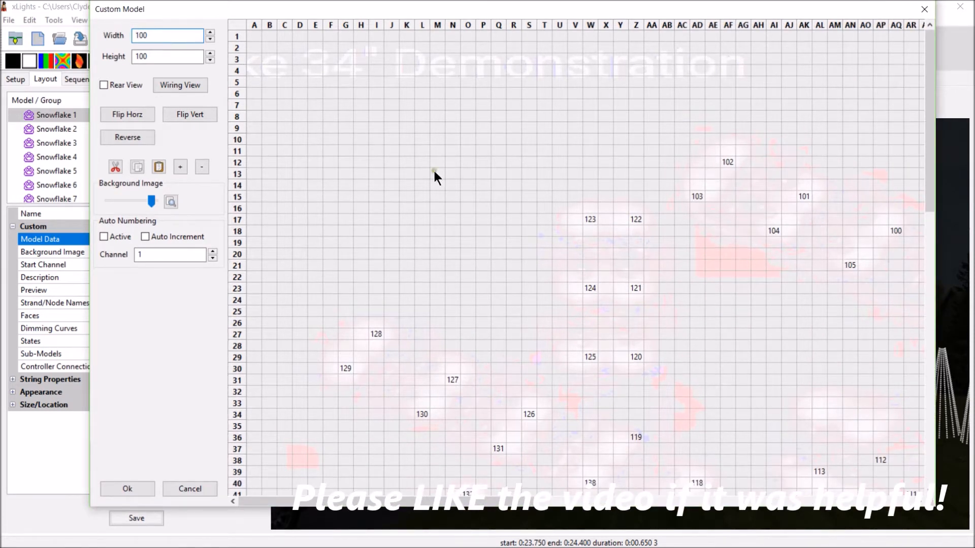
{"action": "mouse_move", "coordinate": [162, 106]}
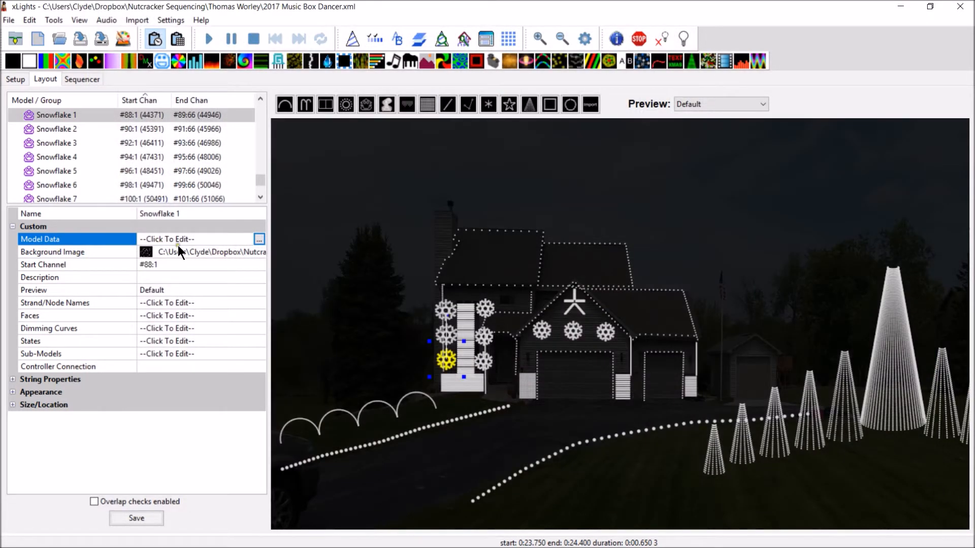
{"action": "mouse_move", "coordinate": [356, 345]}
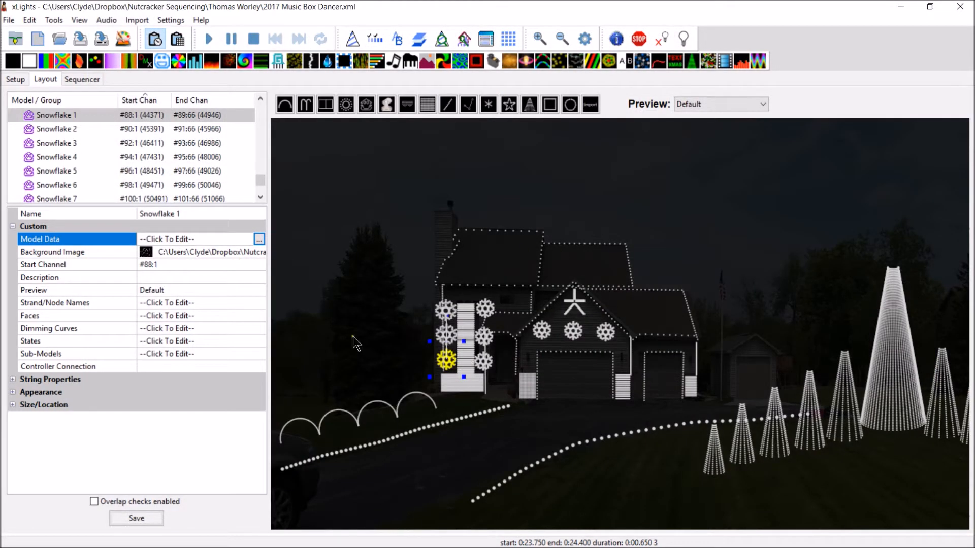
{"action": "left_click", "coordinate": [52, 252]}
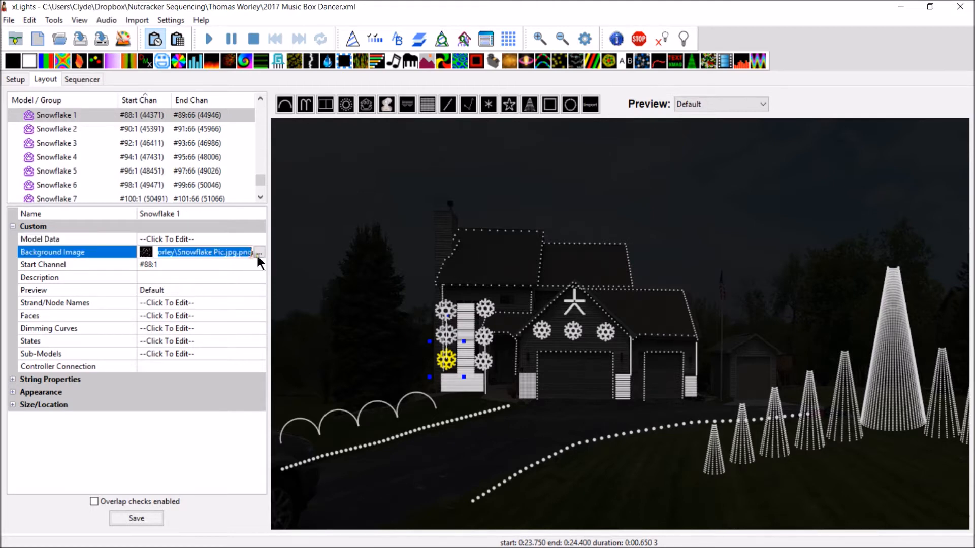
{"action": "left_click", "coordinate": [258, 252]}
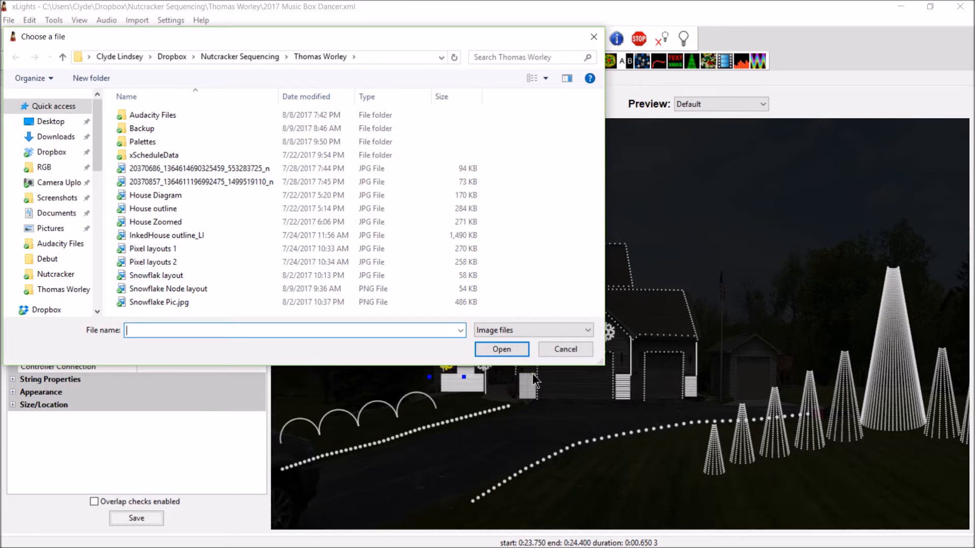
{"action": "left_click", "coordinate": [501, 348]}
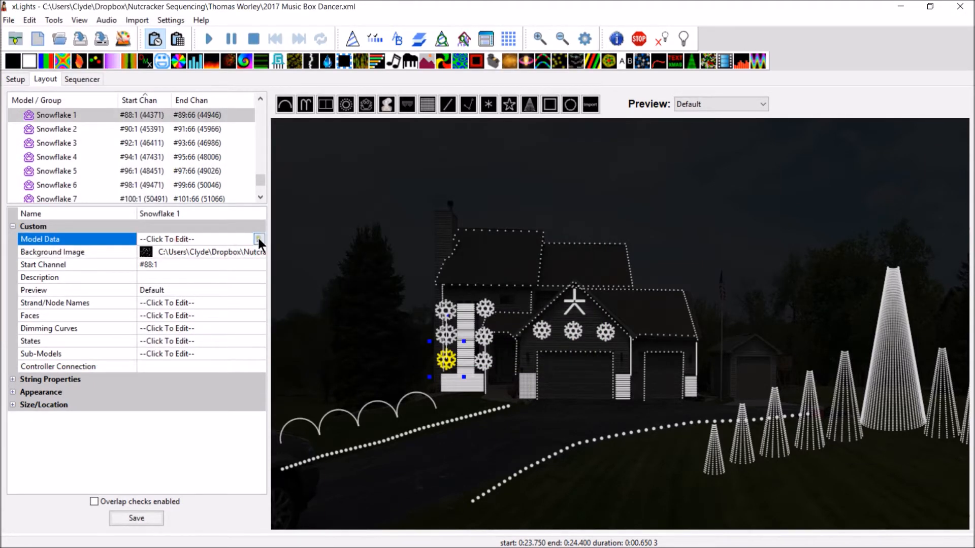
{"action": "left_click", "coordinate": [259, 239]}
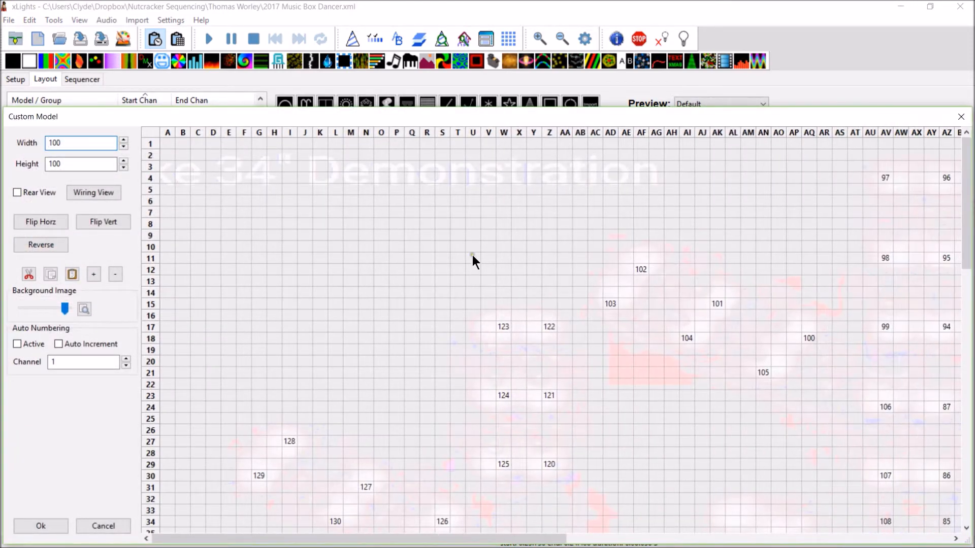
{"action": "scroll", "scroll_direction": "down", "scroll_amount": 3}
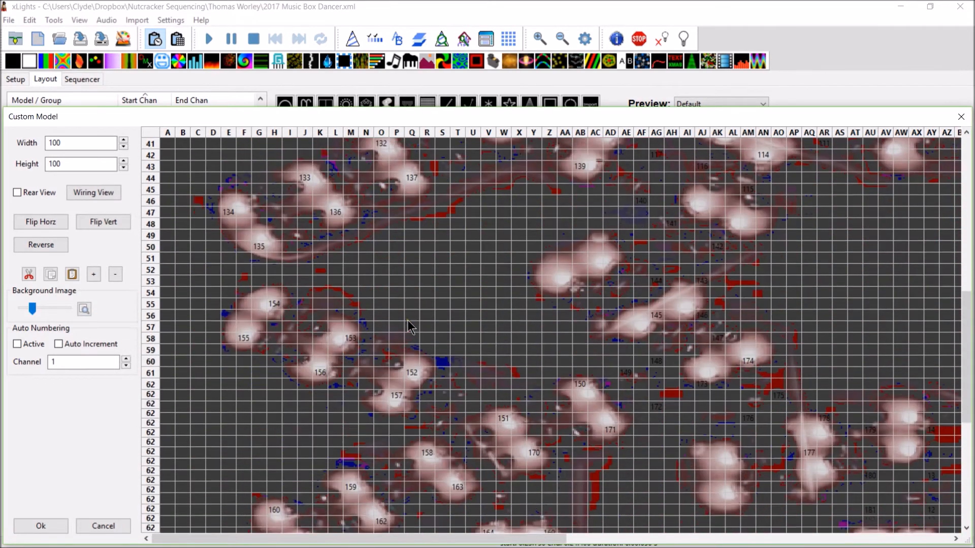
{"action": "scroll", "scroll_direction": "down", "scroll_amount": 3}
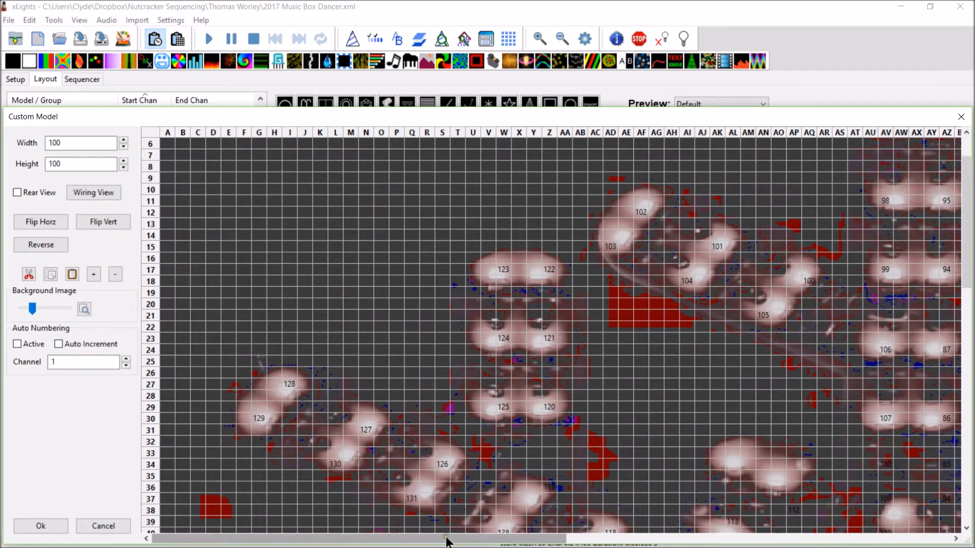
{"action": "scroll", "scroll_direction": "right", "scroll_amount": 3}
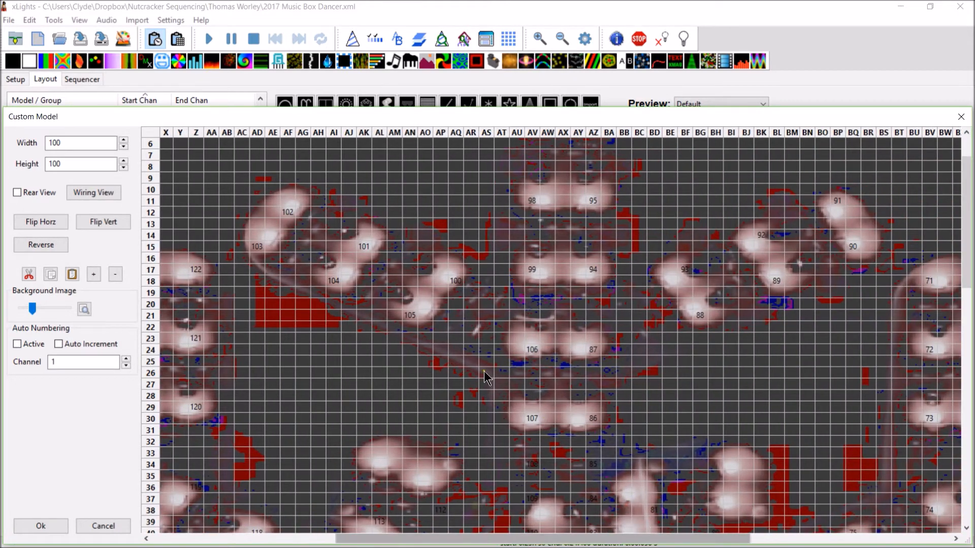
{"action": "scroll", "scroll_direction": "down", "scroll_amount": 3}
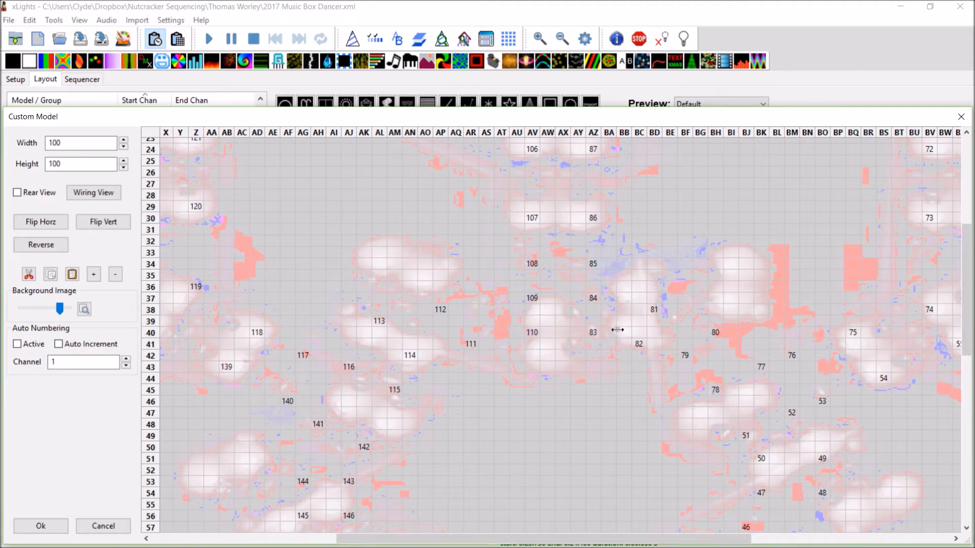
{"action": "mouse_move", "coordinate": [726, 337]}
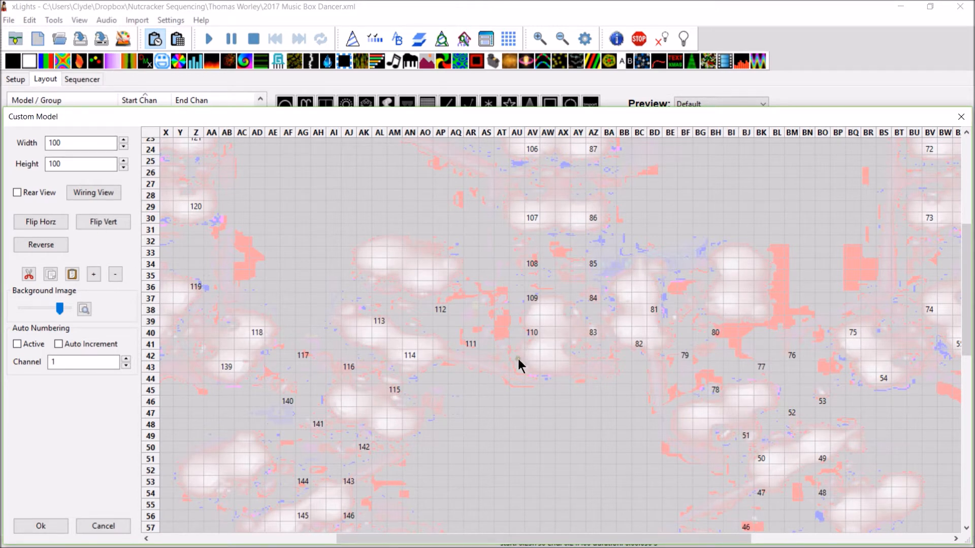
{"action": "mouse_move", "coordinate": [428, 367]}
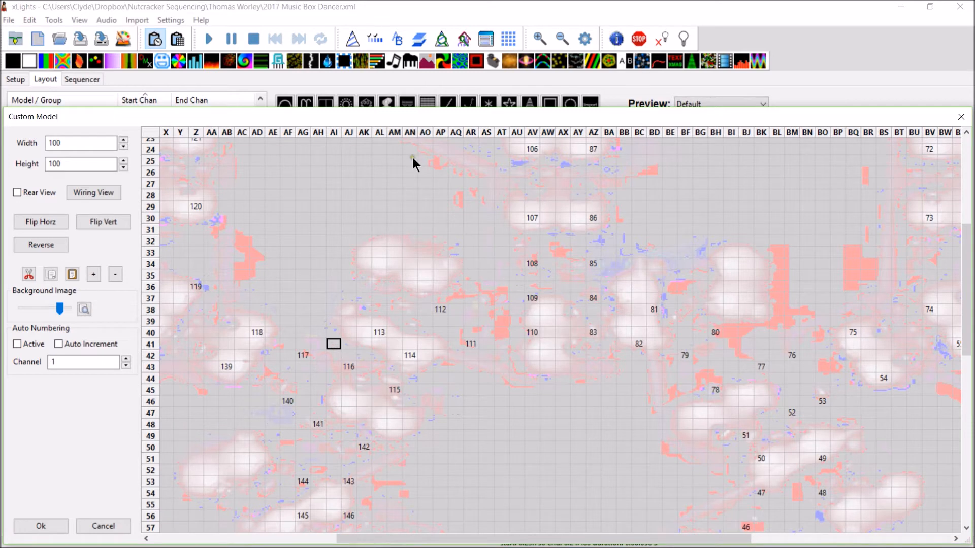
{"action": "mouse_move", "coordinate": [504, 217]}
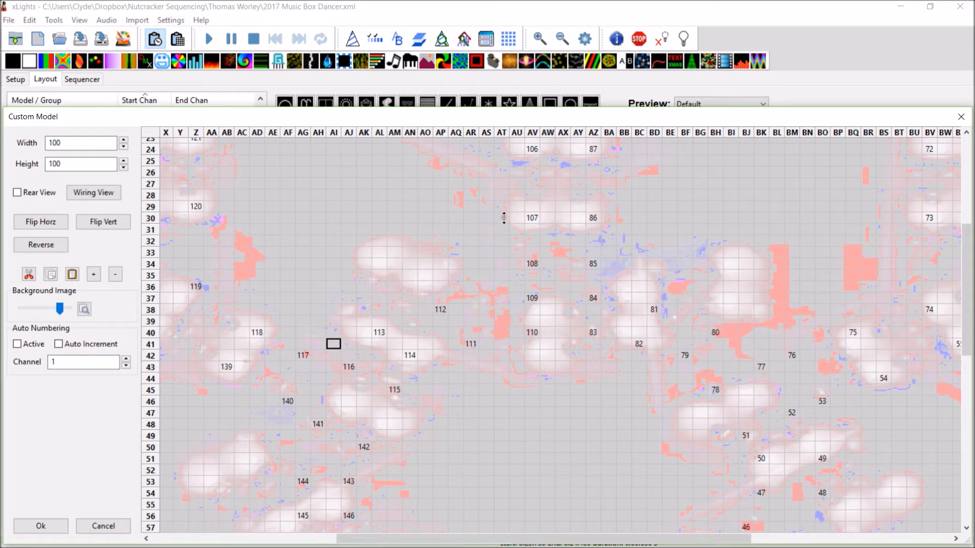
{"action": "mouse_move", "coordinate": [549, 225]}
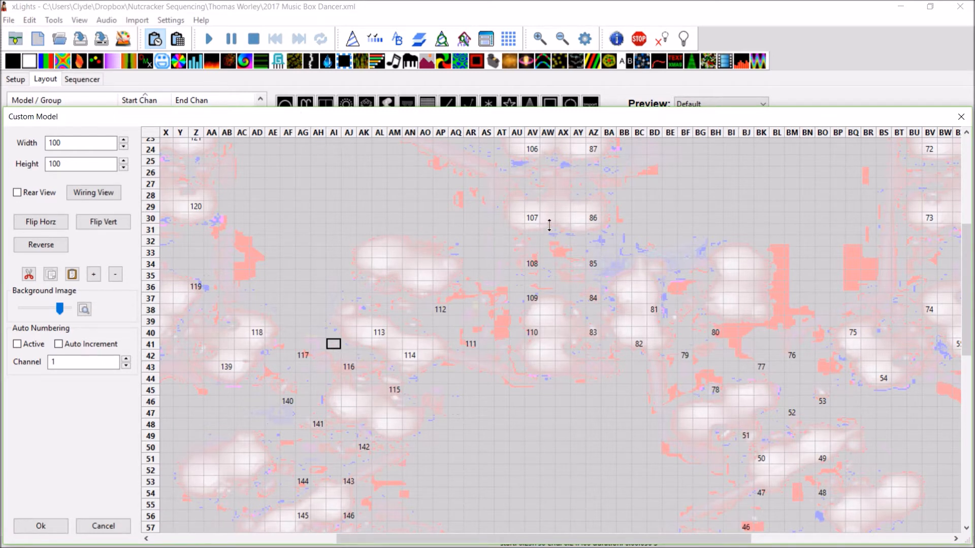
{"action": "mouse_move", "coordinate": [193, 283]}
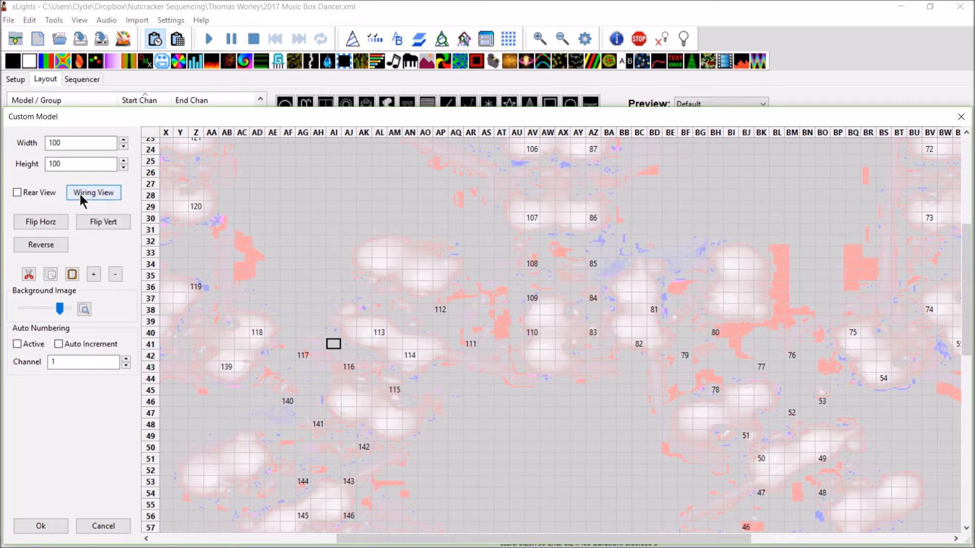
Step: Open Snowflake 1's Custom Model Wiring window and reposition it
{"action": "left_click", "coordinate": [92, 191]}
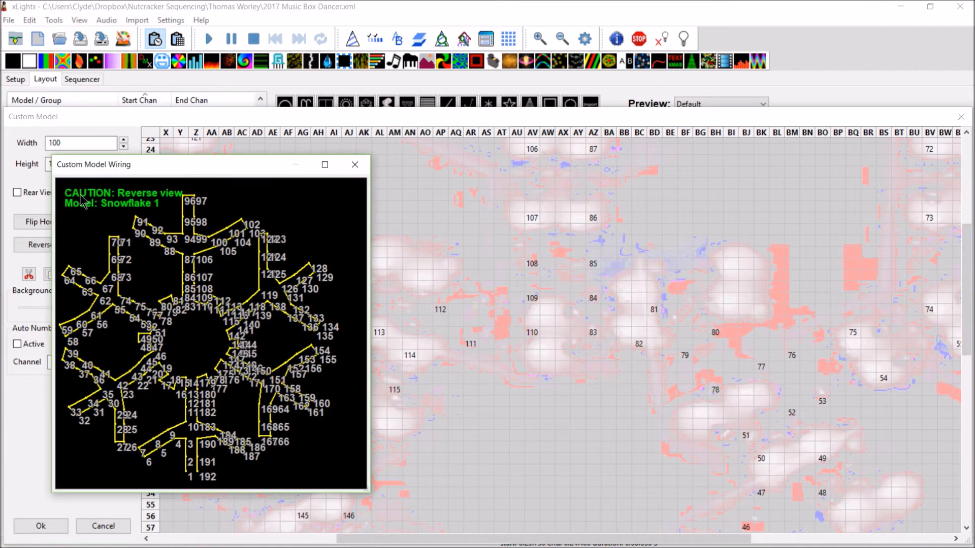
{"action": "left_click_drag", "start_coordinate": [93, 164], "coordinate": [298, 161]}
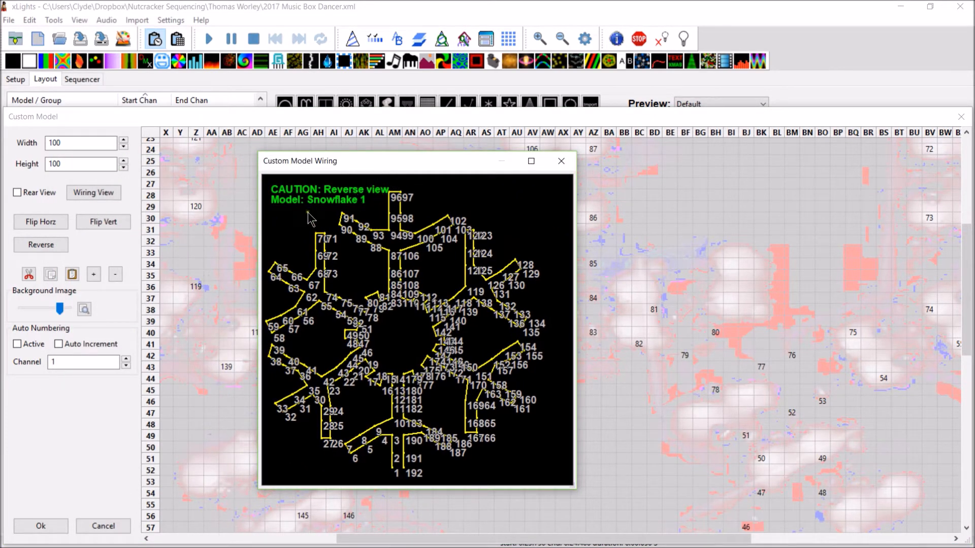
{"action": "mouse_move", "coordinate": [267, 495]}
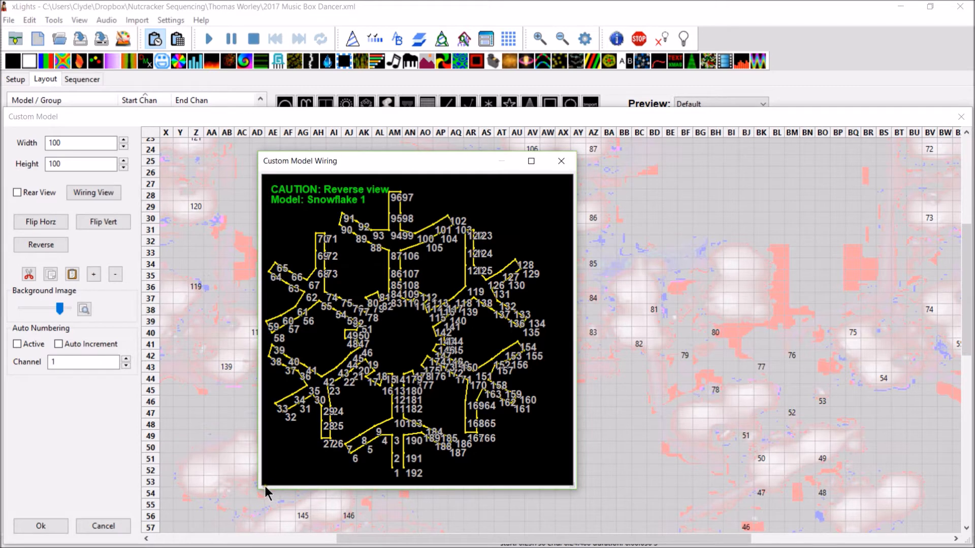
{"action": "mouse_move", "coordinate": [663, 6]}
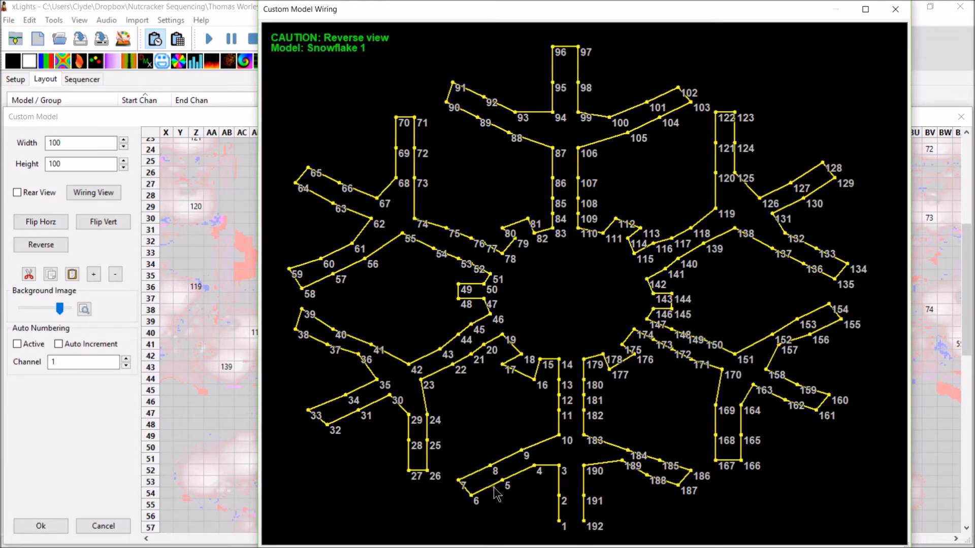
{"action": "mouse_move", "coordinate": [470, 492]}
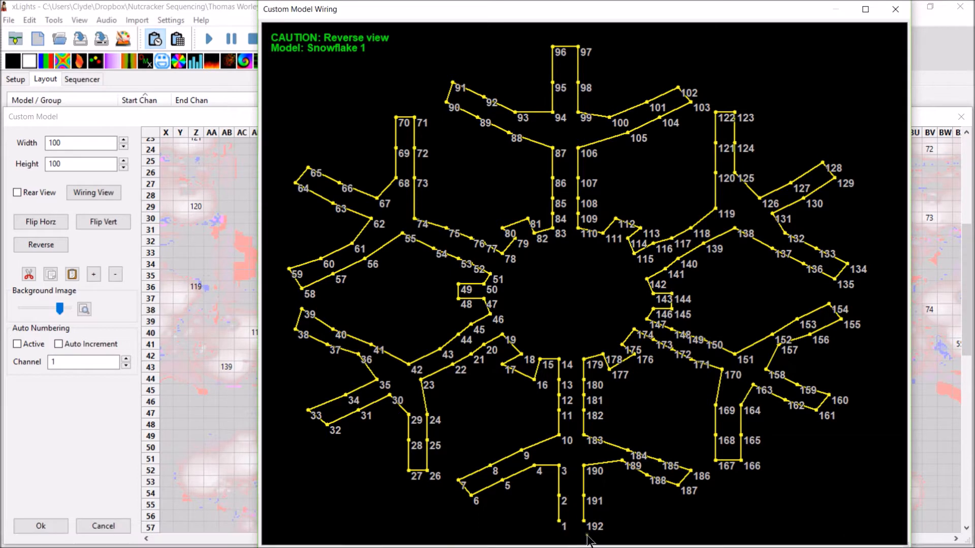
{"action": "mouse_move", "coordinate": [786, 158]}
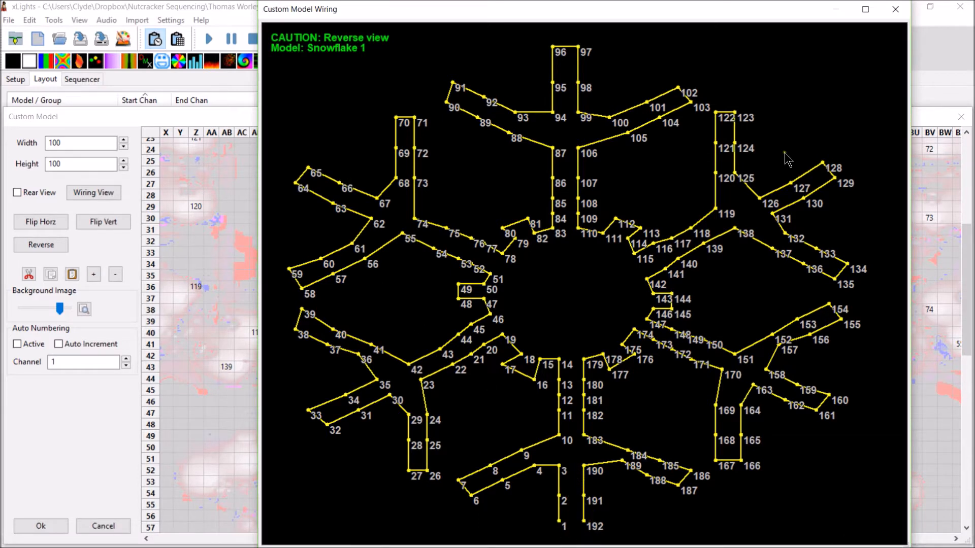
{"action": "mouse_move", "coordinate": [542, 407]}
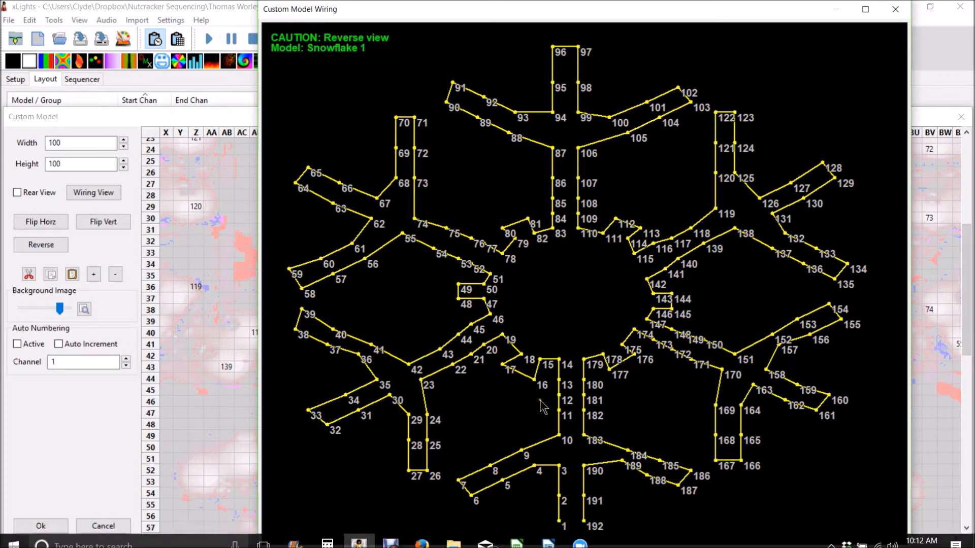
{"action": "mouse_move", "coordinate": [681, 242]}
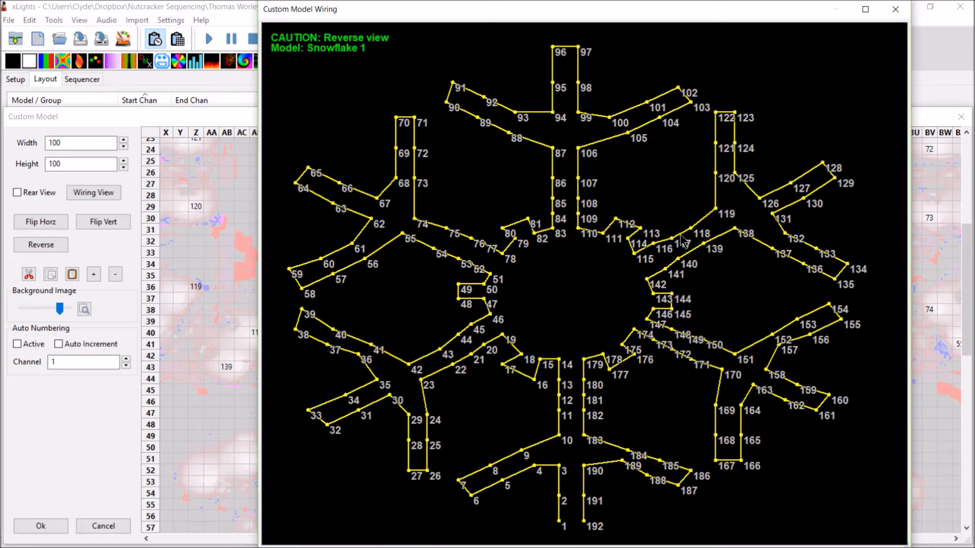
{"action": "mouse_move", "coordinate": [544, 281]}
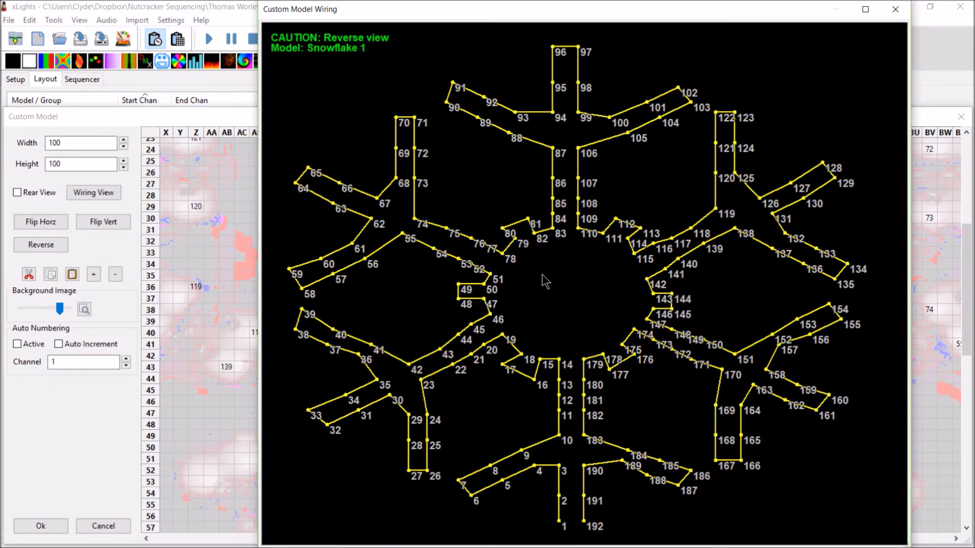
Step: Start exporting the wiring diagram as an image, then dismiss the save dialog
{"action": "right_click", "coordinate": [545, 281]}
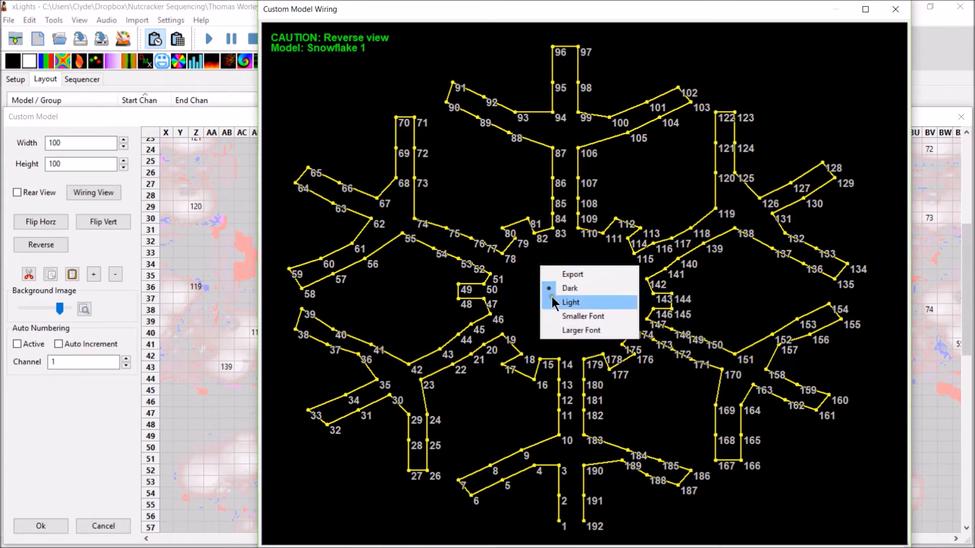
{"action": "left_click", "coordinate": [572, 274]}
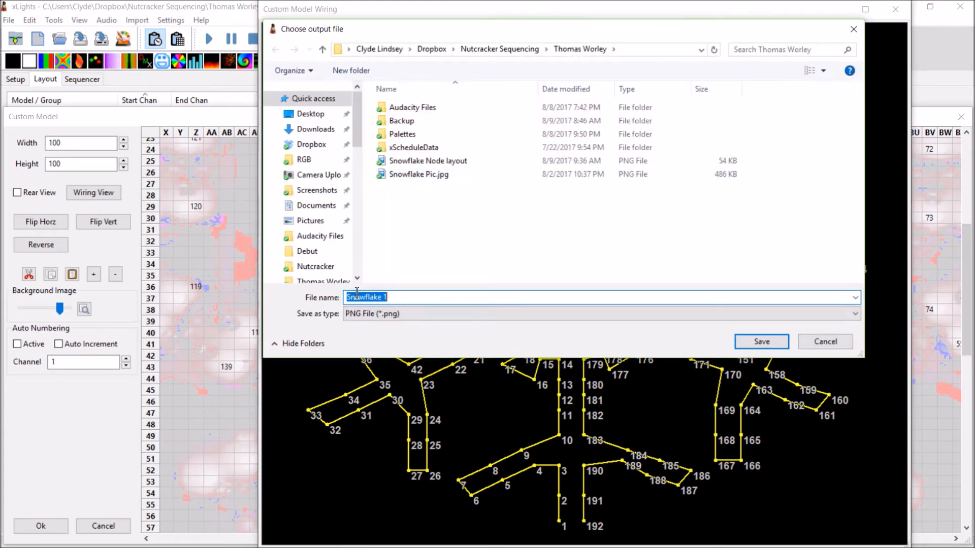
{"action": "mouse_move", "coordinate": [415, 195]}
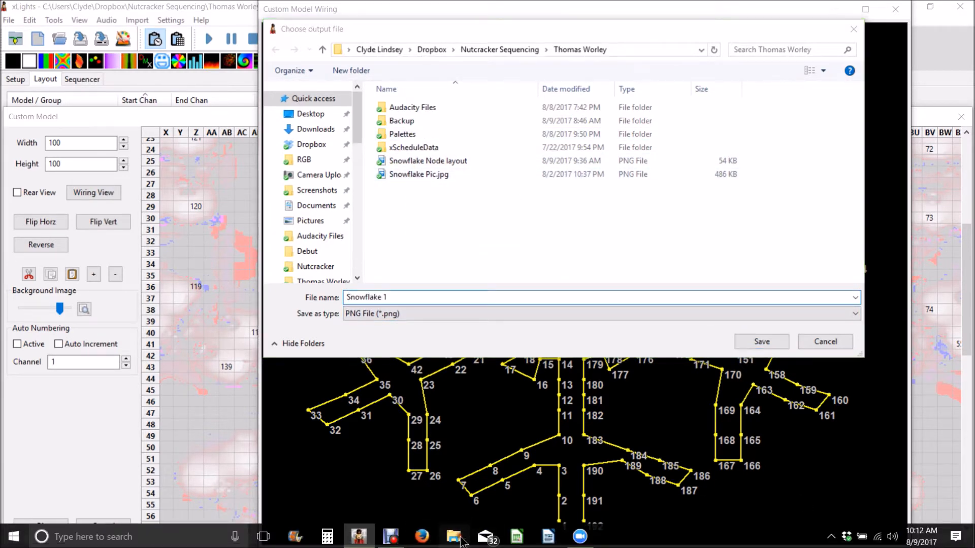
{"action": "left_click", "coordinate": [454, 536]}
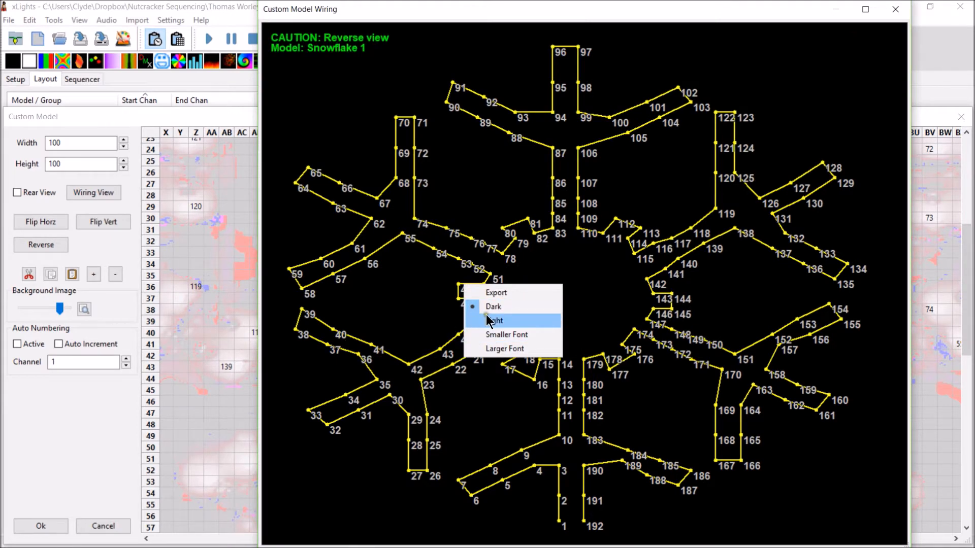
Step: Give the wiring diagram a light background with smaller font, then open the project folder
{"action": "left_click", "coordinate": [495, 319]}
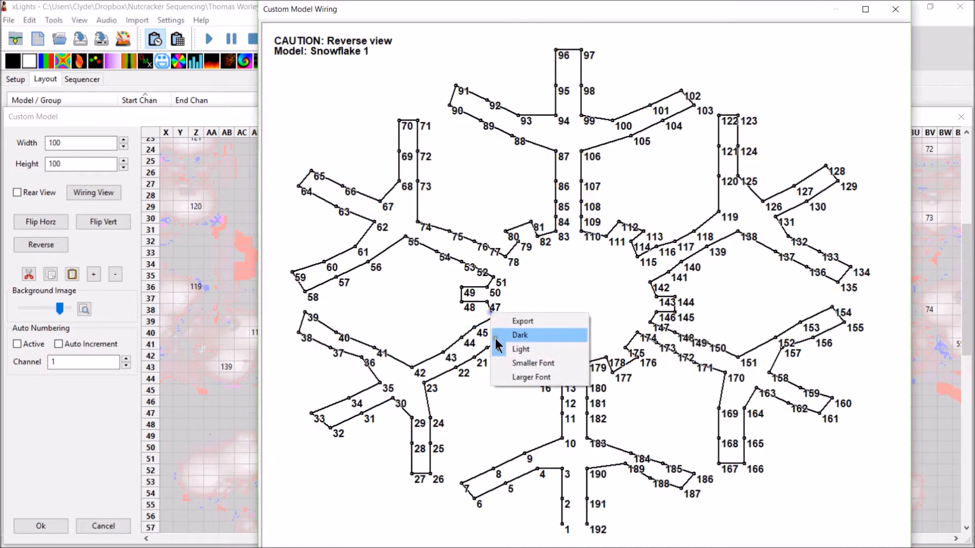
{"action": "left_click", "coordinate": [520, 348]}
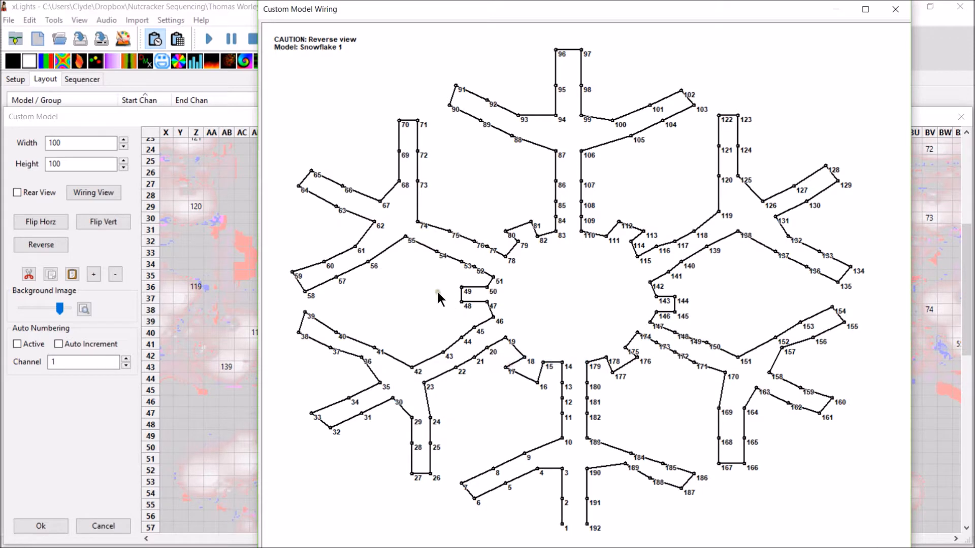
{"action": "right_click", "coordinate": [439, 295]}
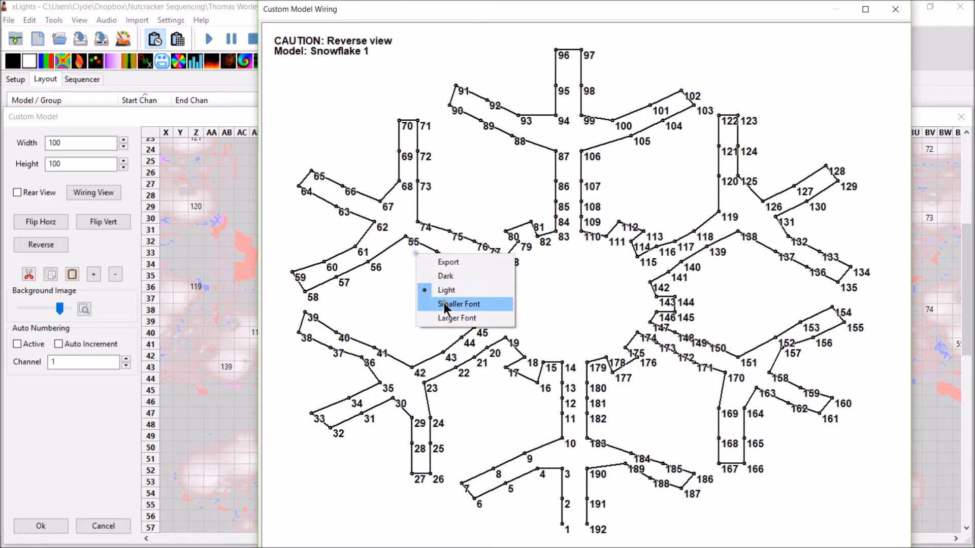
{"action": "mouse_move", "coordinate": [454, 264]}
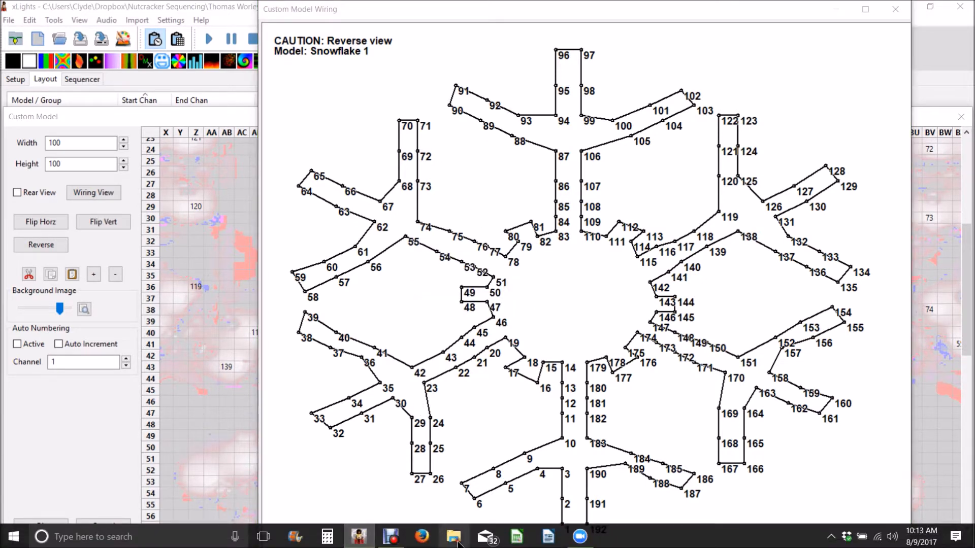
{"action": "left_click", "coordinate": [453, 536]}
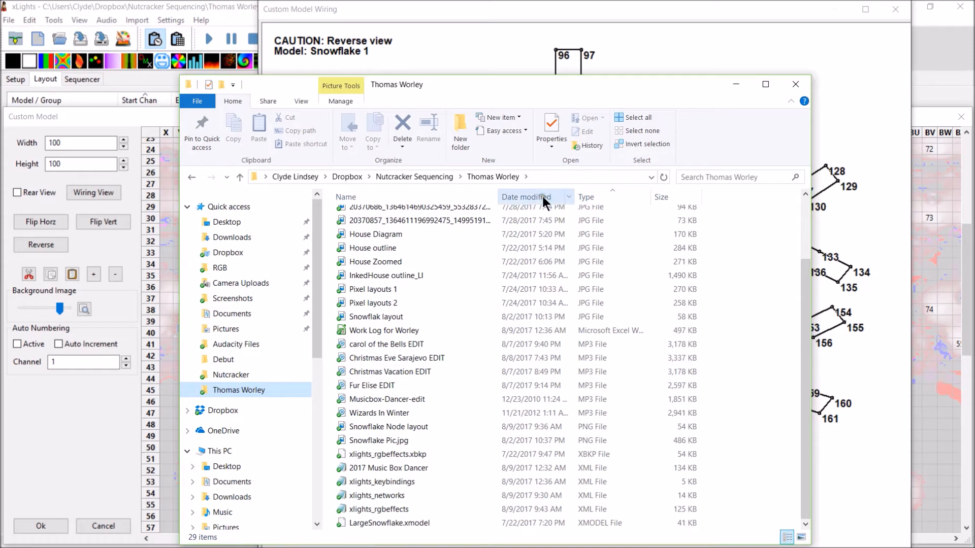
Step: Sort by date modified, view Snowflake Node layout.png in Photos, then close the viewer
{"action": "left_click", "coordinate": [525, 196]}
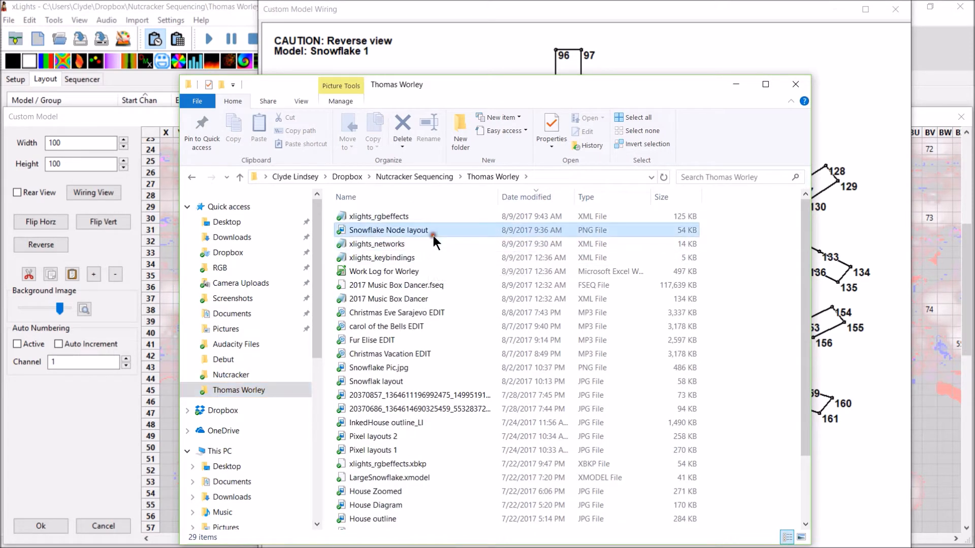
{"action": "double_click", "coordinate": [408, 230]}
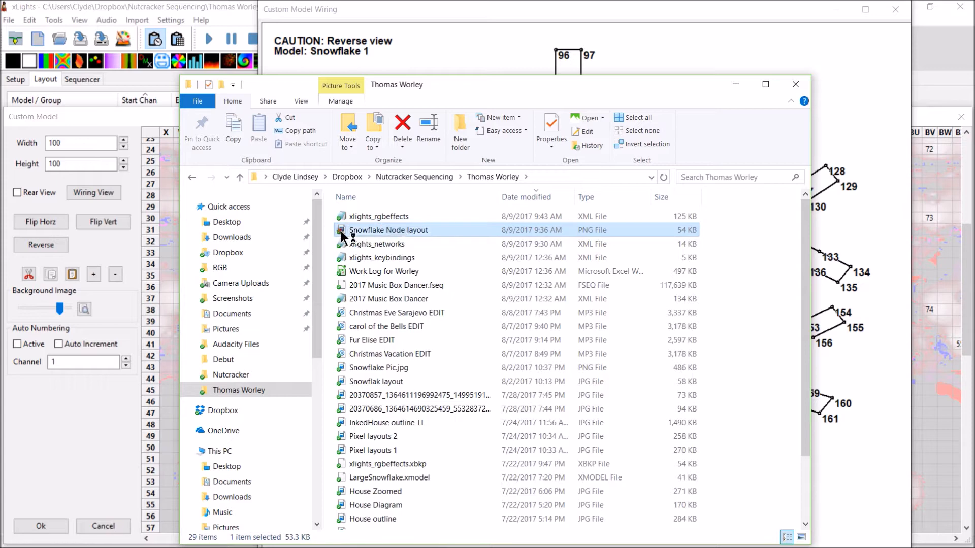
{"action": "double_click", "coordinate": [387, 230]}
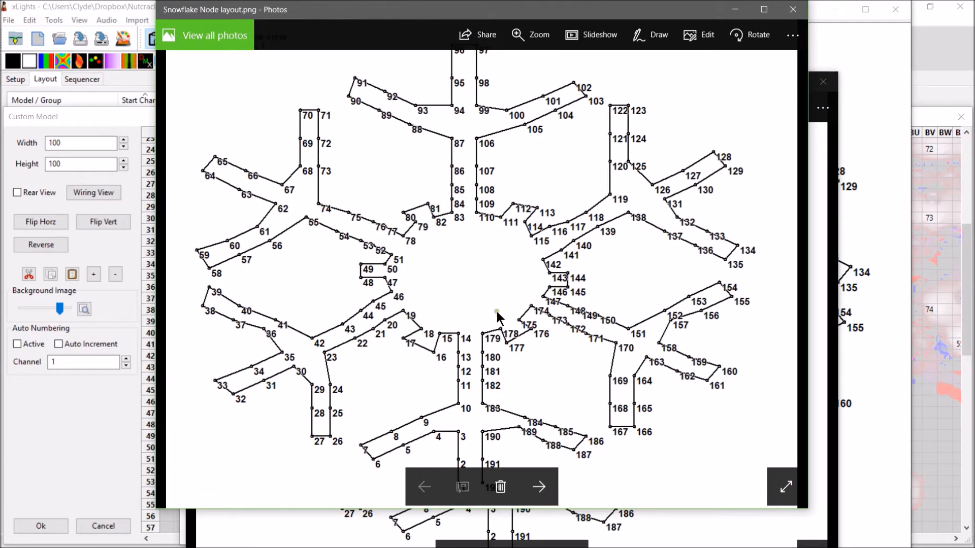
{"action": "mouse_move", "coordinate": [460, 202]}
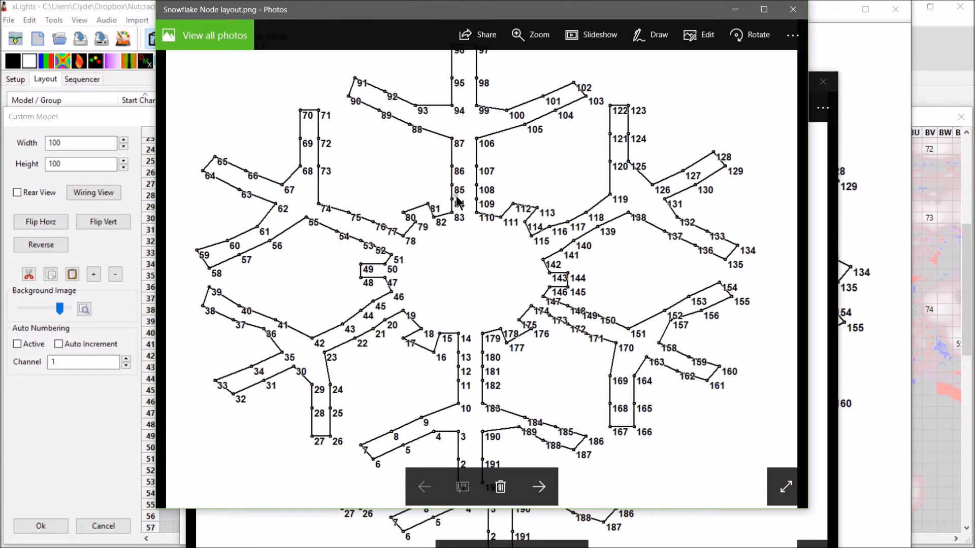
{"action": "mouse_move", "coordinate": [481, 314]}
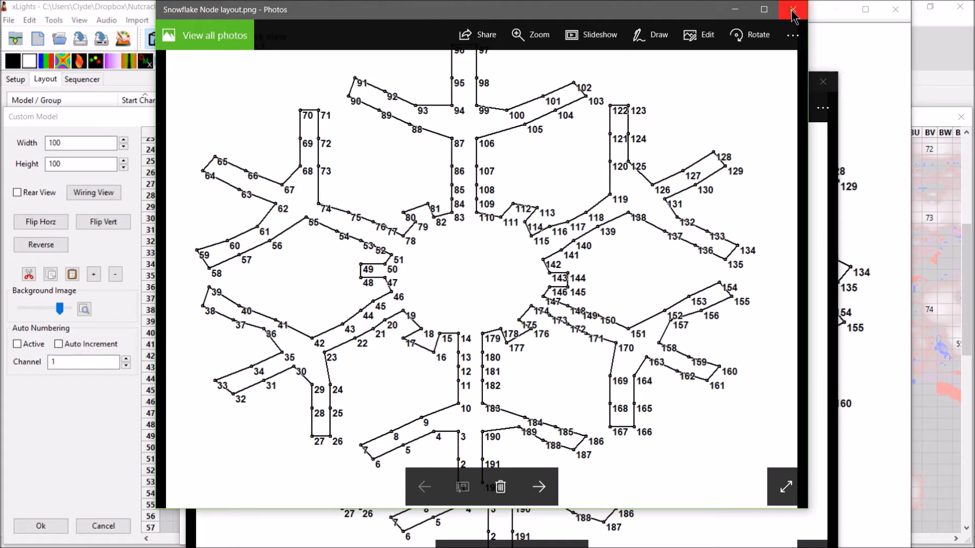
{"action": "mouse_move", "coordinate": [792, 11]}
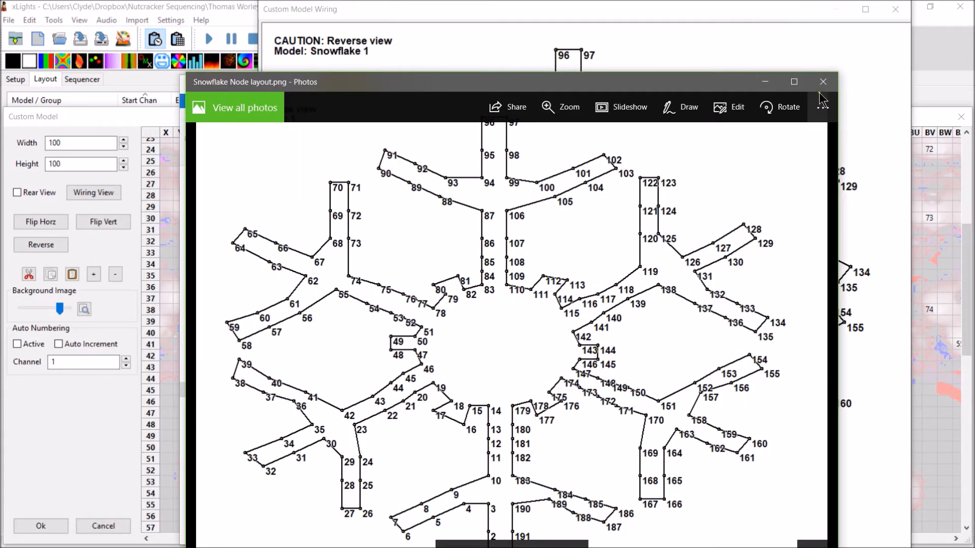
{"action": "left_click", "coordinate": [823, 81]}
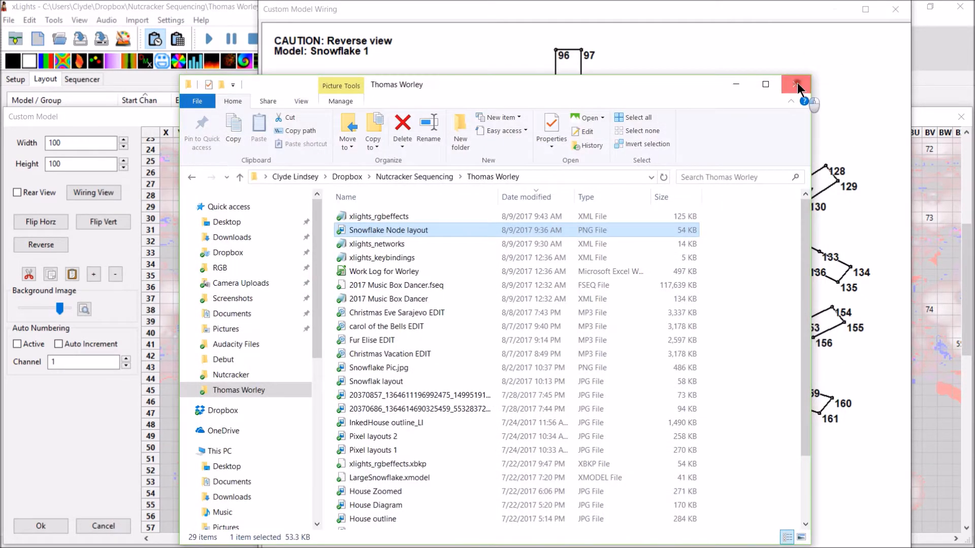
Step: Close the folder, wiring diagram and custom model grid unsaved, selecting Snowflake 1's Sub-Models row
{"action": "left_click", "coordinate": [796, 84]}
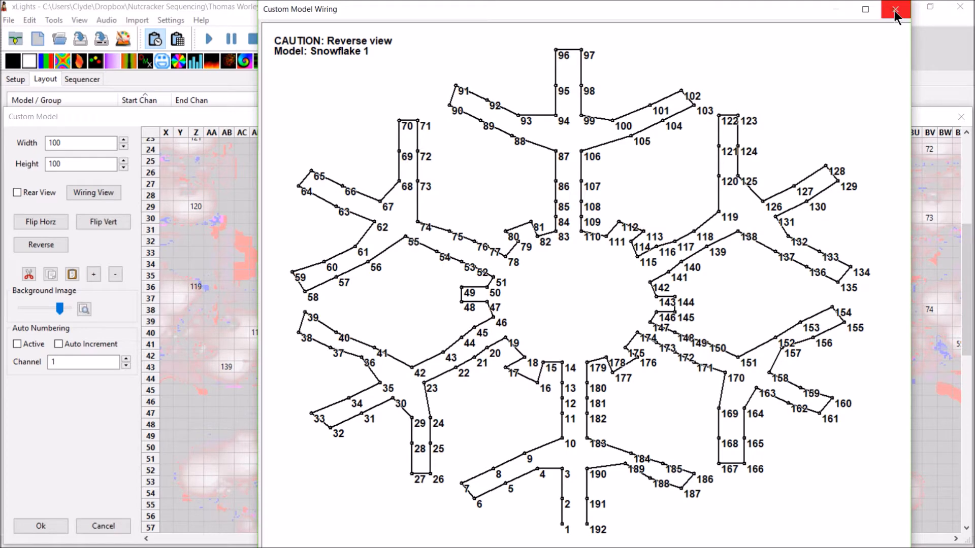
{"action": "left_click", "coordinate": [894, 10]}
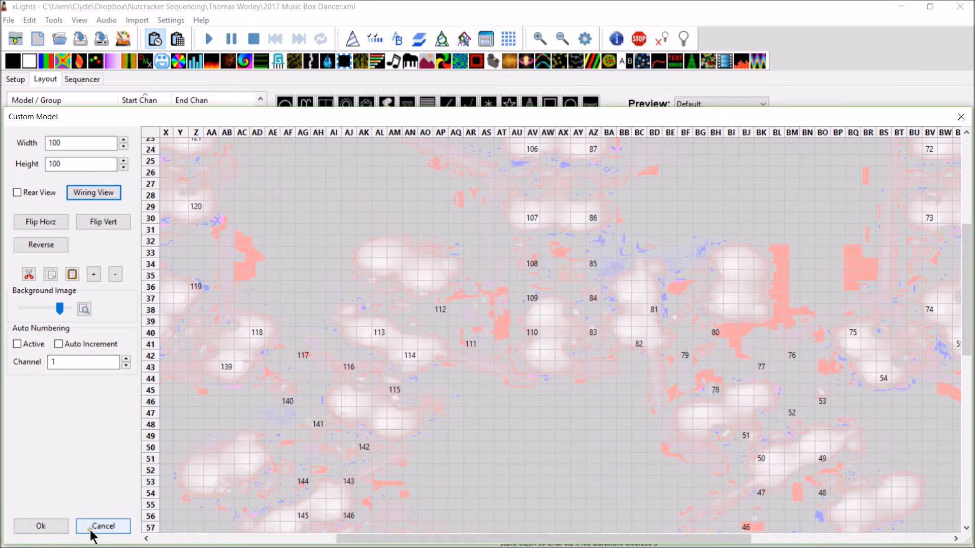
{"action": "left_click", "coordinate": [102, 526]}
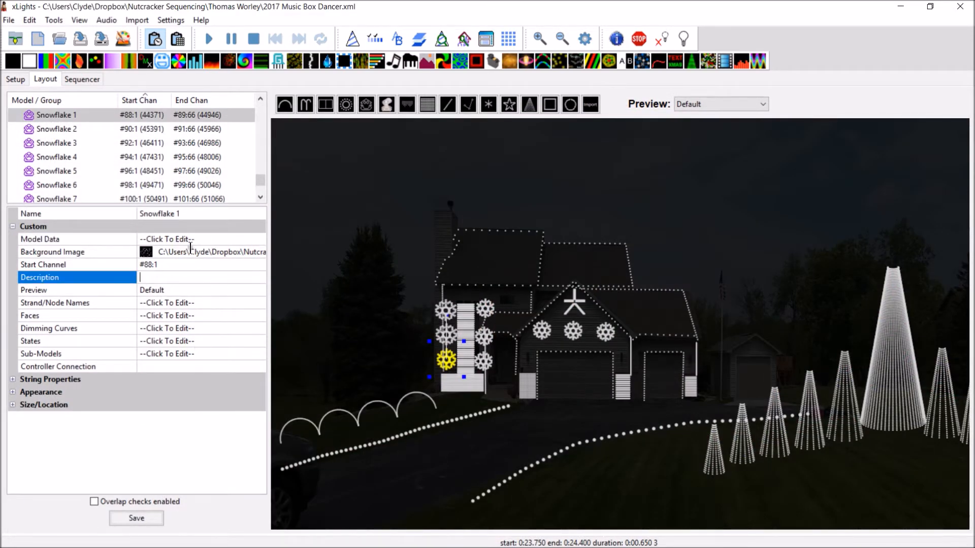
{"action": "mouse_move", "coordinate": [43, 361]}
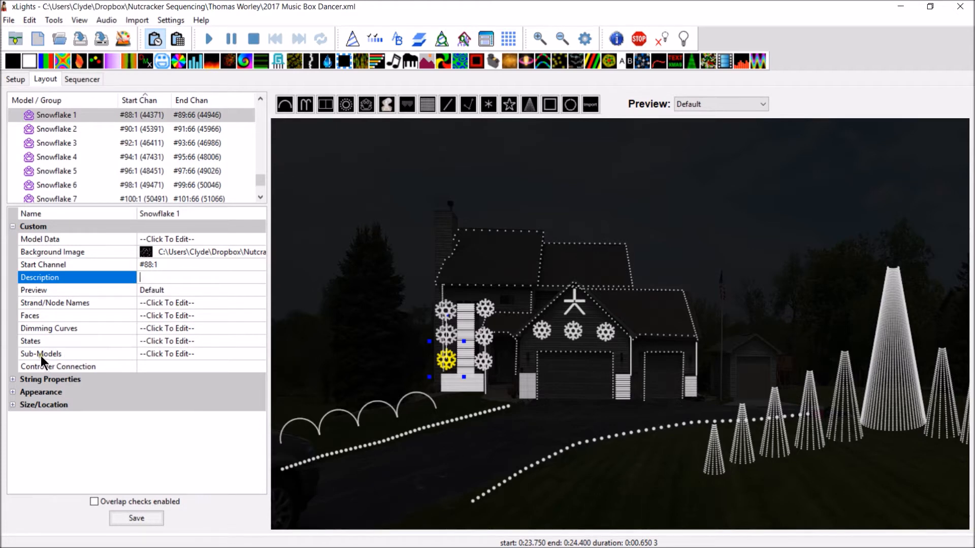
{"action": "left_click", "coordinate": [40, 354]}
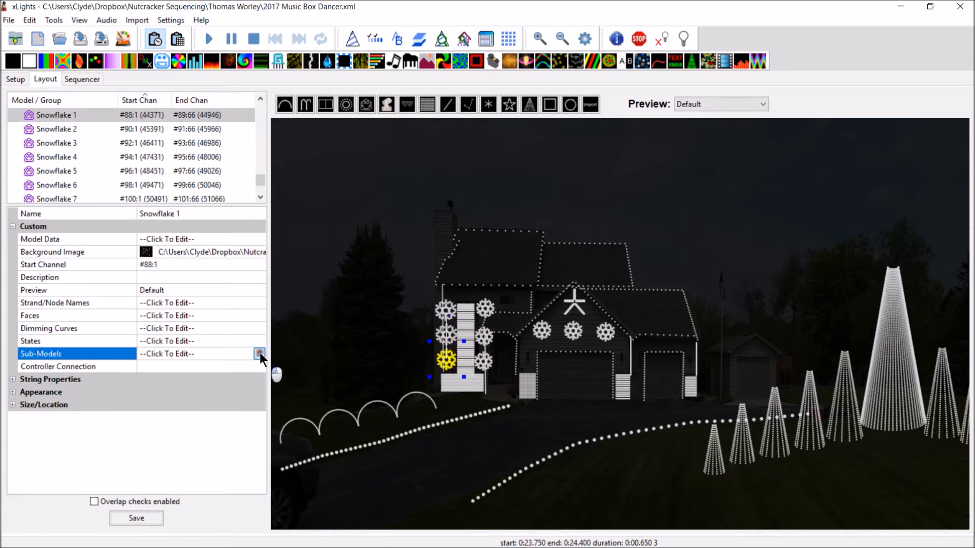
Step: Preview the legs sub-model's Line 1 through Line 6 node ranges on the snowflake, then list existing sub-models
{"action": "left_click", "coordinate": [259, 353]}
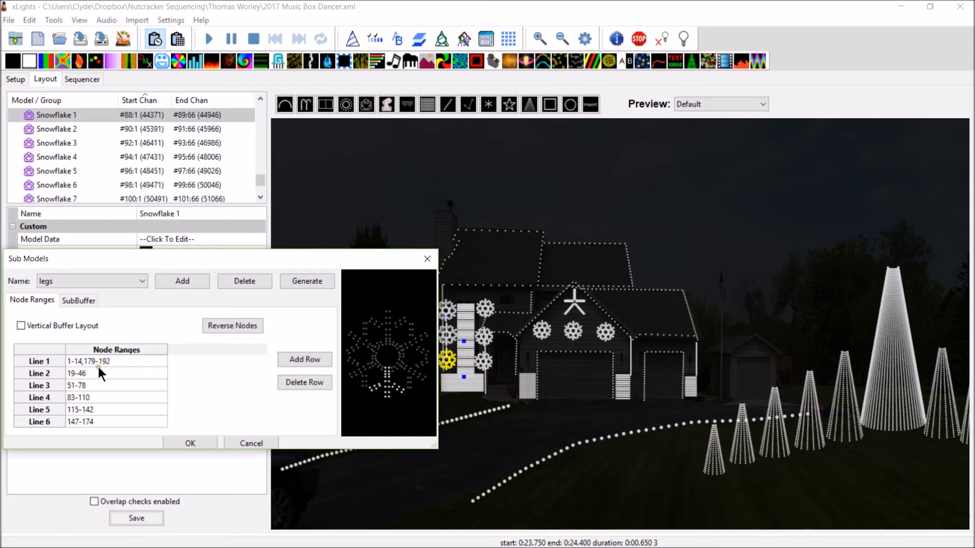
{"action": "mouse_move", "coordinate": [438, 254]}
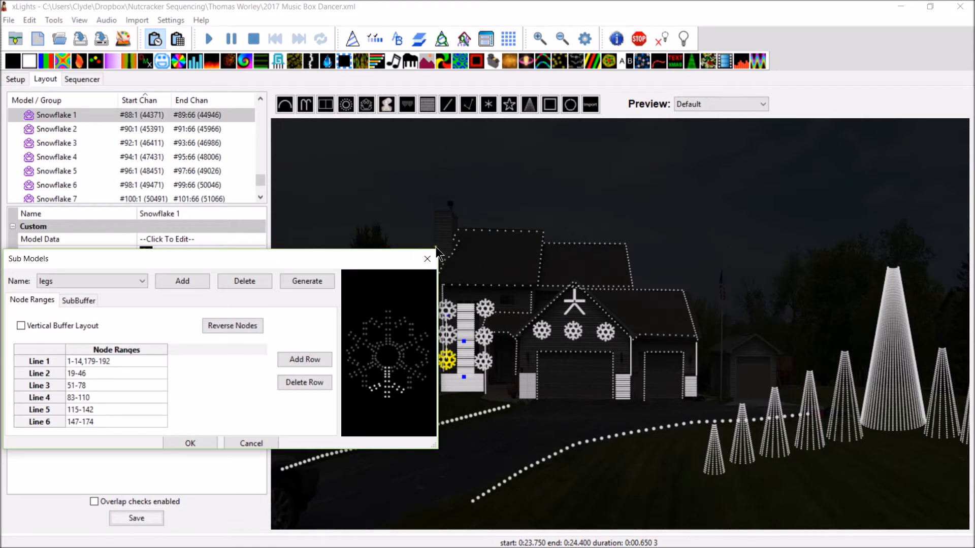
{"action": "mouse_move", "coordinate": [428, 259]}
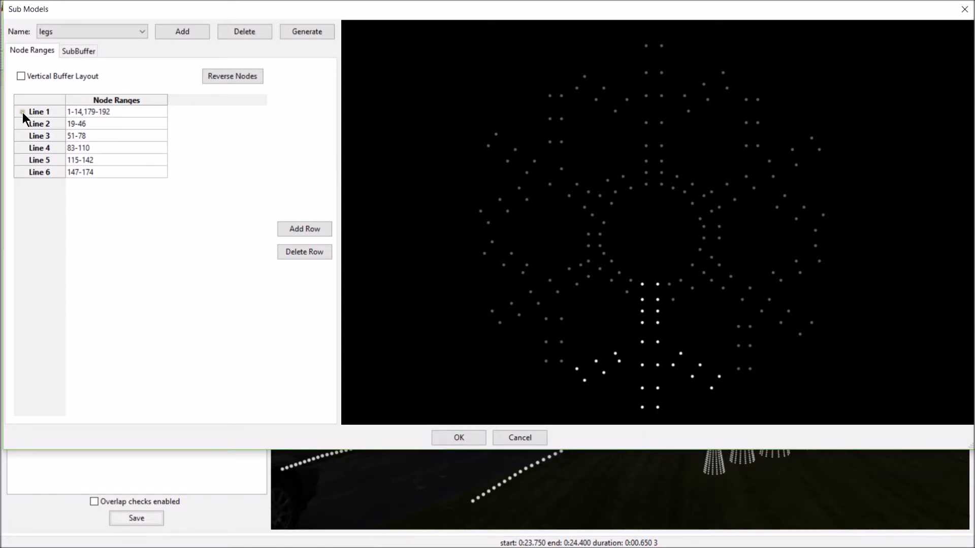
{"action": "double_click", "coordinate": [89, 111]}
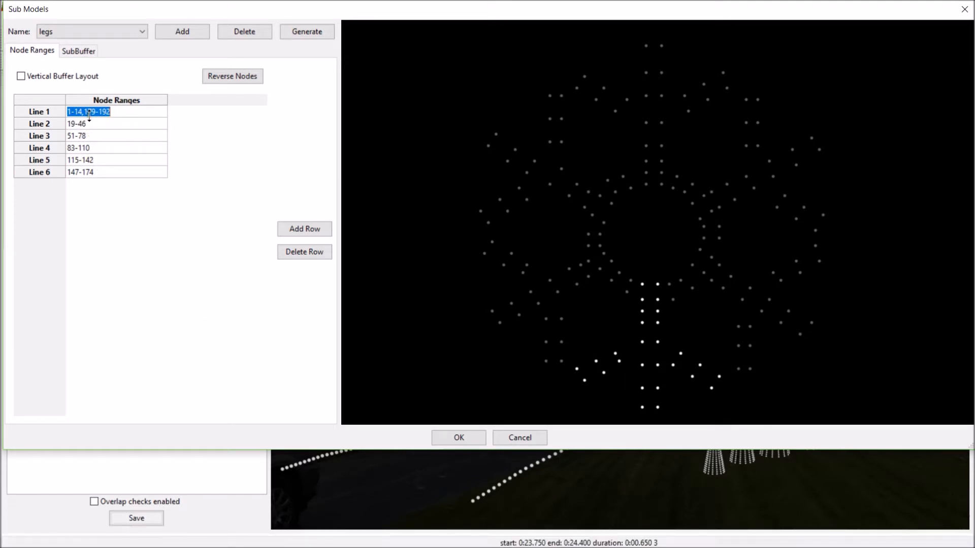
{"action": "left_click", "coordinate": [116, 123]}
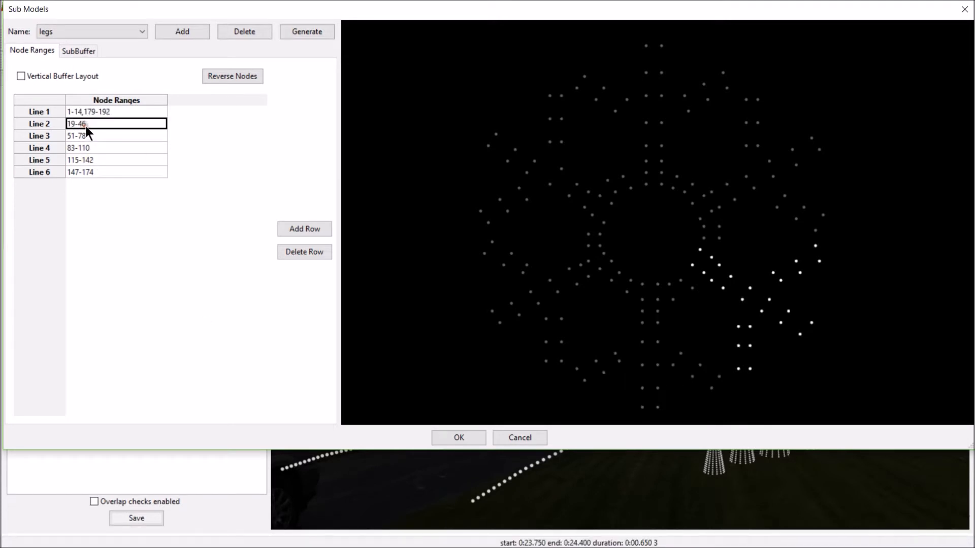
{"action": "left_click", "coordinate": [115, 135]}
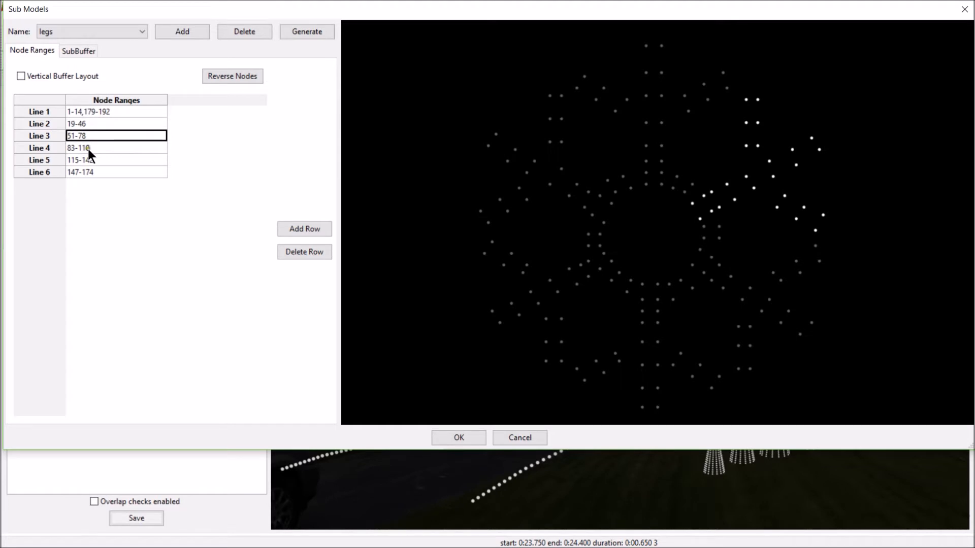
{"action": "left_click", "coordinate": [116, 160]}
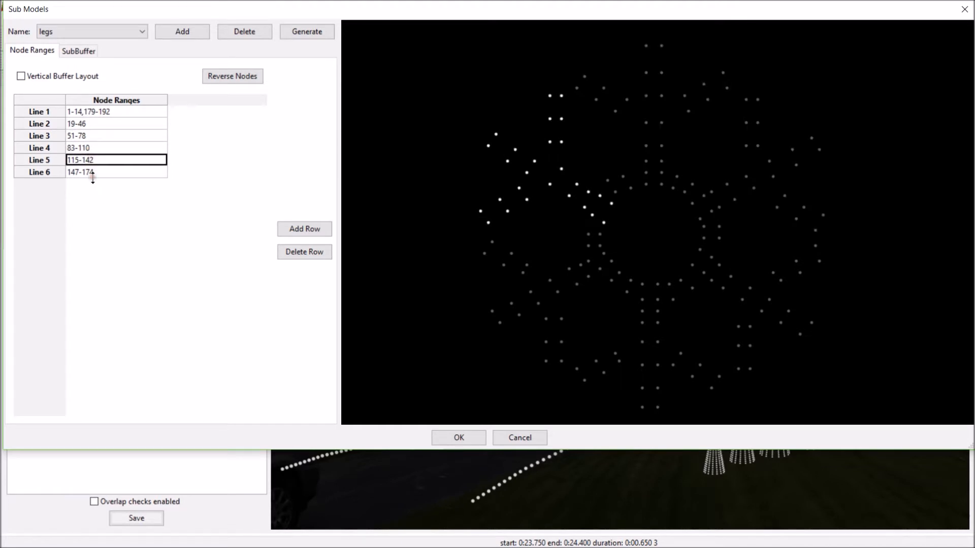
{"action": "left_click", "coordinate": [116, 173]}
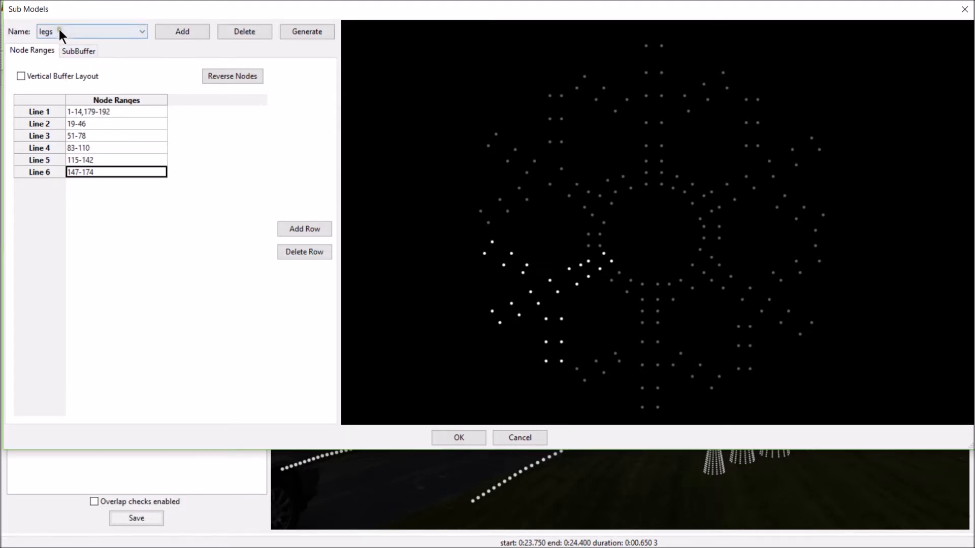
{"action": "mouse_move", "coordinate": [284, 166]}
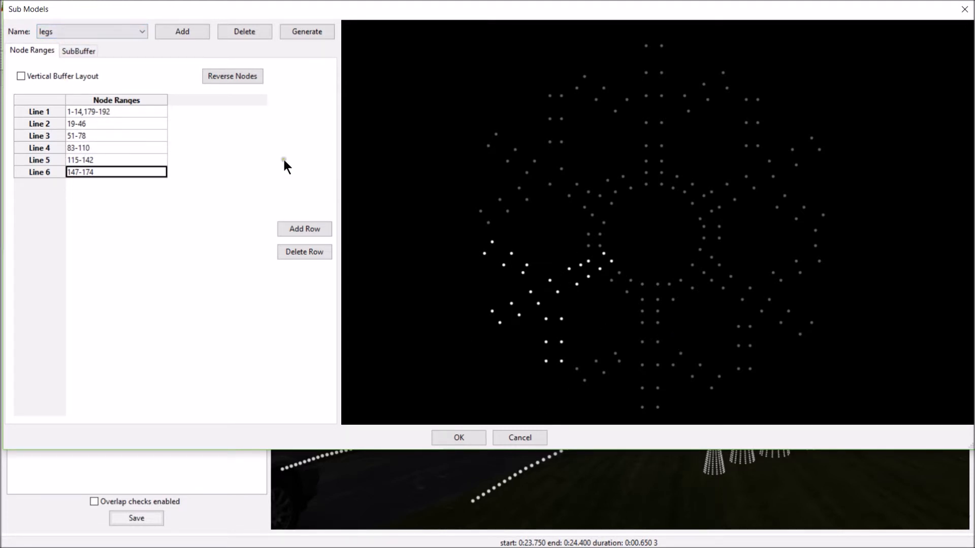
{"action": "mouse_move", "coordinate": [398, 210]}
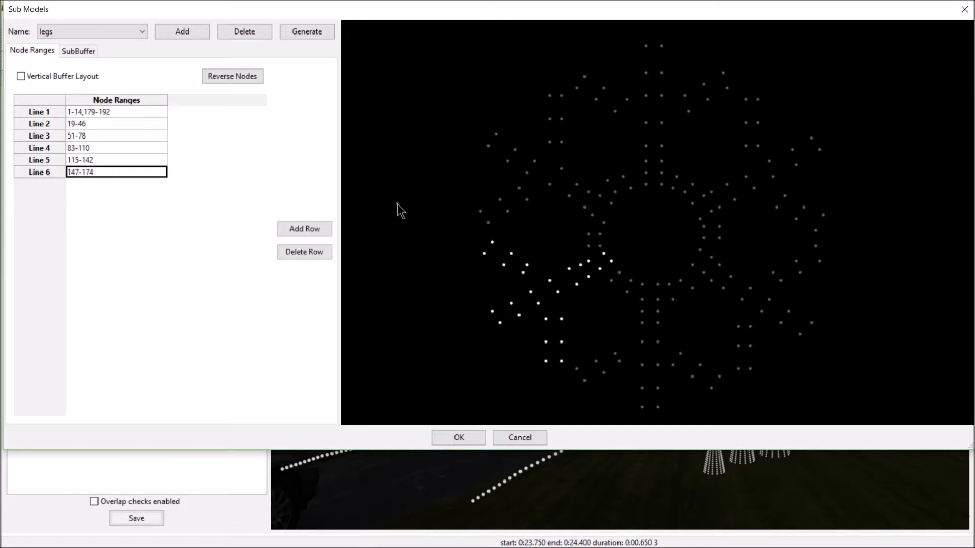
{"action": "left_click", "coordinate": [142, 31]}
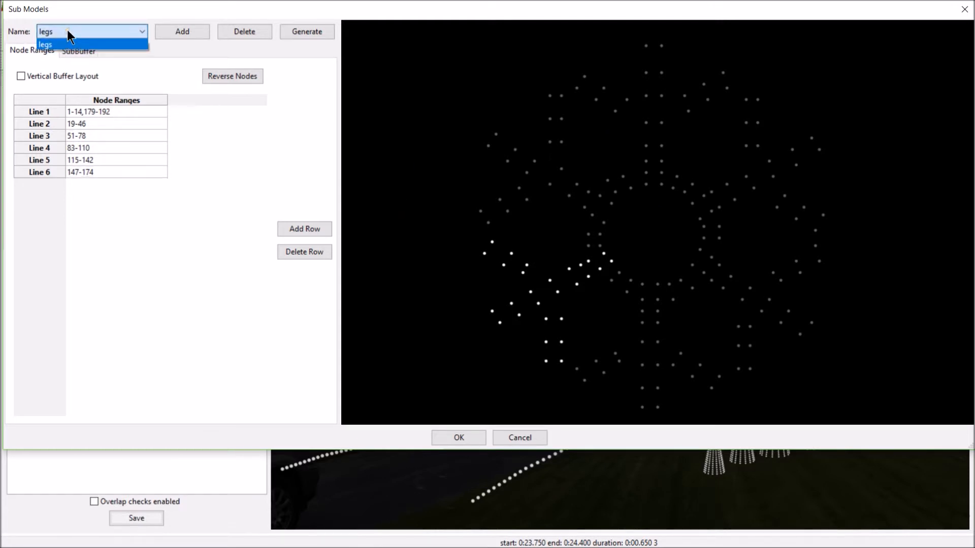
Step: Create a new empty sub-model named Arms for Snowflake 1
{"action": "left_click", "coordinate": [182, 32]}
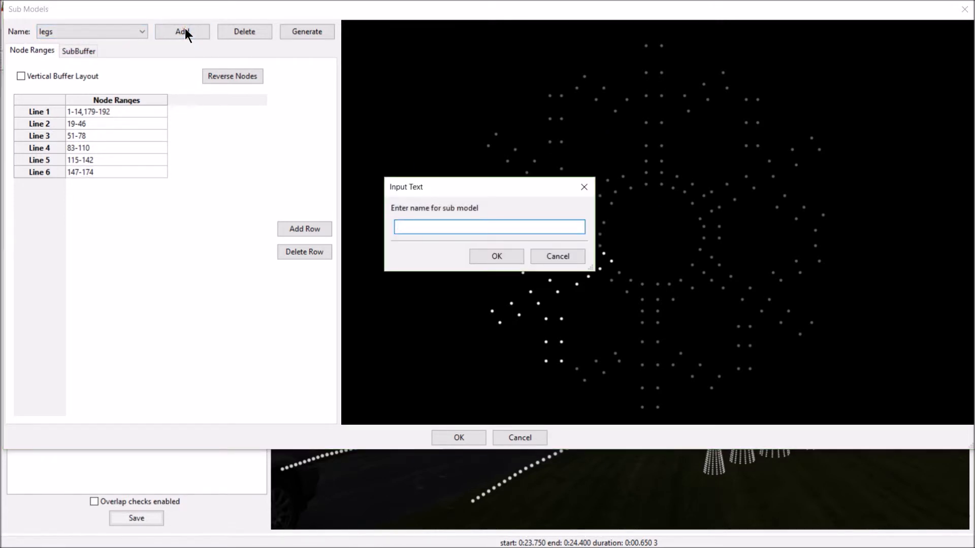
{"action": "mouse_move", "coordinate": [375, 228]}
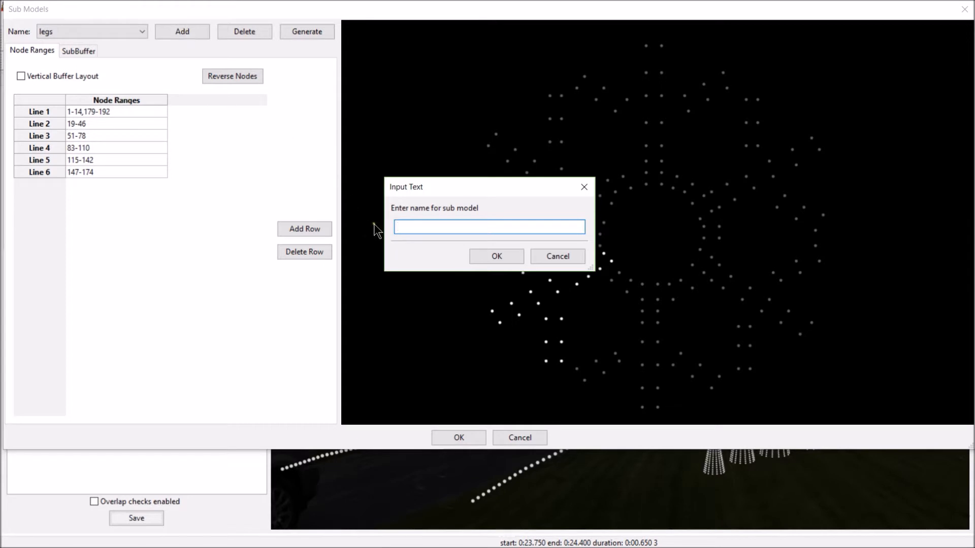
{"action": "mouse_move", "coordinate": [398, 202]}
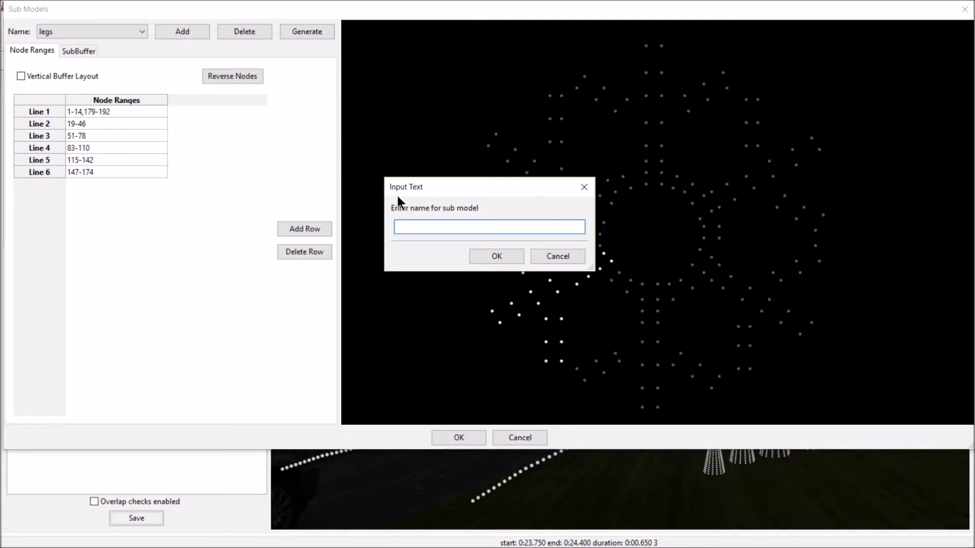
{"action": "mouse_move", "coordinate": [624, 116]}
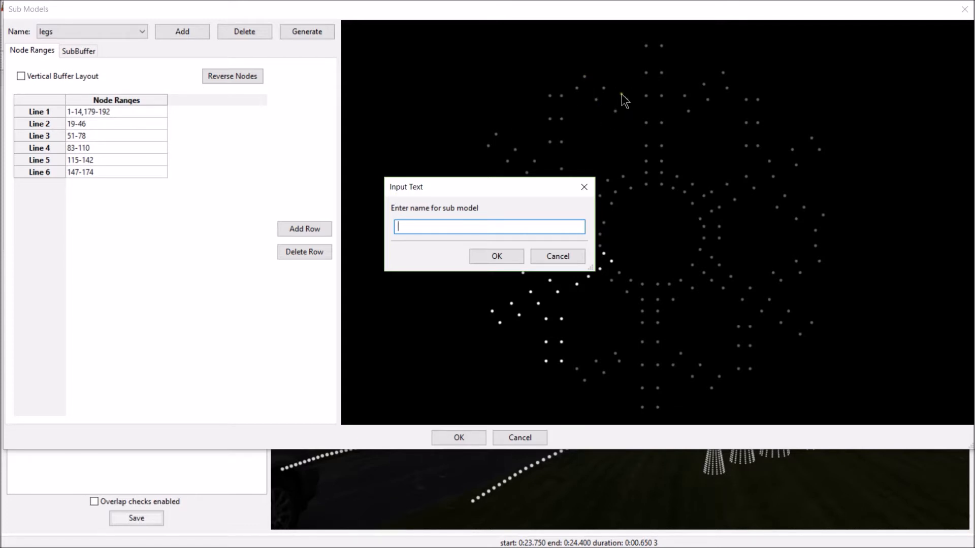
{"action": "mouse_move", "coordinate": [580, 86]}
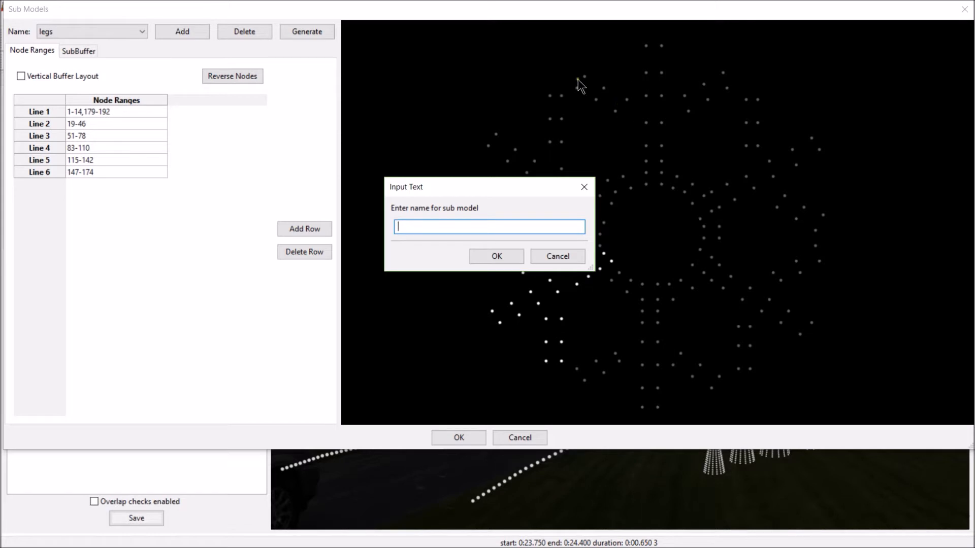
{"action": "mouse_move", "coordinate": [680, 102]}
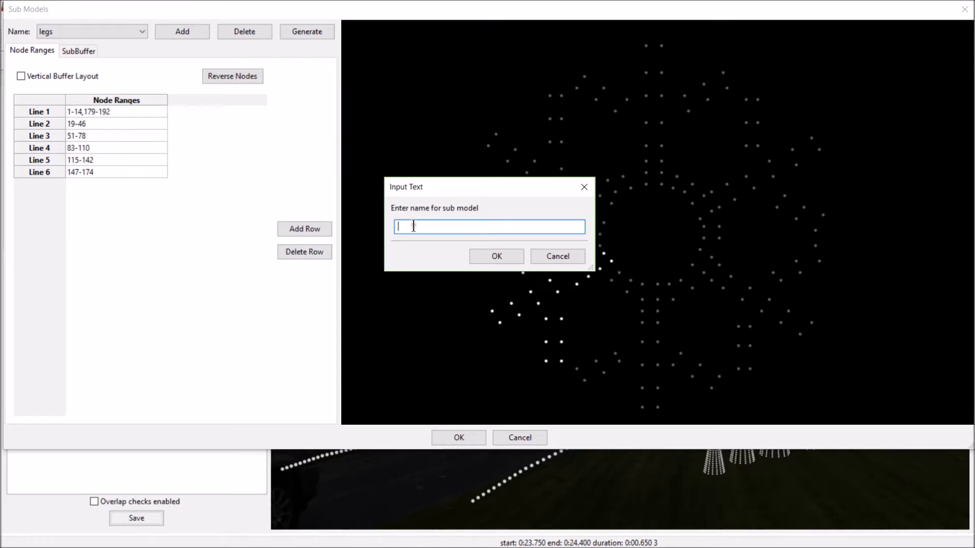
{"action": "type", "text": "A"}
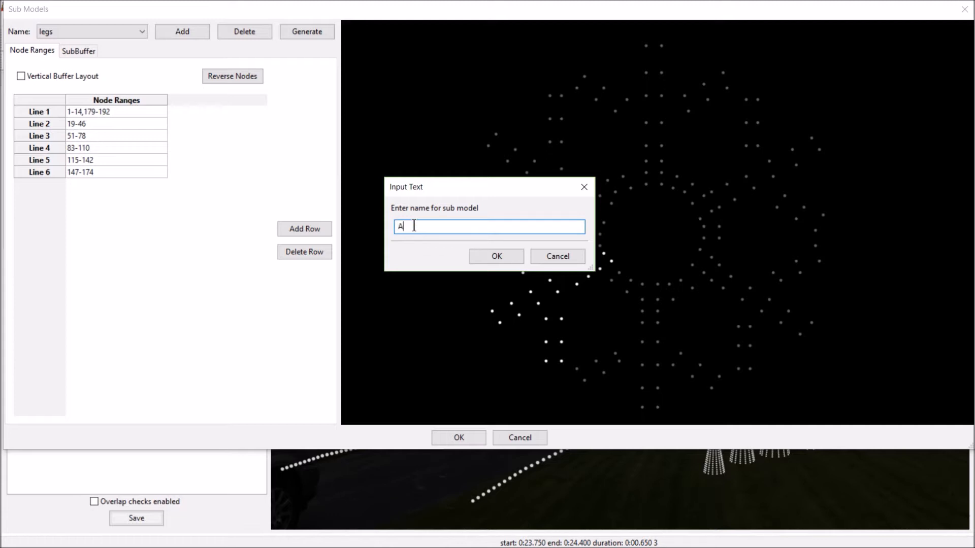
{"action": "type", "text": "rms"}
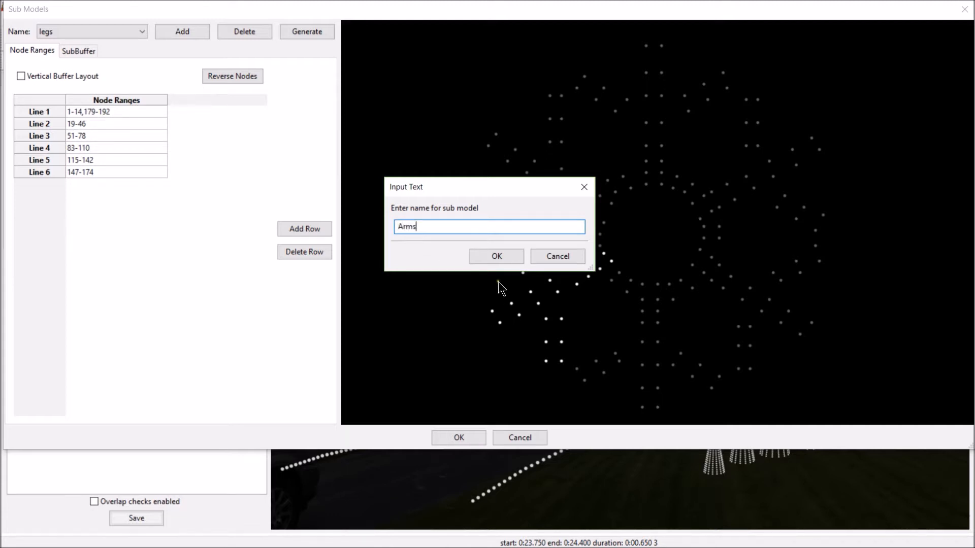
{"action": "left_click", "coordinate": [495, 256]}
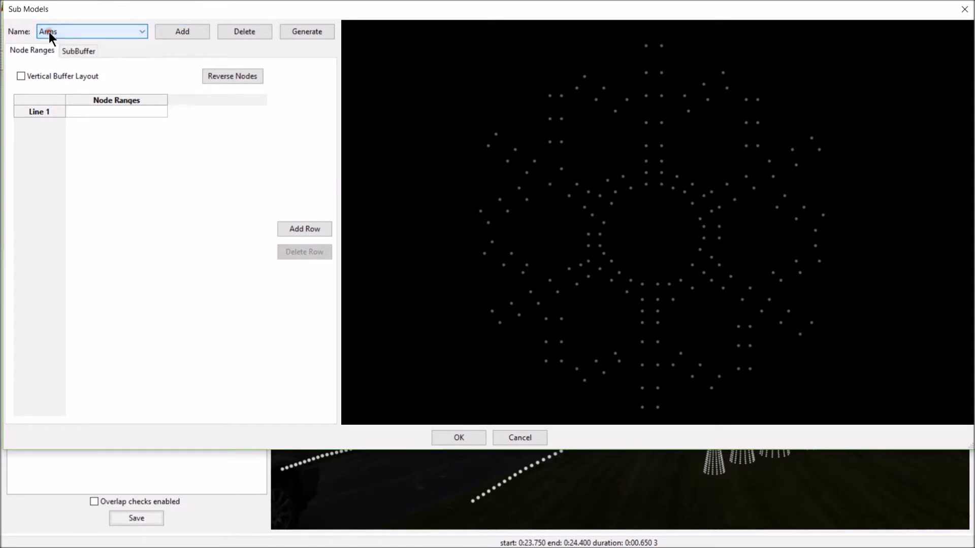
Step: Check node numbers on the lower arm and select the Arms Line 1 Node Ranges cell
{"action": "left_click", "coordinate": [115, 112]}
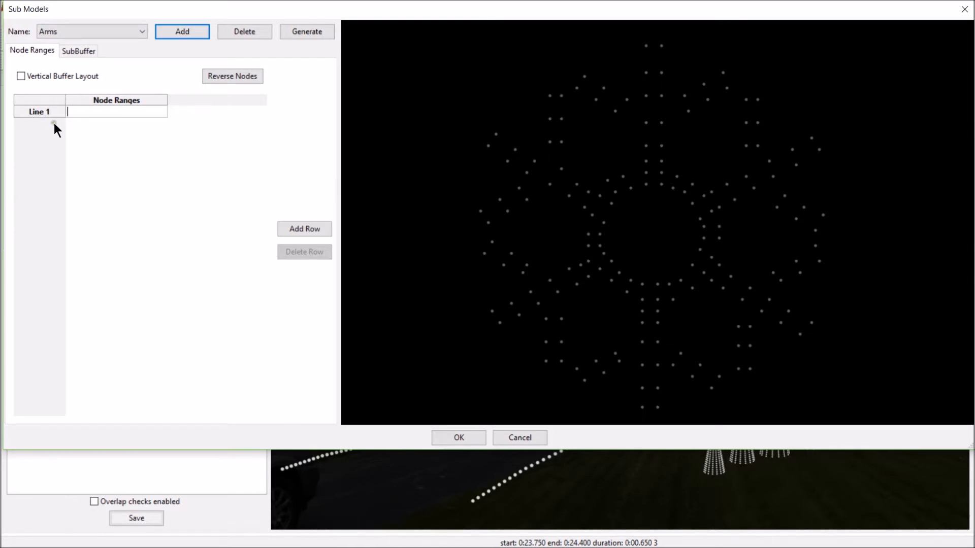
{"action": "mouse_move", "coordinate": [70, 105]}
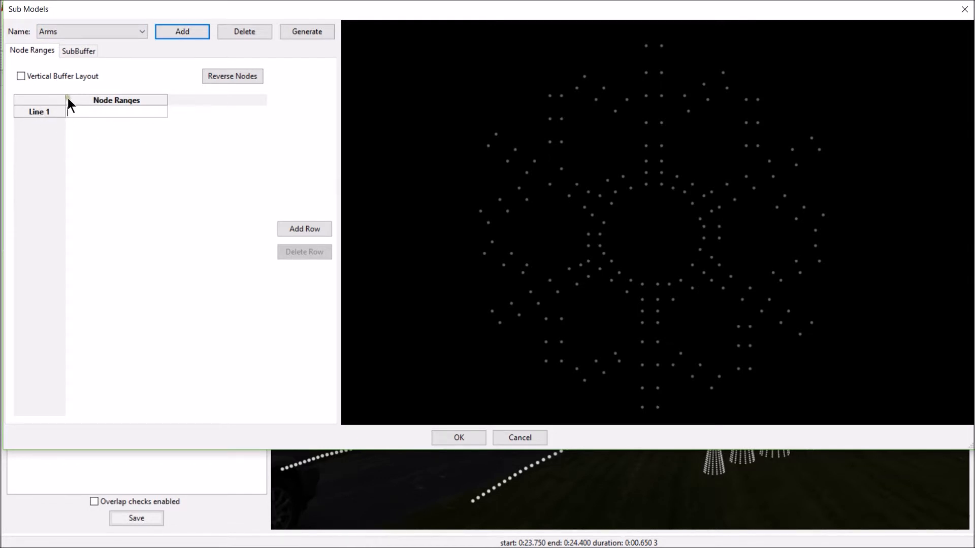
{"action": "mouse_move", "coordinate": [340, 153]}
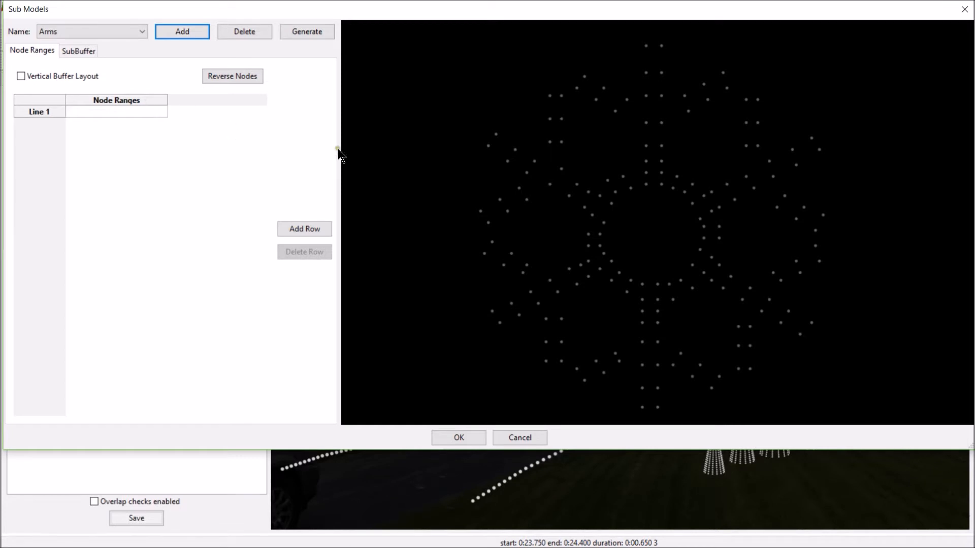
{"action": "mouse_move", "coordinate": [616, 360]}
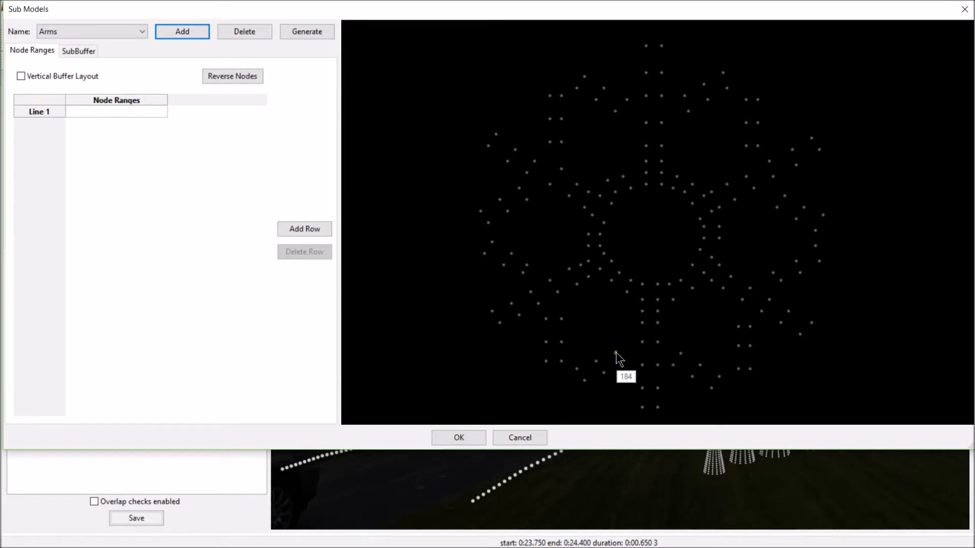
{"action": "mouse_move", "coordinate": [614, 382]}
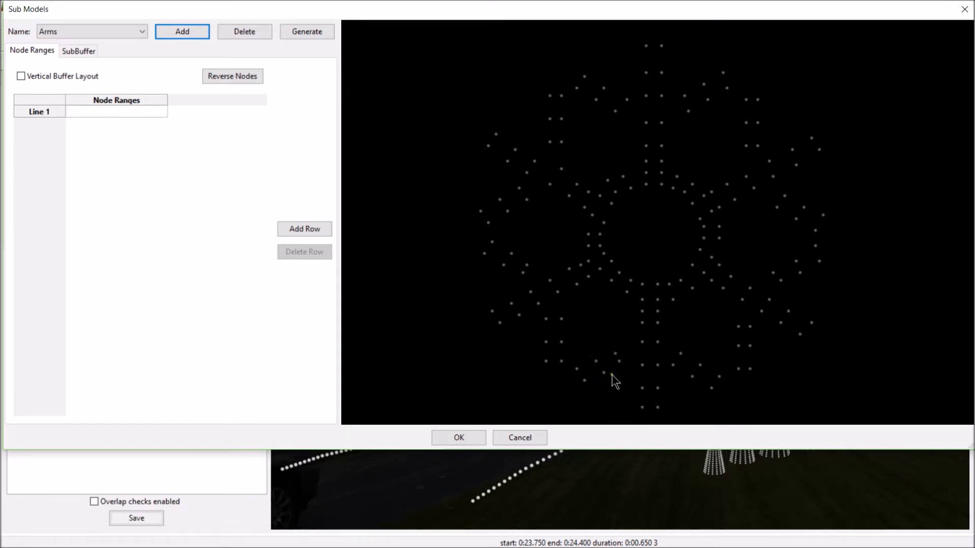
{"action": "left_click", "coordinate": [116, 111]}
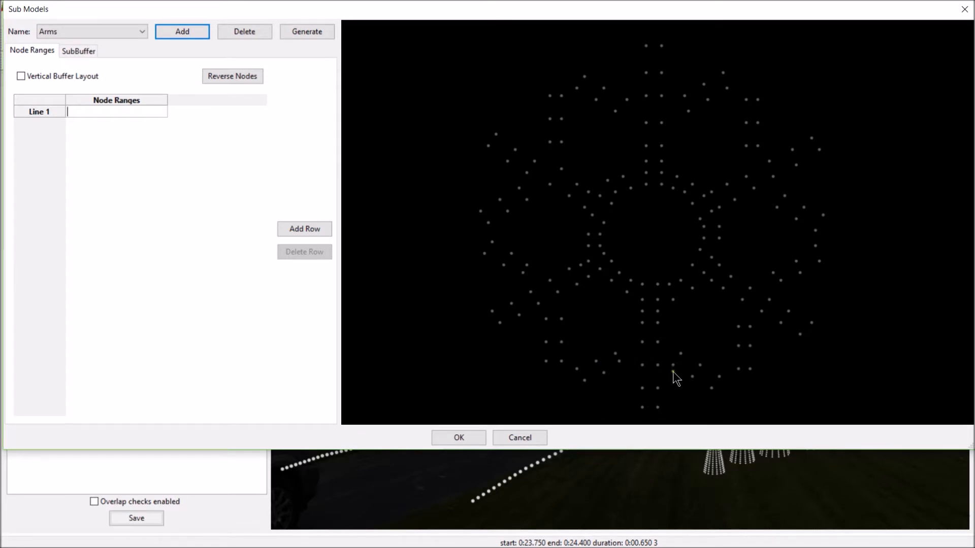
{"action": "mouse_move", "coordinate": [690, 373]}
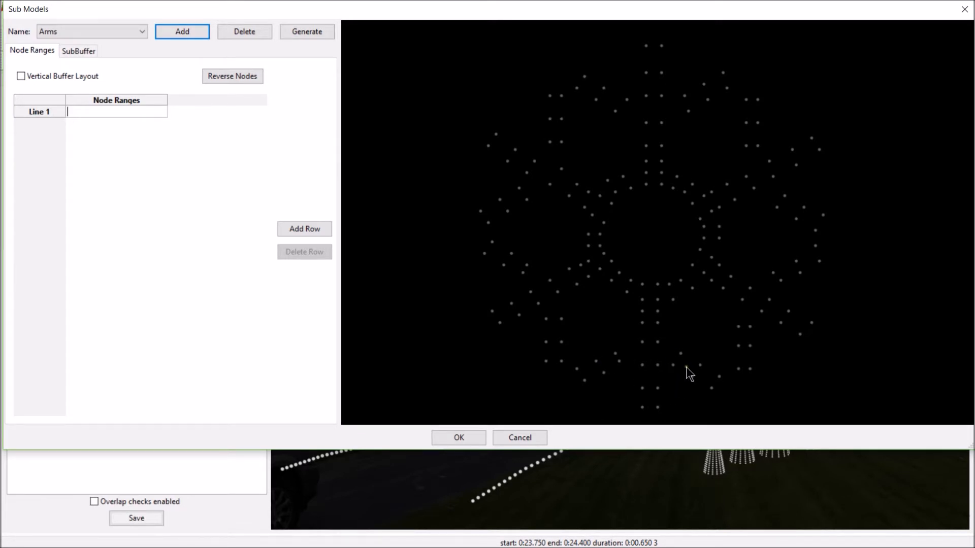
{"action": "mouse_move", "coordinate": [688, 377]}
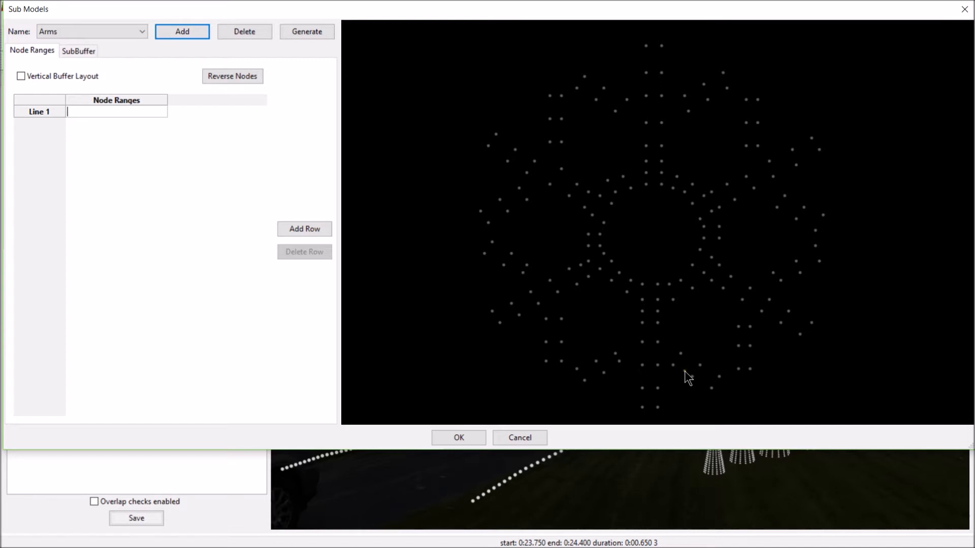
{"action": "mouse_move", "coordinate": [627, 370]}
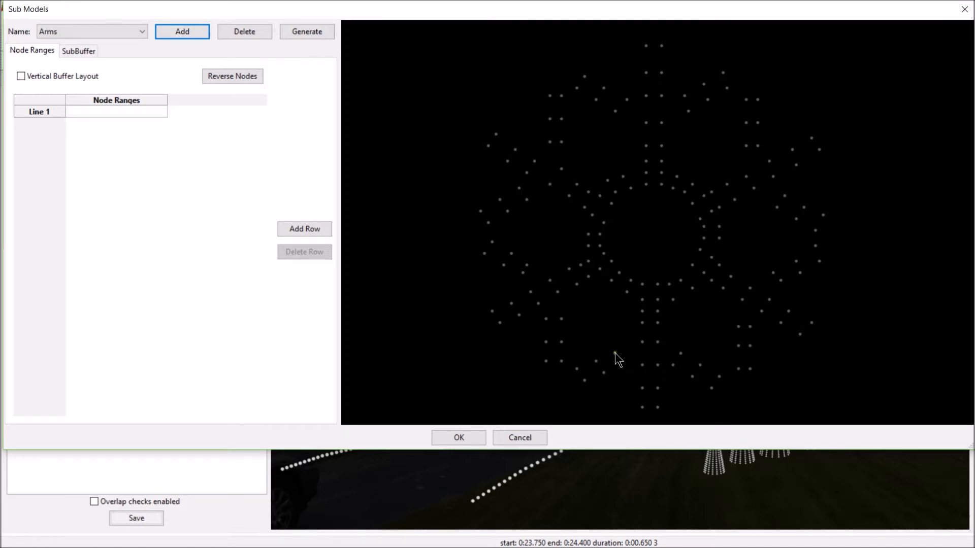
{"action": "mouse_move", "coordinate": [673, 371]}
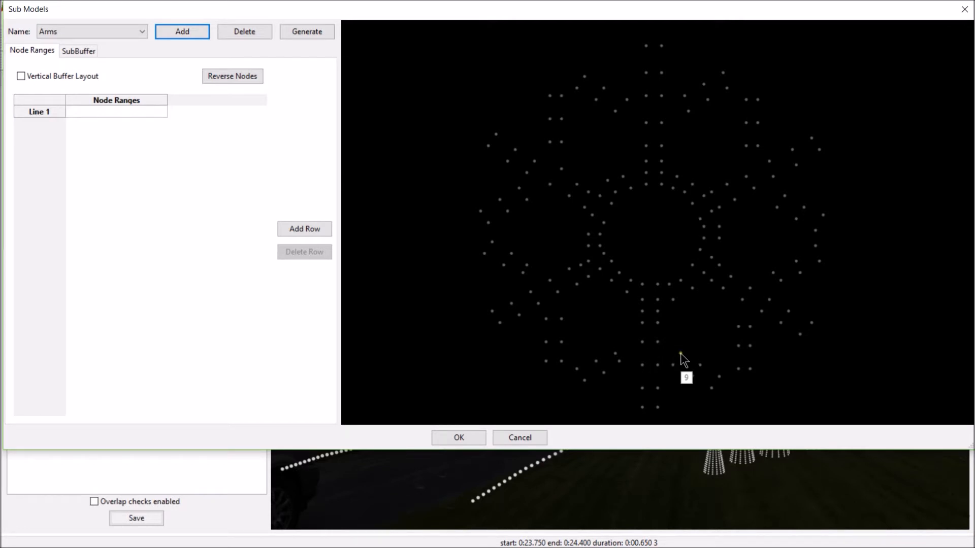
{"action": "mouse_move", "coordinate": [718, 383]}
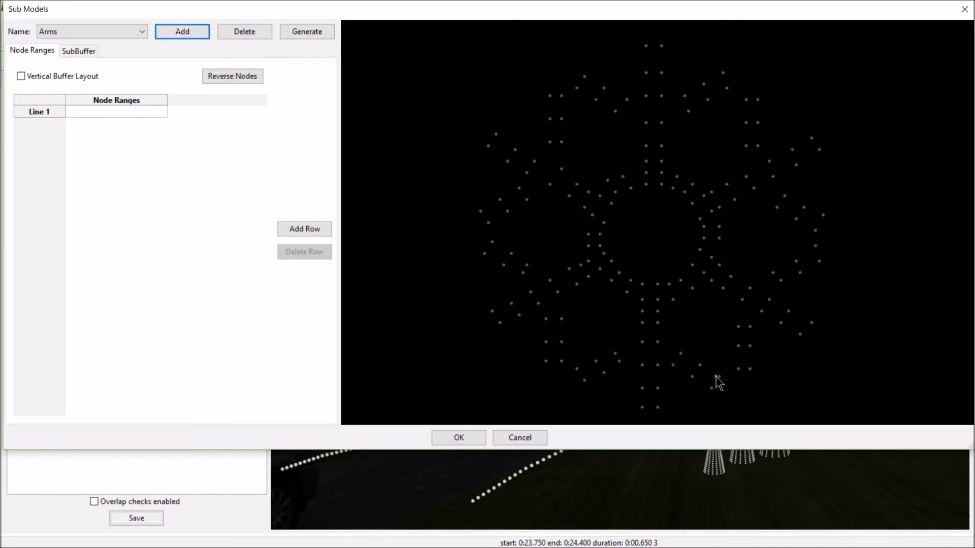
{"action": "left_click", "coordinate": [115, 112]}
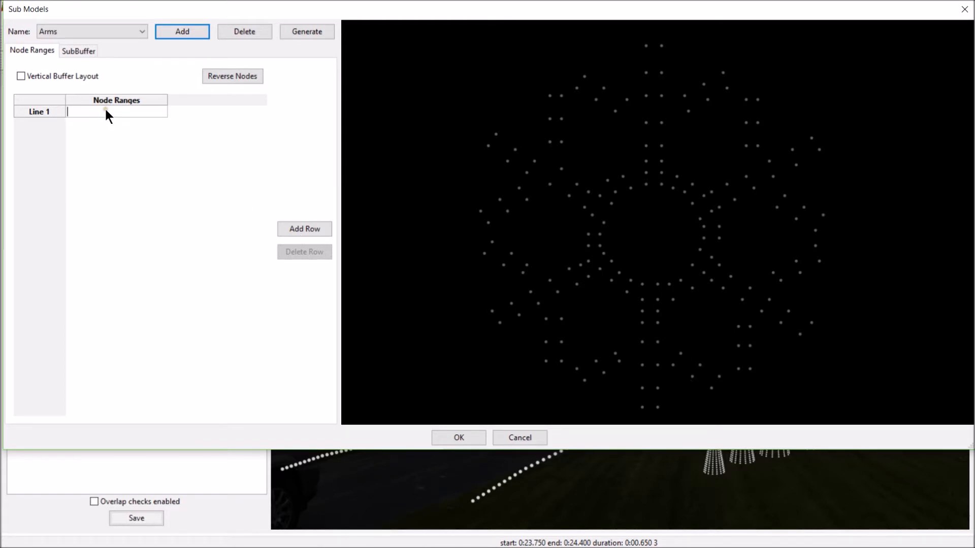
Step: Enter 4-9,184-189 as the Arms sub-model's Line 1 node ranges
{"action": "type", "text": "4-9"}
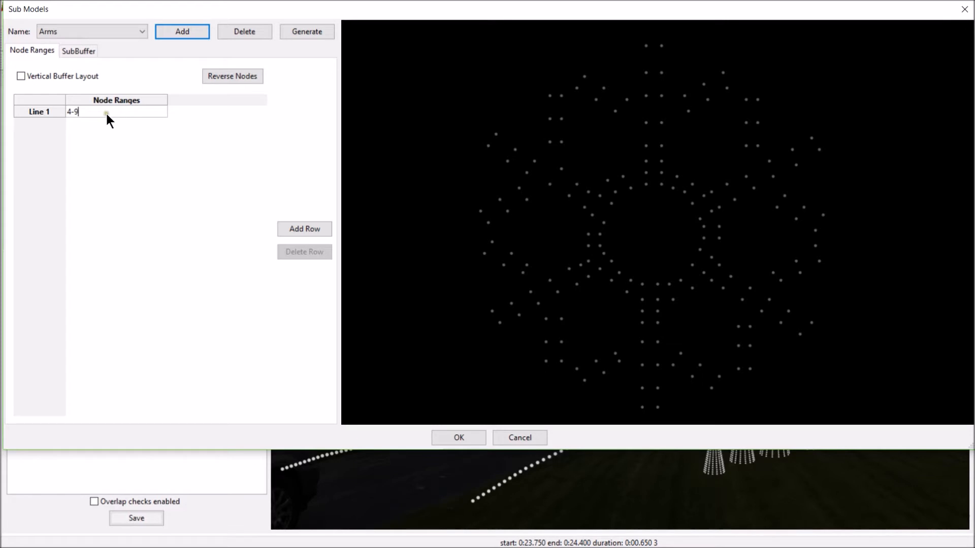
{"action": "type", "text": ","}
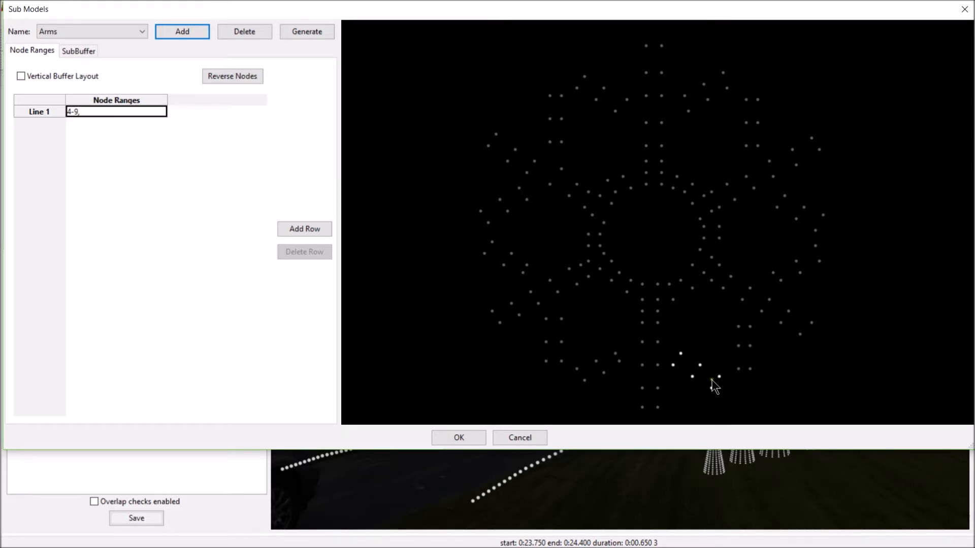
{"action": "mouse_move", "coordinate": [702, 345]}
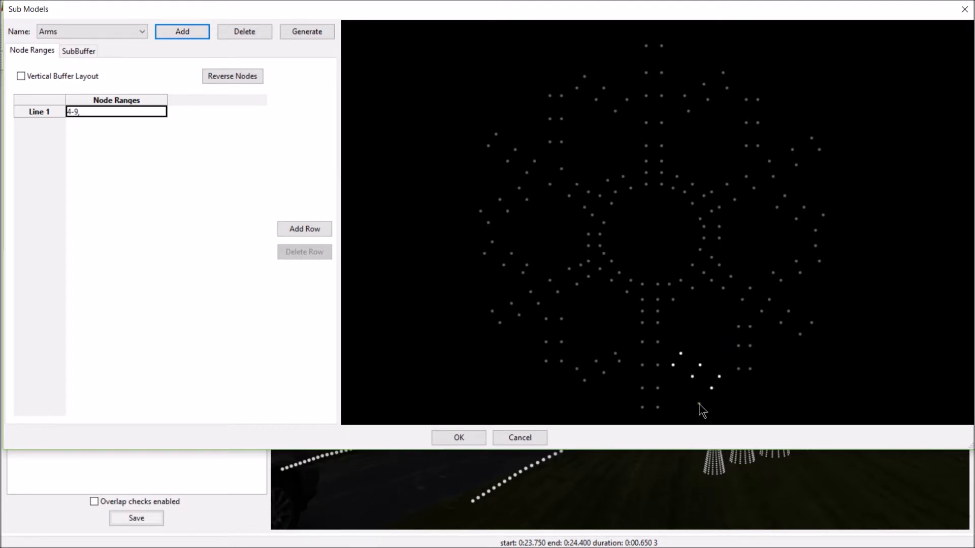
{"action": "mouse_move", "coordinate": [602, 353]}
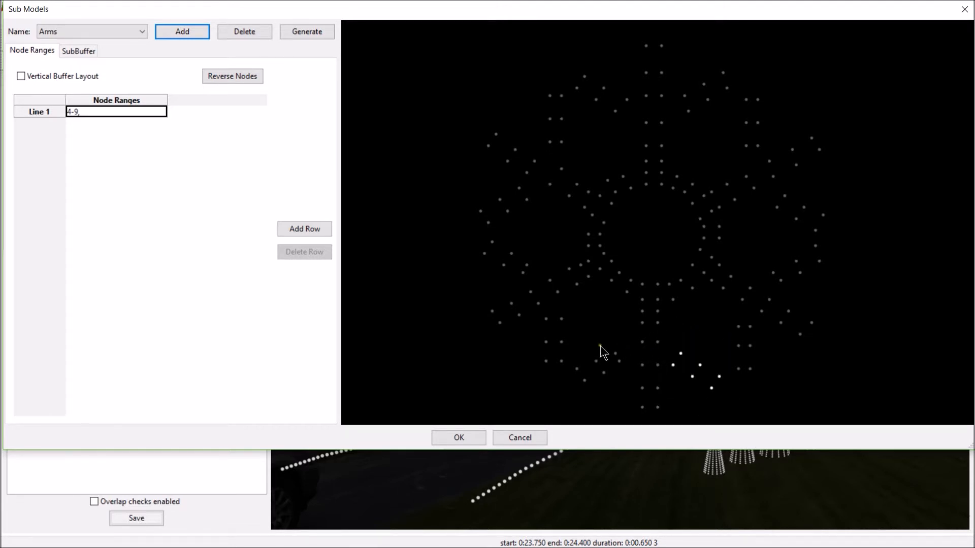
{"action": "mouse_move", "coordinate": [625, 364]}
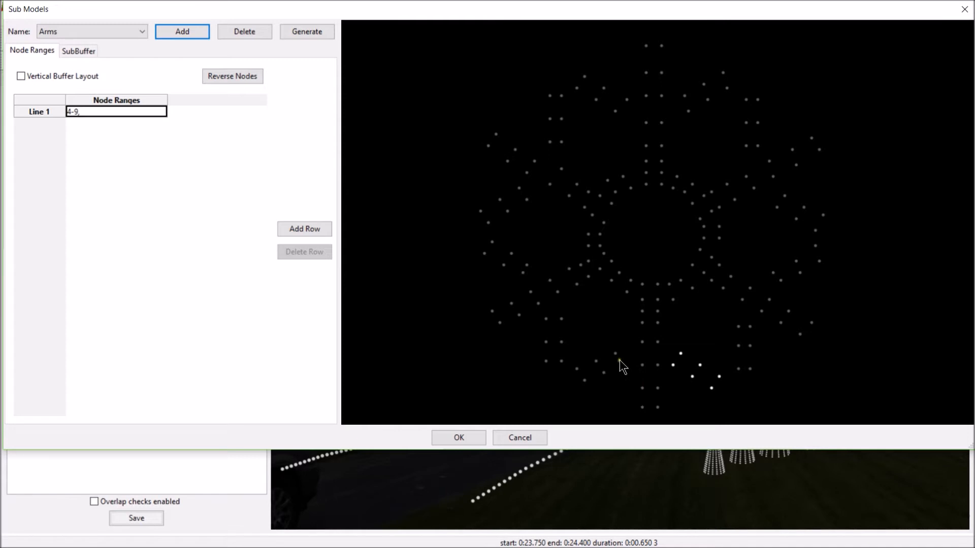
{"action": "mouse_move", "coordinate": [619, 359]}
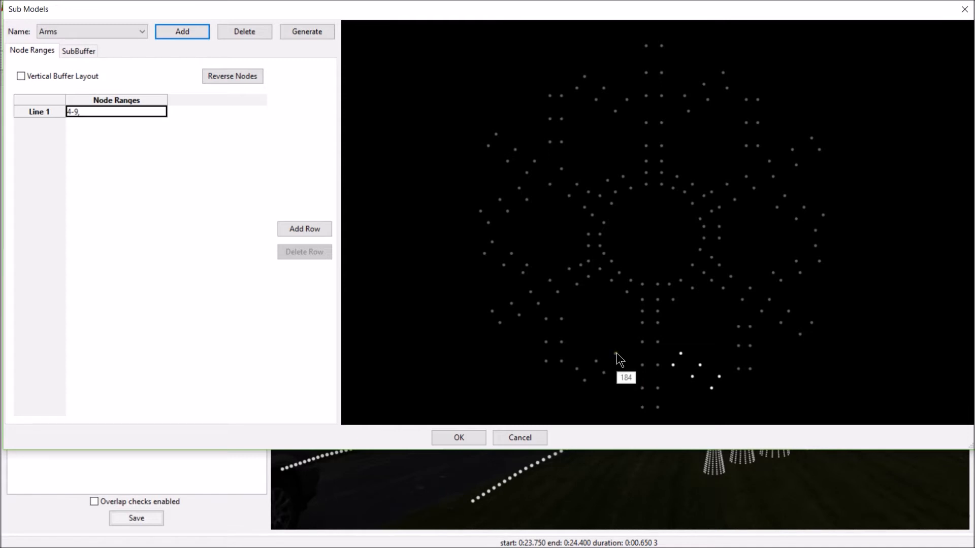
{"action": "mouse_move", "coordinate": [627, 366]}
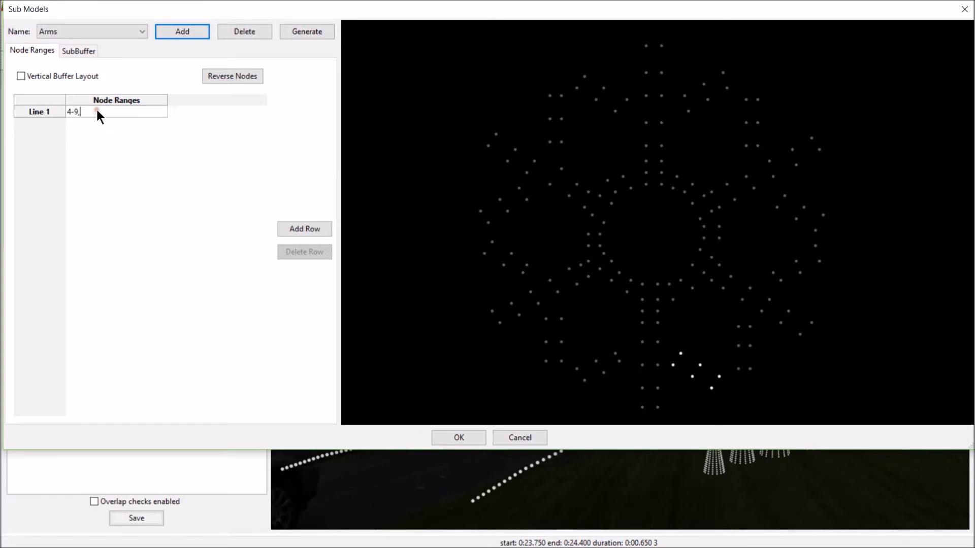
{"action": "type", "text": "184"}
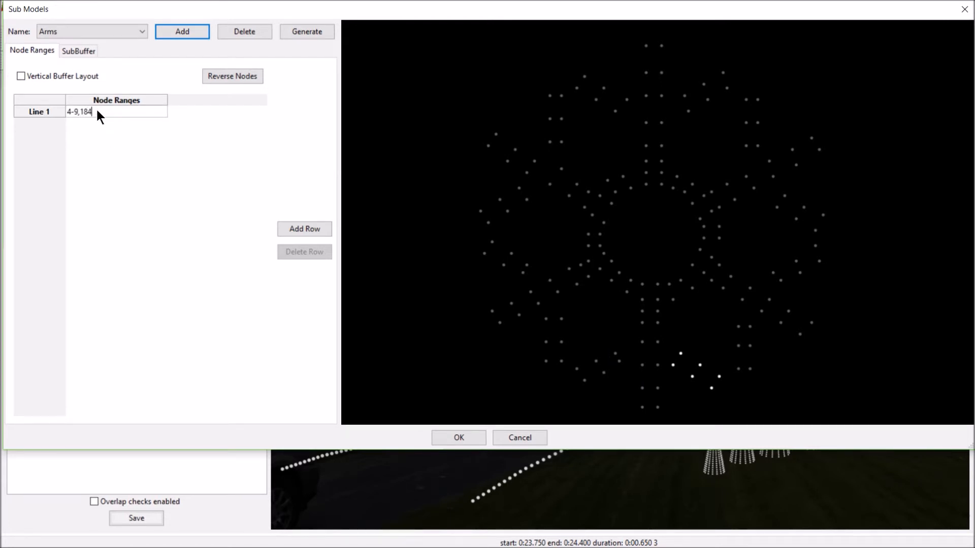
{"action": "type", "text": "-189"}
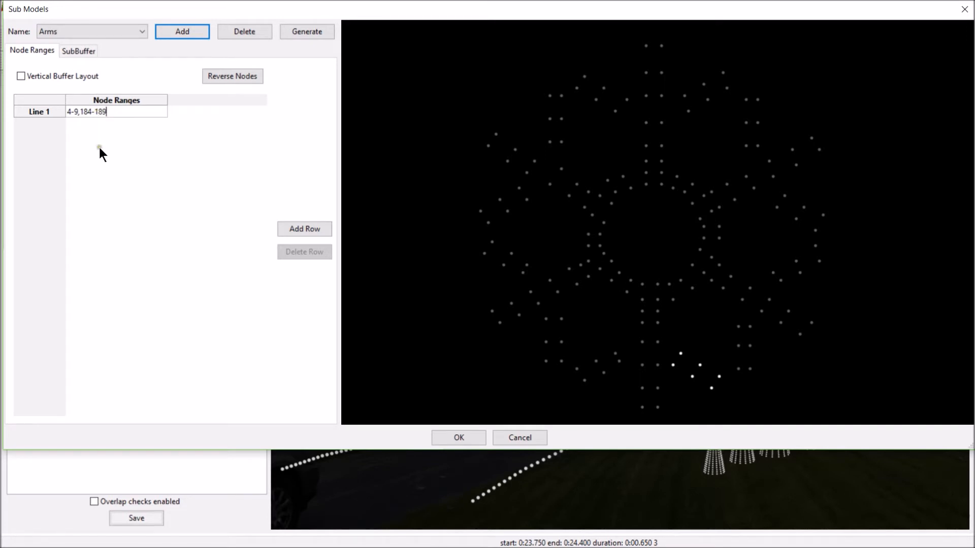
Step: Add an empty second line to the Arms sub-model below the 4-9,184-189 line
{"action": "left_click", "coordinate": [303, 229]}
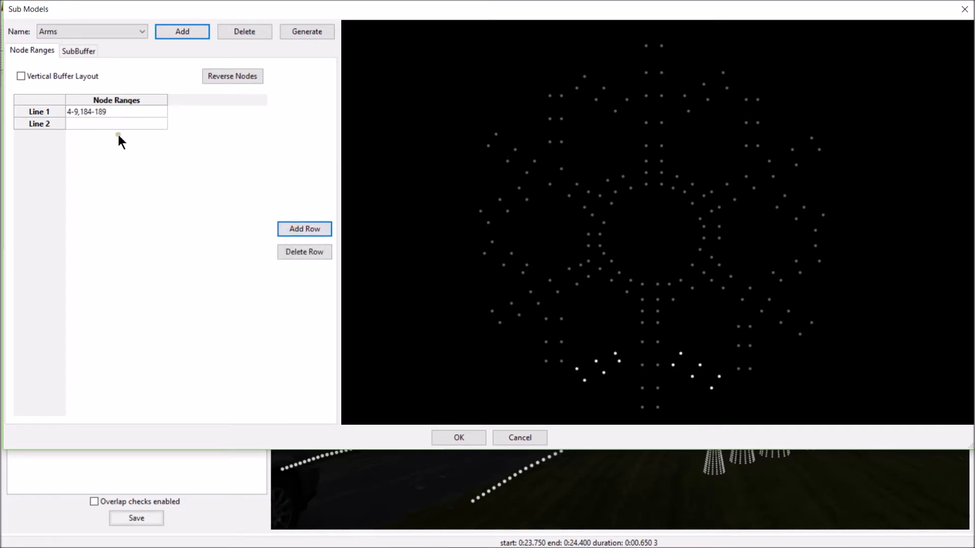
{"action": "left_click", "coordinate": [115, 123]}
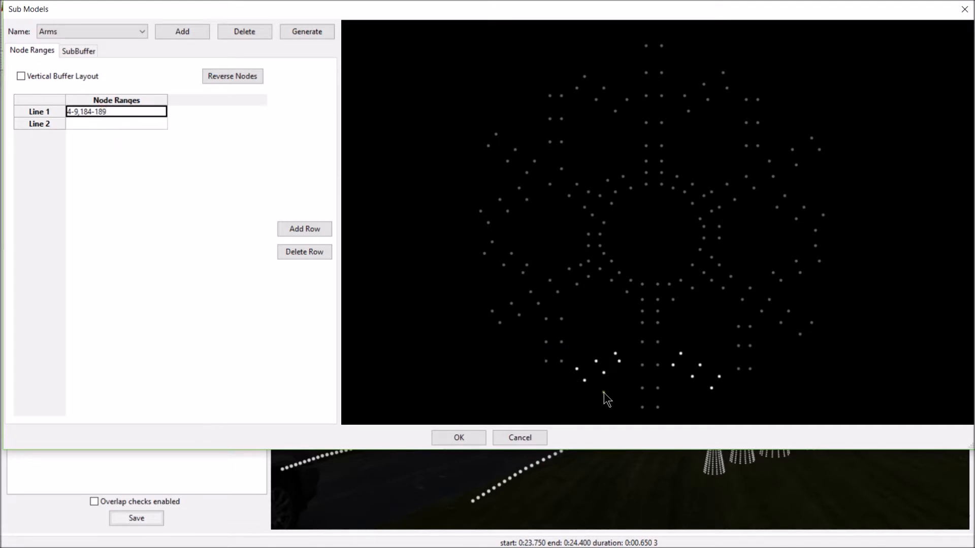
{"action": "mouse_move", "coordinate": [604, 377]}
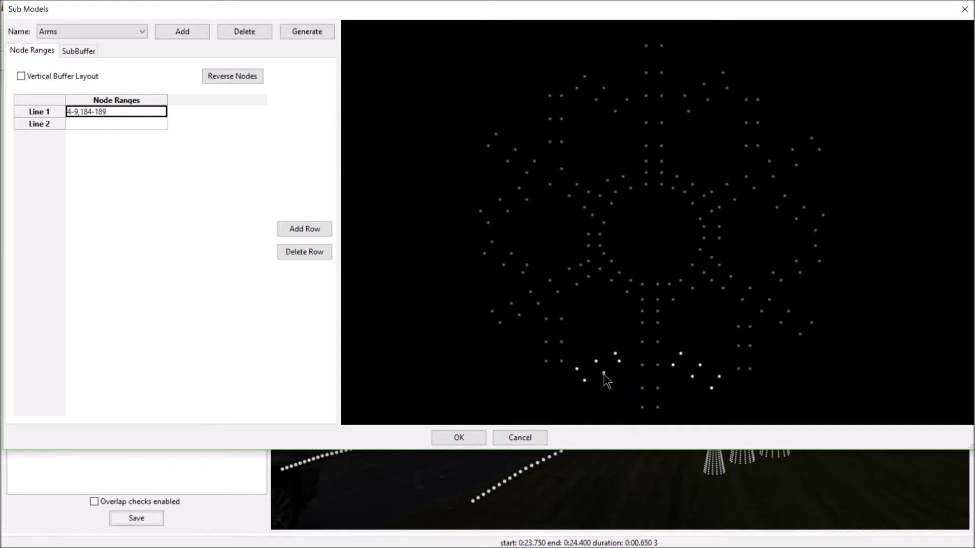
{"action": "mouse_move", "coordinate": [696, 366]}
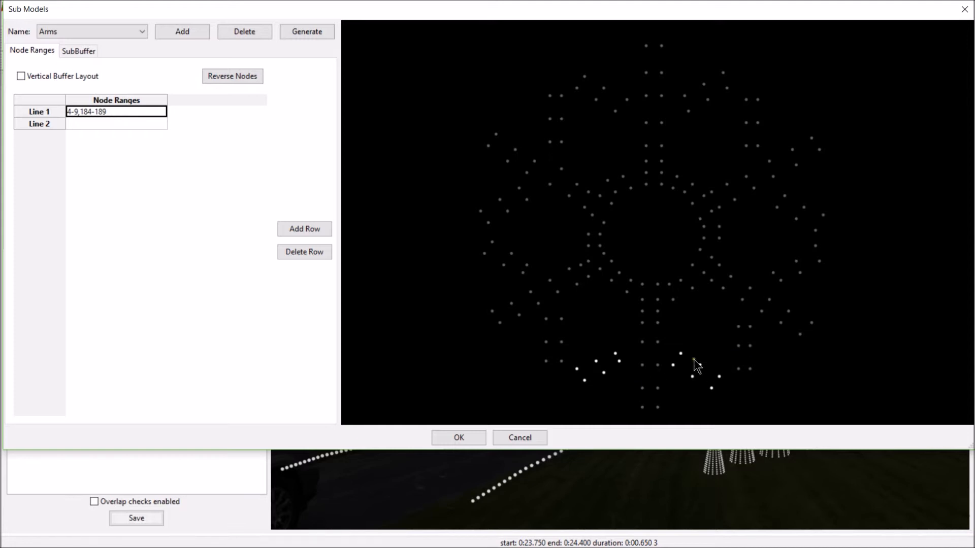
{"action": "mouse_move", "coordinate": [303, 252]}
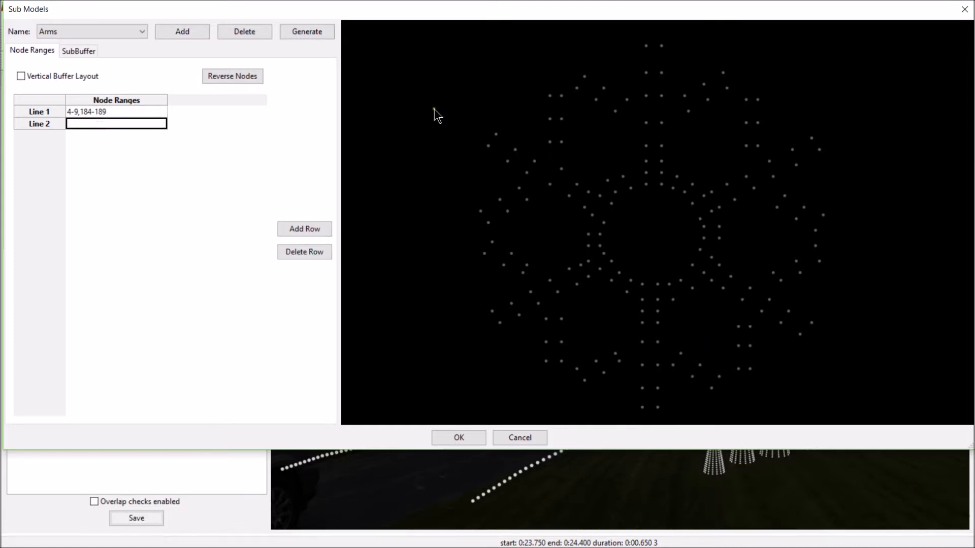
{"action": "mouse_move", "coordinate": [404, 280]}
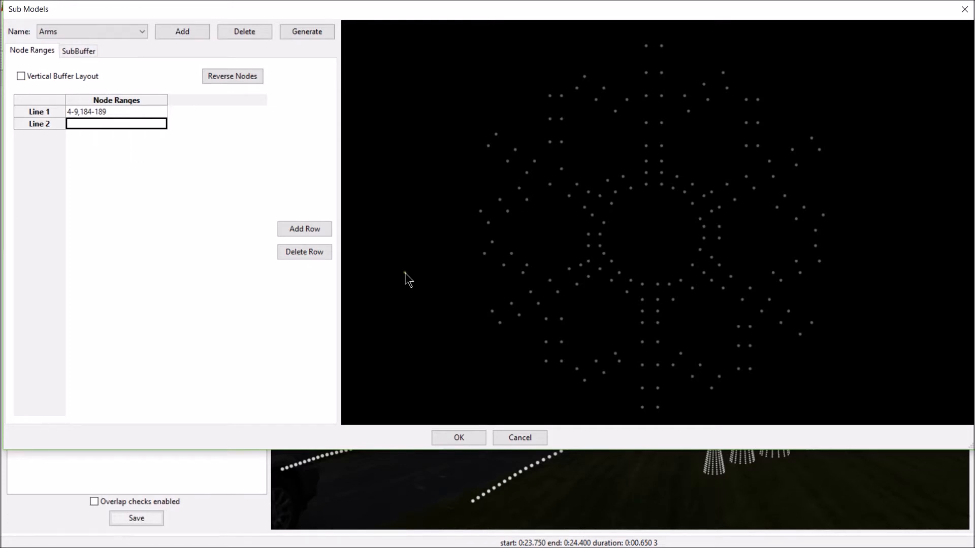
{"action": "mouse_move", "coordinate": [740, 333]}
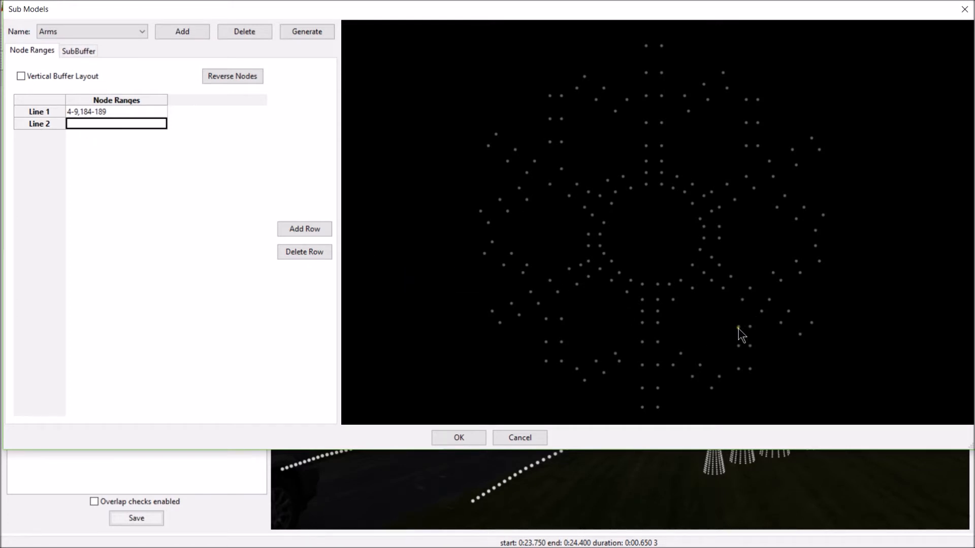
{"action": "mouse_move", "coordinate": [753, 331]}
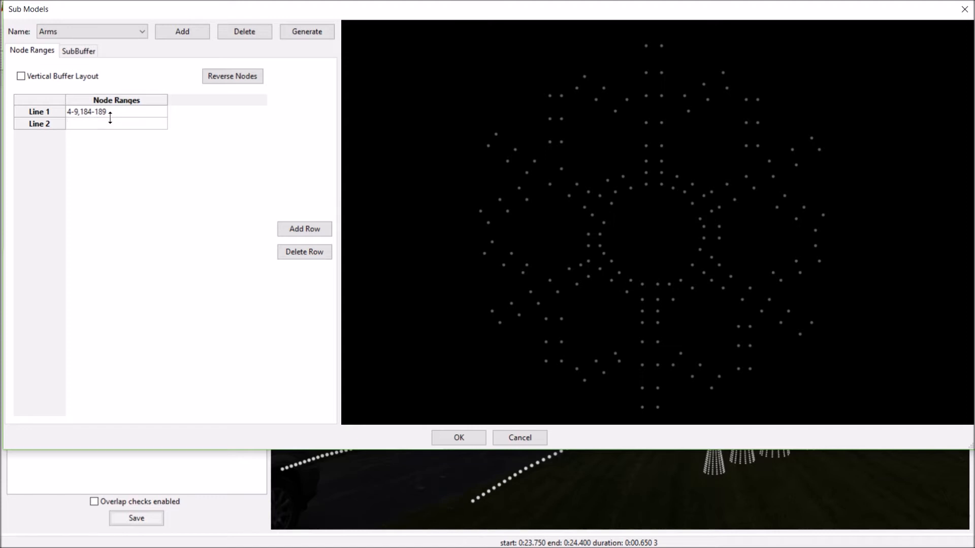
Step: Fill the second arm line with node ranges 24-29 and 36-41
{"action": "type", "text": "24-2"}
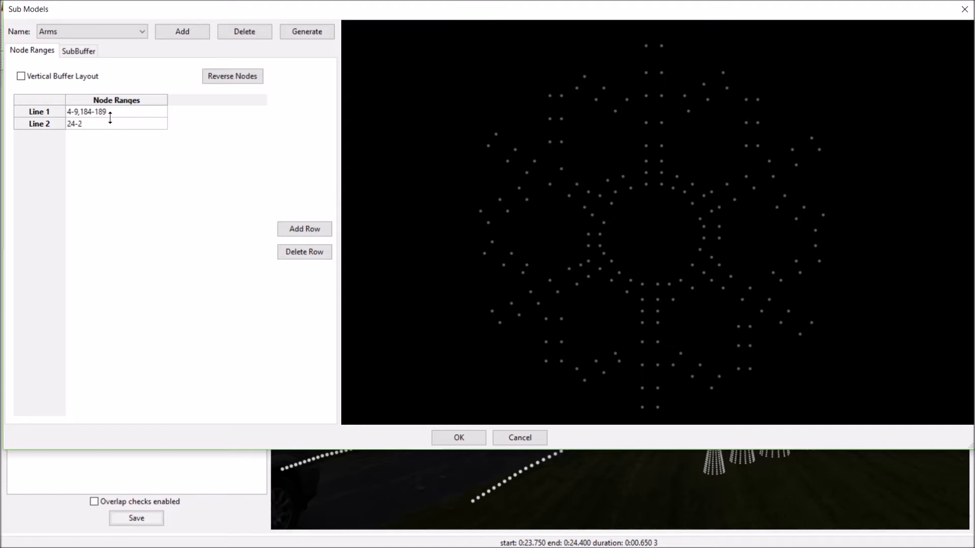
{"action": "type", "text": "9"}
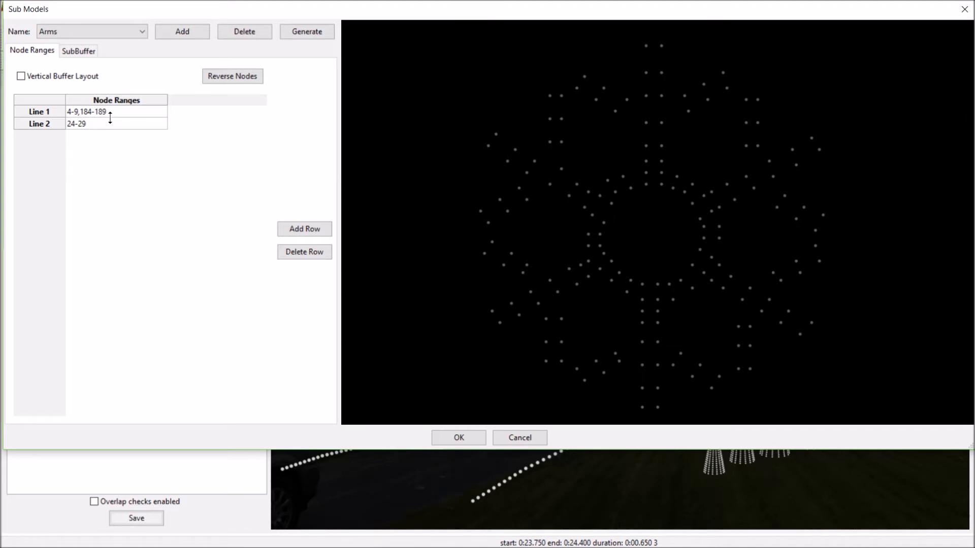
{"action": "type", "text": ","}
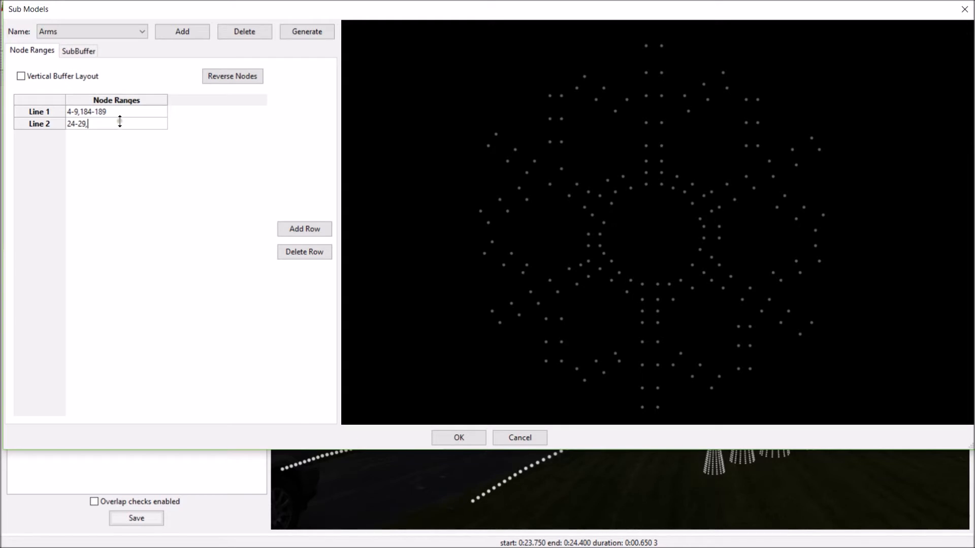
{"action": "mouse_move", "coordinate": [116, 121]}
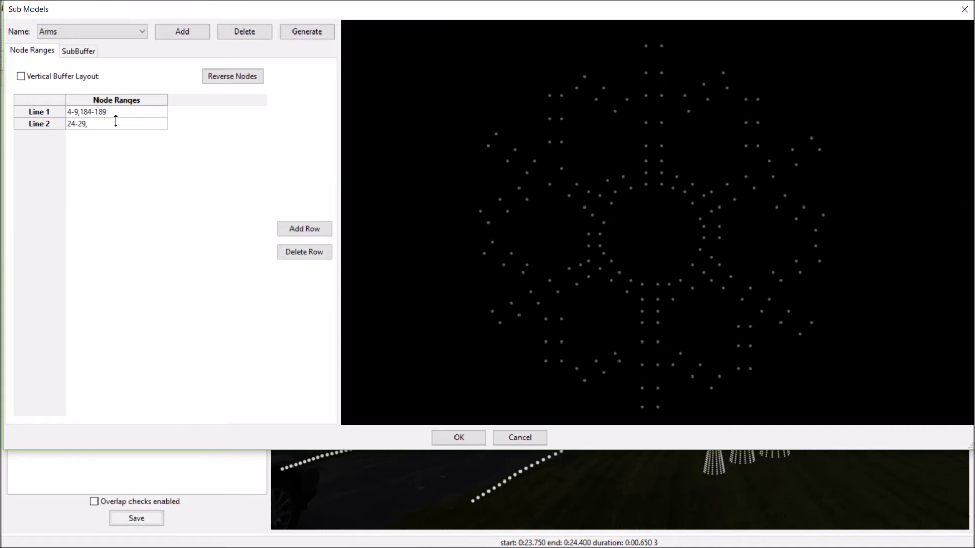
{"action": "type", "text": "36"}
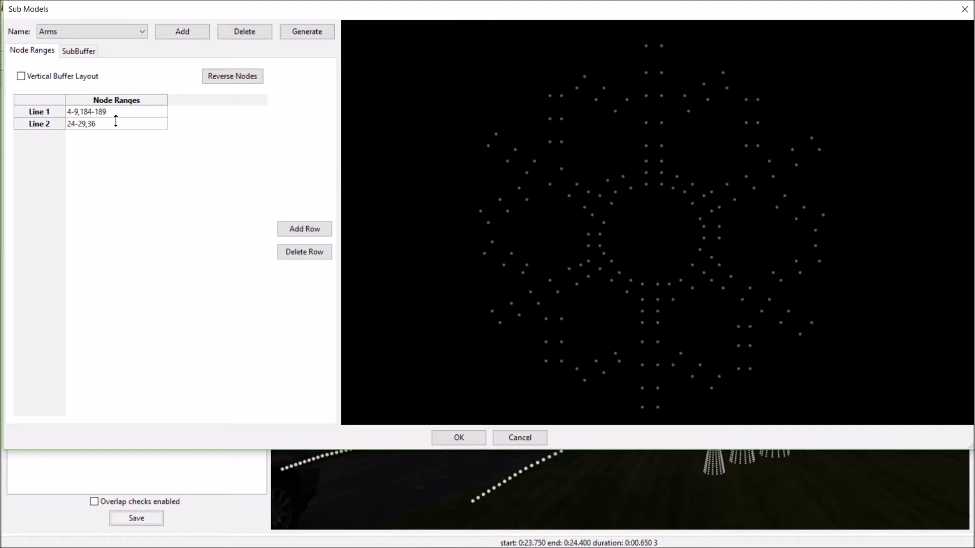
{"action": "type", "text": "-41"}
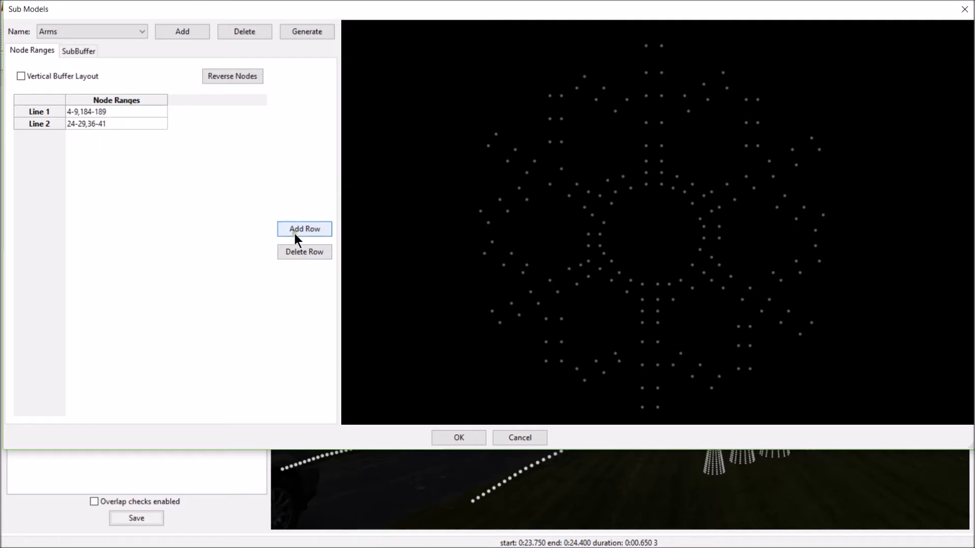
Step: Add a third arm line covering nodes 56-61 and 68-73
{"action": "left_click", "coordinate": [304, 228]}
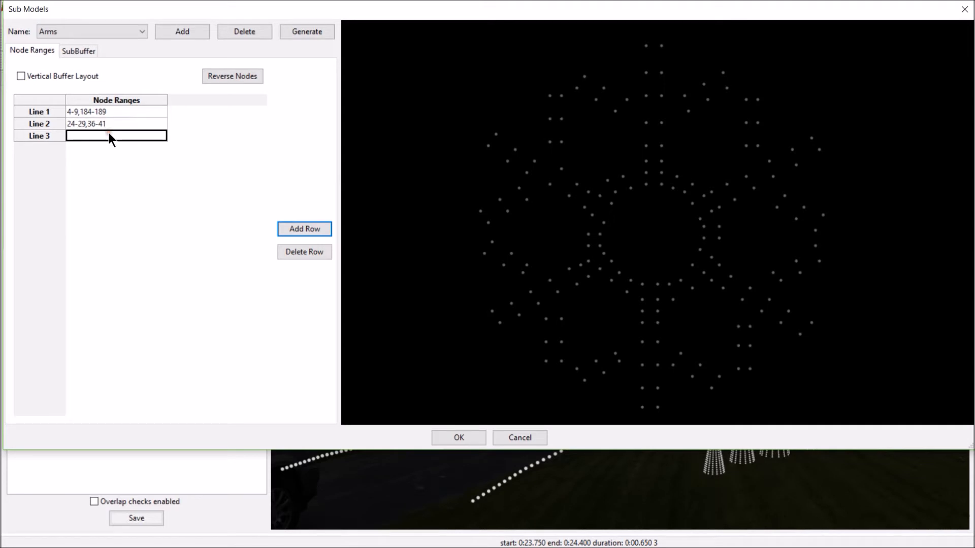
{"action": "type", "text": "56-61,"}
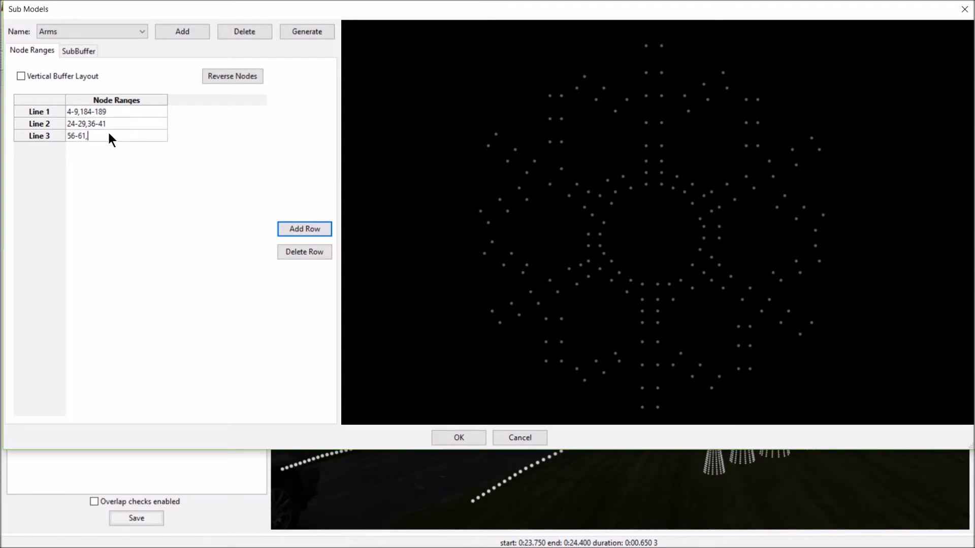
{"action": "type", "text": "68-73"}
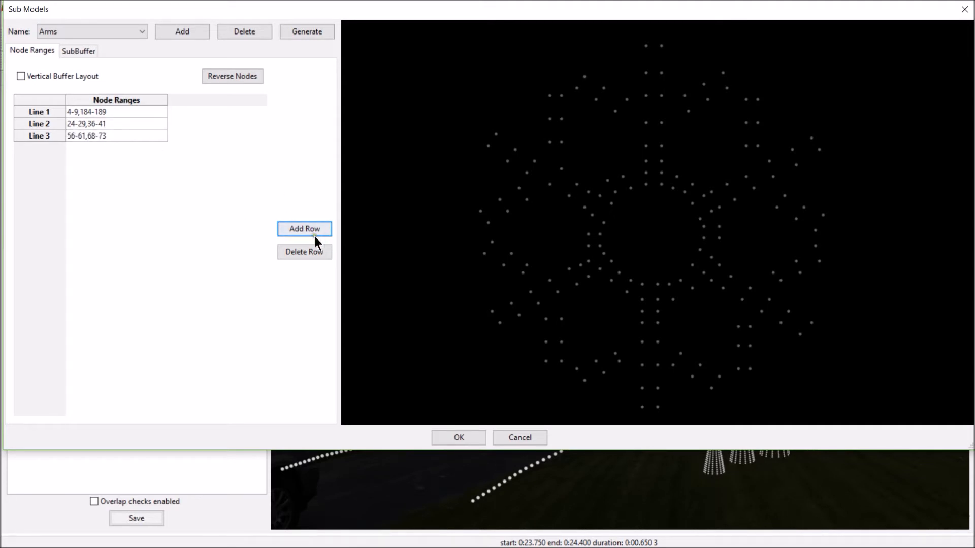
Step: Add the remaining arm lines, ending with a sixth line of 152-157,164-170
{"action": "left_click", "coordinate": [303, 228]}
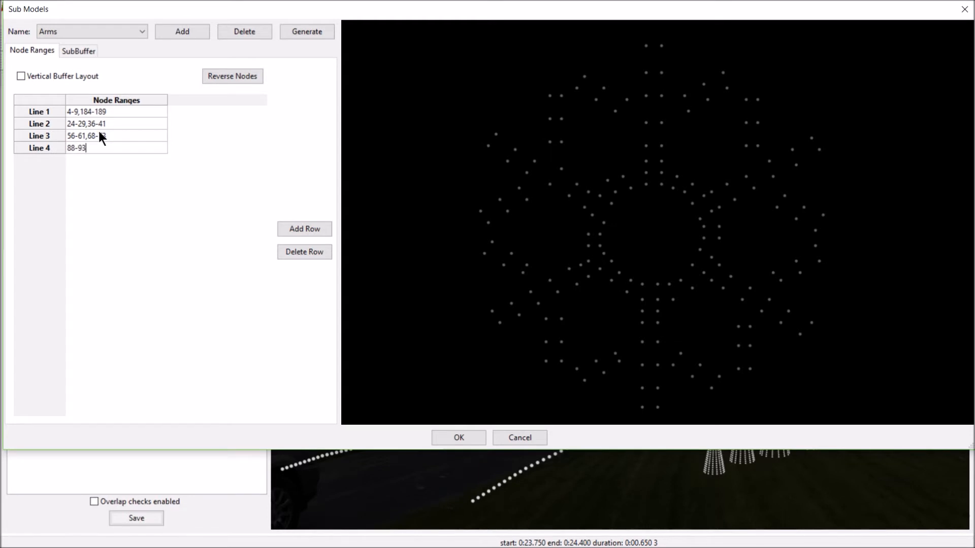
{"action": "left_click", "coordinate": [304, 228]}
{"action": "type", "text": "120-125"}
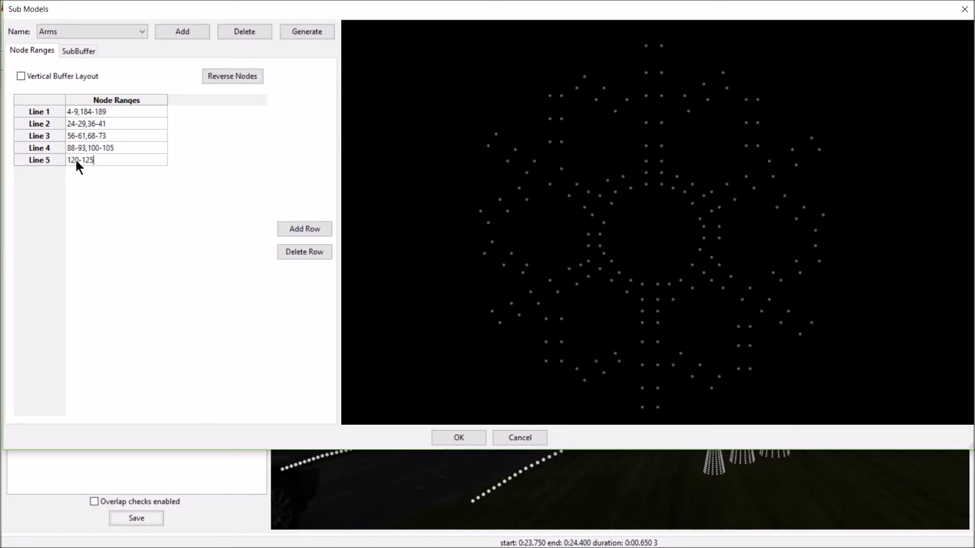
{"action": "left_click", "coordinate": [304, 229]}
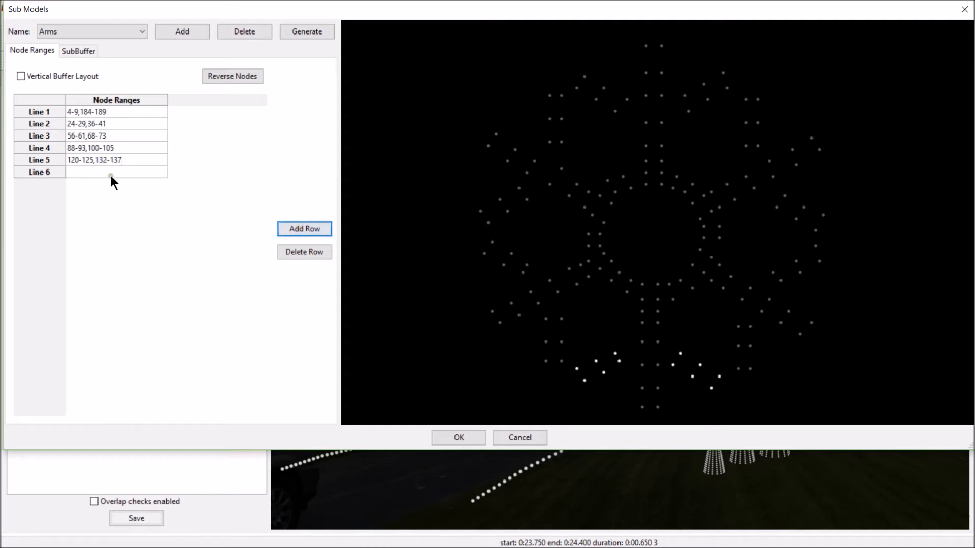
{"action": "type", "text": "152-157"}
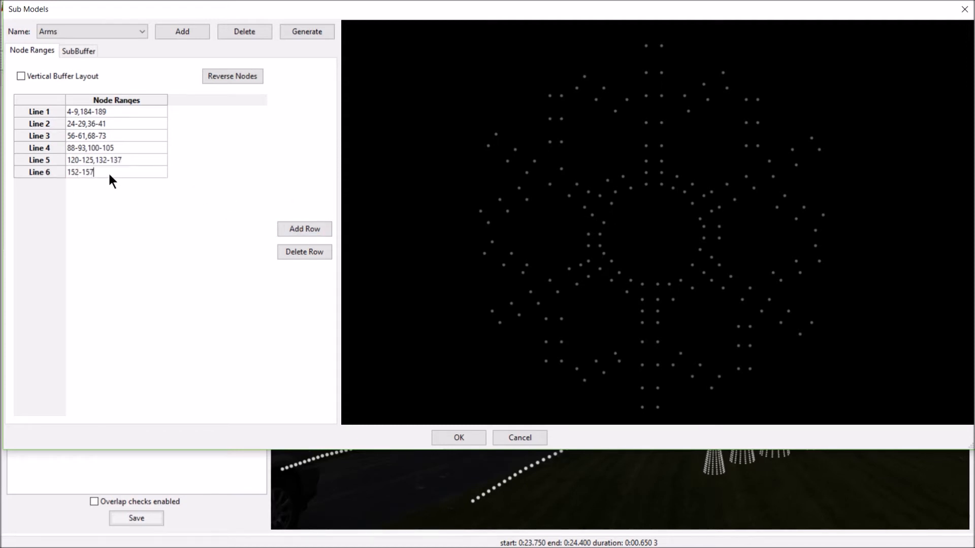
{"action": "type", "text": "164-170"}
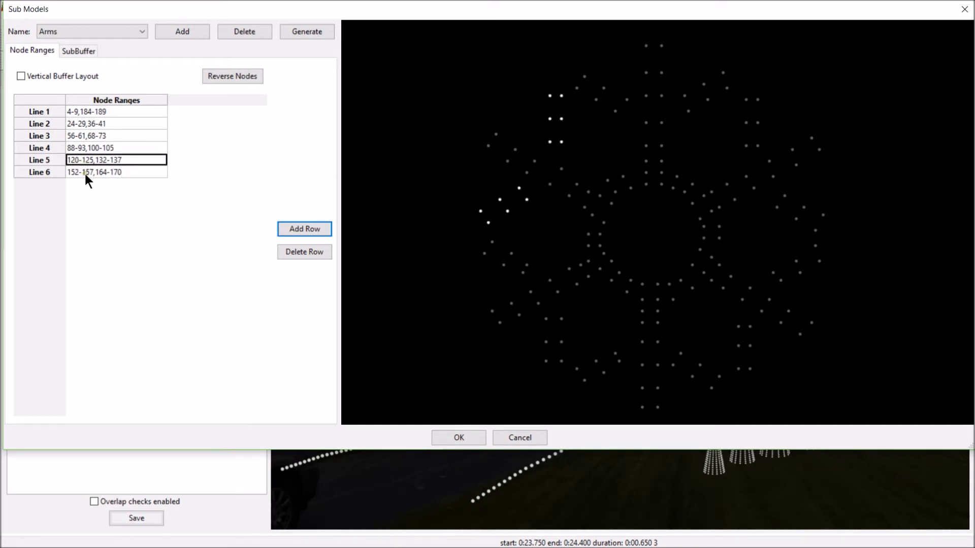
Step: Preview each arm line to check it lights one snowflake arm
{"action": "left_click", "coordinate": [94, 173]}
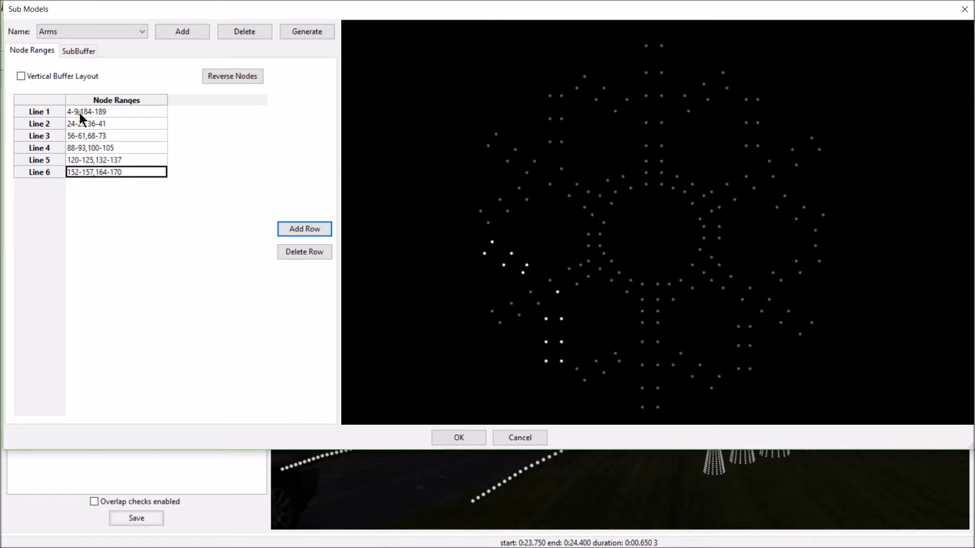
{"action": "left_click", "coordinate": [115, 112]}
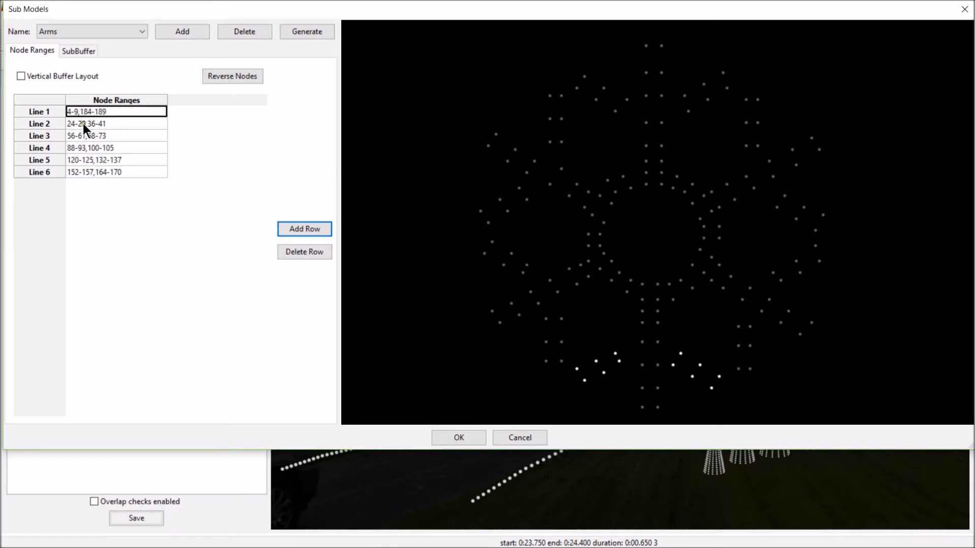
{"action": "left_click", "coordinate": [115, 135]}
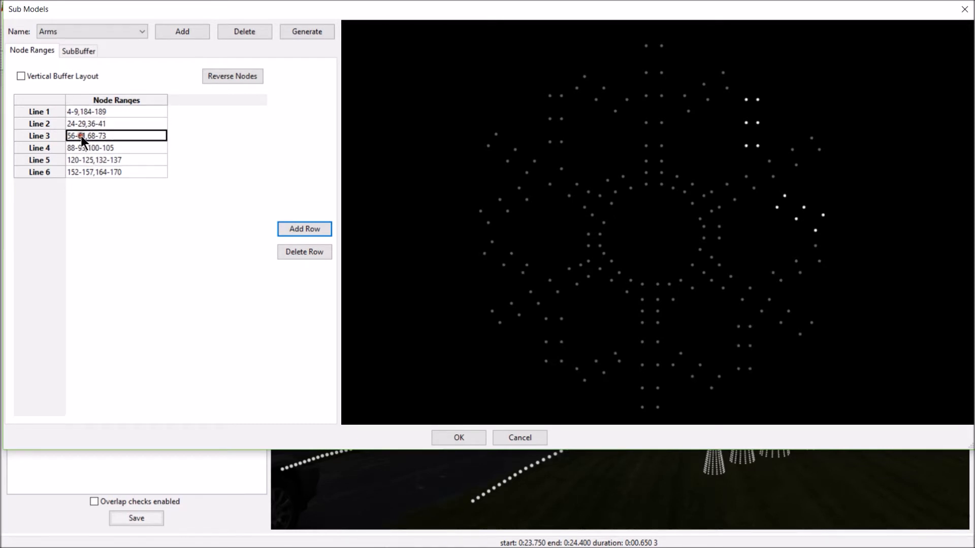
{"action": "left_click", "coordinate": [115, 148]}
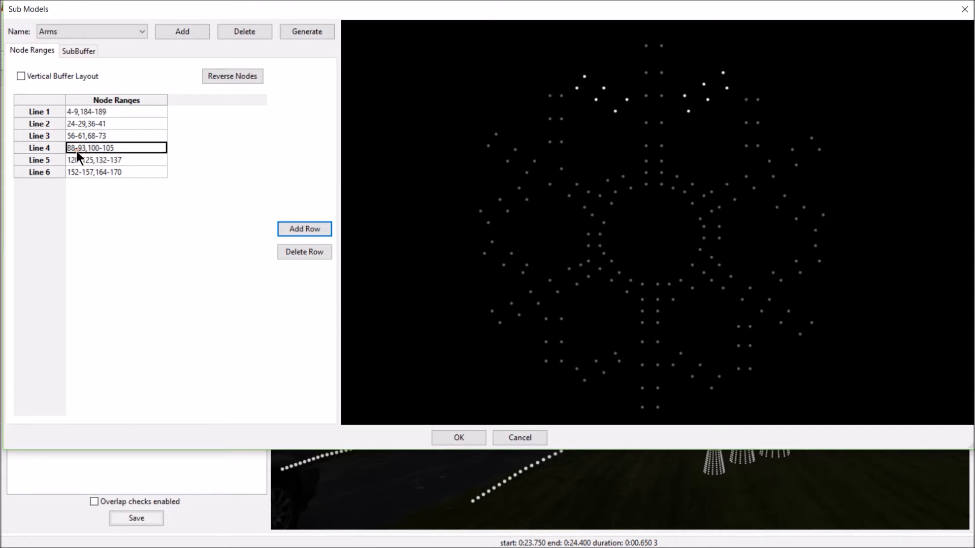
{"action": "left_click", "coordinate": [94, 172]}
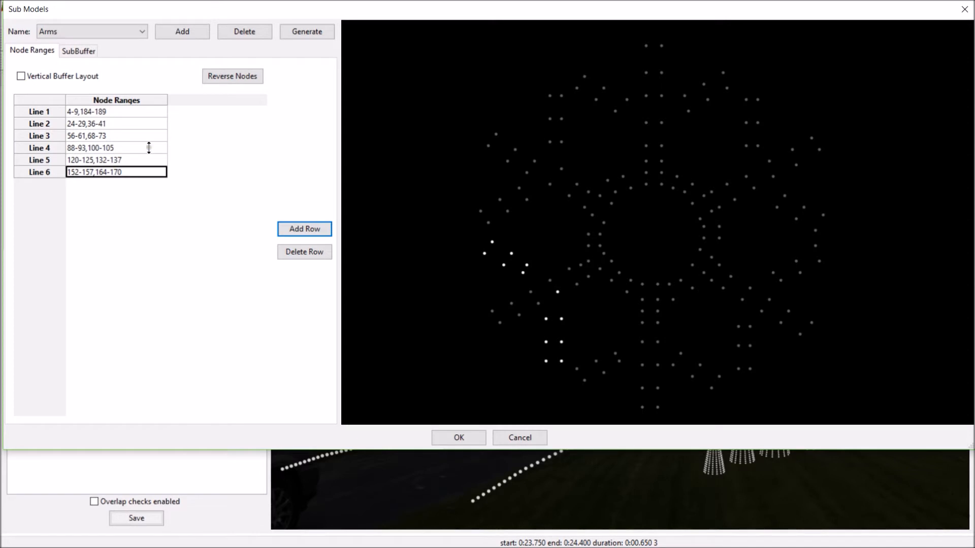
{"action": "mouse_move", "coordinate": [169, 13]}
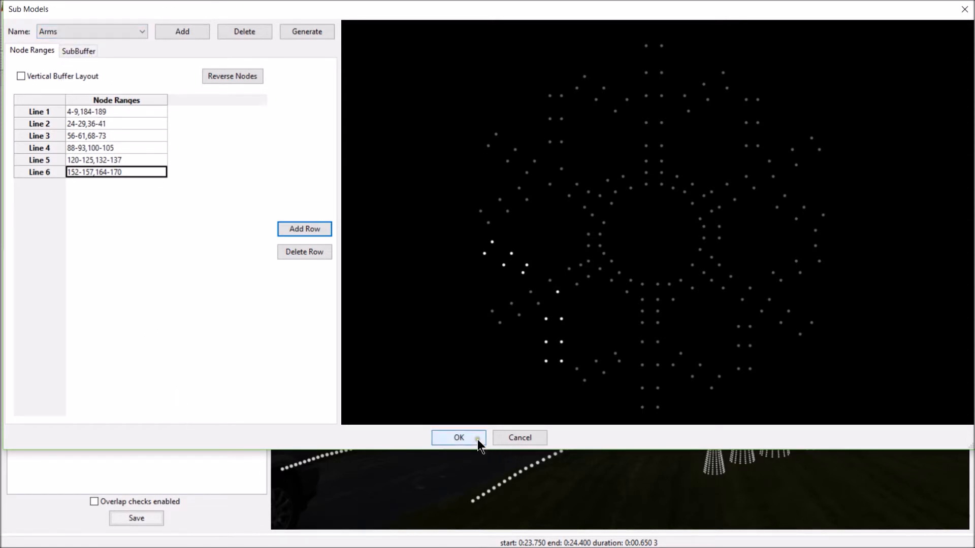
Step: Accept the Arms sub-model and save the layout
{"action": "left_click", "coordinate": [458, 438]}
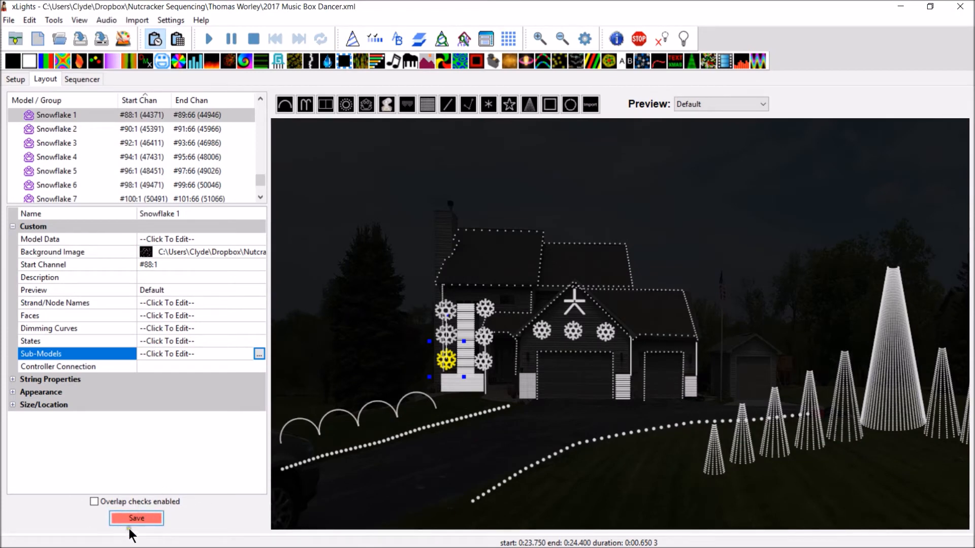
{"action": "left_click", "coordinate": [135, 518]}
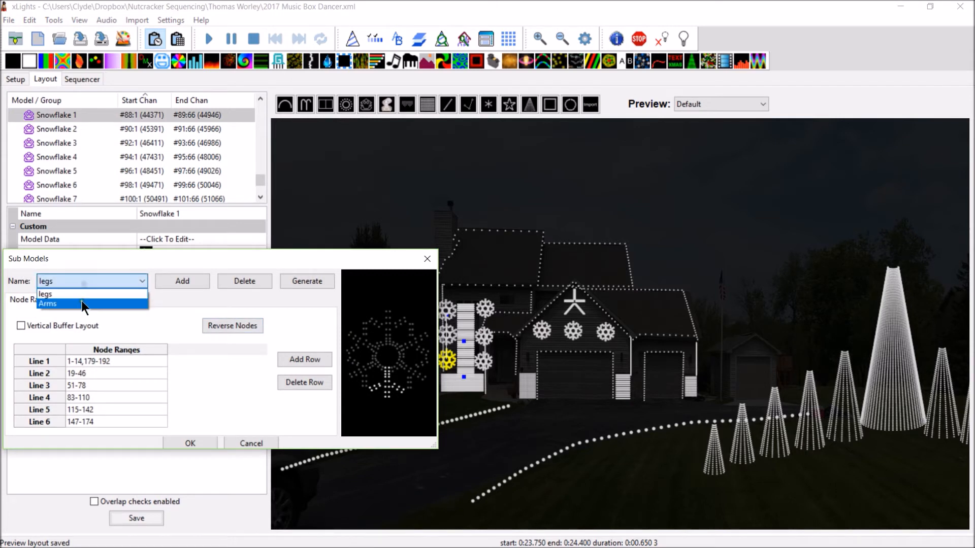
{"action": "mouse_move", "coordinate": [79, 319]}
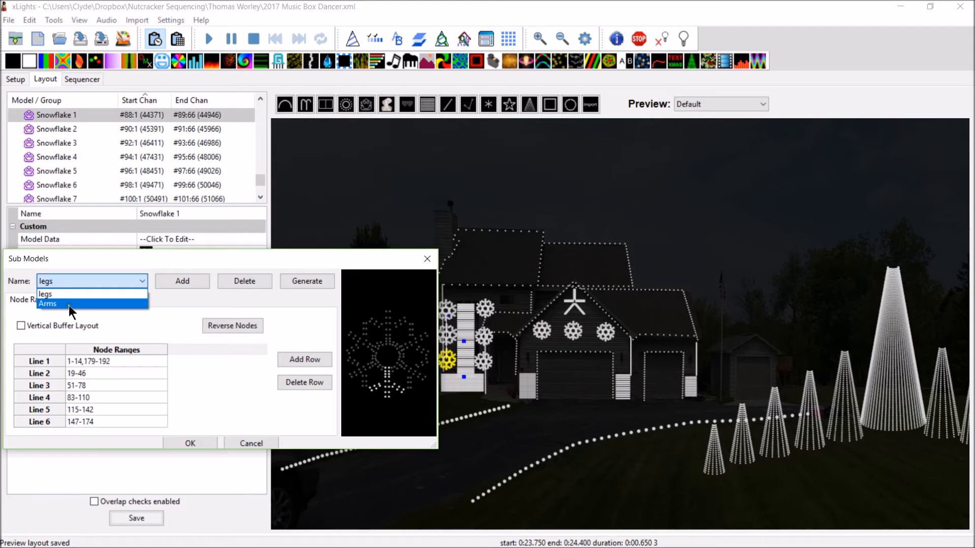
{"action": "mouse_move", "coordinate": [62, 294]}
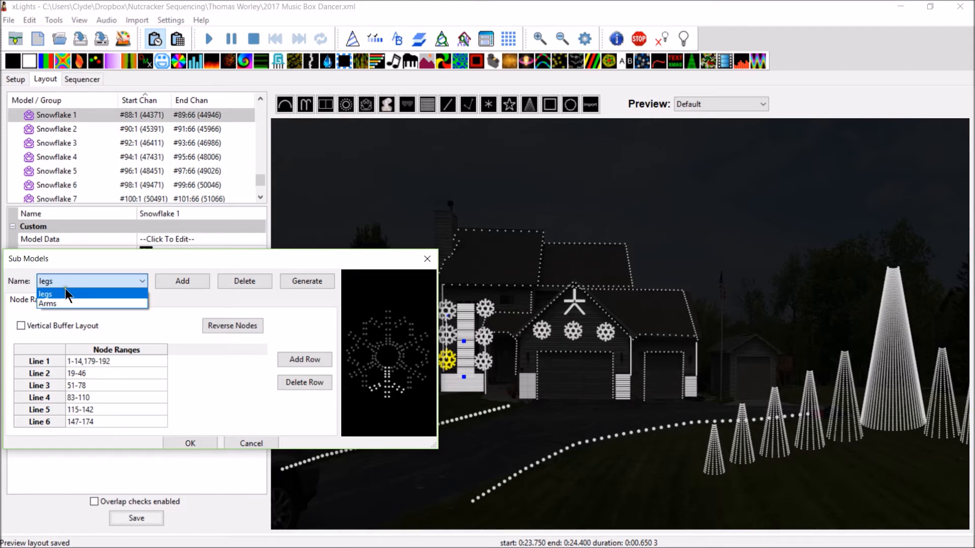
{"action": "mouse_move", "coordinate": [62, 304]}
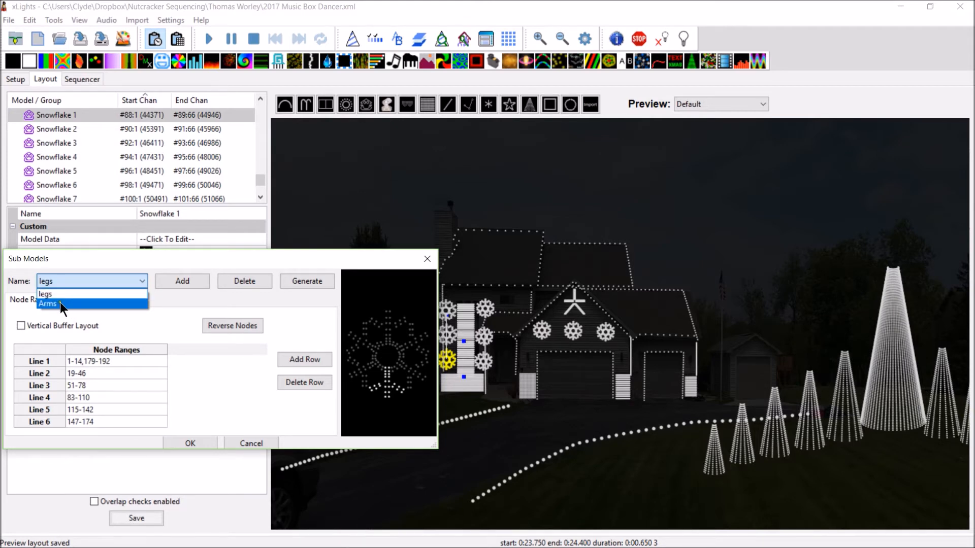
Step: Create a new snowflake sub-model named Inner Circle
{"action": "left_click", "coordinate": [181, 282]}
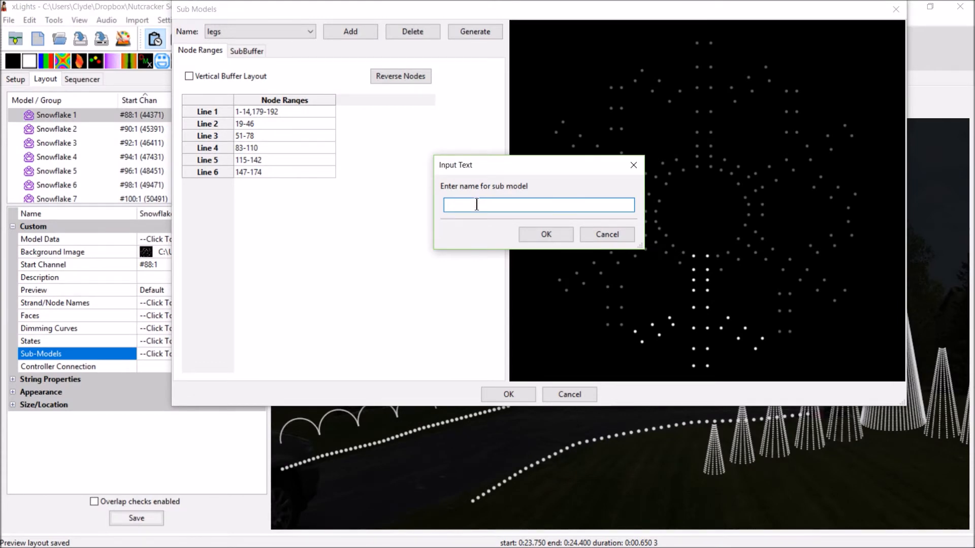
{"action": "type", "text": "Inner"}
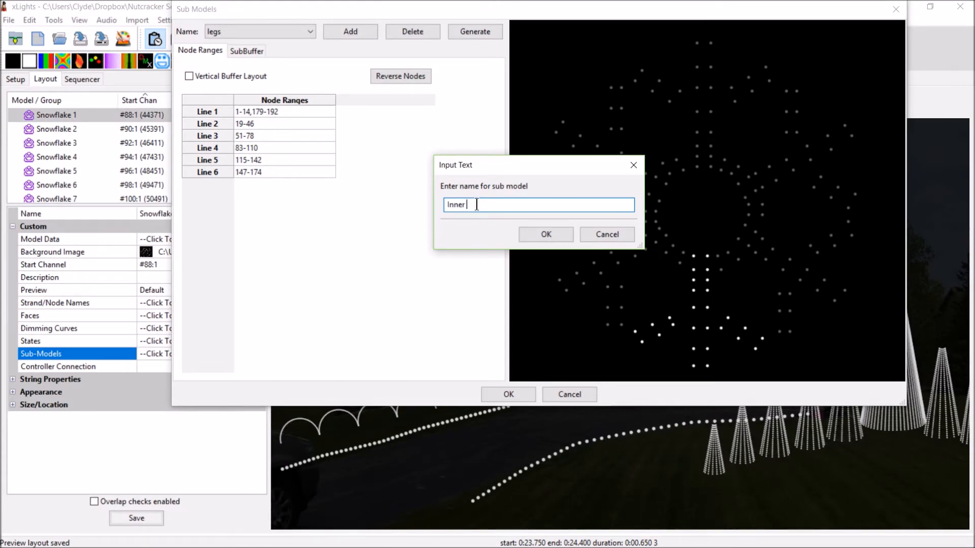
{"action": "type", "text": "Circle"}
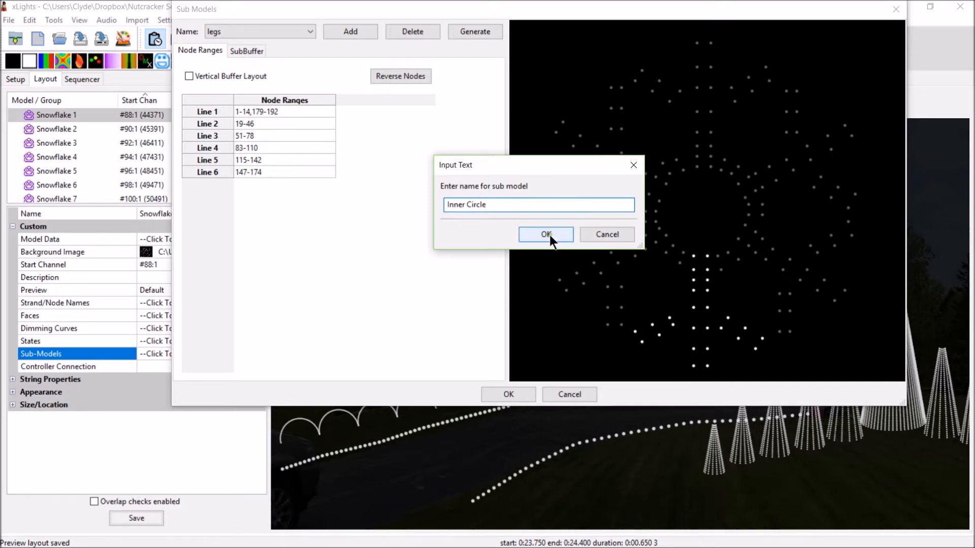
{"action": "left_click", "coordinate": [545, 234]}
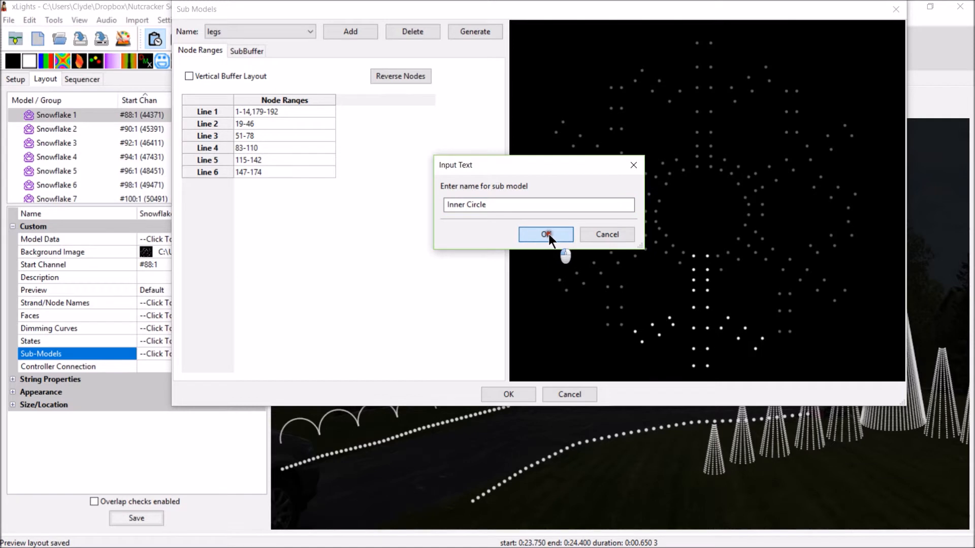
{"action": "left_click", "coordinate": [545, 234]}
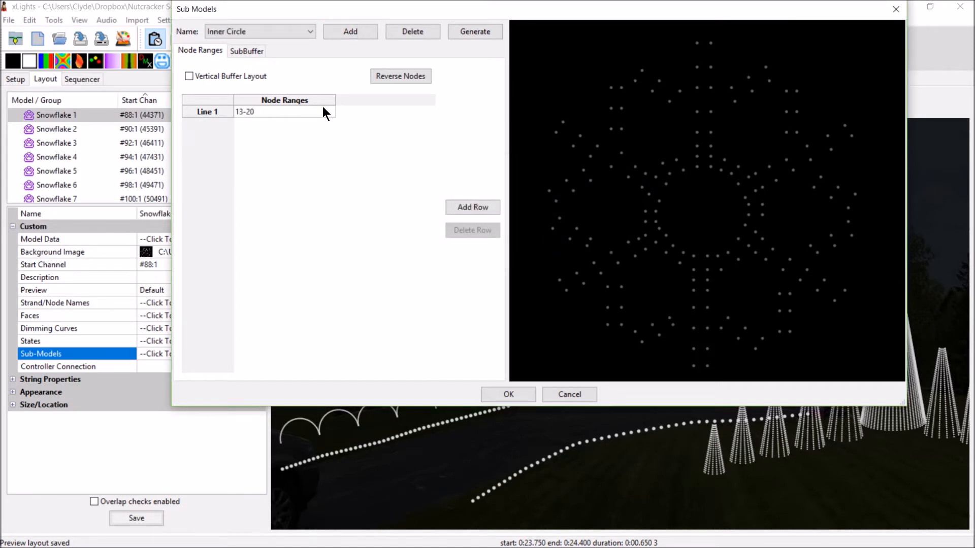
Step: Extend Inner Circle's line with 45-52, 77-84, 109-116 and 141-148, then accept it
{"action": "type", "text": ","}
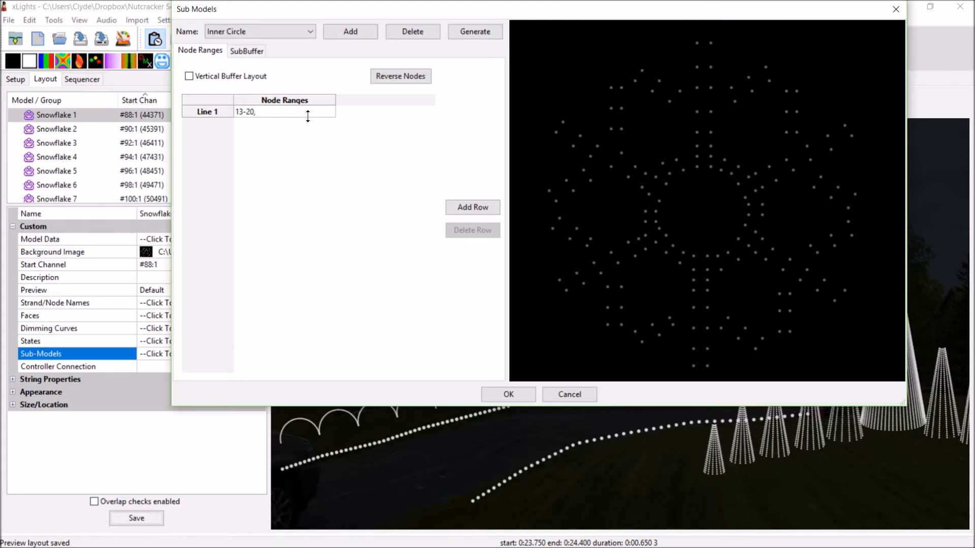
{"action": "type", "text": "45-52,77"}
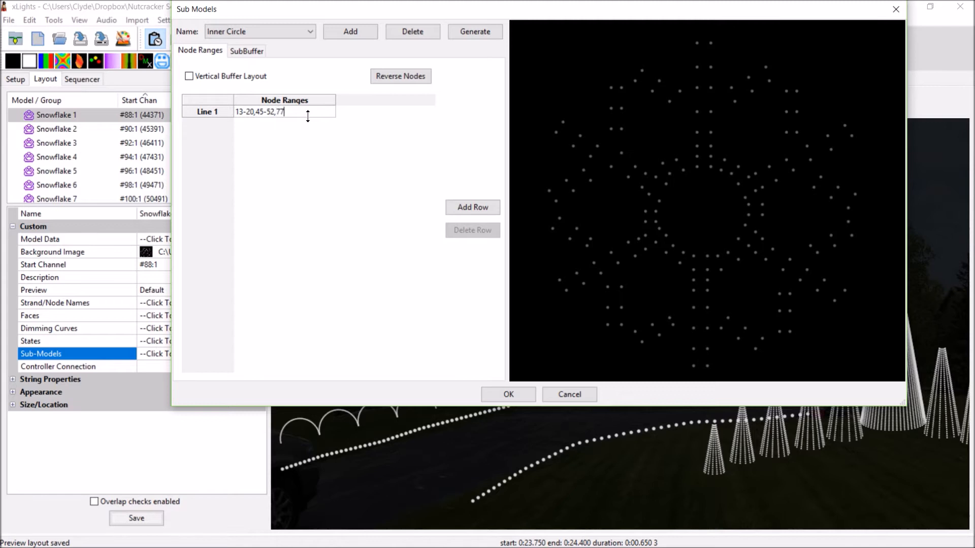
{"action": "type", "text": "-84,"}
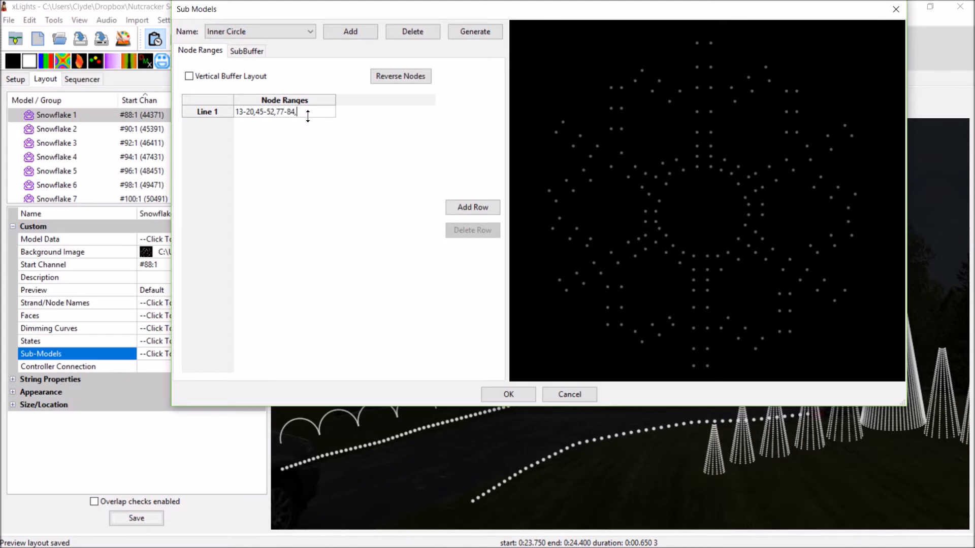
{"action": "type", "text": "109-116"}
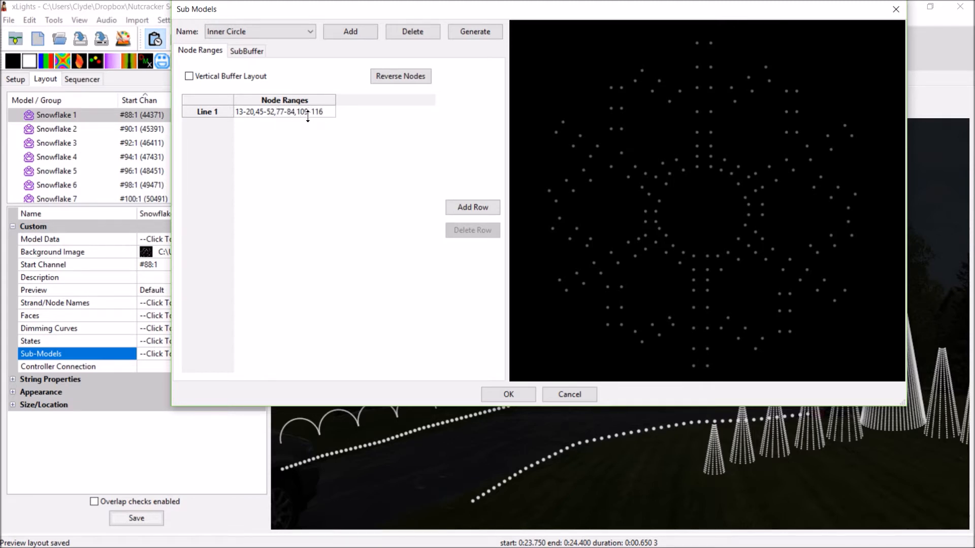
{"action": "type", "text": ","}
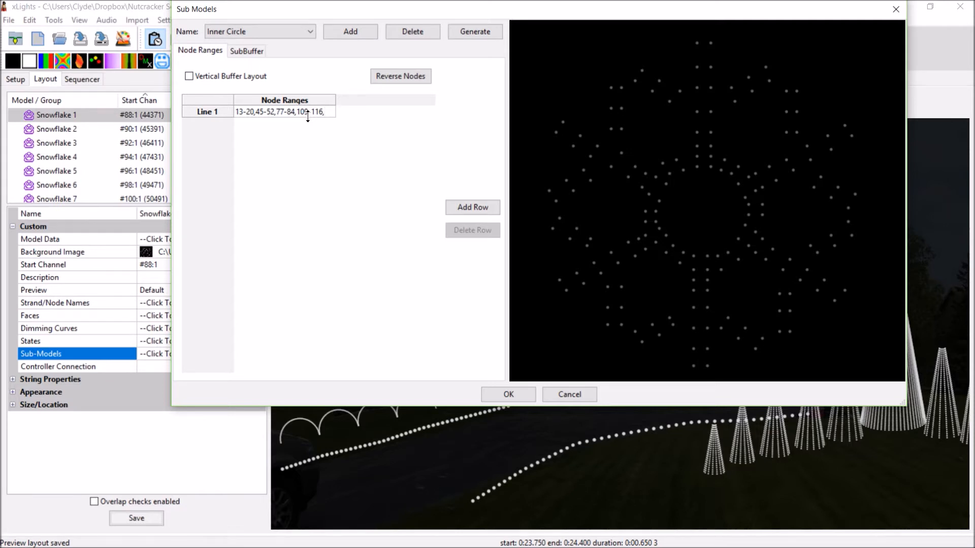
{"action": "type", "text": "141-148,"}
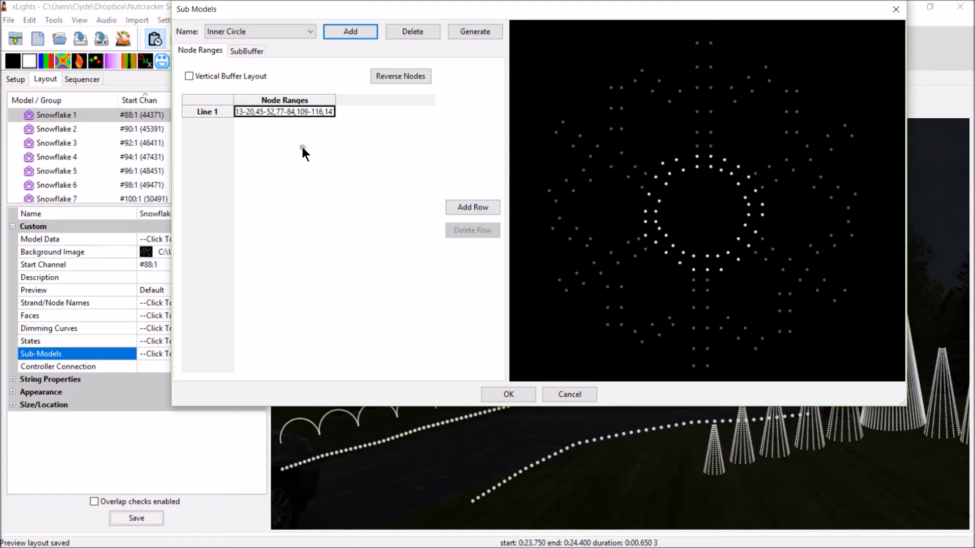
{"action": "mouse_move", "coordinate": [771, 252]}
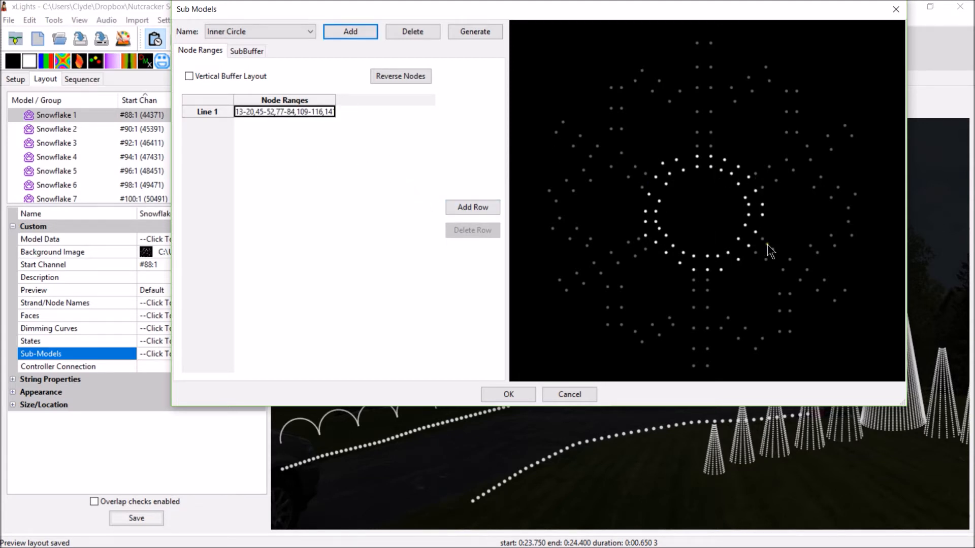
{"action": "mouse_move", "coordinate": [646, 180]}
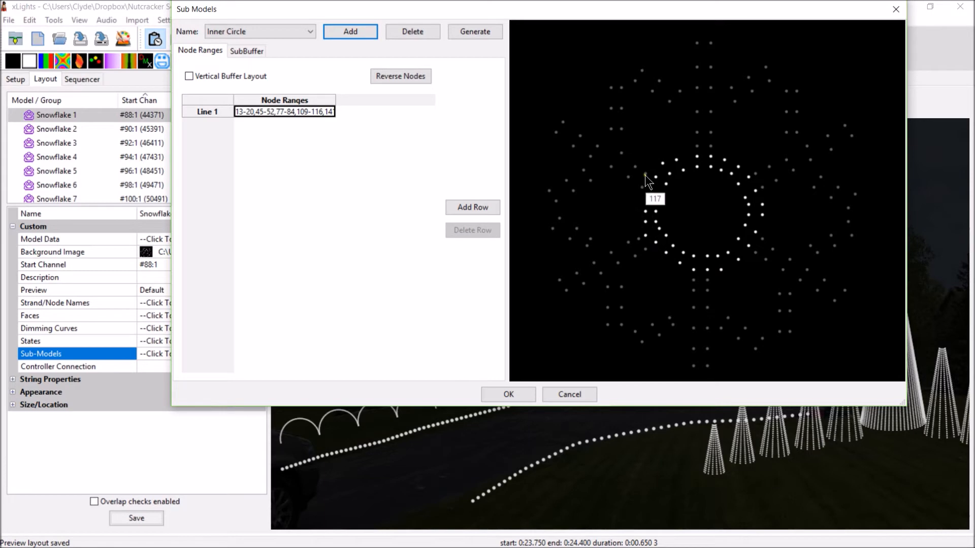
{"action": "mouse_move", "coordinate": [398, 363]}
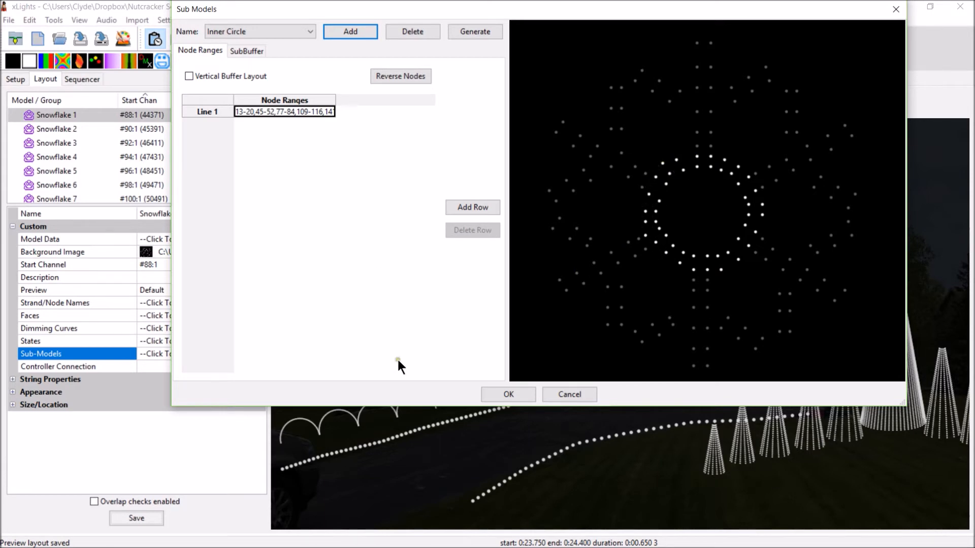
{"action": "left_click", "coordinate": [507, 394]}
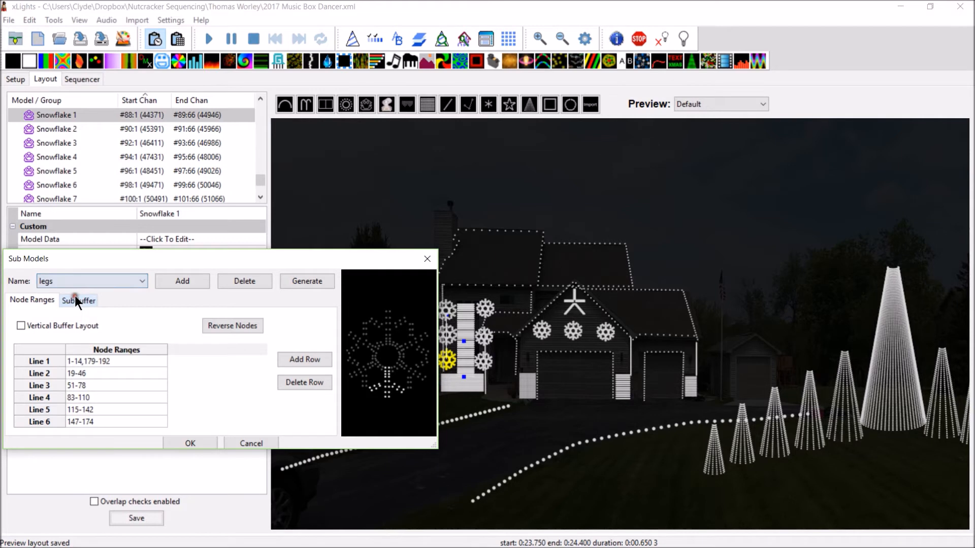
Step: Review the Arms and Inner Circle sub-models' ranges in the sub-models list
{"action": "left_click", "coordinate": [146, 281]}
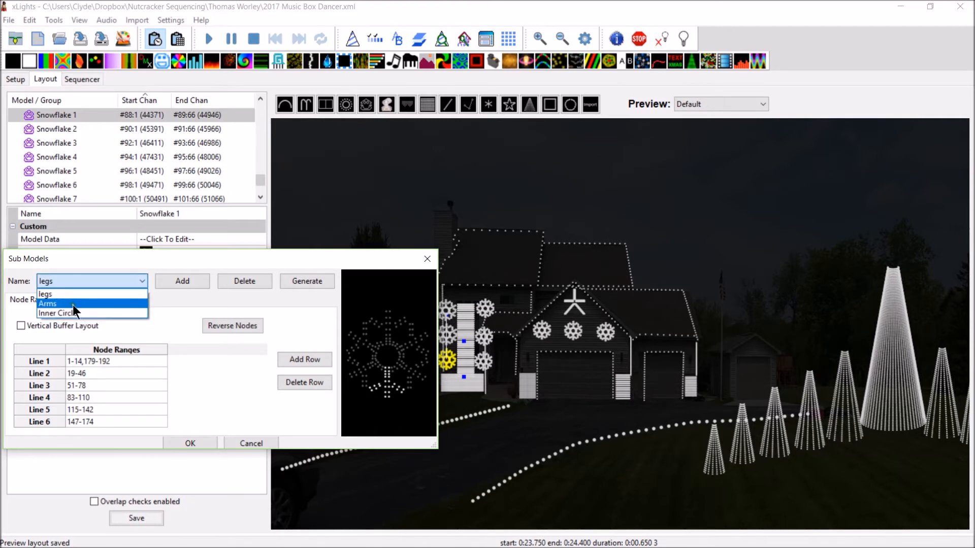
{"action": "left_click", "coordinate": [47, 303]}
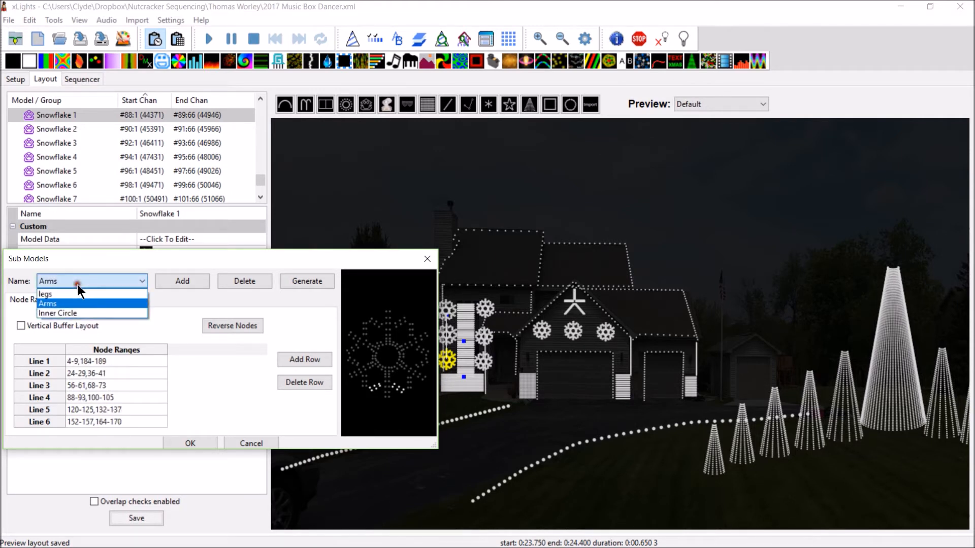
{"action": "left_click", "coordinate": [57, 313]}
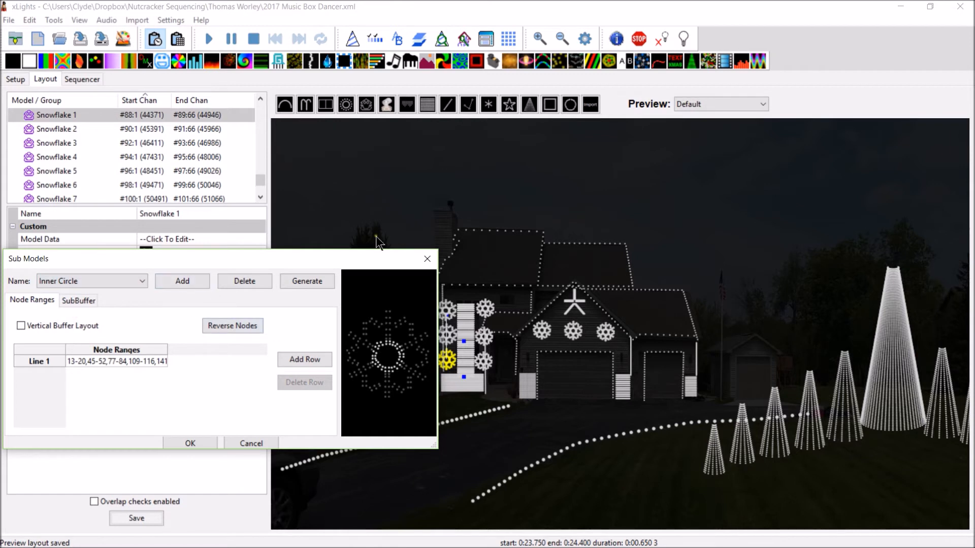
{"action": "mouse_move", "coordinate": [179, 259]}
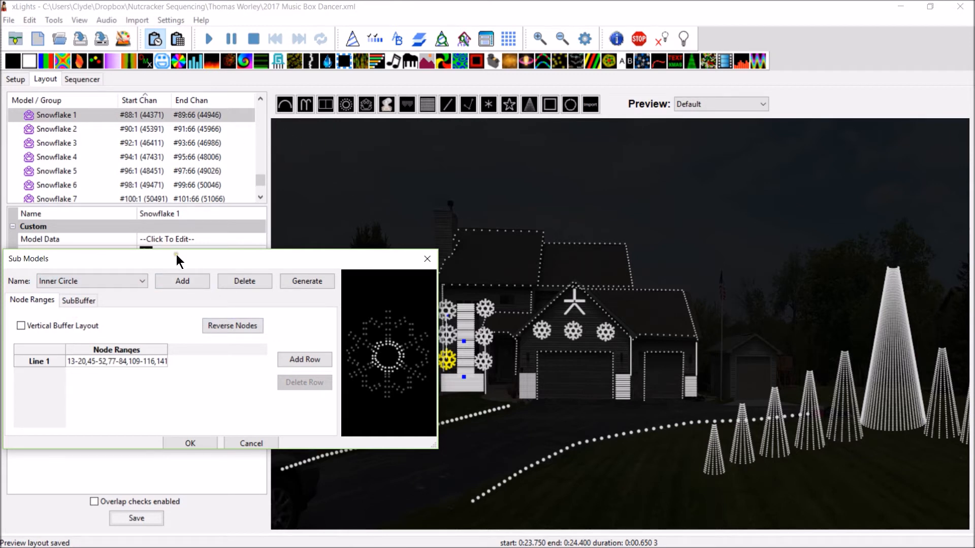
{"action": "mouse_move", "coordinate": [395, 383]}
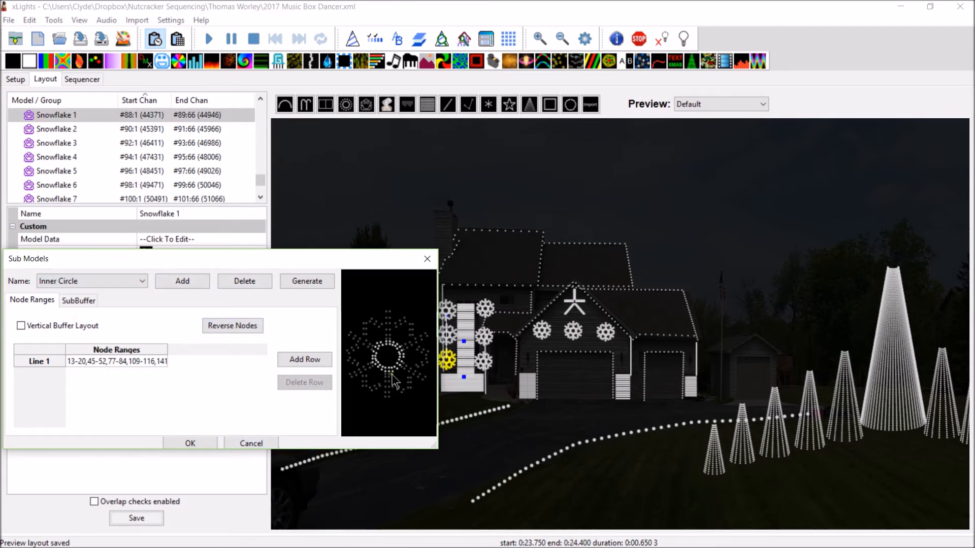
{"action": "mouse_move", "coordinate": [401, 351]}
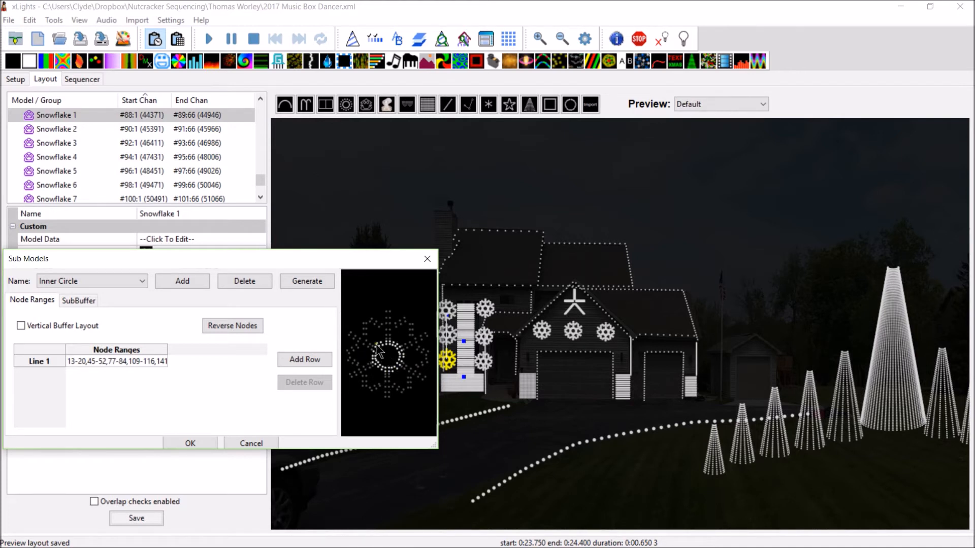
{"action": "mouse_move", "coordinate": [424, 308]}
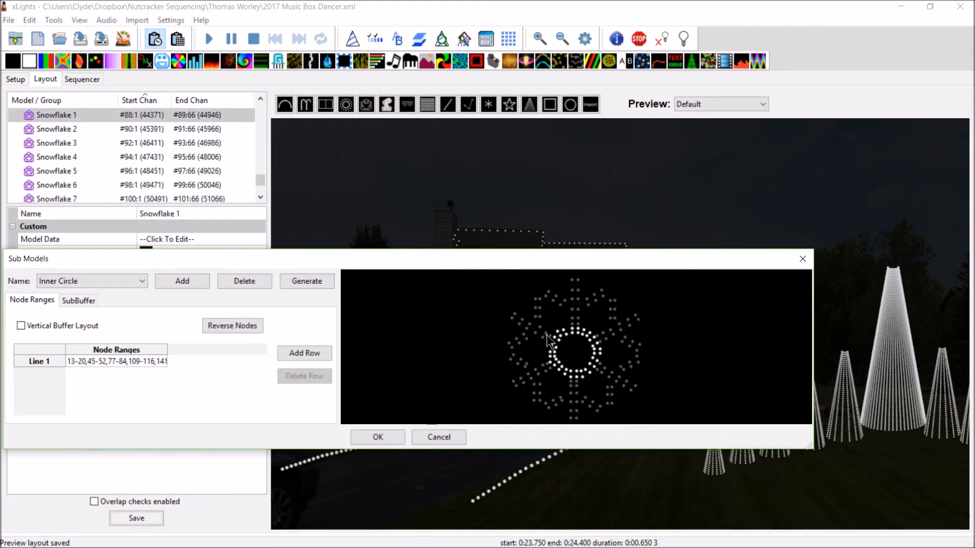
{"action": "mouse_move", "coordinate": [553, 333]}
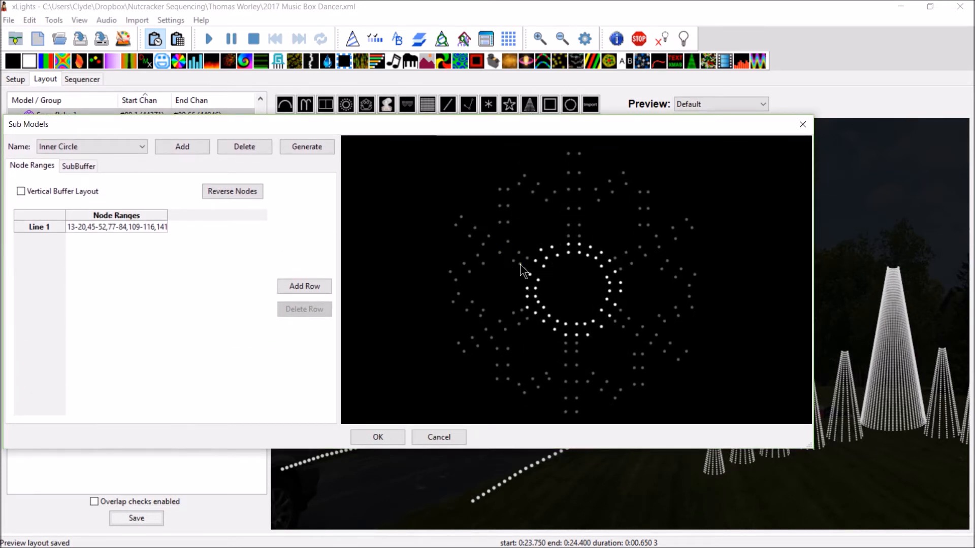
{"action": "mouse_move", "coordinate": [463, 242]}
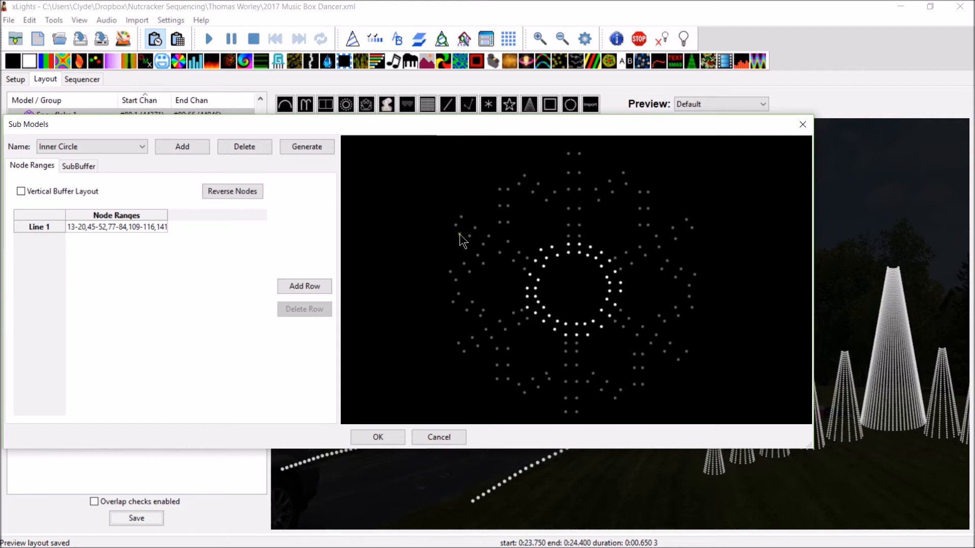
{"action": "mouse_move", "coordinate": [558, 243]}
{"action": "type", "text": "Spinner"}
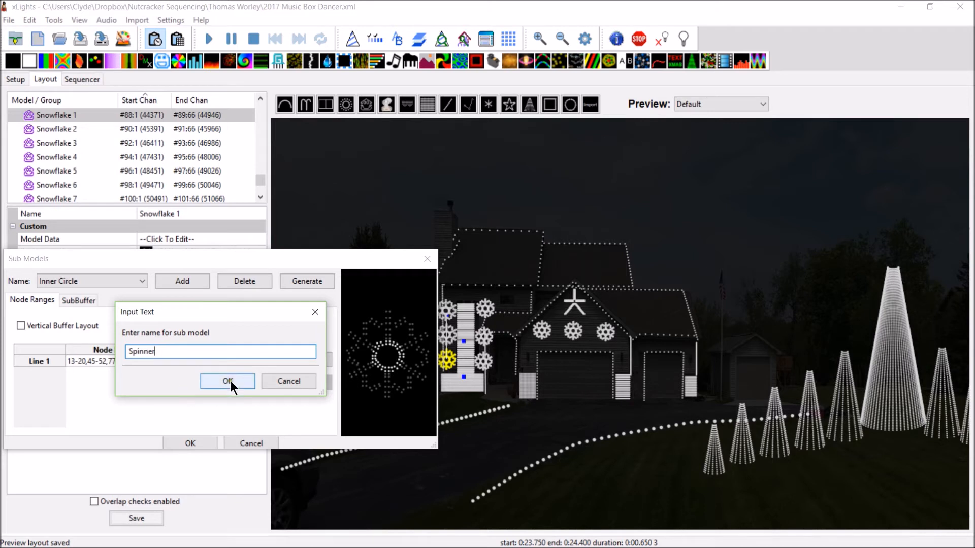
Step: Confirm the Spinner sub-model name and start its first line with 1-3,10-
{"action": "left_click", "coordinate": [226, 381]}
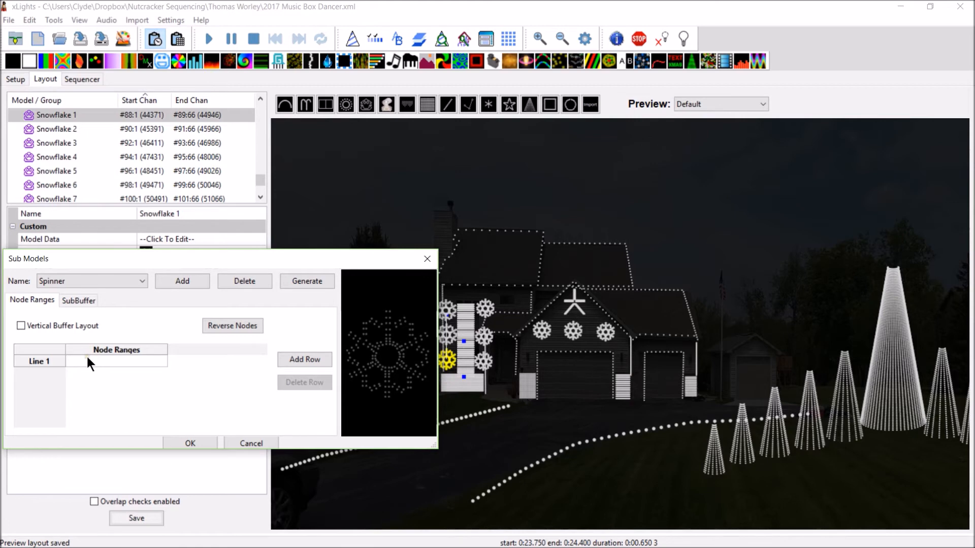
{"action": "mouse_move", "coordinate": [474, 260]}
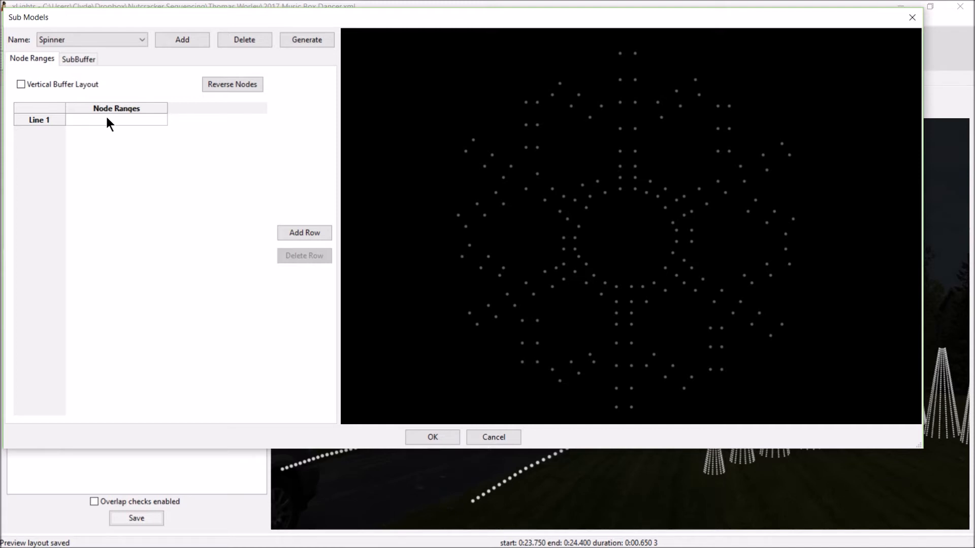
{"action": "type", "text": "1-"}
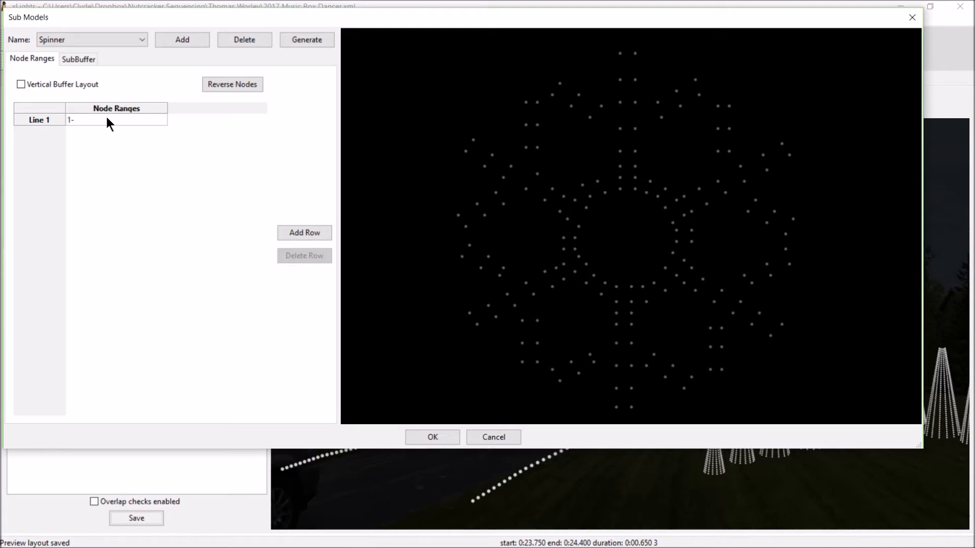
{"action": "type", "text": "3"}
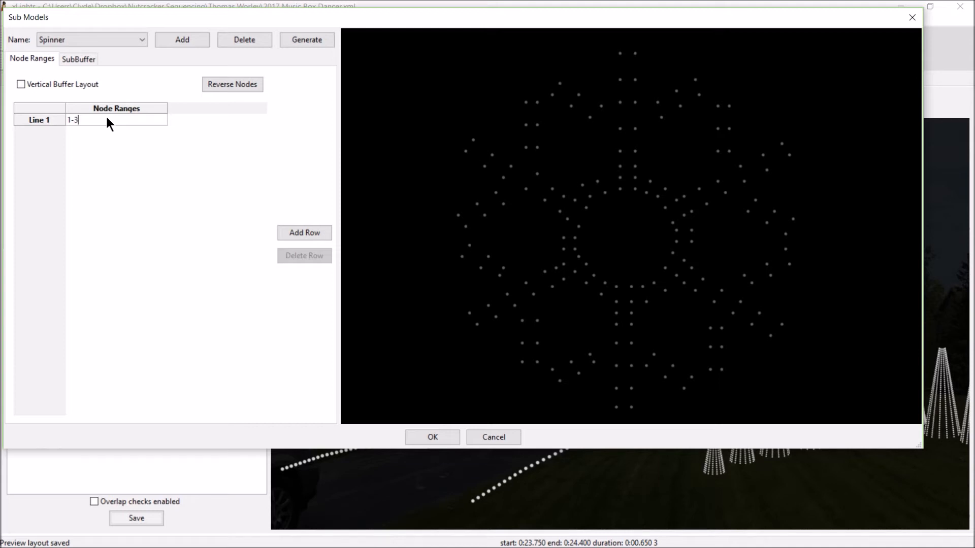
{"action": "type", "text": ",10-14,179-183,19-192"}
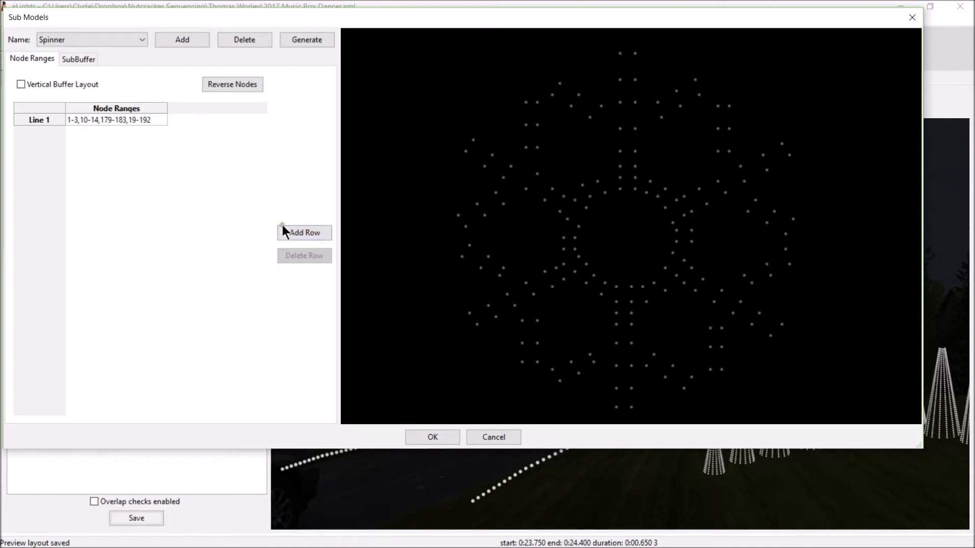
Step: Add Spinner lines 2-4 with ranges 19-, 51-55,62- and 83-87,94-99,106-110
{"action": "left_click", "coordinate": [304, 232]}
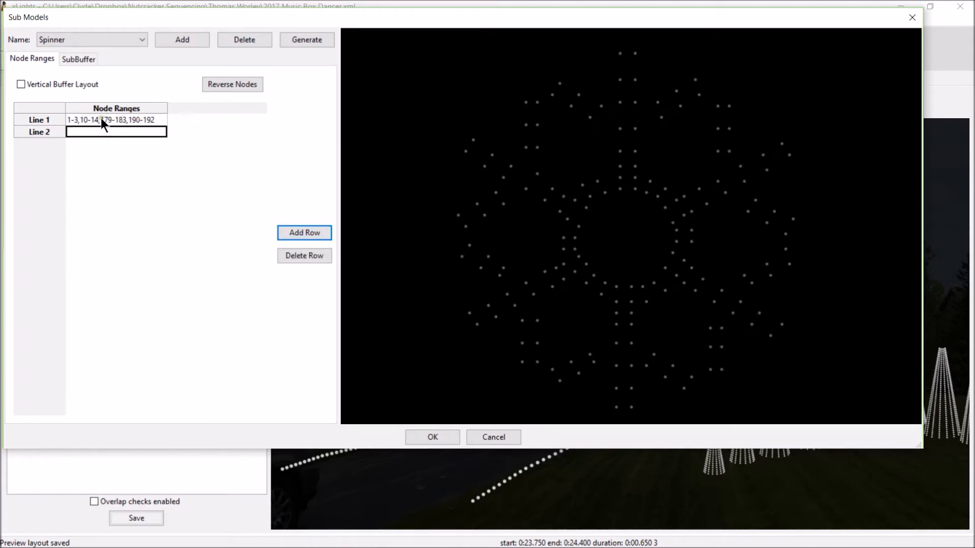
{"action": "type", "text": "19-23,30-35,"}
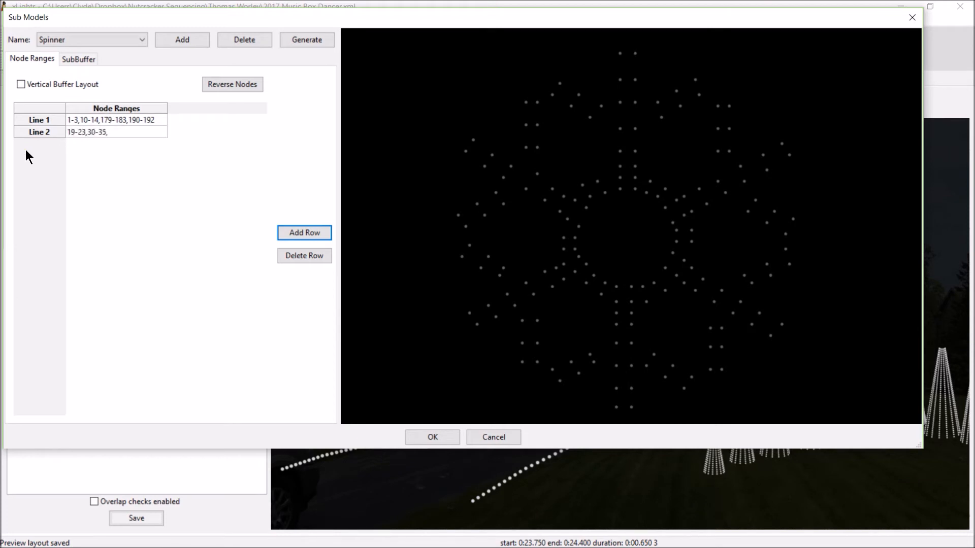
{"action": "left_click", "coordinate": [304, 233]}
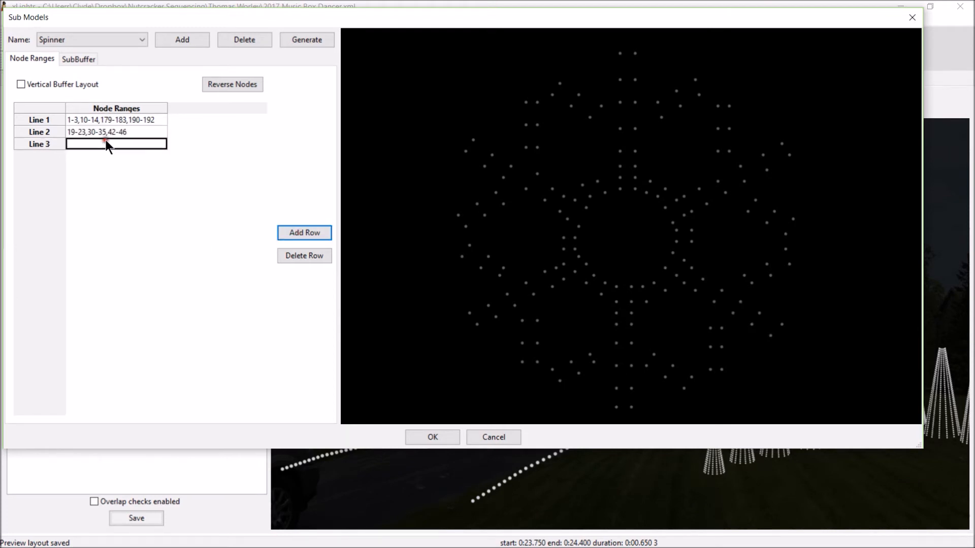
{"action": "type", "text": "51-55,62-67,74-78"}
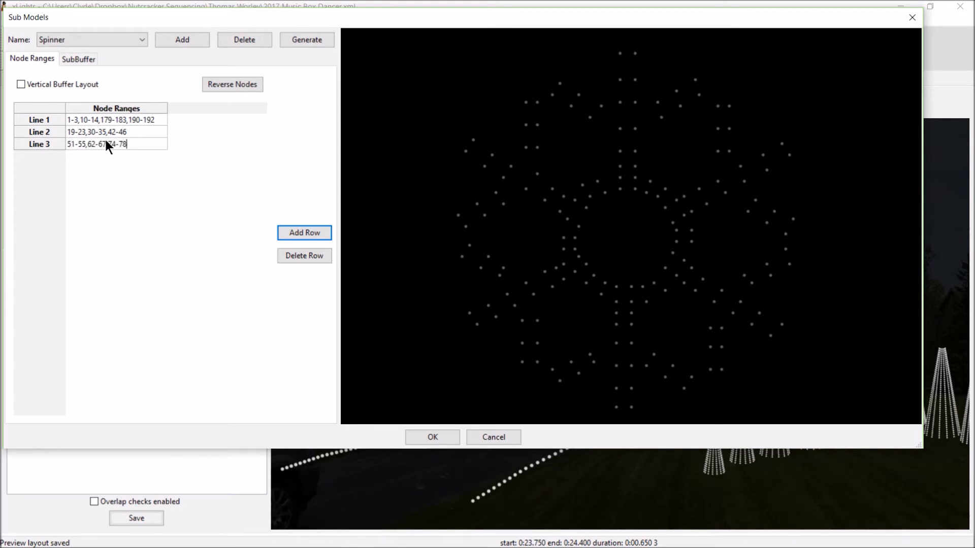
{"action": "left_click", "coordinate": [303, 233]}
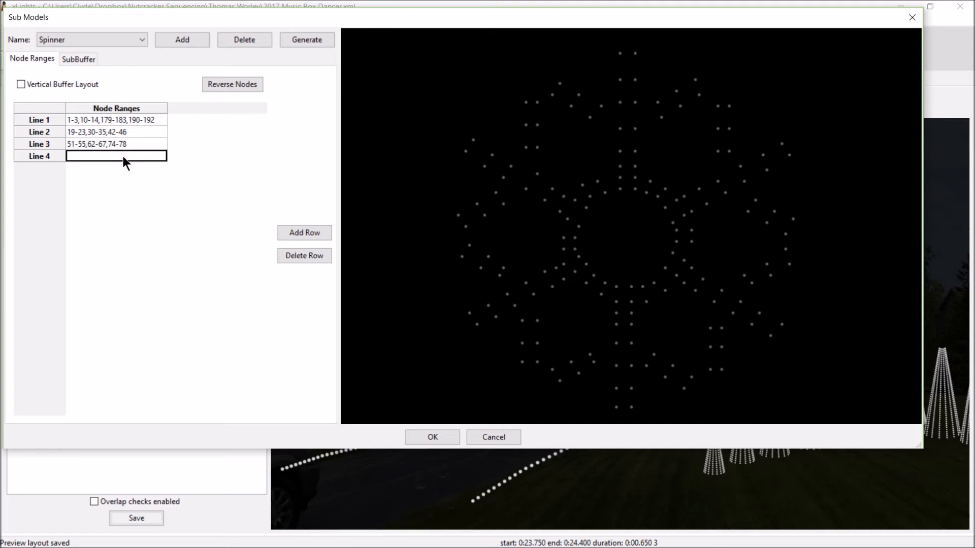
{"action": "type", "text": "83-87,94-99,"}
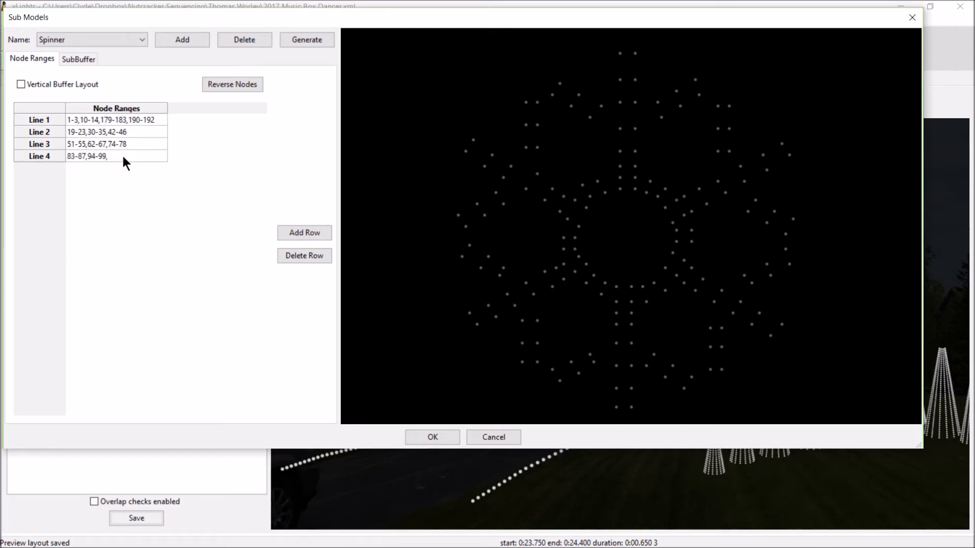
{"action": "type", "text": "106-110"}
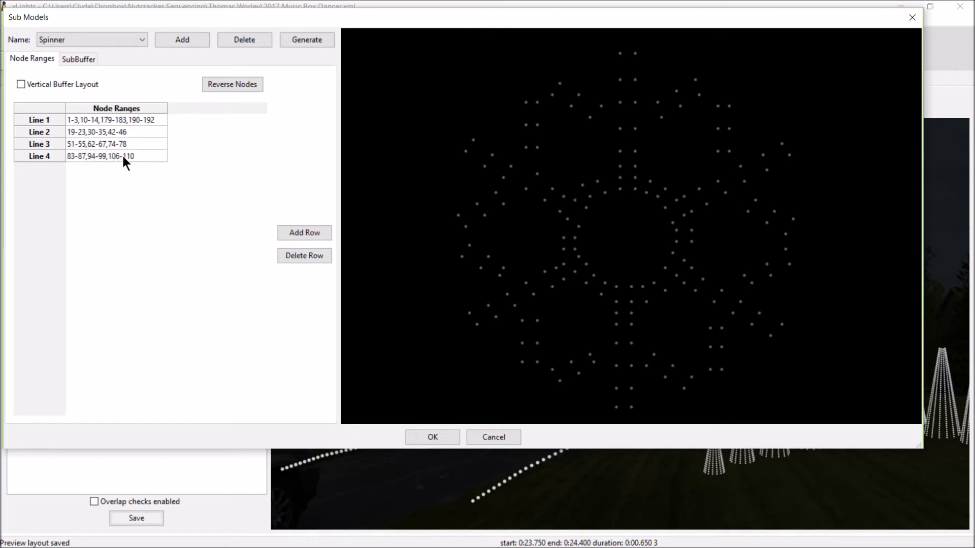
Step: Add the fifth Spinner line with 138-142, 147-151, 158 and 174, then save the sub-models
{"action": "left_click", "coordinate": [304, 232]}
{"action": "type", "text": "115-119,126-131"}
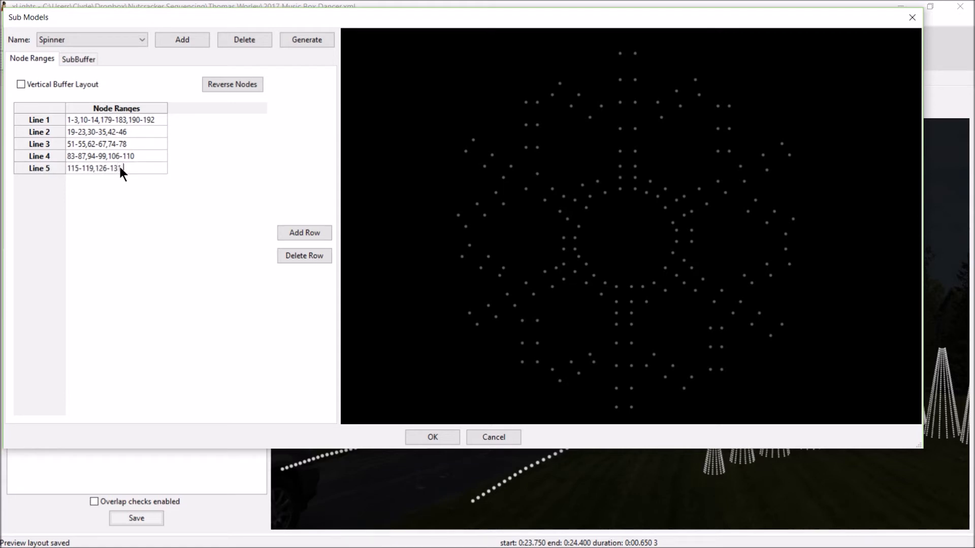
{"action": "type", "text": ",138-142"}
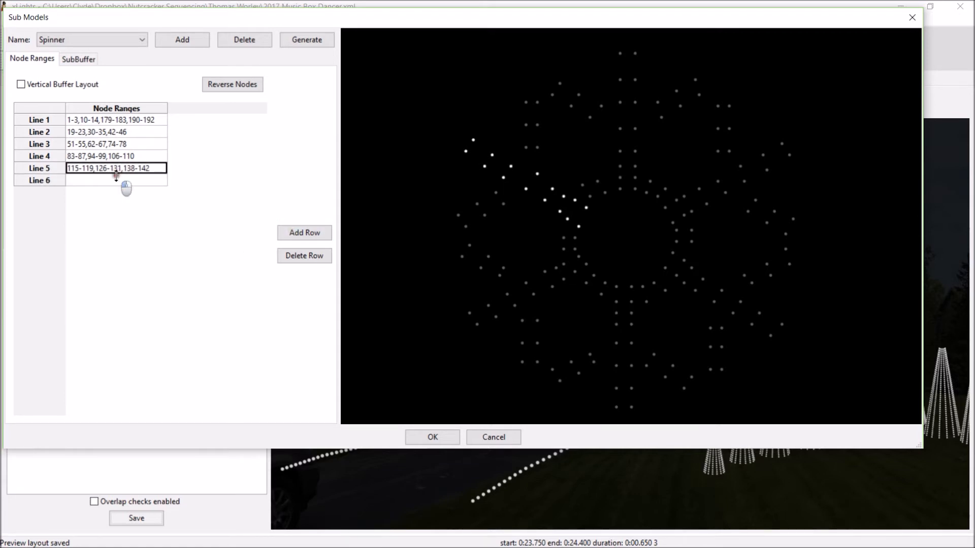
{"action": "type", "text": "147-151,158-163,170-"}
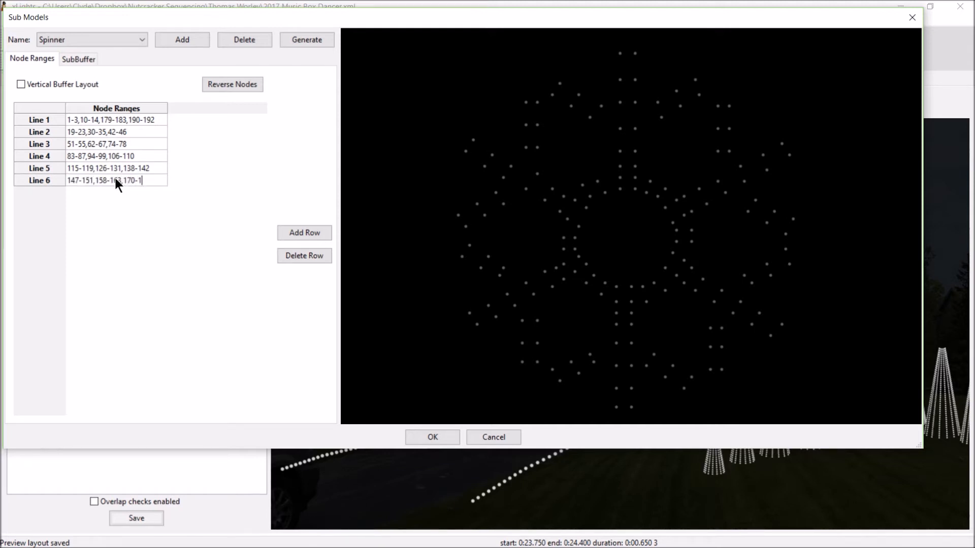
{"action": "type", "text": "174"}
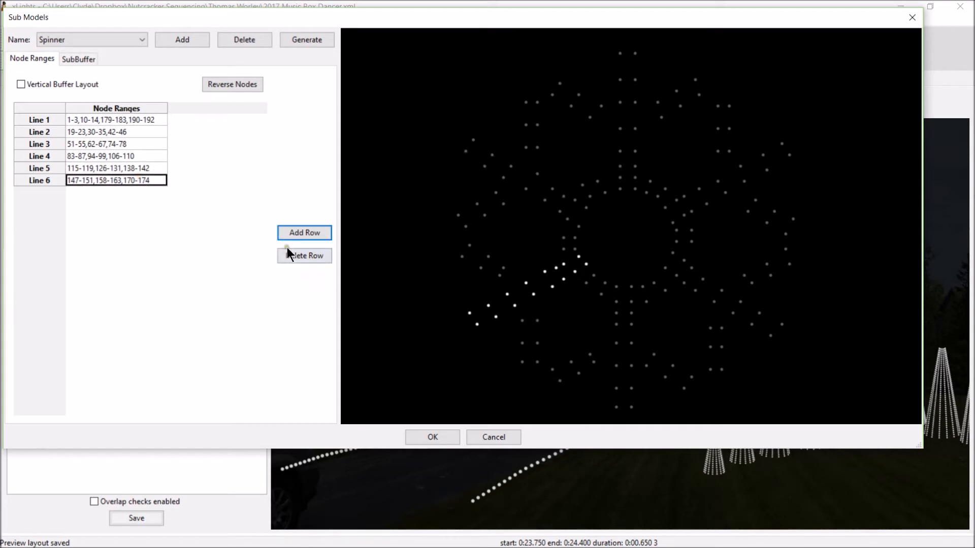
{"action": "left_click", "coordinate": [431, 437]}
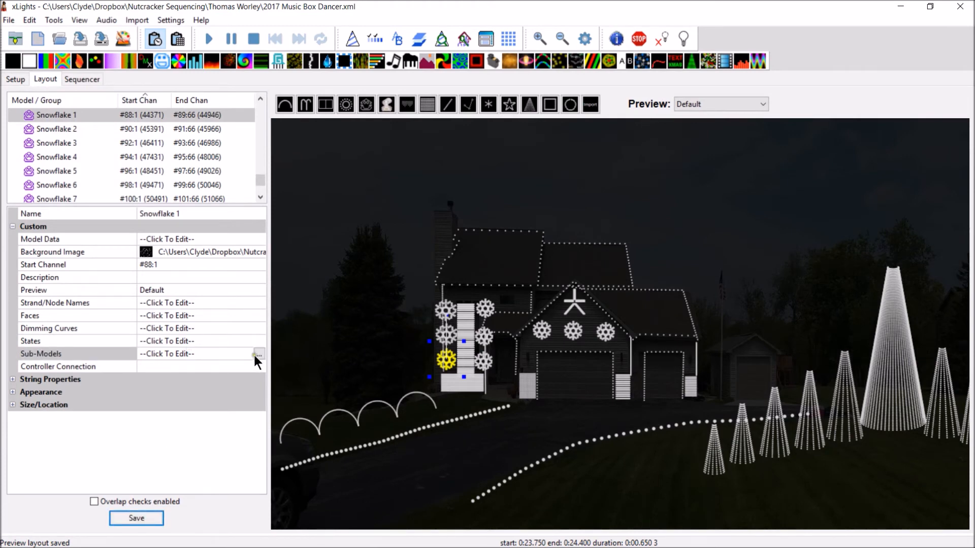
{"action": "left_click", "coordinate": [257, 353]}
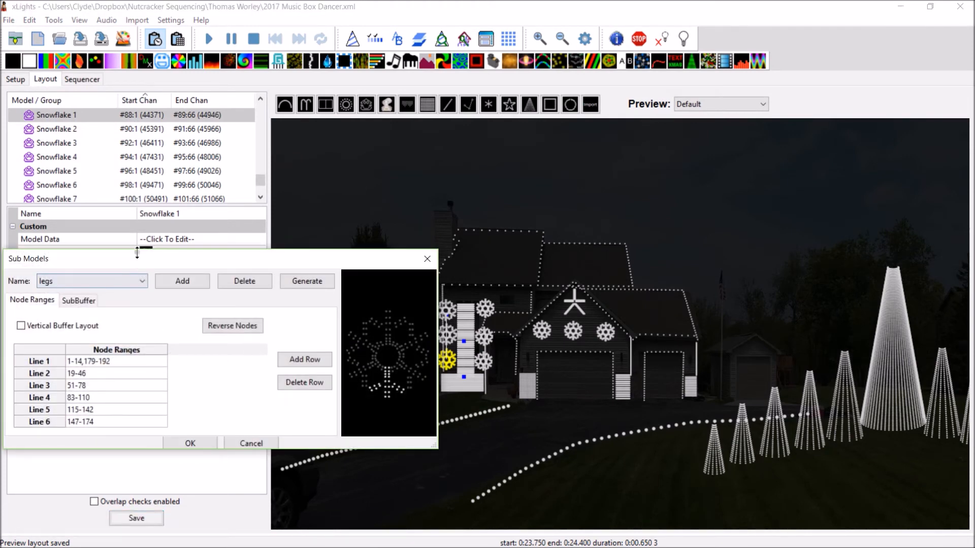
{"action": "left_click", "coordinate": [92, 281]}
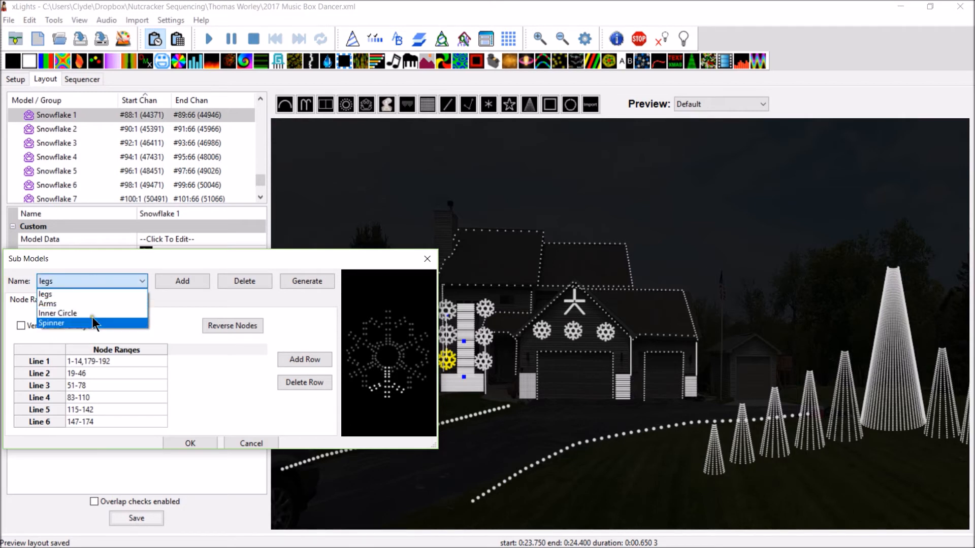
{"action": "left_click", "coordinate": [52, 323]}
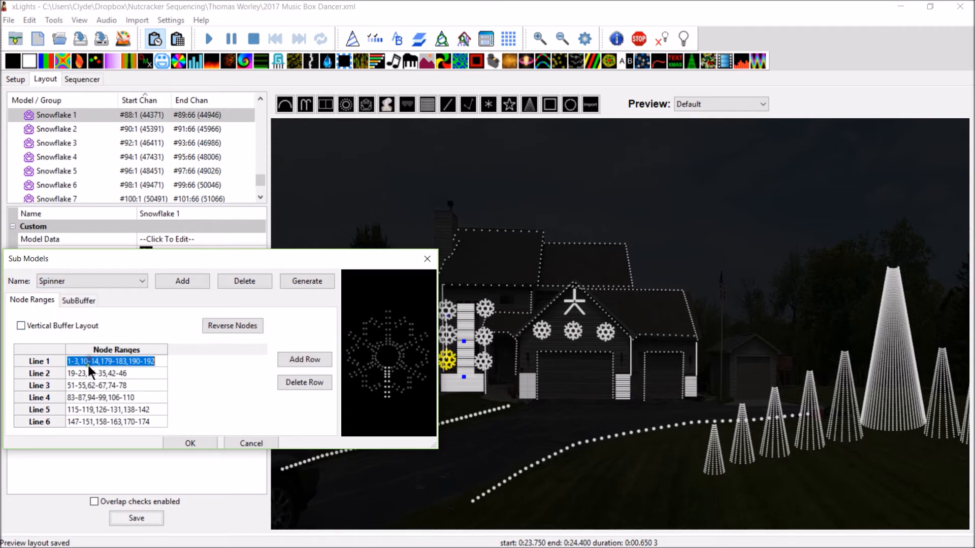
{"action": "left_click", "coordinate": [93, 385]}
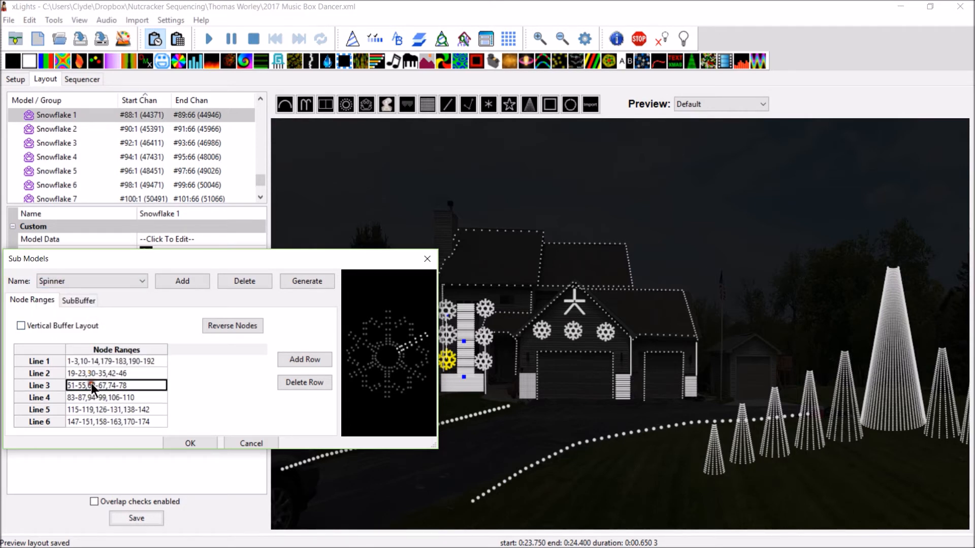
{"action": "left_click", "coordinate": [115, 397]}
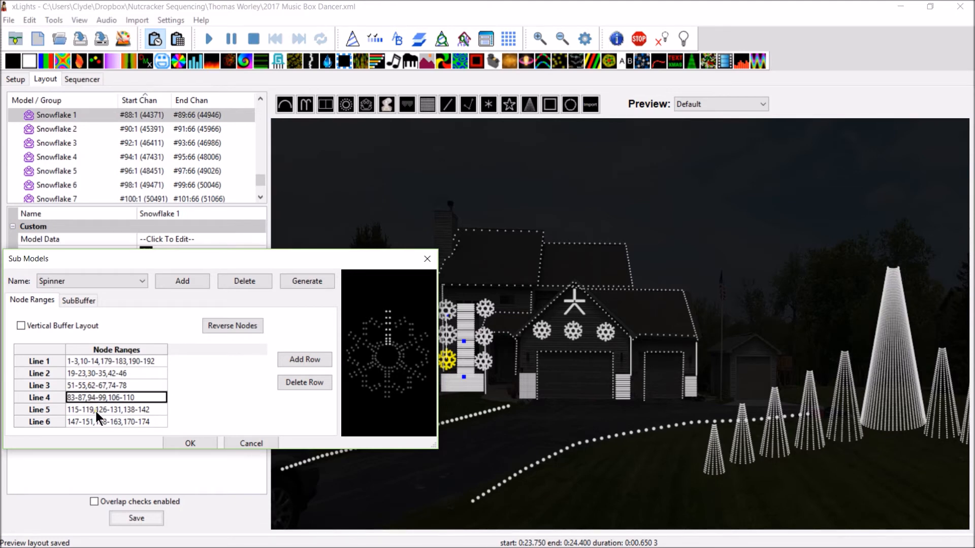
{"action": "left_click", "coordinate": [115, 421]}
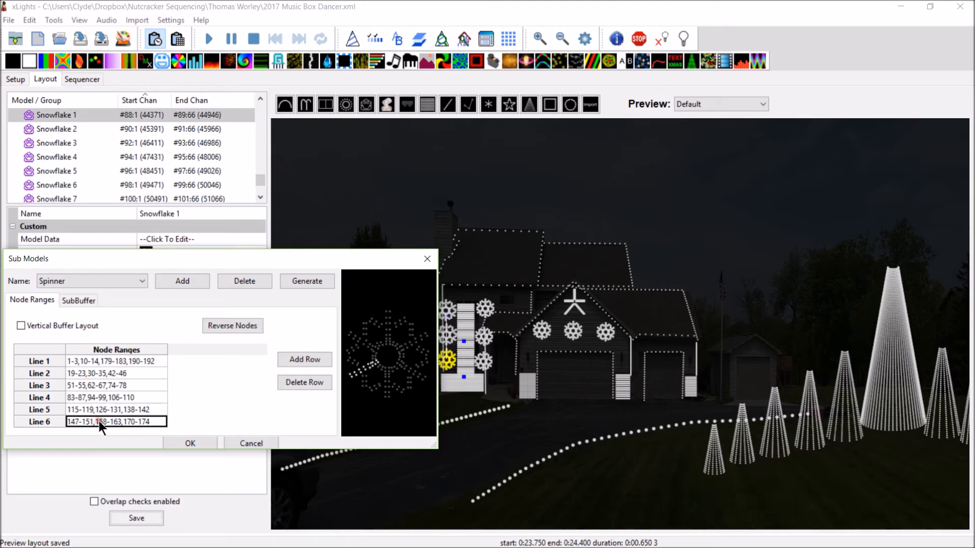
{"action": "left_click", "coordinate": [190, 444]}
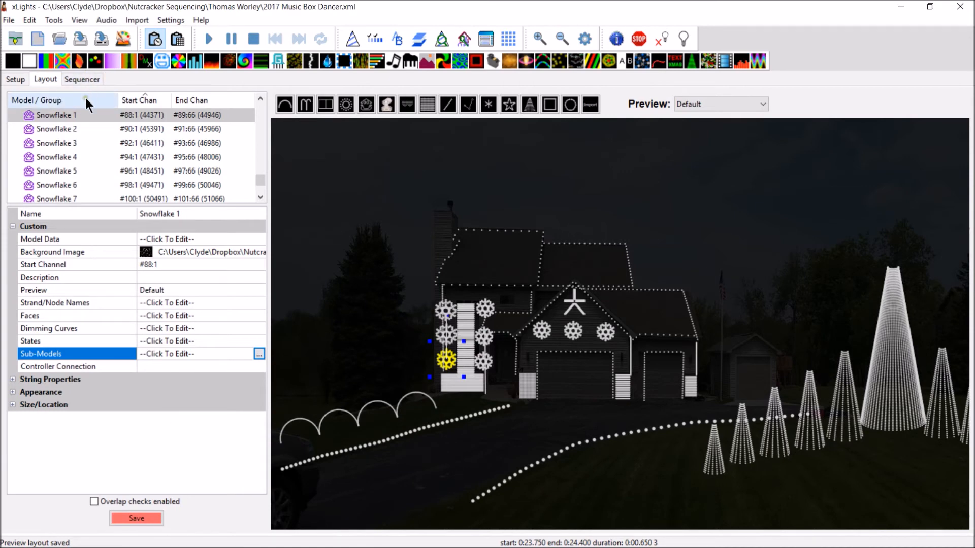
{"action": "left_click", "coordinate": [81, 79]}
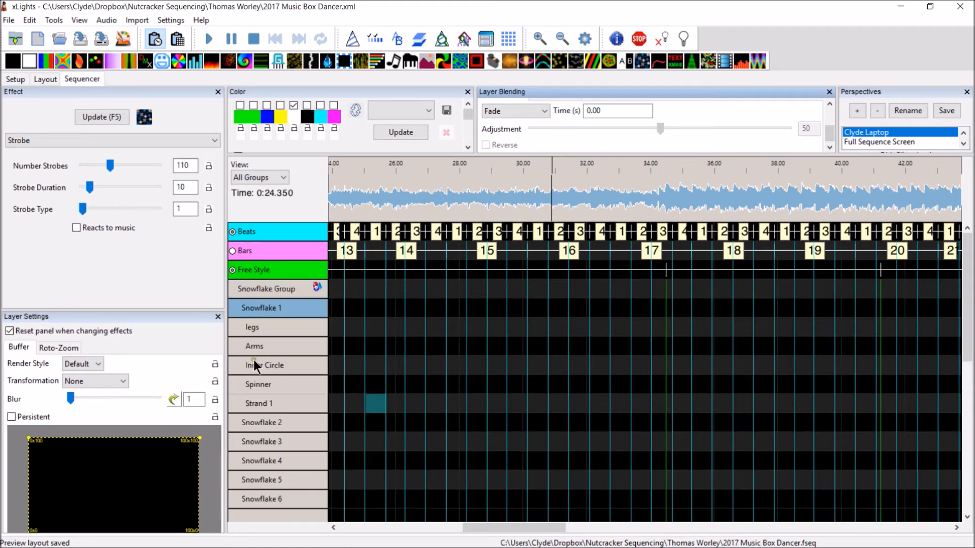
{"action": "mouse_move", "coordinate": [256, 358]}
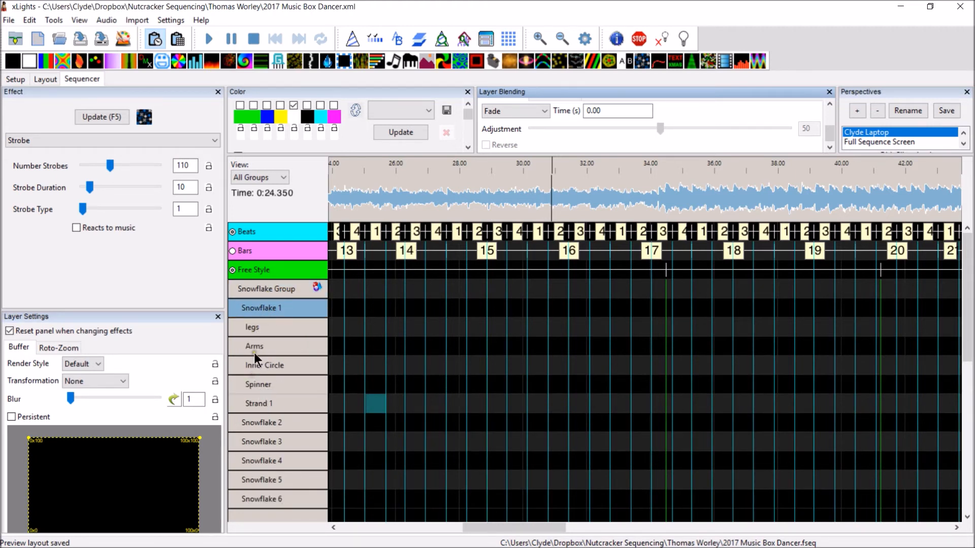
{"action": "mouse_move", "coordinate": [261, 369]}
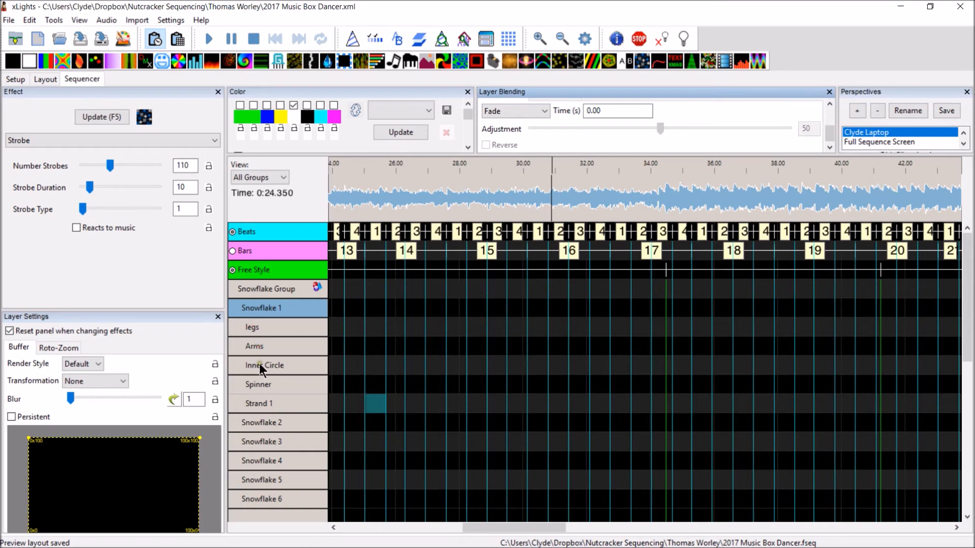
{"action": "mouse_move", "coordinate": [339, 386]}
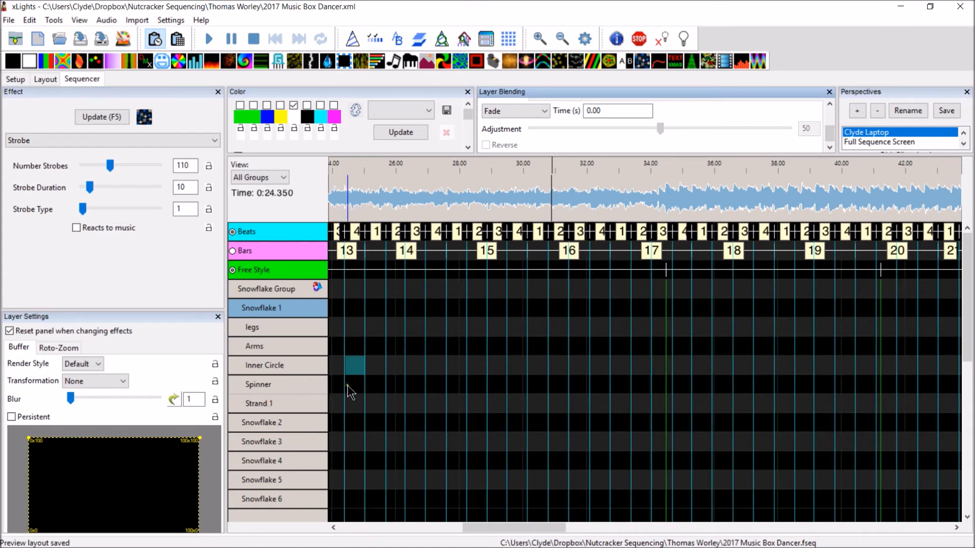
{"action": "mouse_move", "coordinate": [352, 361]}
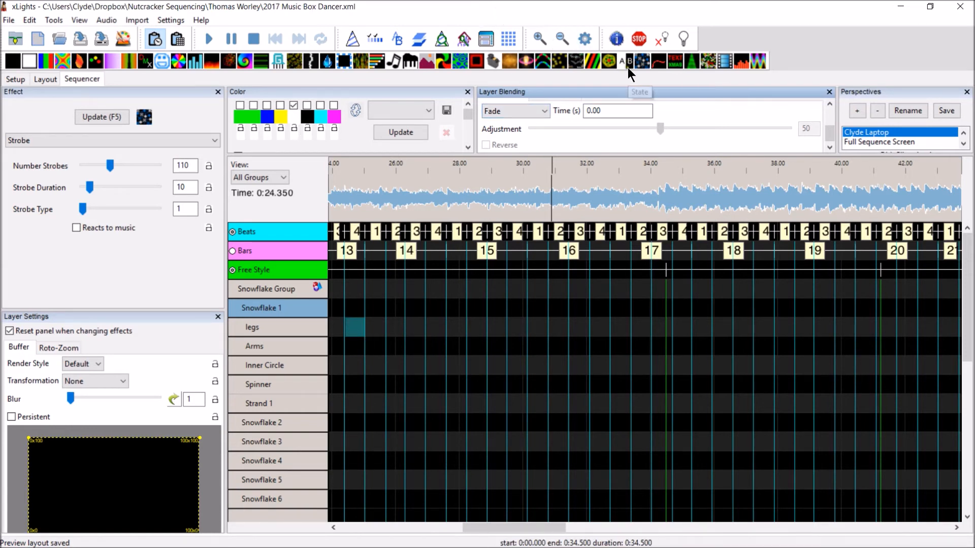
Step: Place a Shockwave effect with Radius1 54, Radius2 0, Width2 78 on the snowflake's legs
{"action": "left_click", "coordinate": [441, 39]}
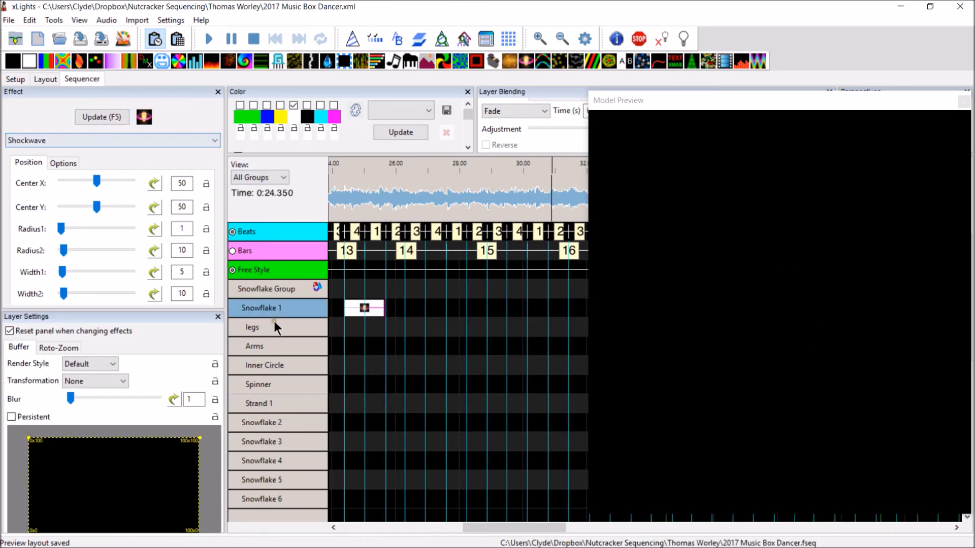
{"action": "mouse_move", "coordinate": [168, 254]}
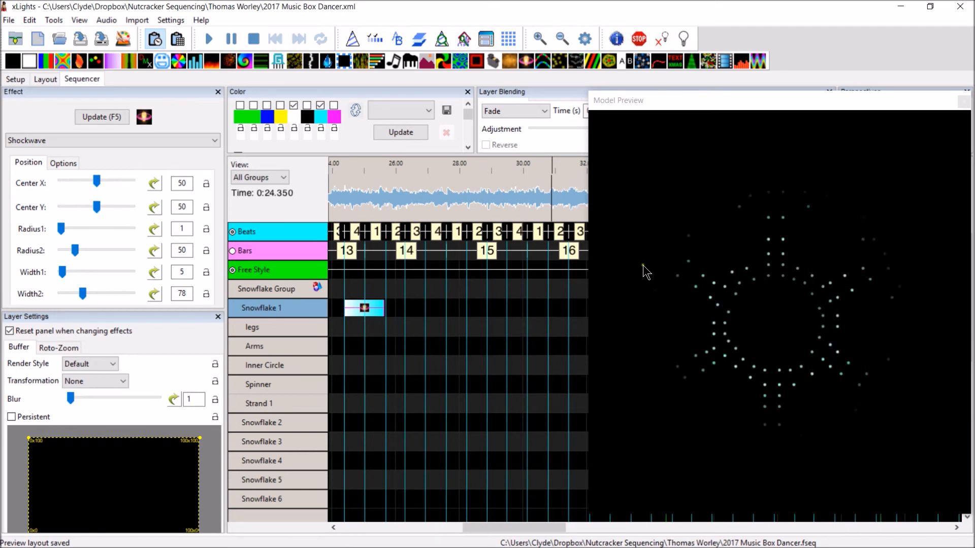
{"action": "left_click", "coordinate": [363, 307]}
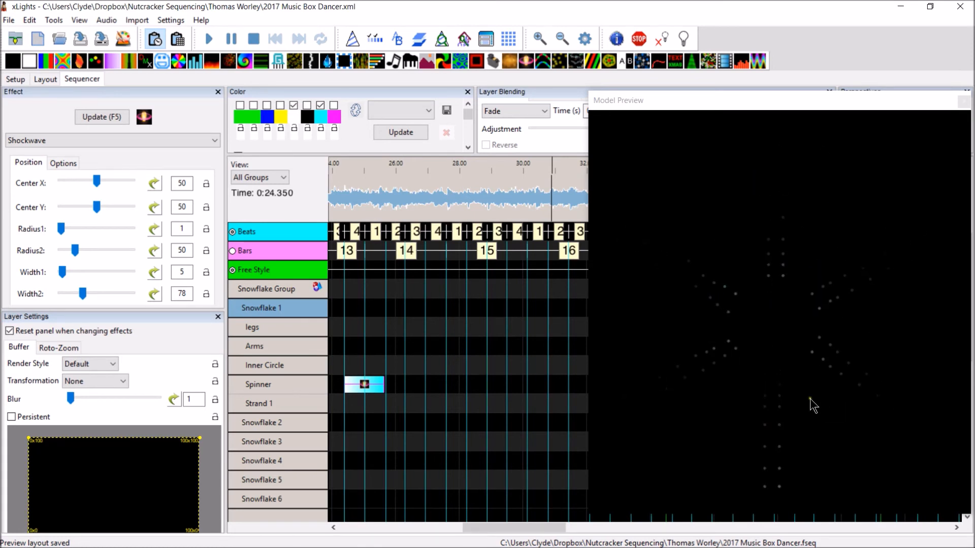
{"action": "left_click", "coordinate": [363, 384]}
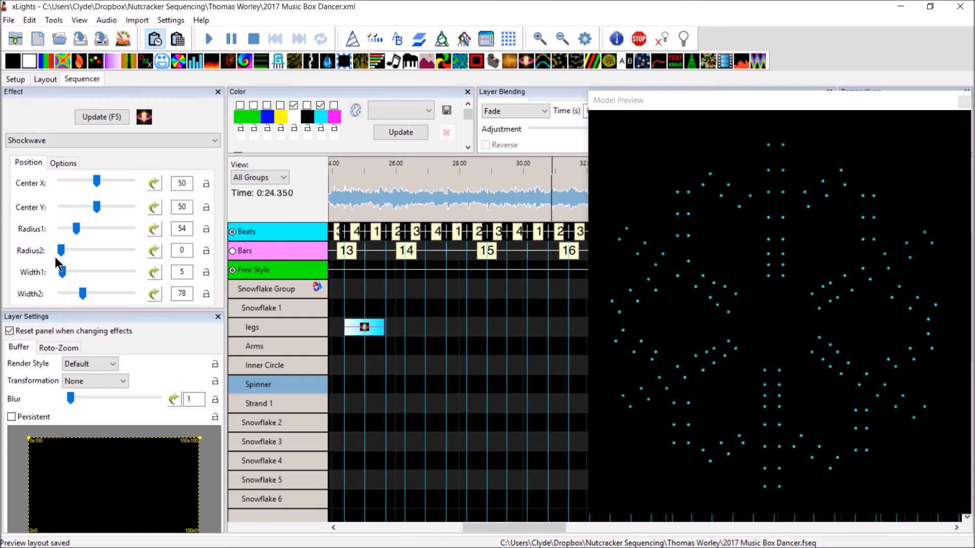
{"action": "left_click", "coordinate": [363, 327]}
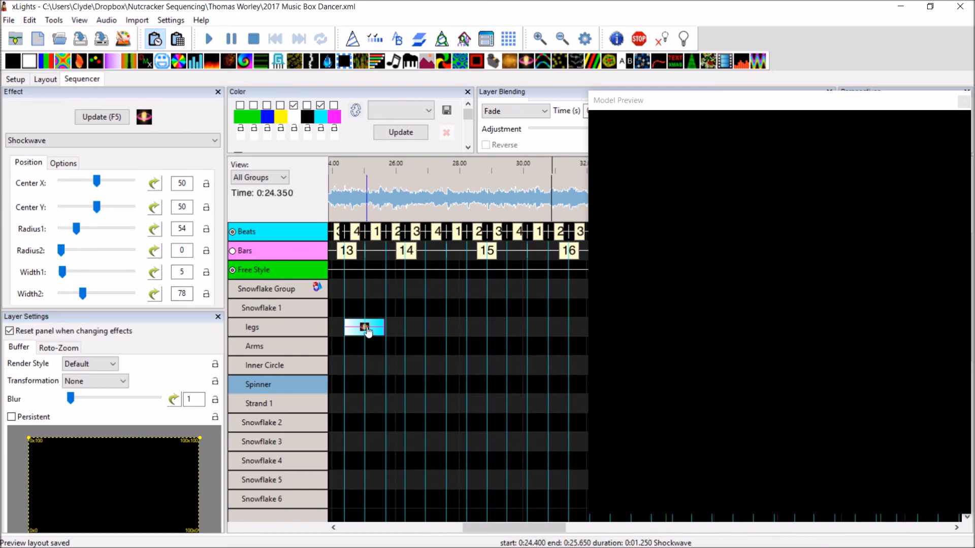
Step: Swap the legs effect for a Single Strand chase with 2 chases, size 21, single-line render
{"action": "left_click", "coordinate": [253, 327]}
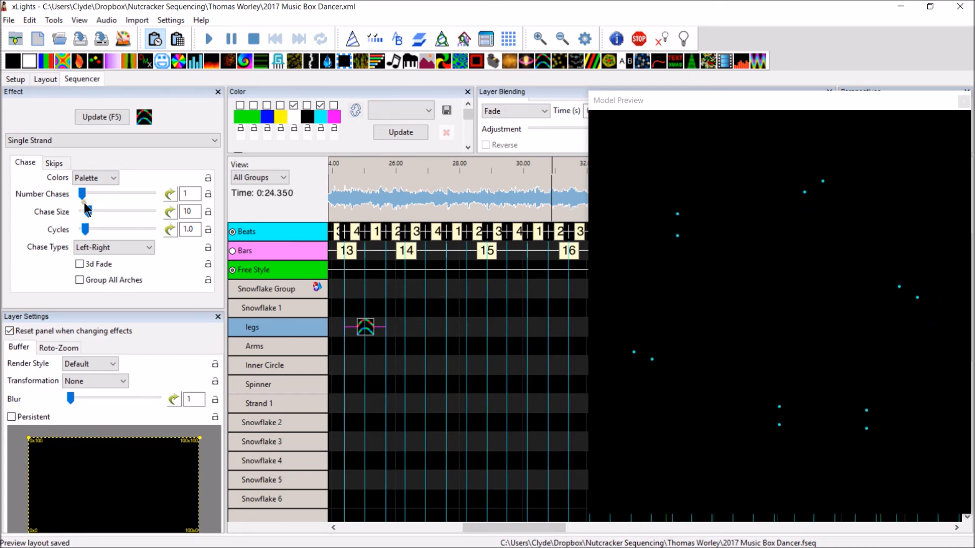
{"action": "left_click_drag", "start_coordinate": [85, 212], "coordinate": [124, 211]}
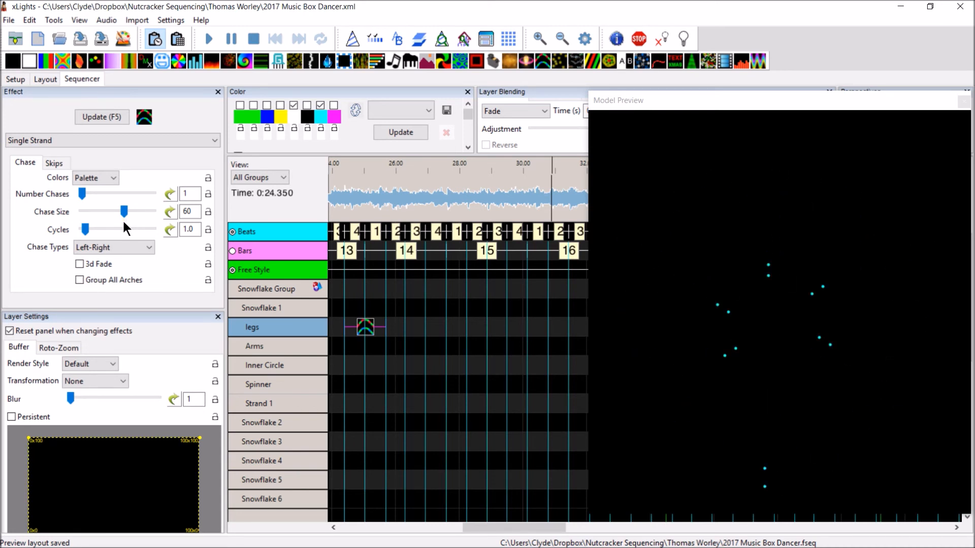
{"action": "left_click", "coordinate": [89, 363]}
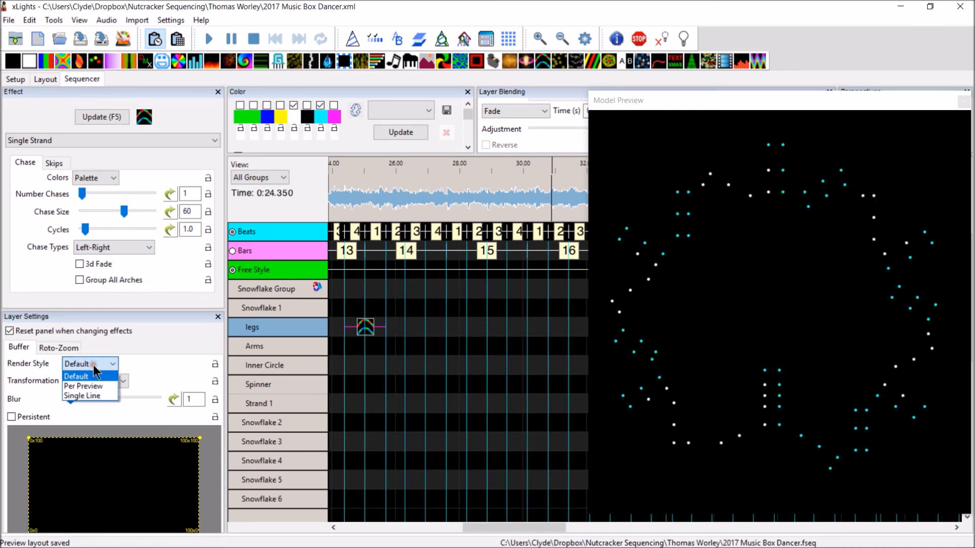
{"action": "left_click", "coordinate": [83, 396]}
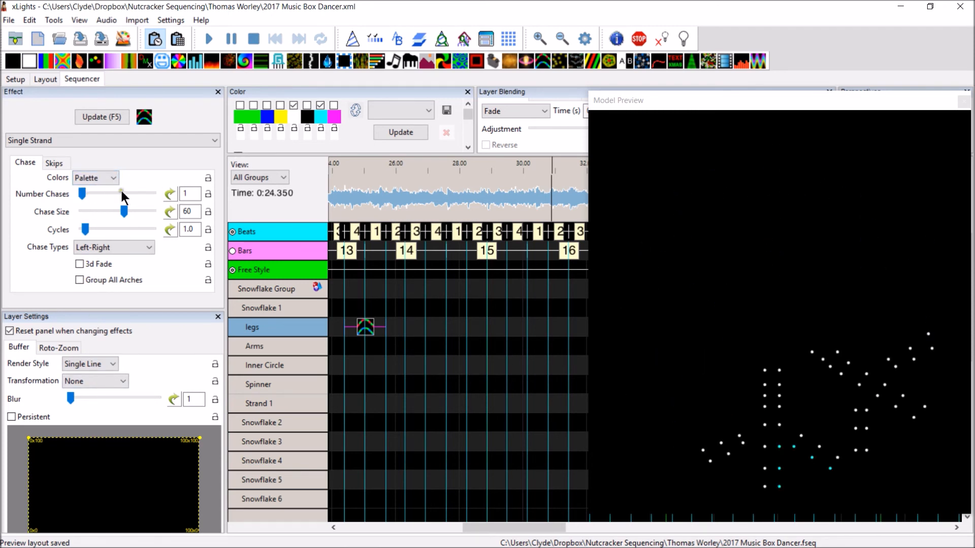
{"action": "left_click", "coordinate": [427, 109]}
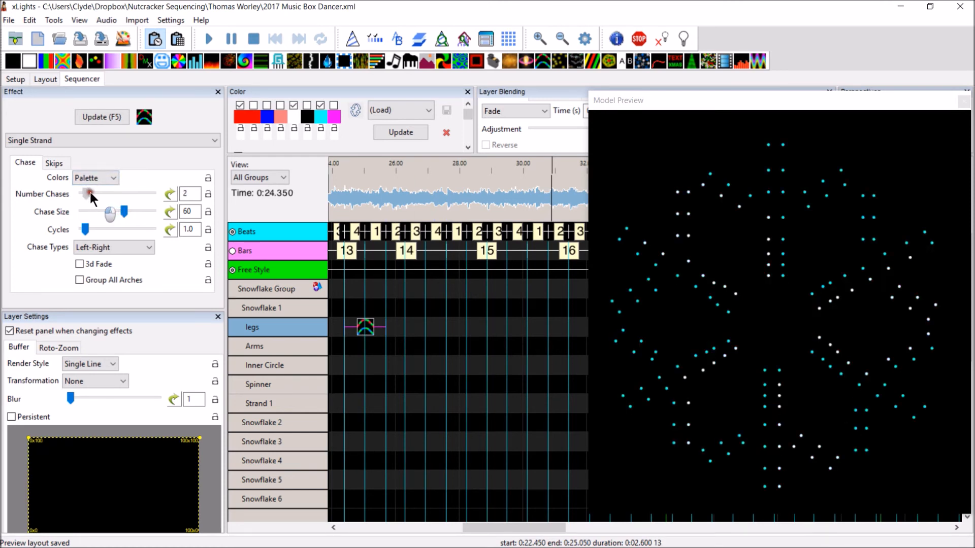
{"action": "left_click_drag", "start_coordinate": [123, 212], "coordinate": [95, 212]}
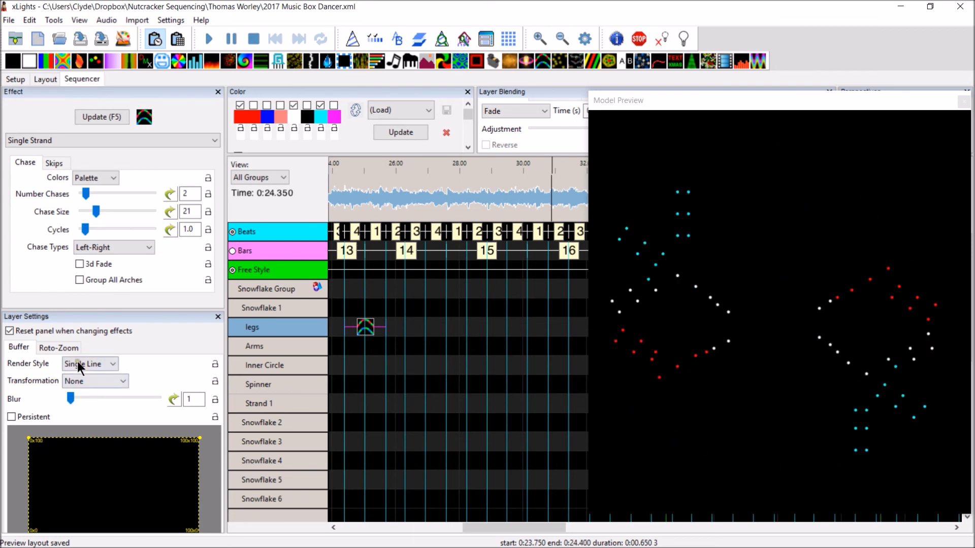
{"action": "left_click", "coordinate": [89, 364]}
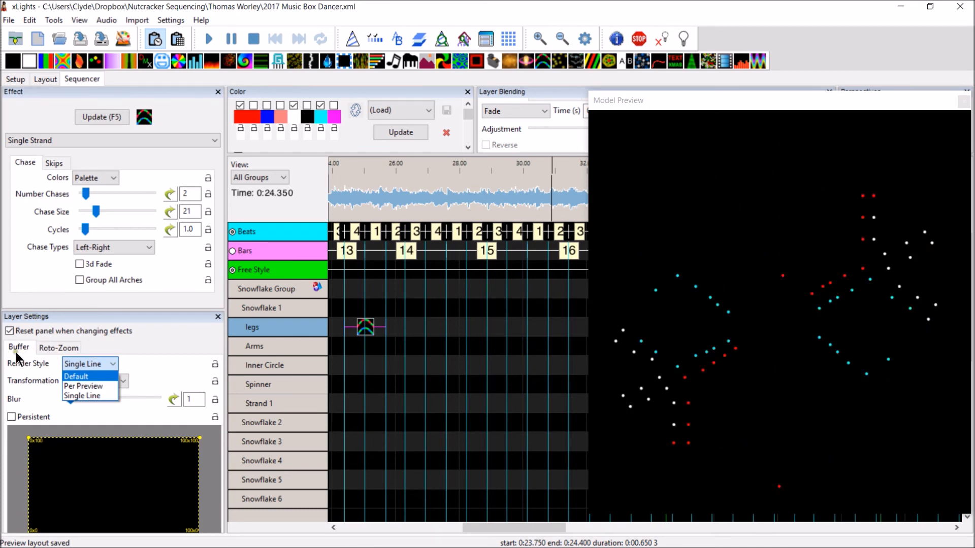
{"action": "mouse_move", "coordinate": [82, 396]}
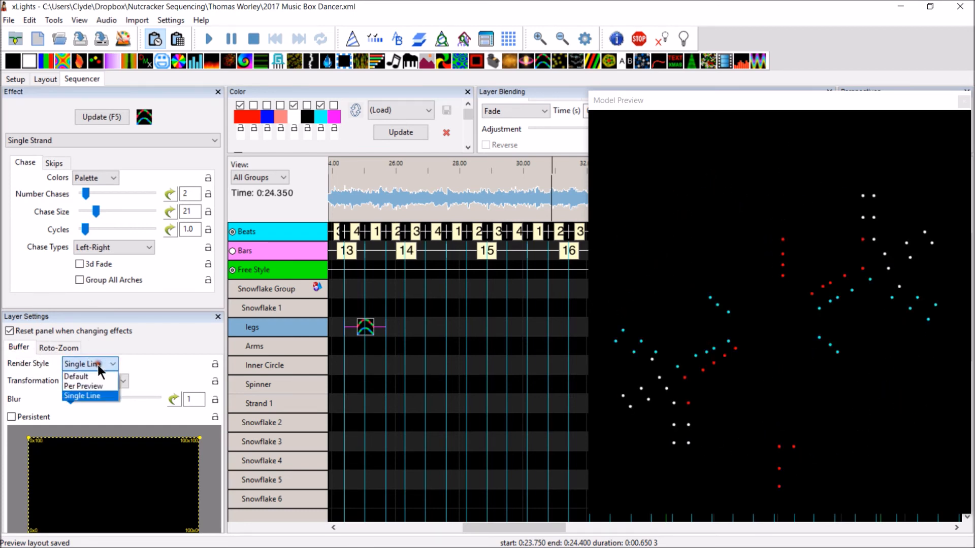
{"action": "left_click", "coordinate": [82, 396]}
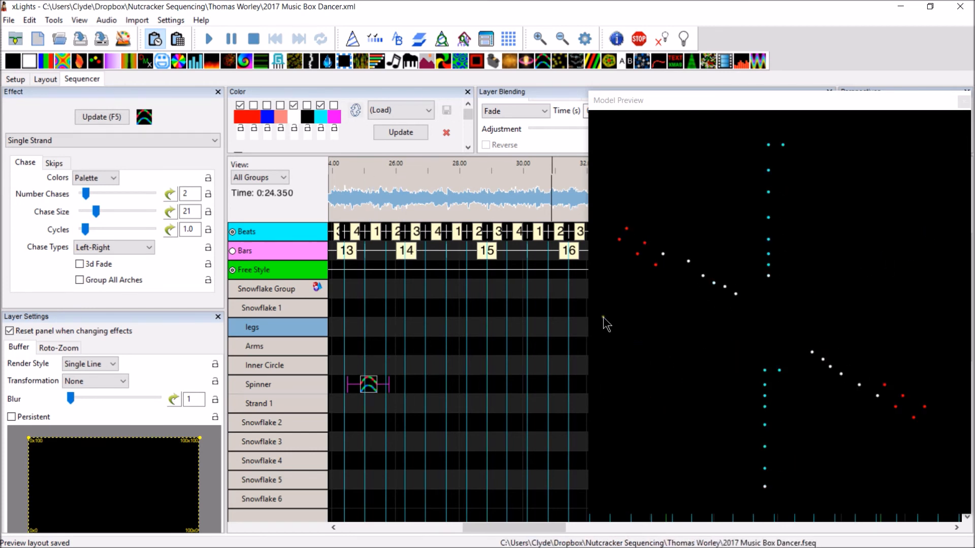
{"action": "mouse_move", "coordinate": [641, 219]}
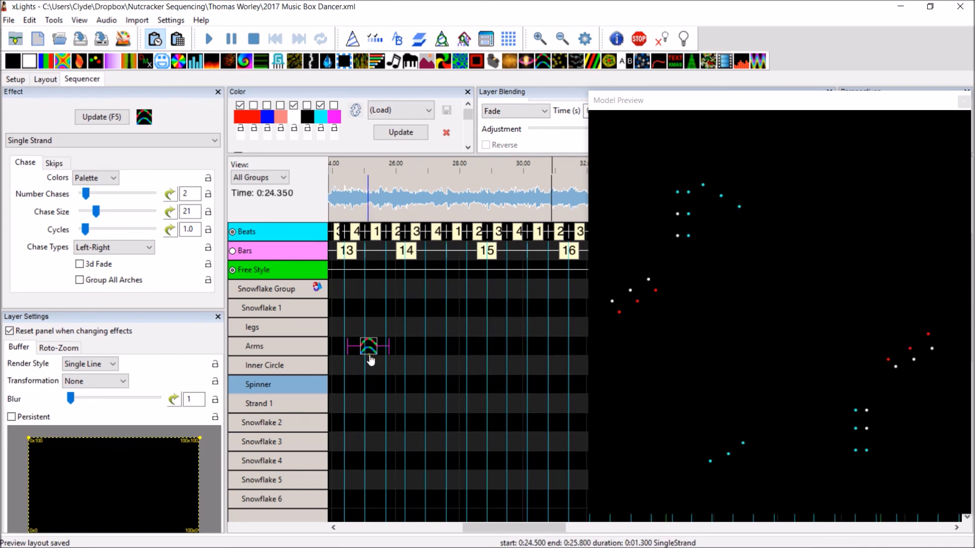
Step: Move the Single Strand chase to the Arms with size 100, 1 chase and red toggled off
{"action": "left_click", "coordinate": [254, 346]}
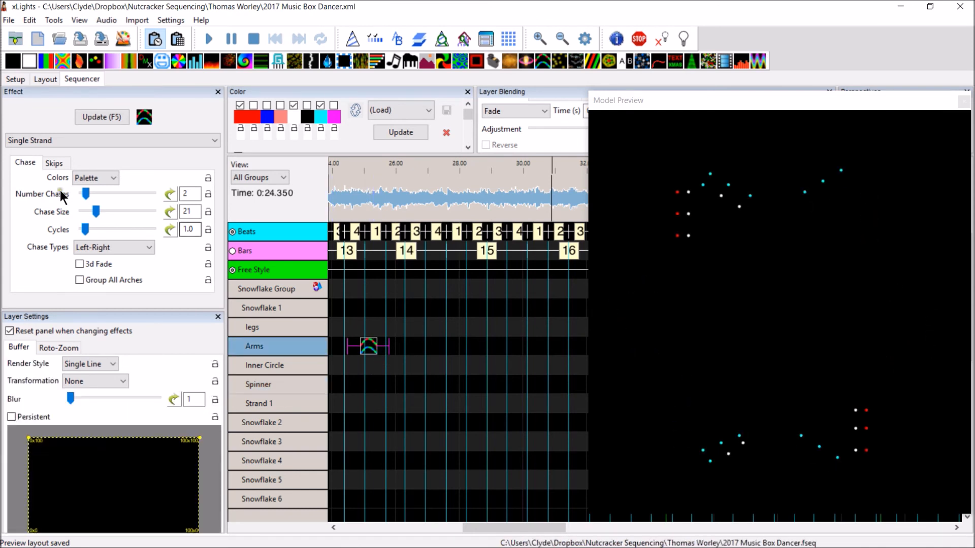
{"action": "left_click_drag", "start_coordinate": [97, 212], "coordinate": [132, 211]}
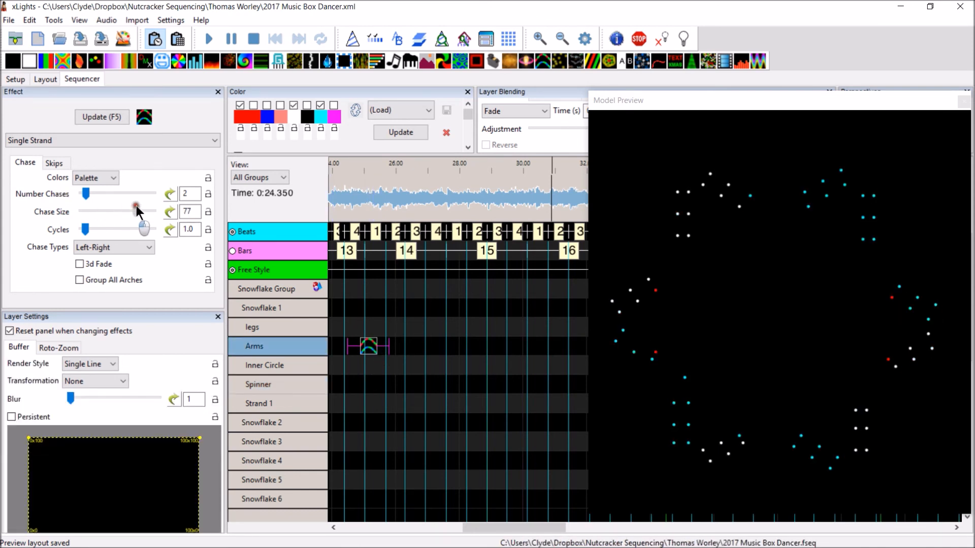
{"action": "left_click_drag", "start_coordinate": [134, 211], "coordinate": [149, 211]}
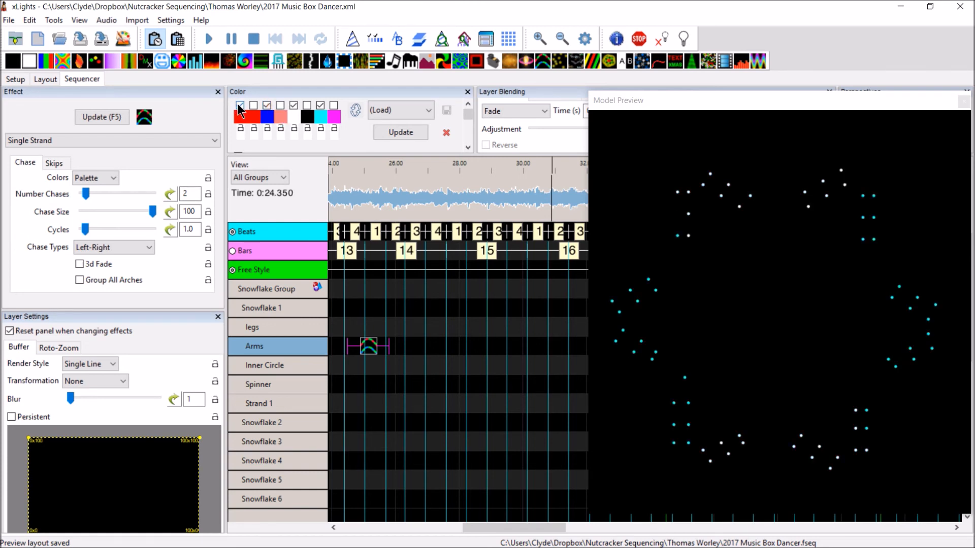
{"action": "left_click", "coordinate": [239, 105]}
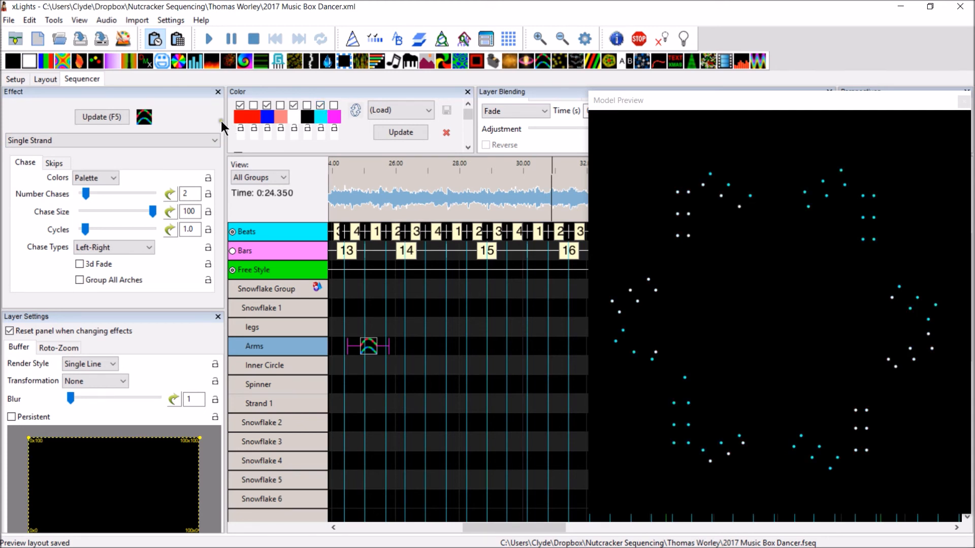
{"action": "left_click", "coordinate": [170, 192]}
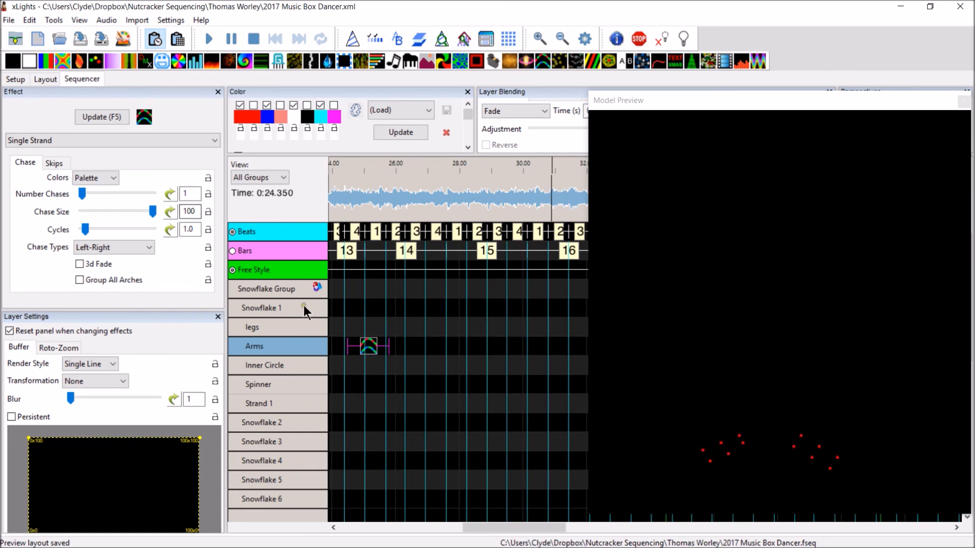
{"action": "left_click", "coordinate": [367, 347]}
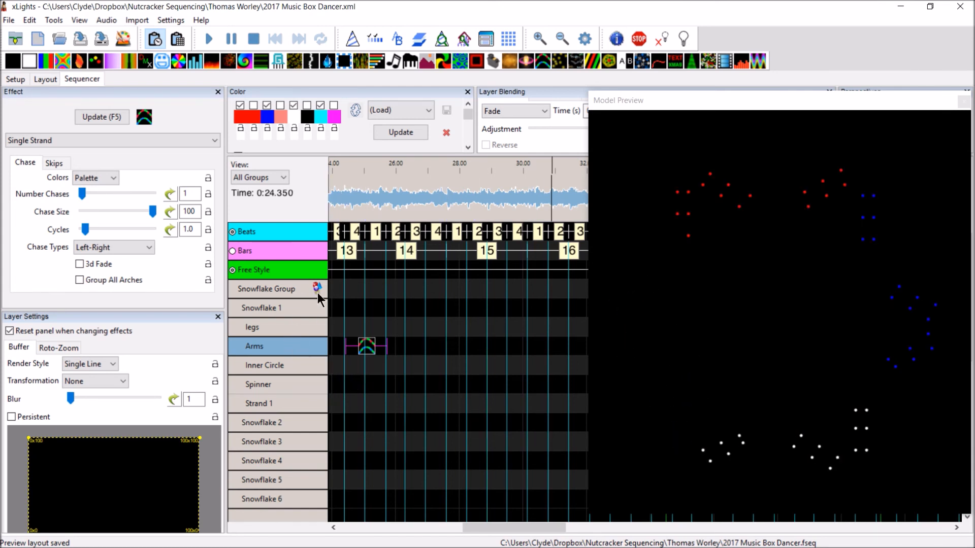
{"action": "left_click", "coordinate": [368, 345]}
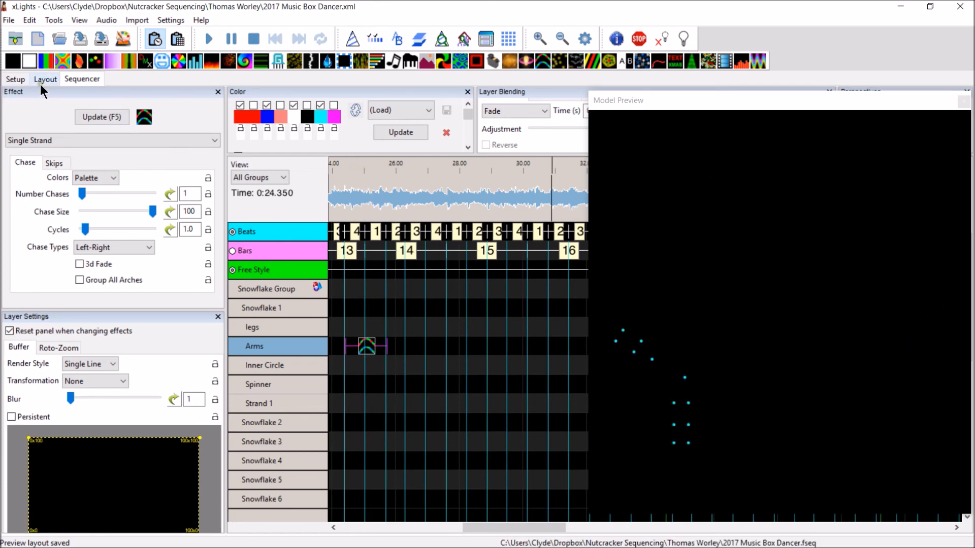
Step: Review Snowflake 1's legs sub-model node ranges in Layout, then select Tree 6
{"action": "left_click", "coordinate": [44, 79]}
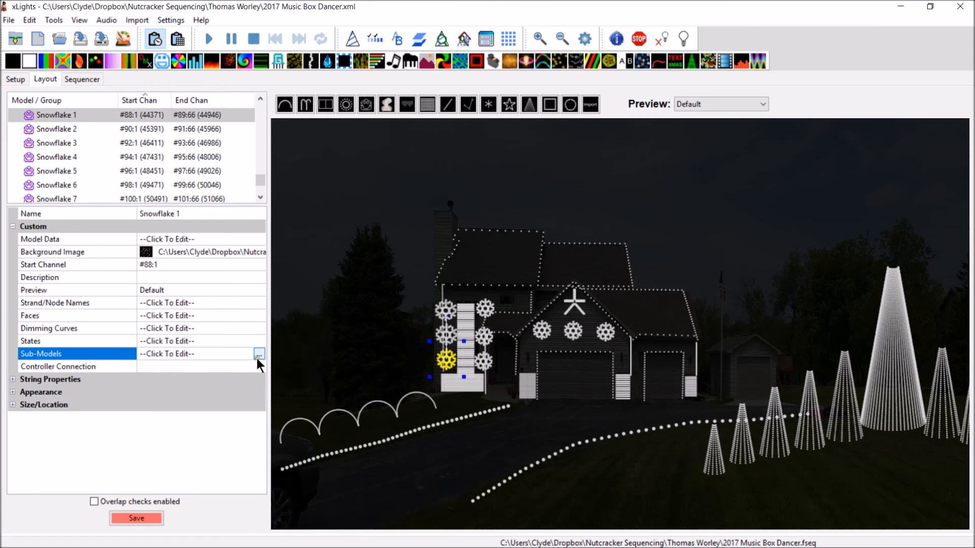
{"action": "left_click", "coordinate": [259, 353]}
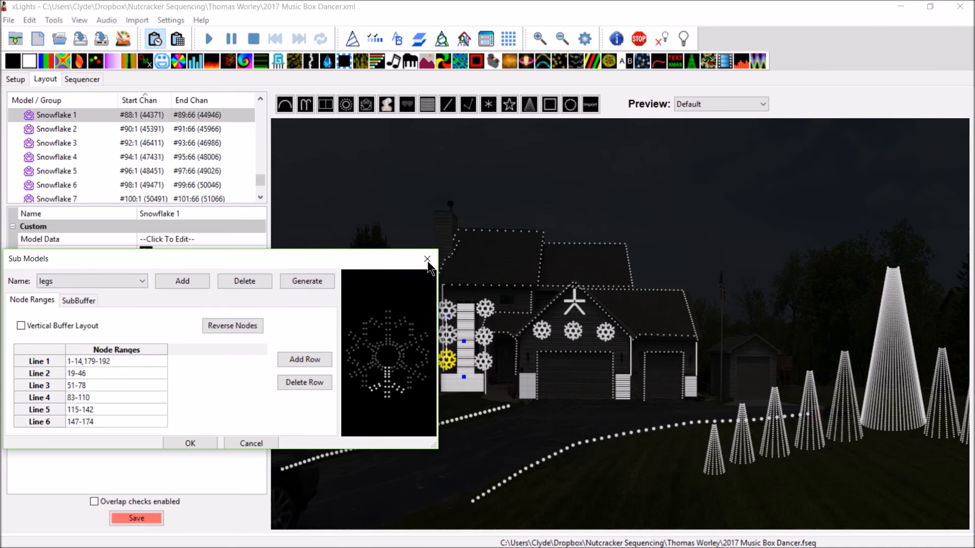
{"action": "mouse_move", "coordinate": [427, 259]}
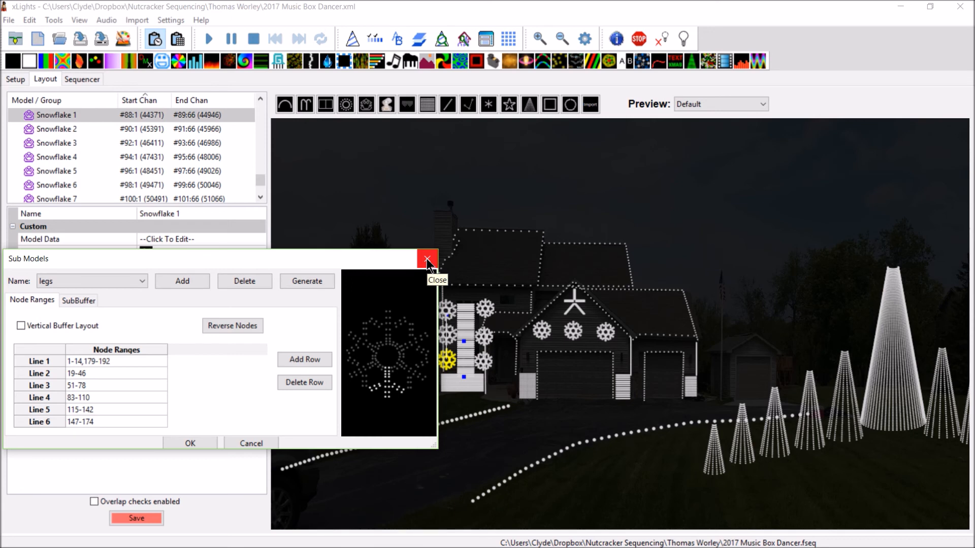
{"action": "left_click", "coordinate": [426, 259]}
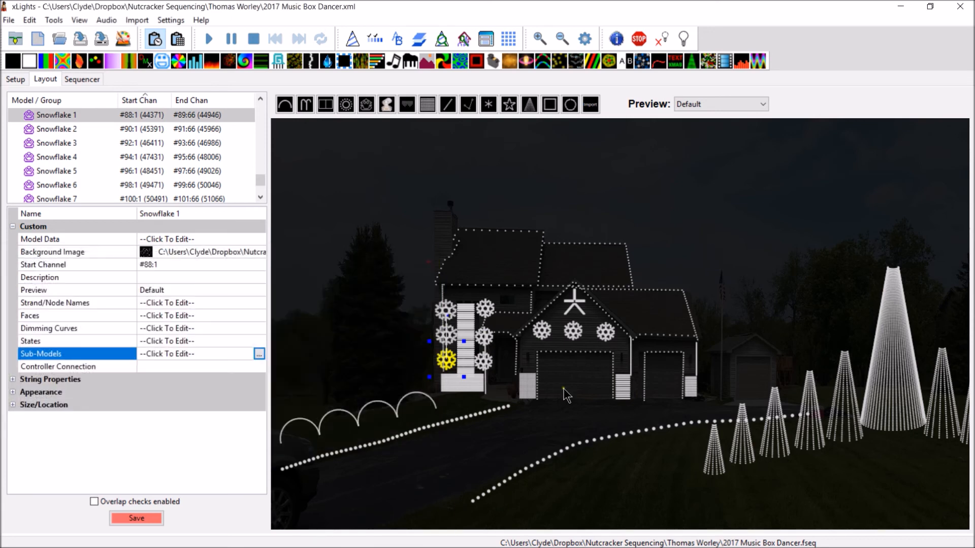
{"action": "left_click", "coordinate": [892, 343]}
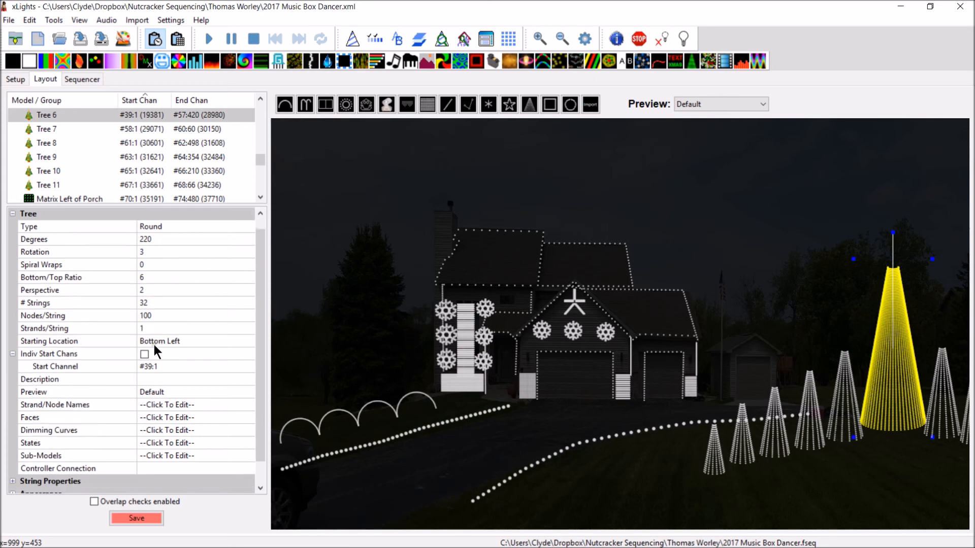
Step: Reach the Generate options in Tree 6's Sub Models dialog, defaulting to Vertical Slices, count 5
{"action": "scroll", "scroll_direction": "down", "scroll_amount": 3}
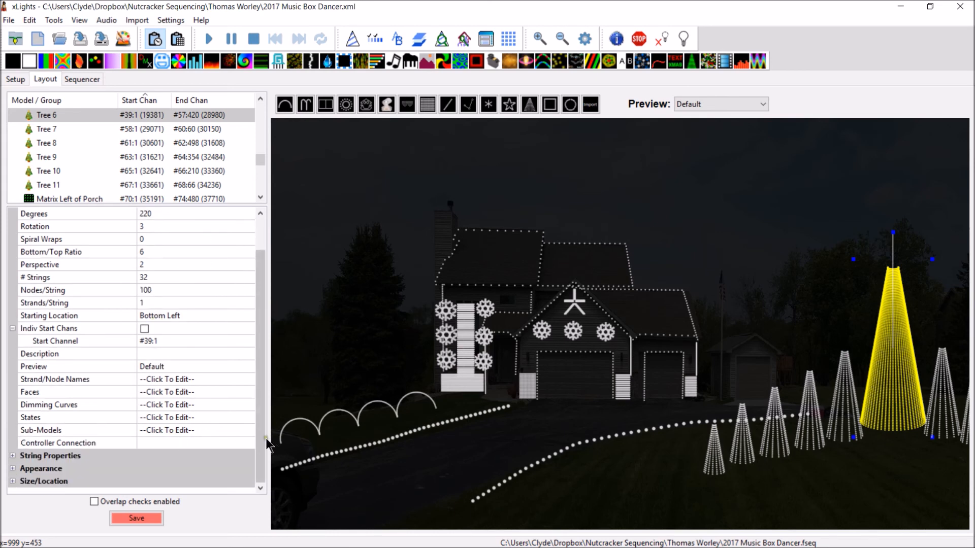
{"action": "left_click", "coordinate": [167, 430]}
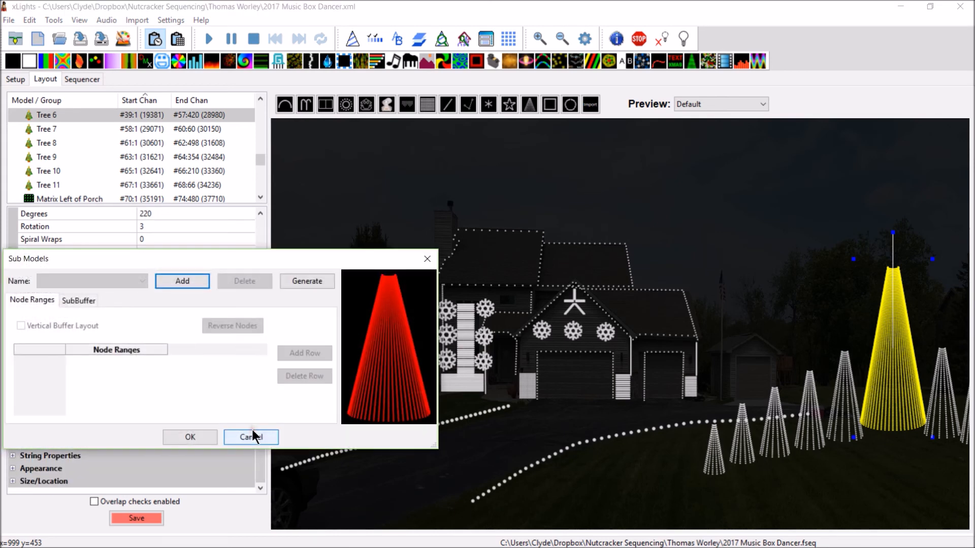
{"action": "mouse_move", "coordinate": [248, 304]}
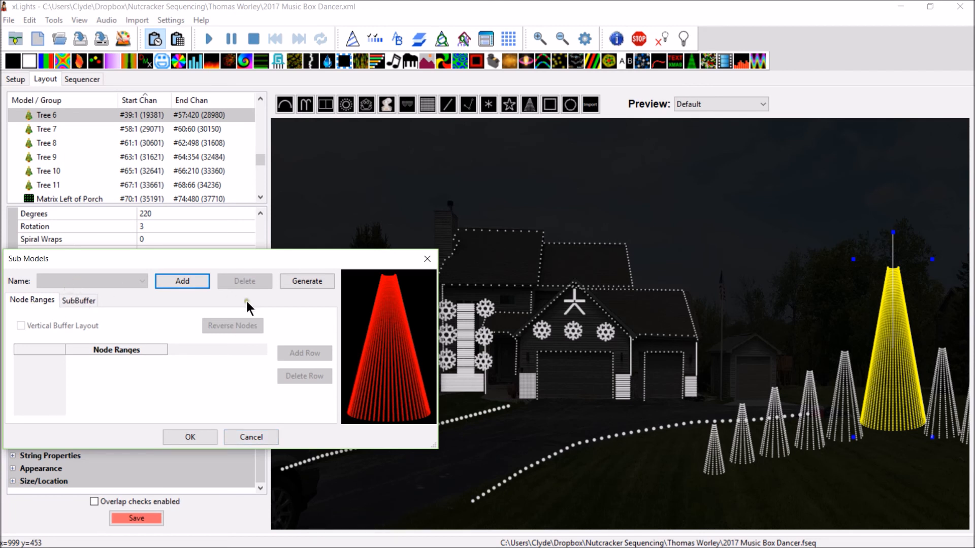
{"action": "mouse_move", "coordinate": [293, 251]}
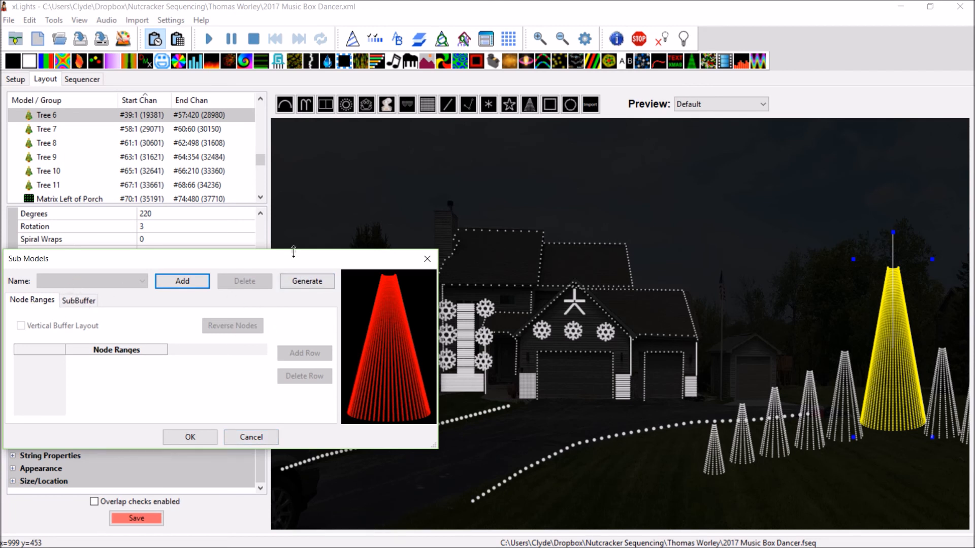
{"action": "left_click", "coordinate": [307, 281]}
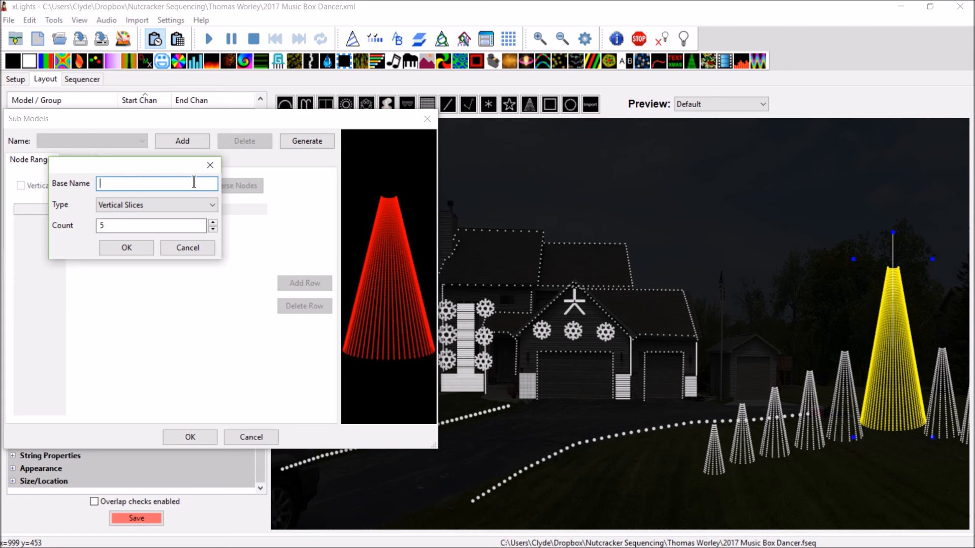
Step: Generate sub-models named QUARTERS as Horizontal Slices with a count of 4
{"action": "type", "text": "QUARTERS"}
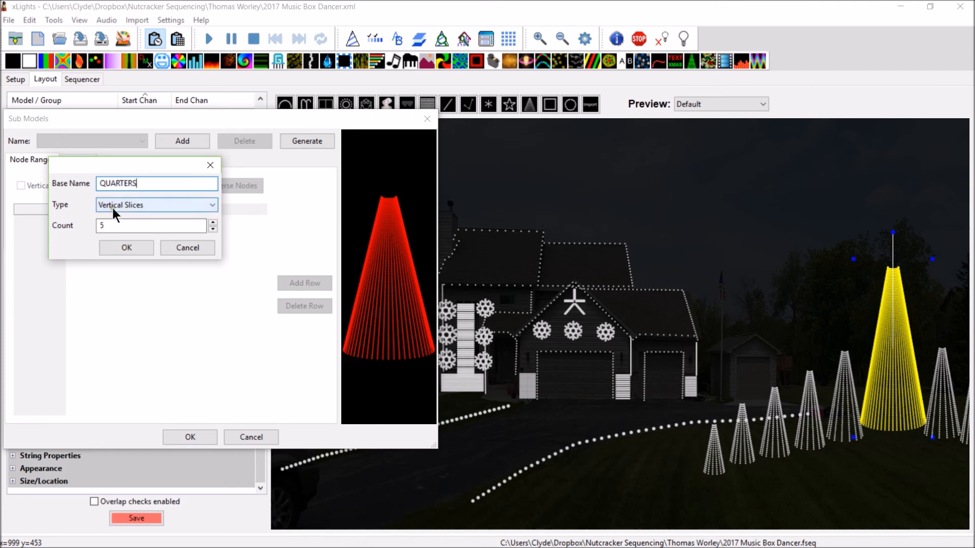
{"action": "left_click", "coordinate": [155, 204]}
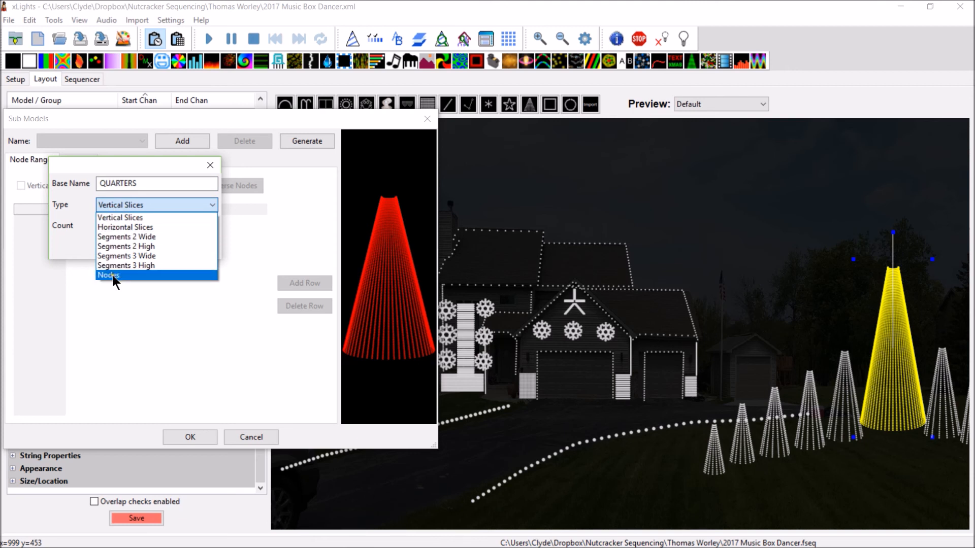
{"action": "left_click", "coordinate": [126, 226]}
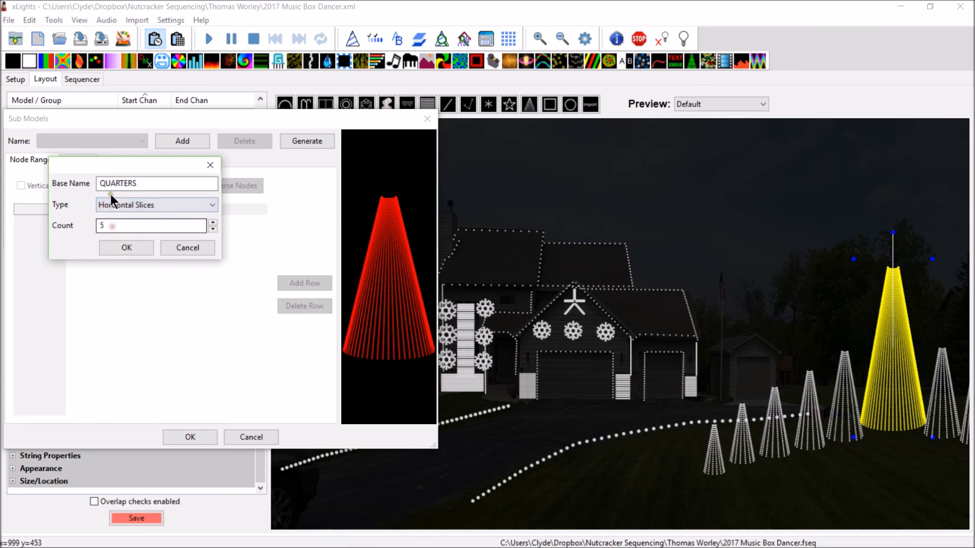
{"action": "left_click", "coordinate": [151, 226]}
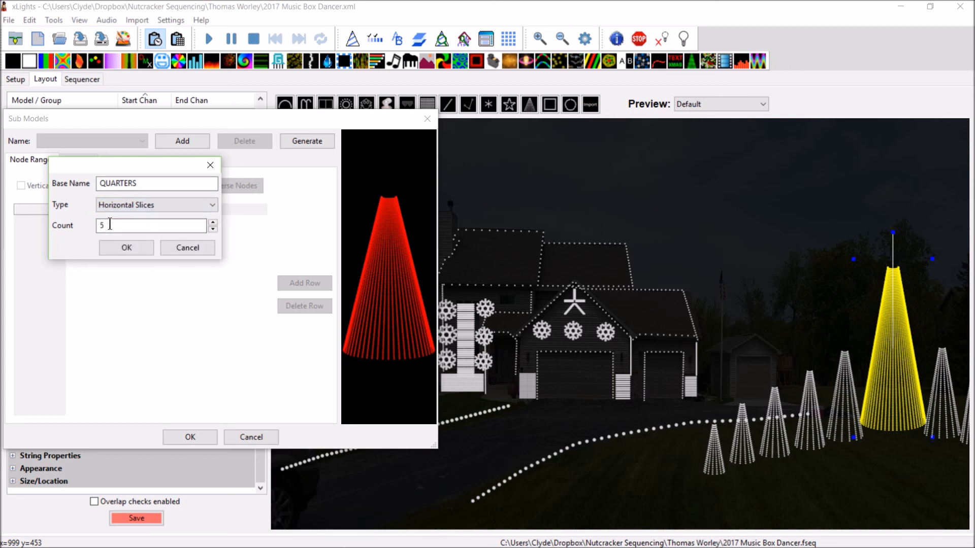
{"action": "left_click", "coordinate": [212, 229]}
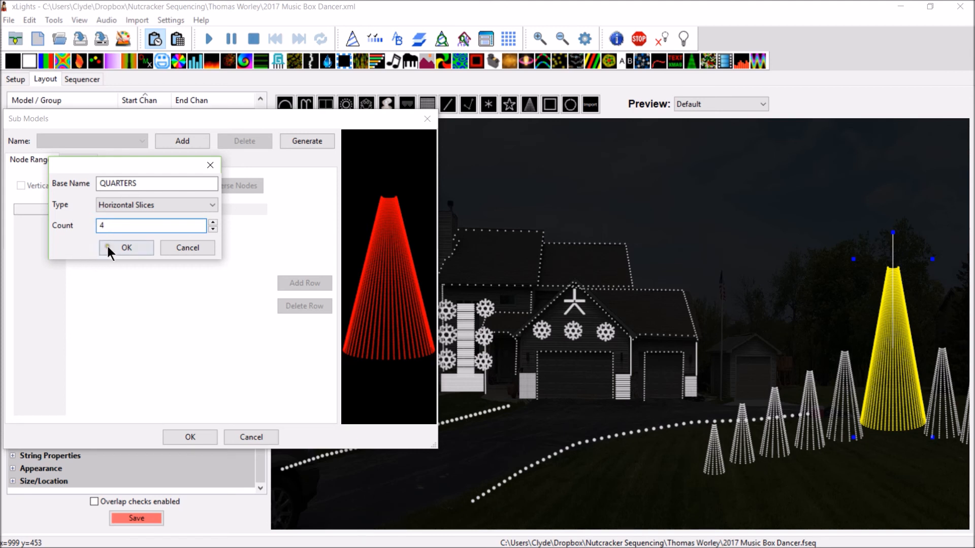
{"action": "left_click", "coordinate": [126, 248]}
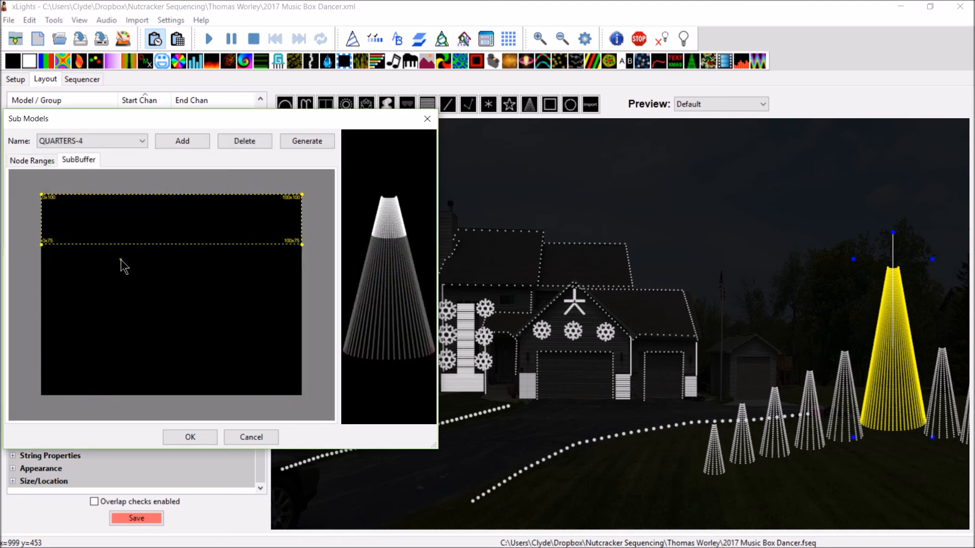
{"action": "mouse_move", "coordinate": [65, 190]}
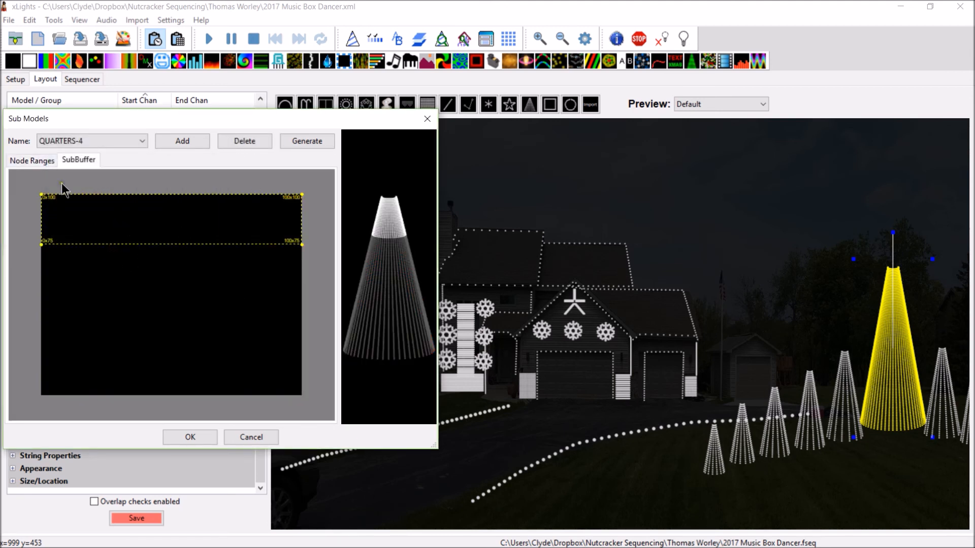
Step: Check the first slice's node ranges and buffer view, then save the new sub-models
{"action": "left_click", "coordinate": [31, 159]}
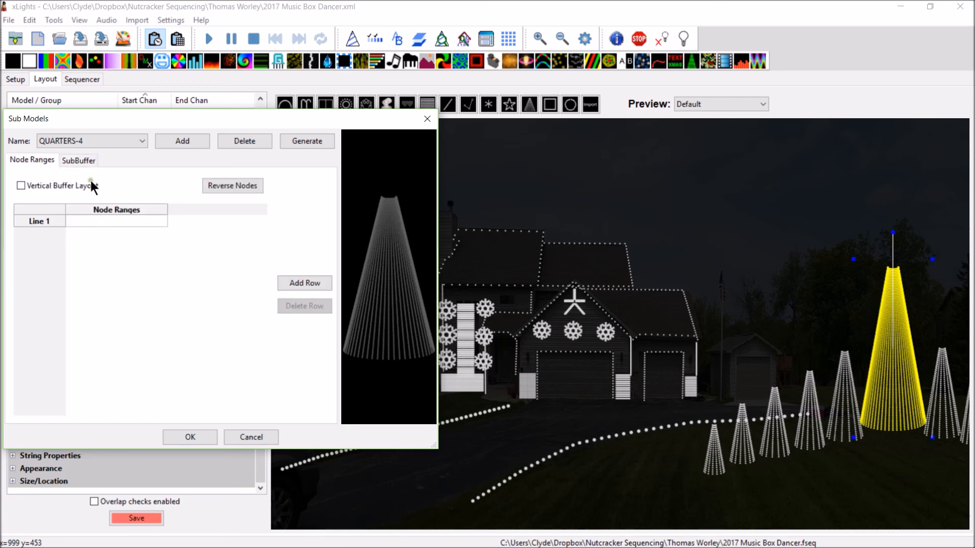
{"action": "left_click", "coordinate": [78, 159]}
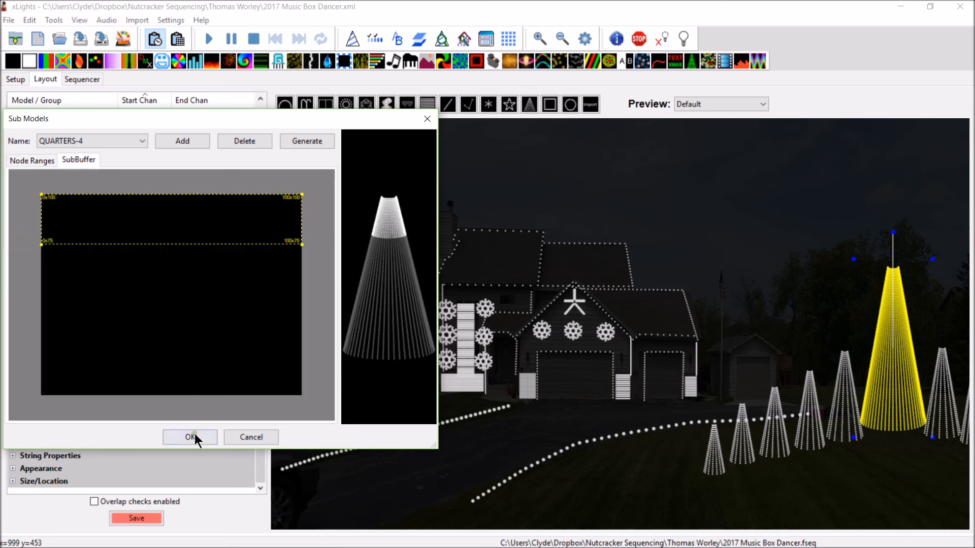
{"action": "left_click", "coordinate": [189, 437]}
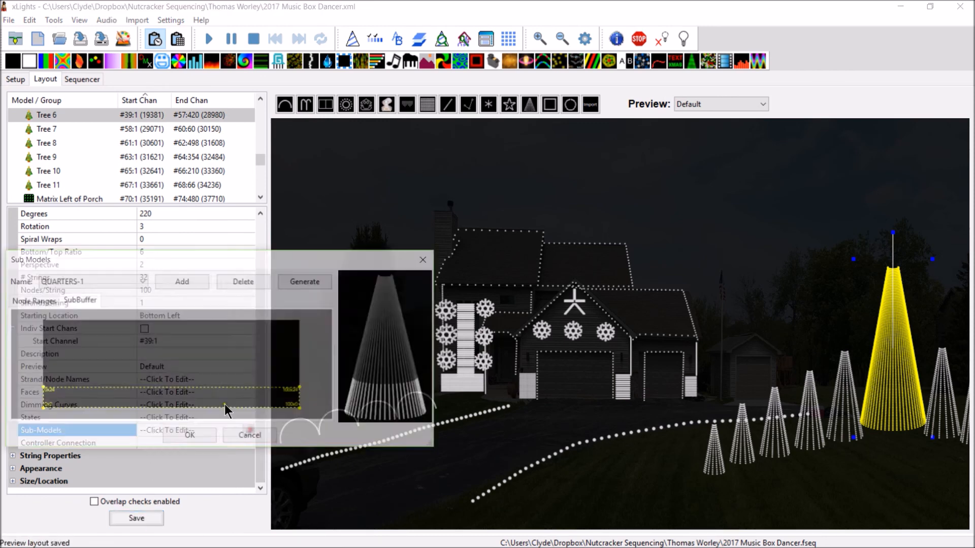
Step: Inspect QUARTERS-2, QUARTERS-3 and QUARTERS-4 slices and keep the changes
{"action": "left_click", "coordinate": [131, 282]}
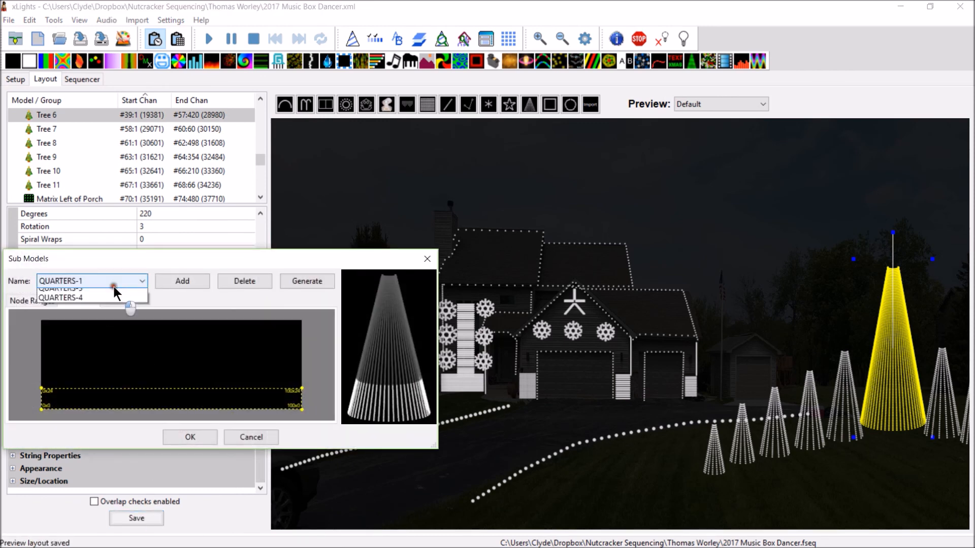
{"action": "left_click", "coordinate": [60, 289]}
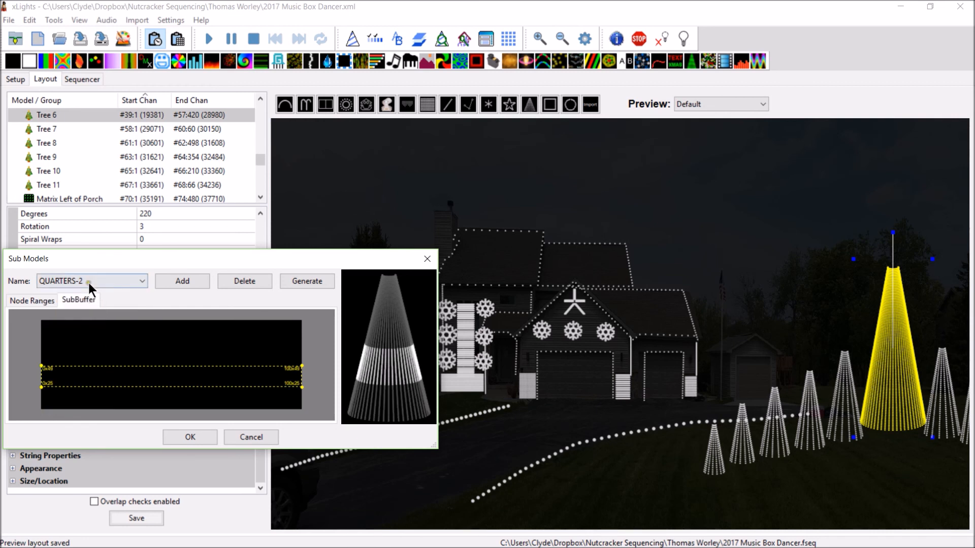
{"action": "left_click", "coordinate": [140, 280]}
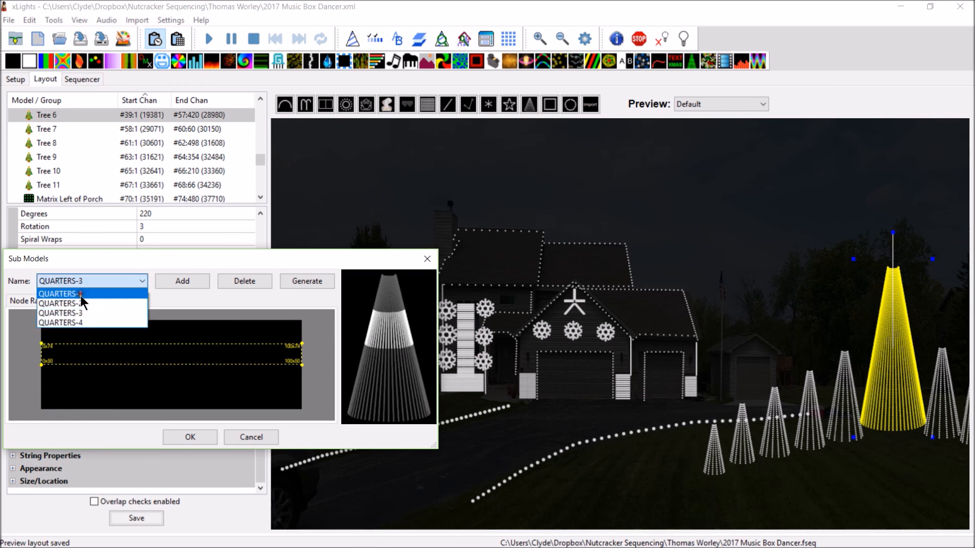
{"action": "left_click", "coordinate": [60, 322]}
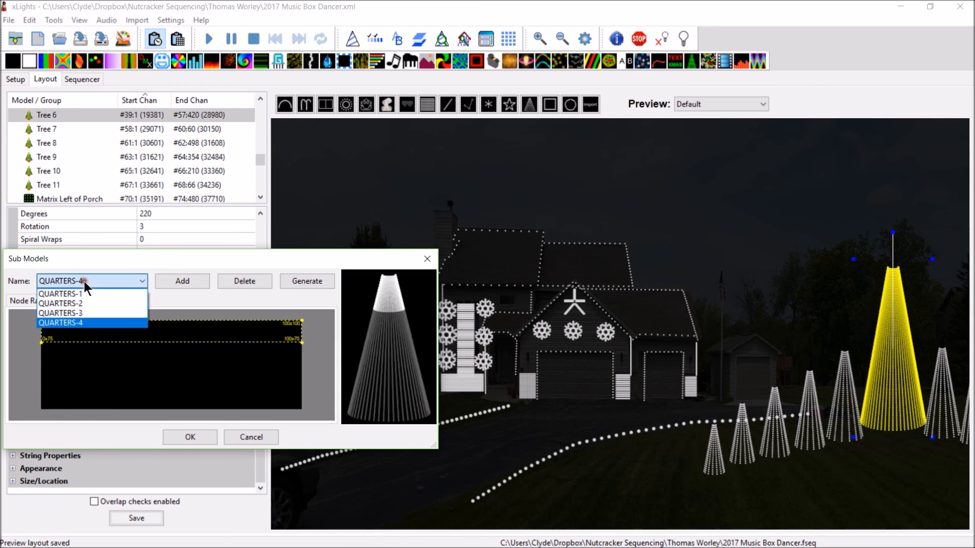
{"action": "left_click", "coordinate": [60, 323]}
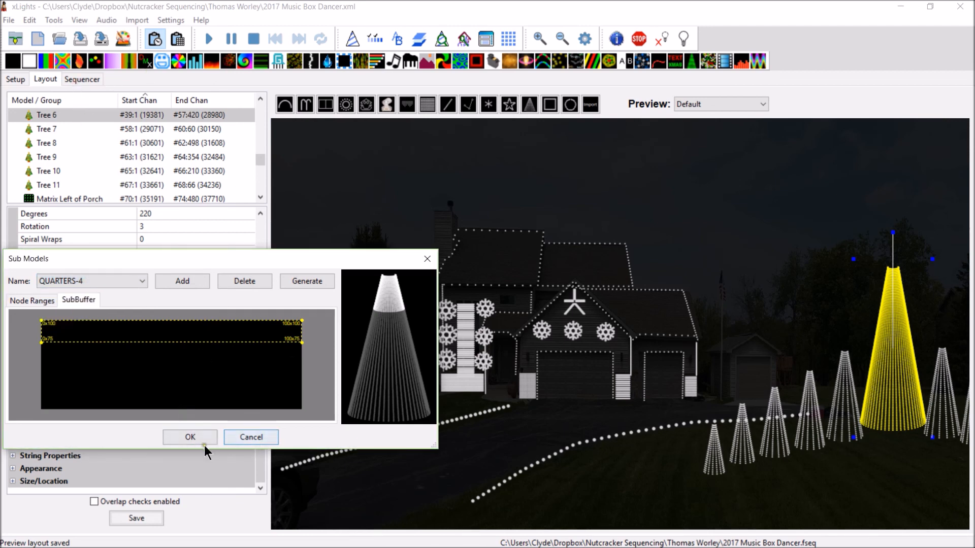
{"action": "left_click", "coordinate": [190, 436]}
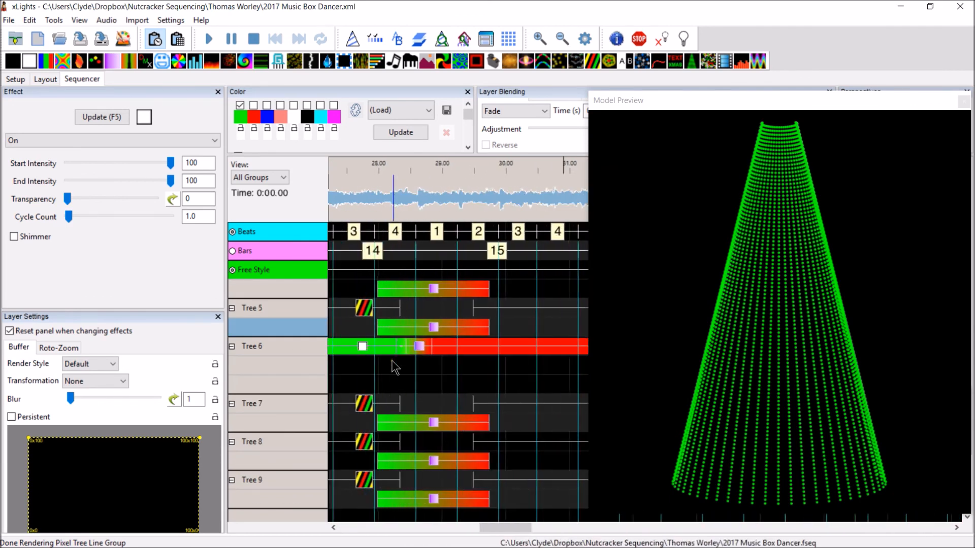
Step: Expand the Tree 6 row in the Sequencer to list QUARTERS-1 to QUARTERS-4
{"action": "scroll", "scroll_direction": "right", "scroll_amount": 3}
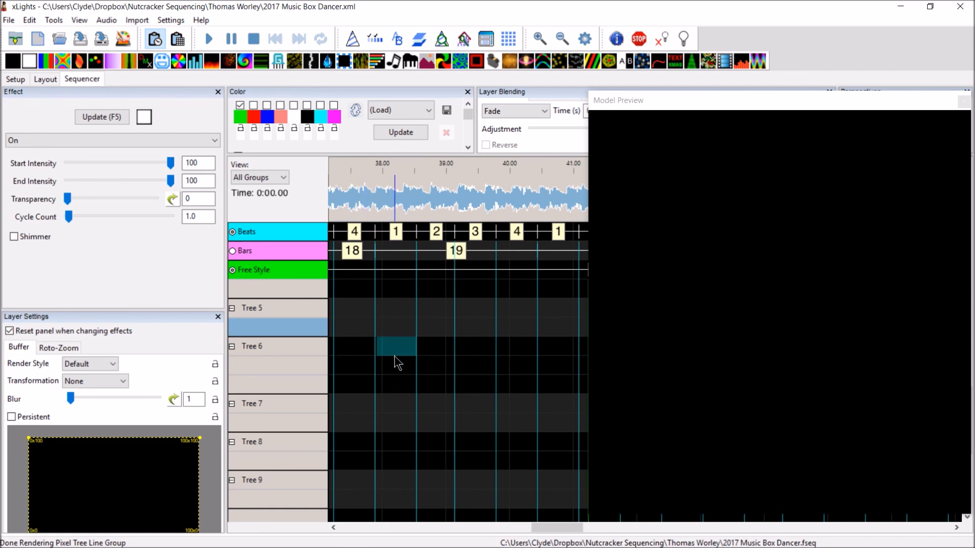
{"action": "left_click", "coordinate": [231, 346]}
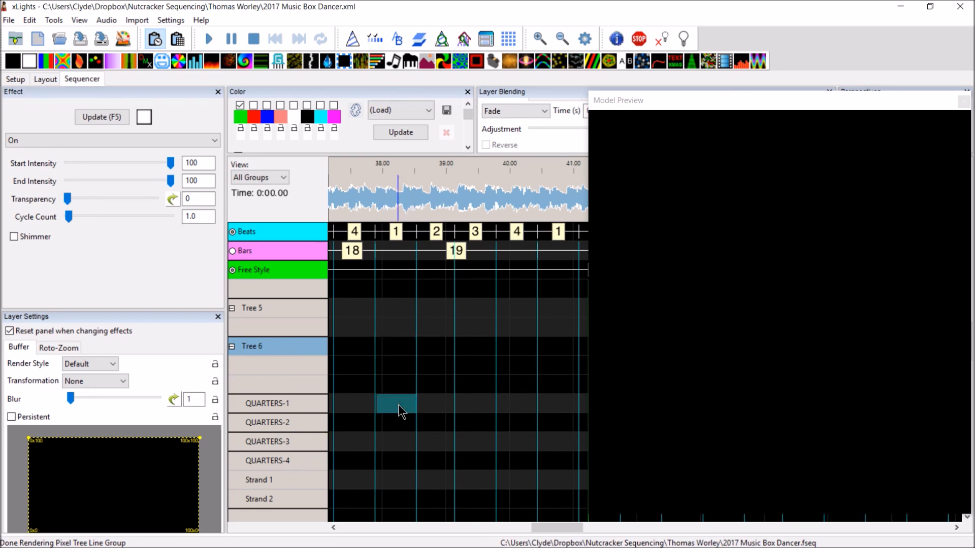
Step: Place Morph effects stepping up QUARTERS-1 to QUARTERS-4 and preview playback from their start
{"action": "left_click", "coordinate": [397, 403]}
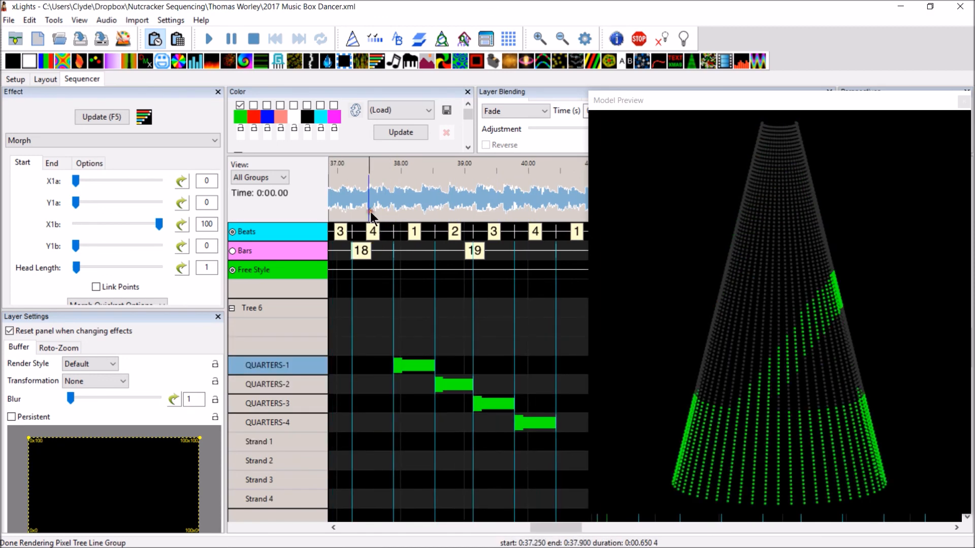
{"action": "left_click", "coordinate": [208, 39]}
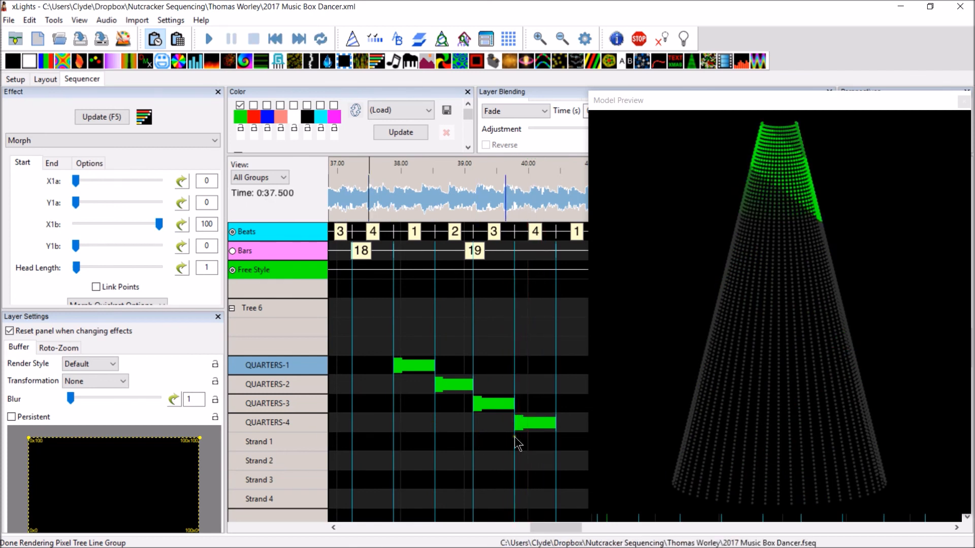
{"action": "mouse_move", "coordinate": [799, 313]}
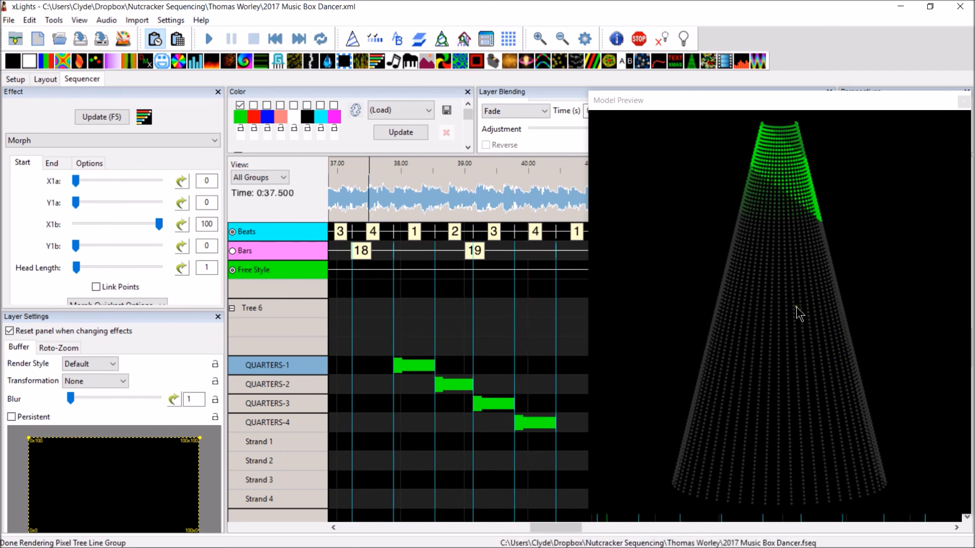
{"action": "mouse_move", "coordinate": [801, 421]}
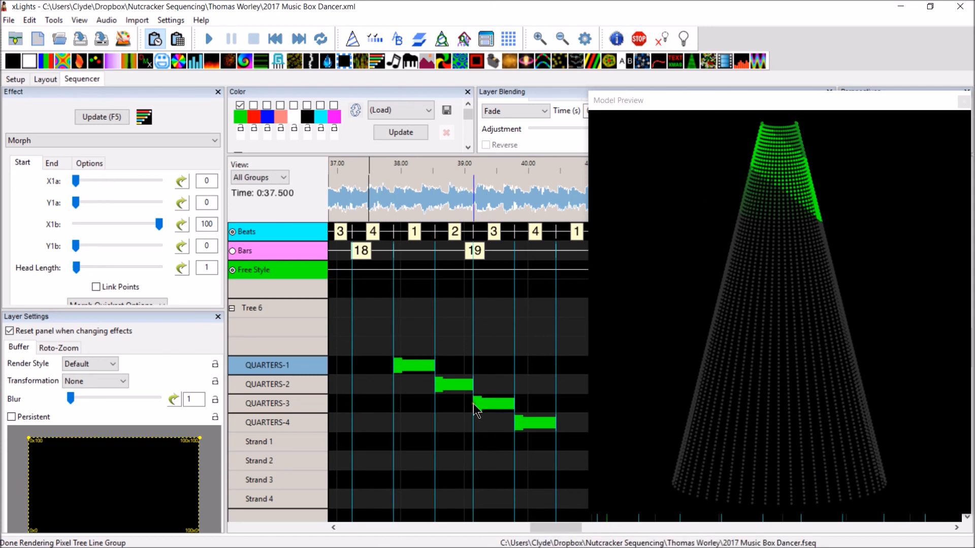
{"action": "mouse_move", "coordinate": [444, 371]}
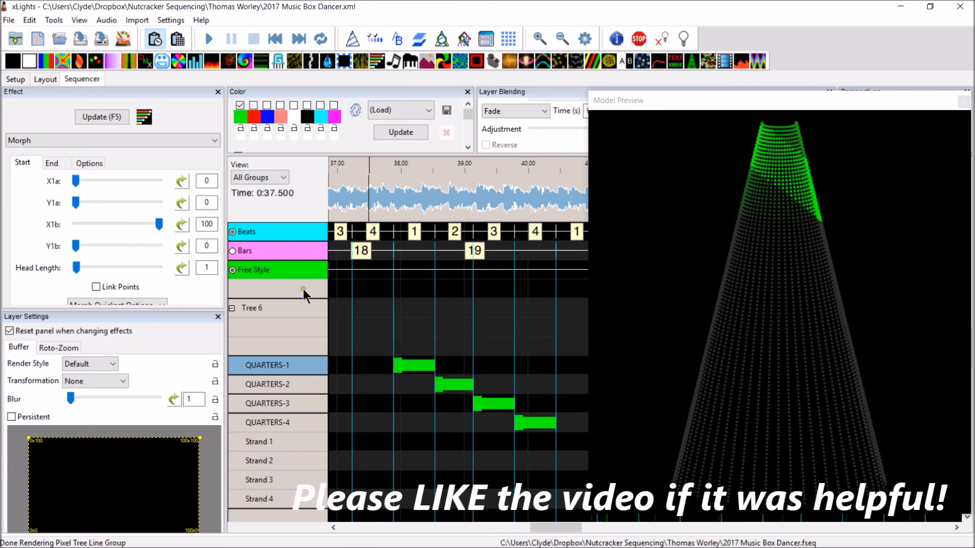
{"action": "mouse_move", "coordinate": [176, 174]}
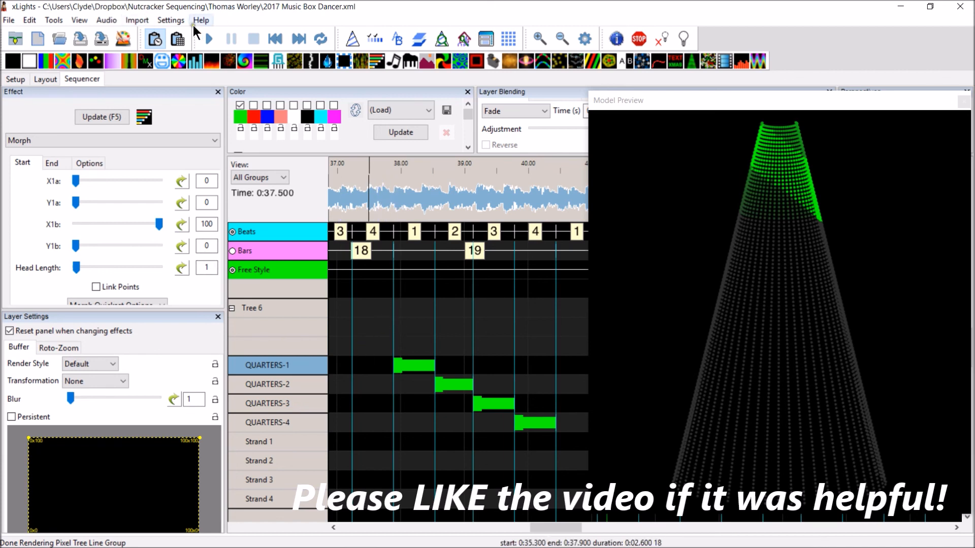
Step: Show the Help menu's list of resources
{"action": "left_click", "coordinate": [200, 20]}
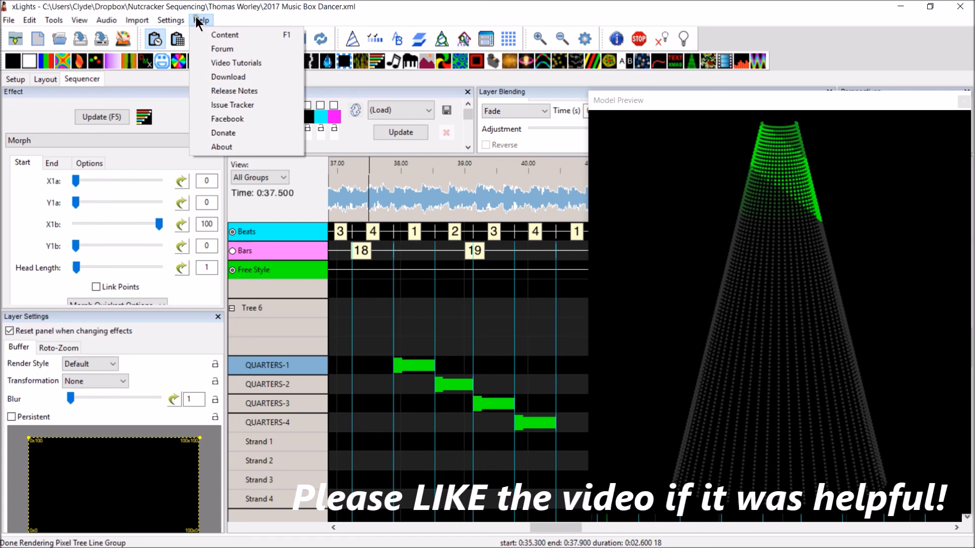
{"action": "mouse_move", "coordinate": [193, 9]}
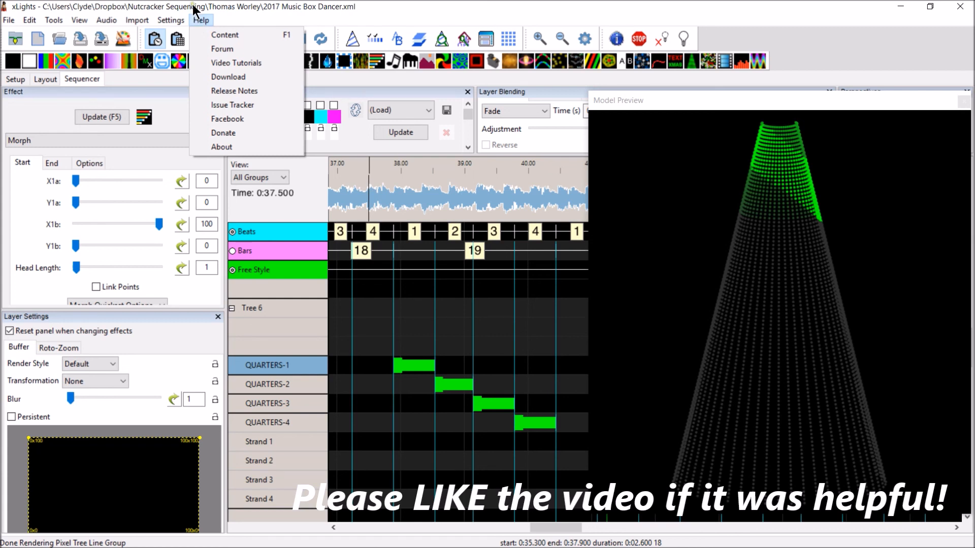
{"action": "mouse_move", "coordinate": [200, 28]}
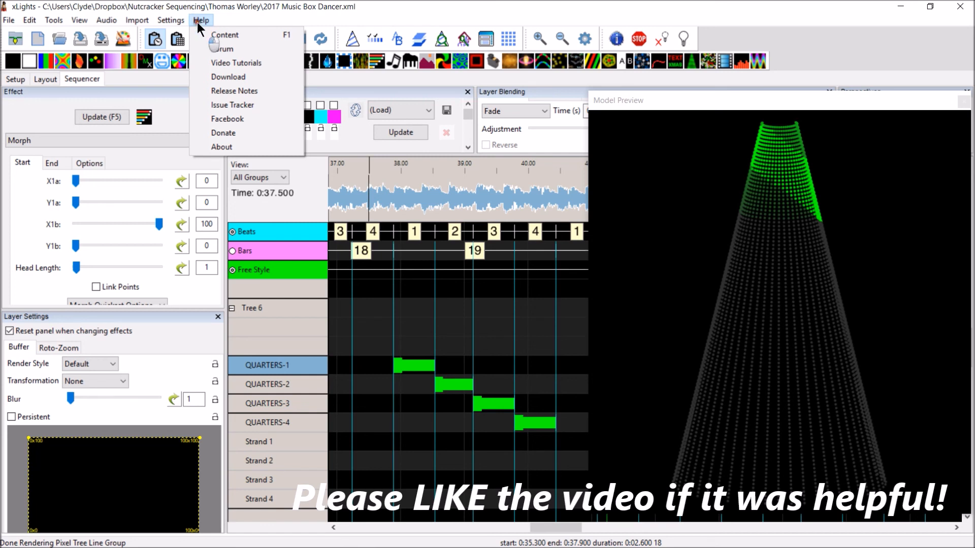